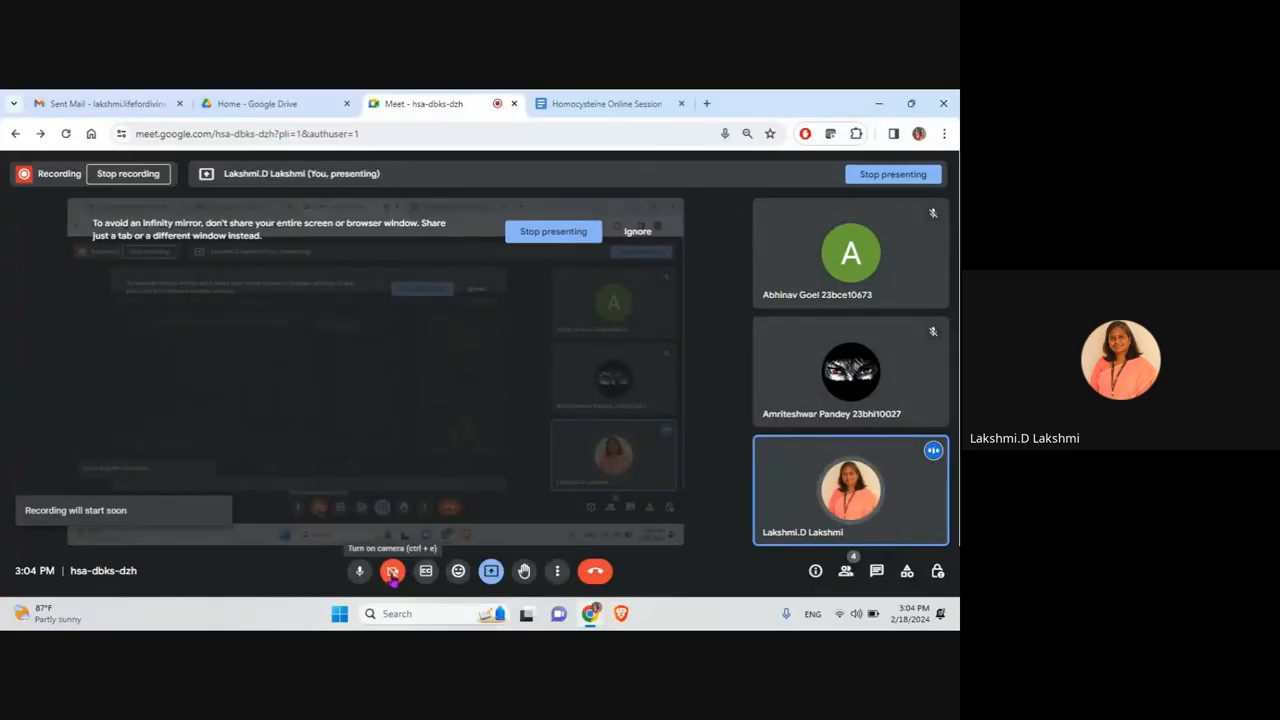
Switch from Meet to the Homocysteine Online Session document's title page.
left_click(608, 103)
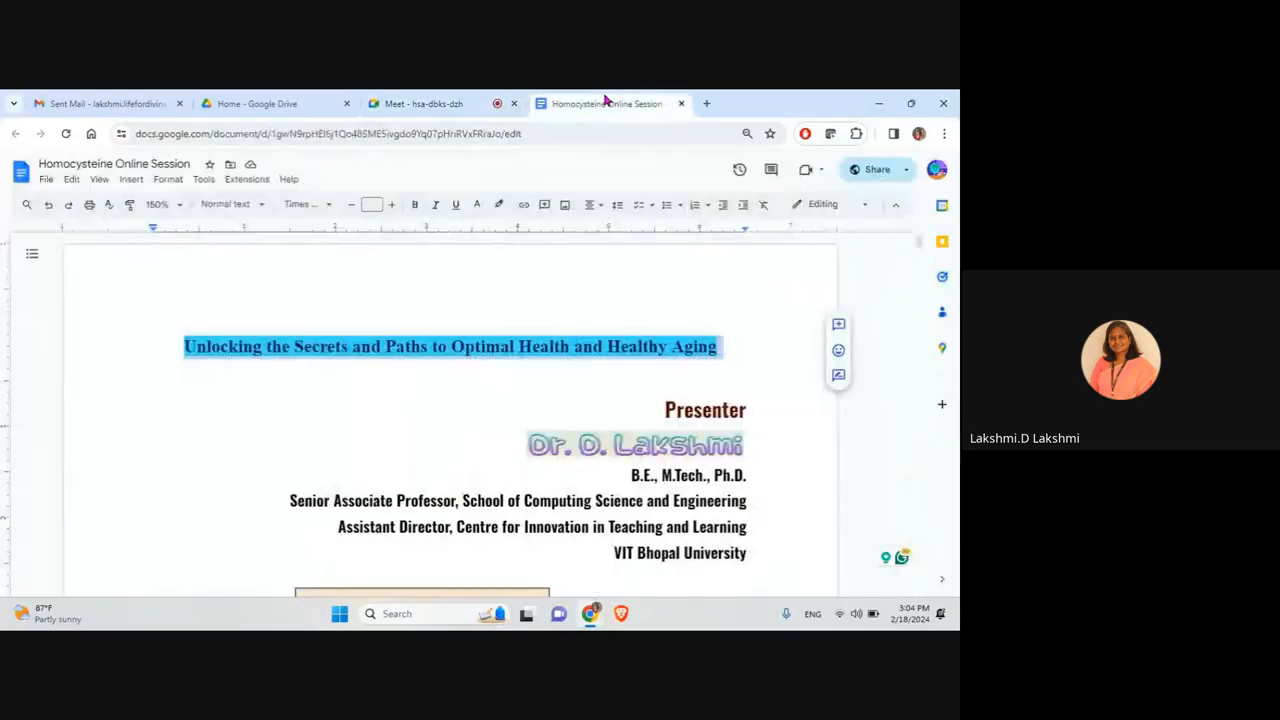
left_click(634, 444)
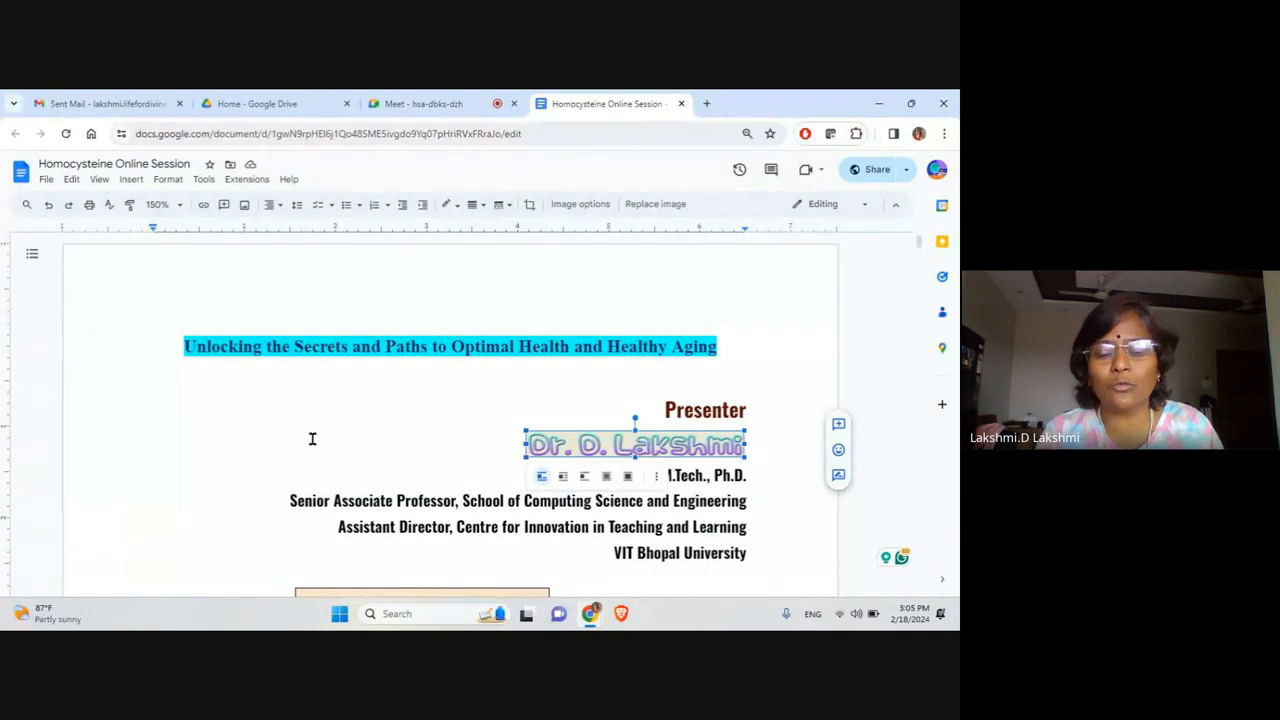
mouse_move(326, 427)
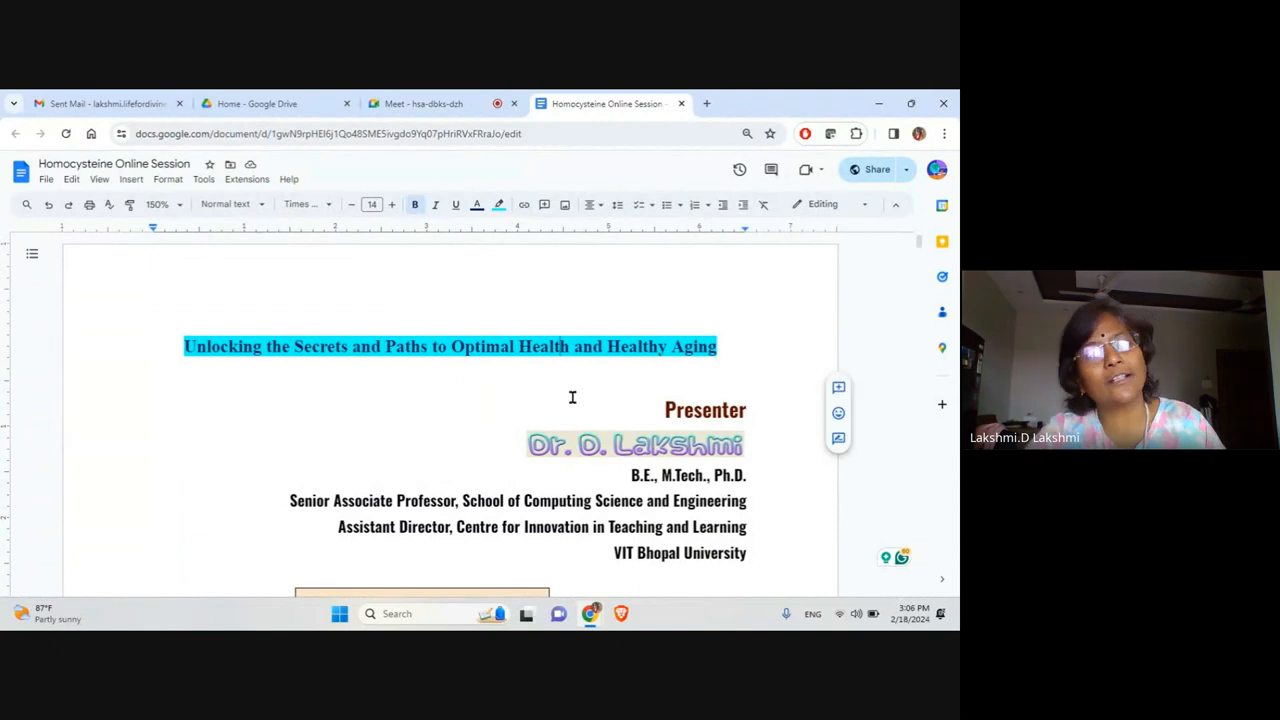
Scroll past the title page to the Optimal Health and Healthy Ageing definitions.
scroll("down", 3)
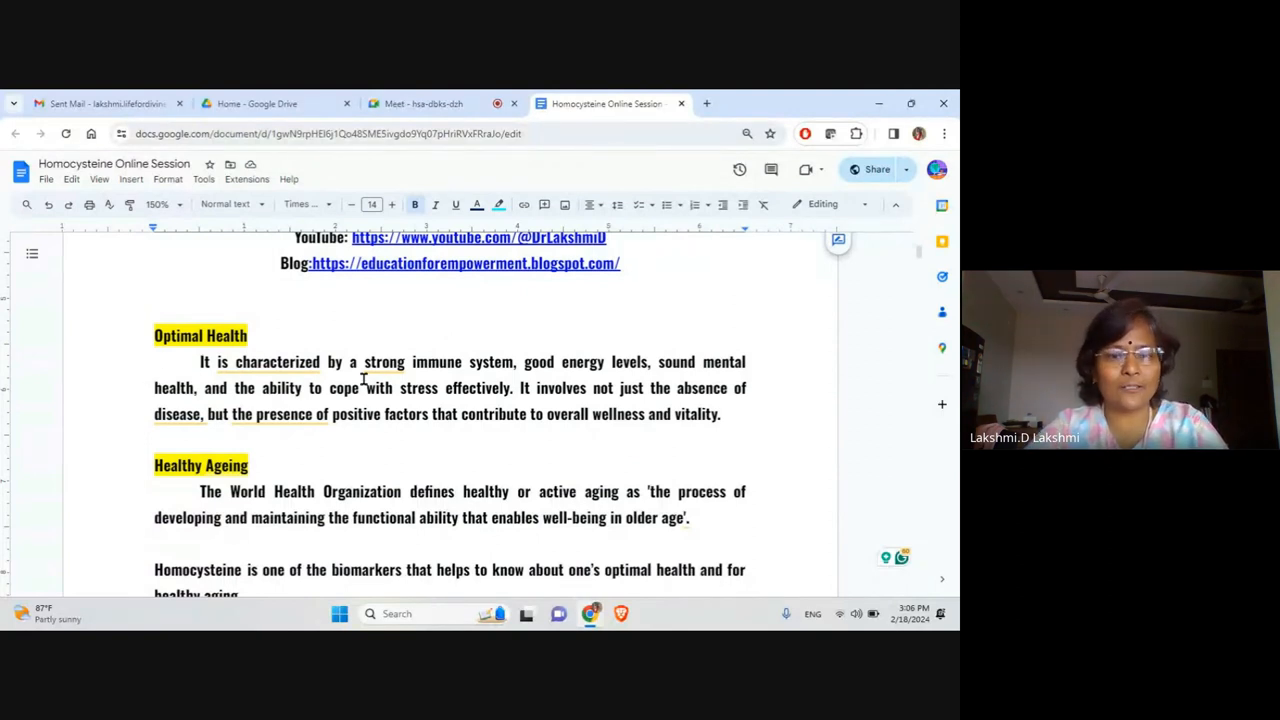
left_click_drag(364, 361, 520, 361)
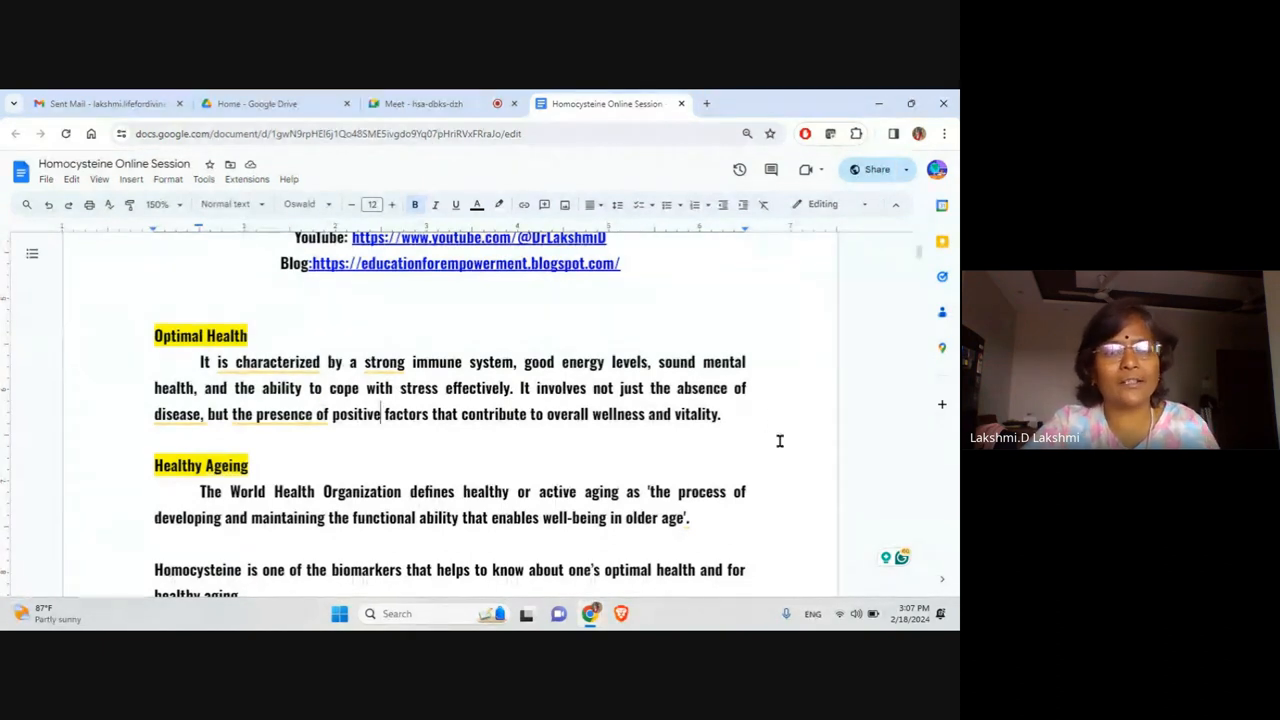
scroll("down", 3)
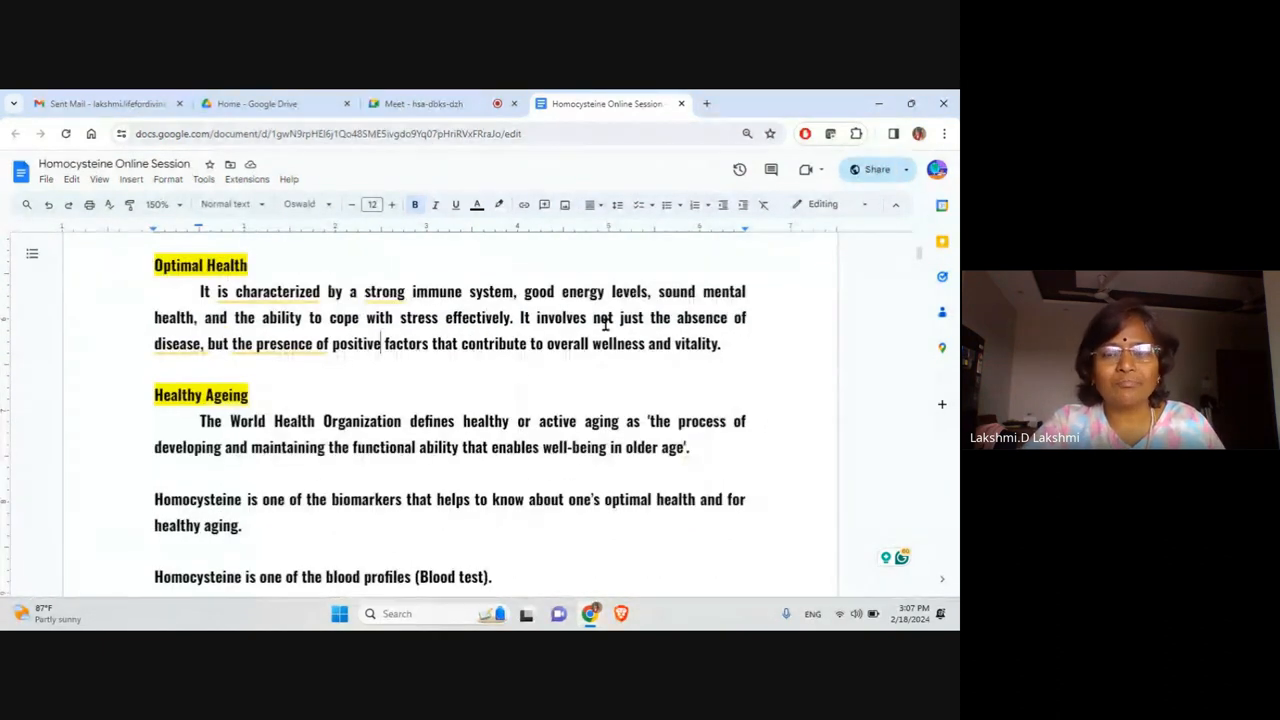
left_click_drag(564, 317, 248, 343)
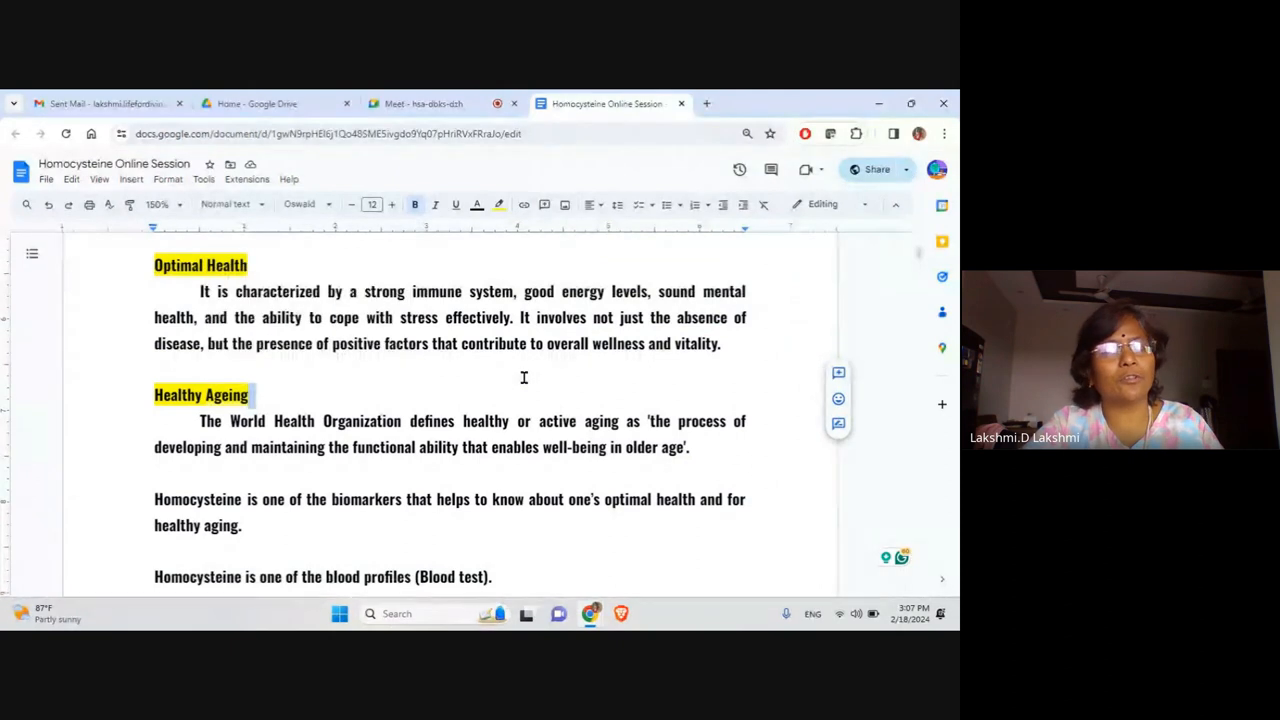
Scroll to the homocysteine biomarker and blood-test lines above the Protein heading.
scroll("down", 3)
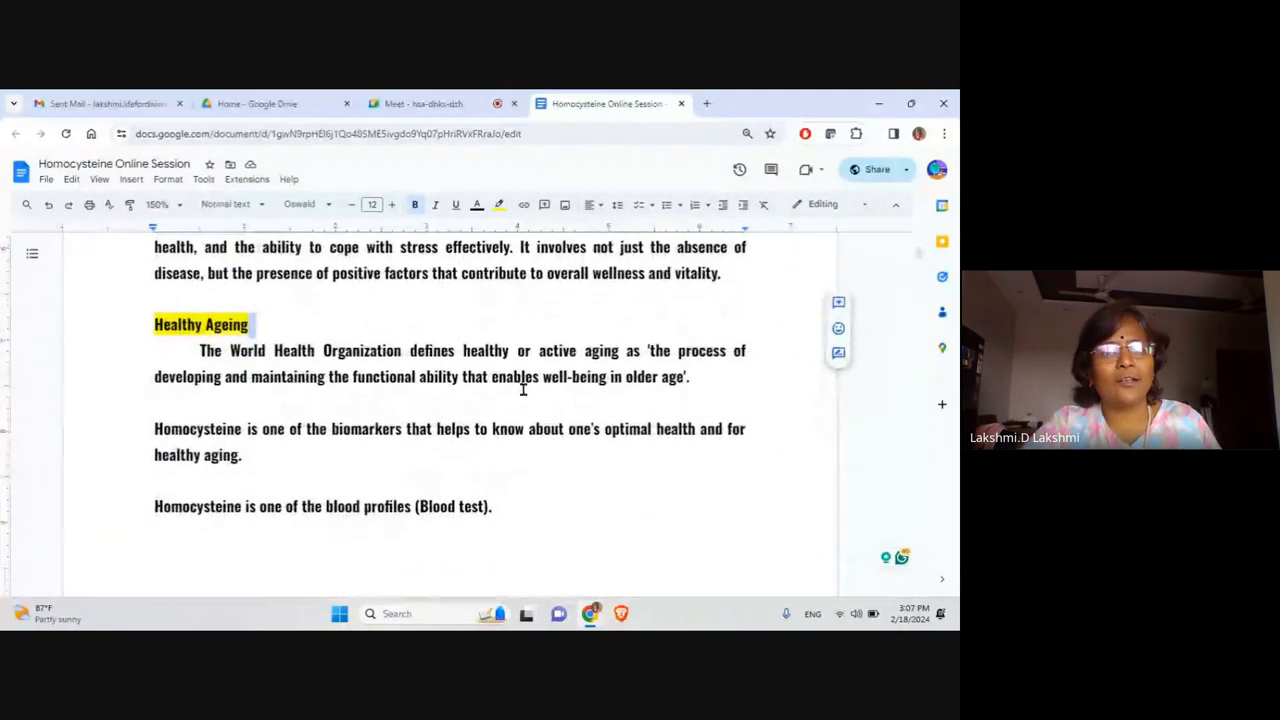
scroll("down", 3)
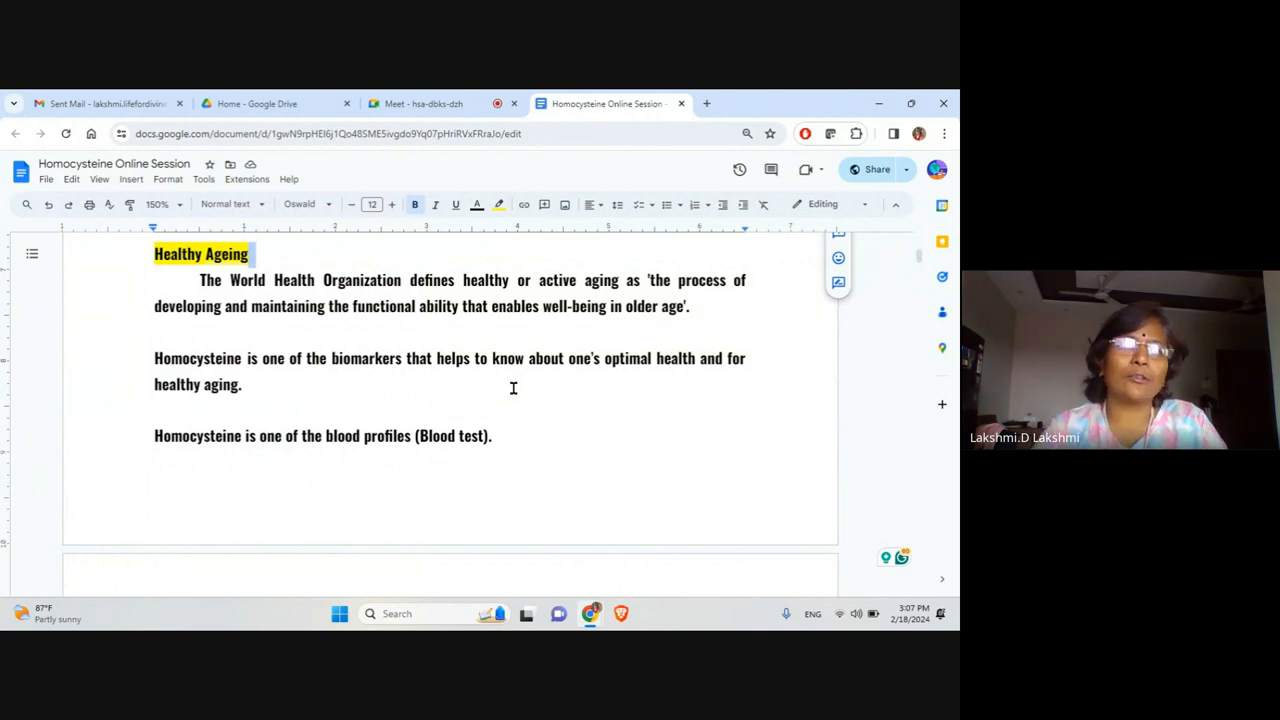
scroll("down", 3)
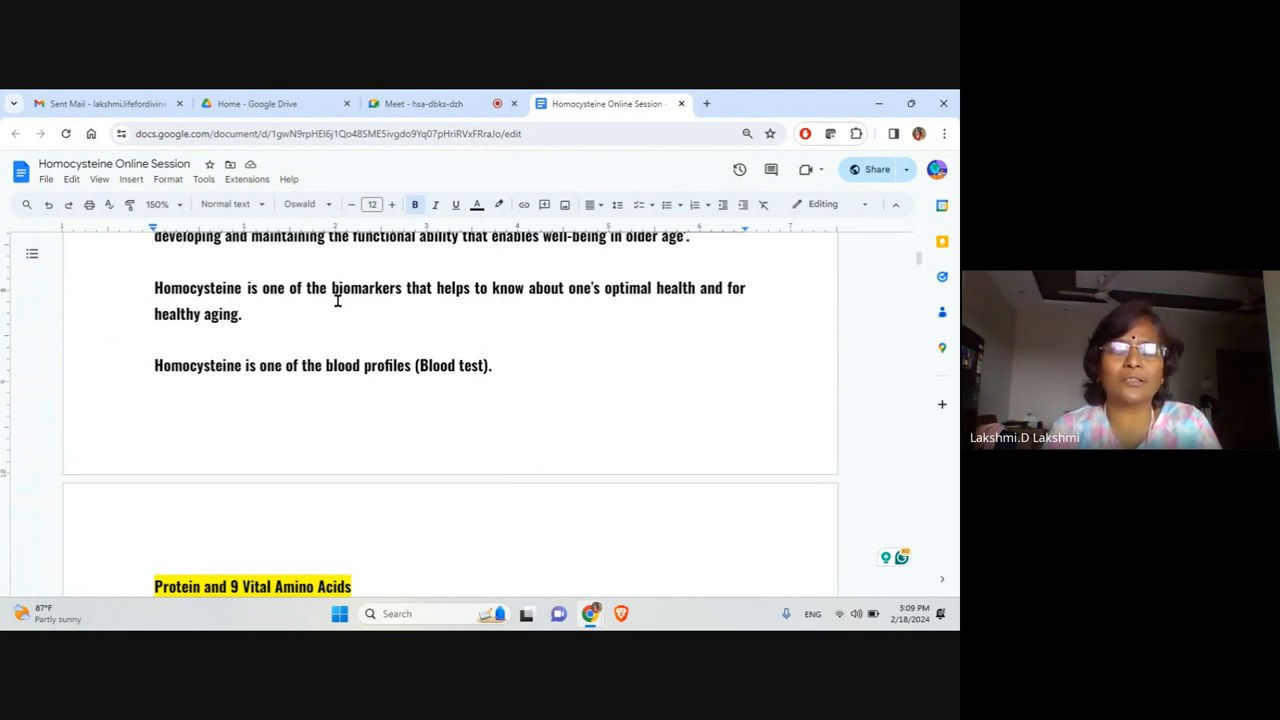
mouse_move(360, 365)
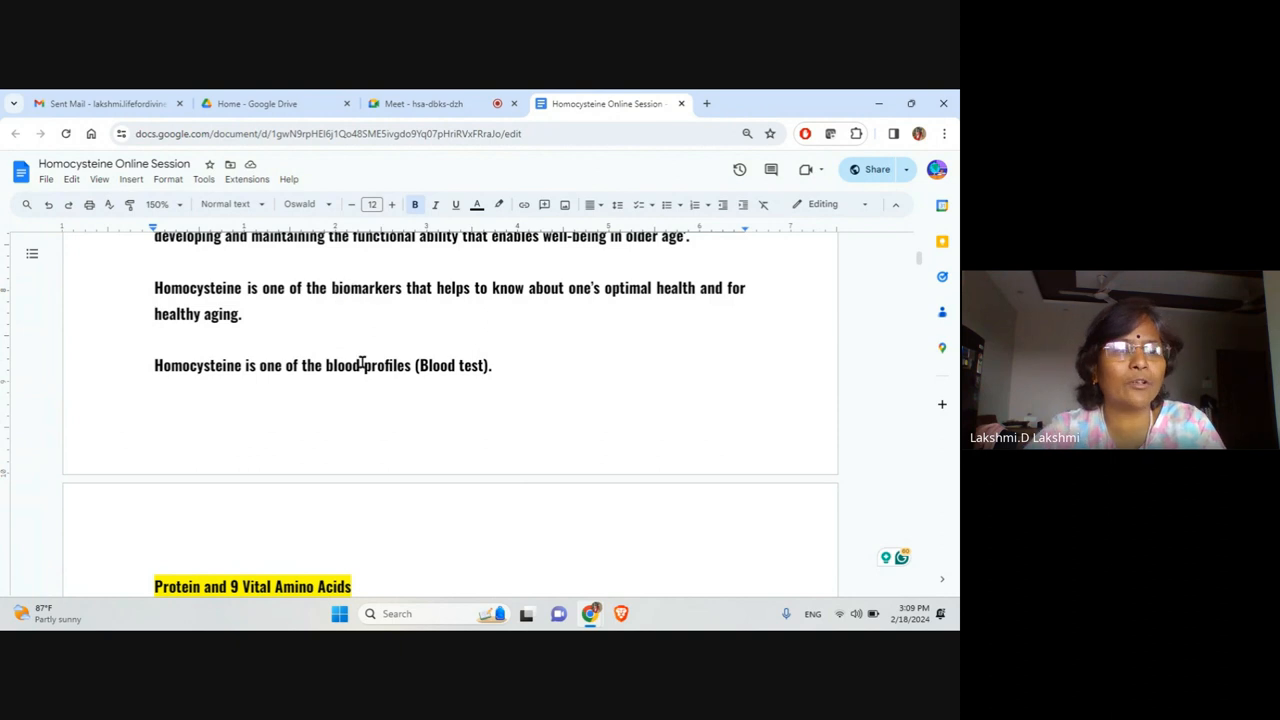
Scroll to the 'Protein and 9 Vital Amino Acids' section with its green list.
scroll("down", 3)
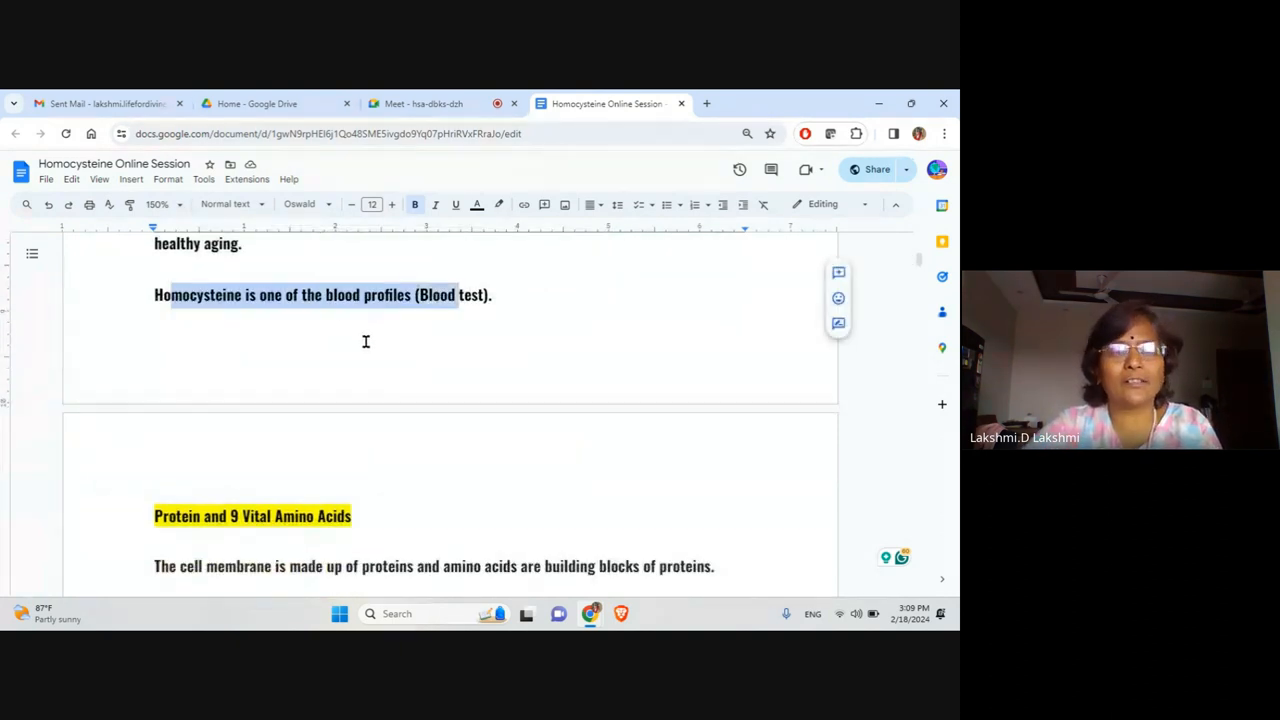
scroll("down", 3)
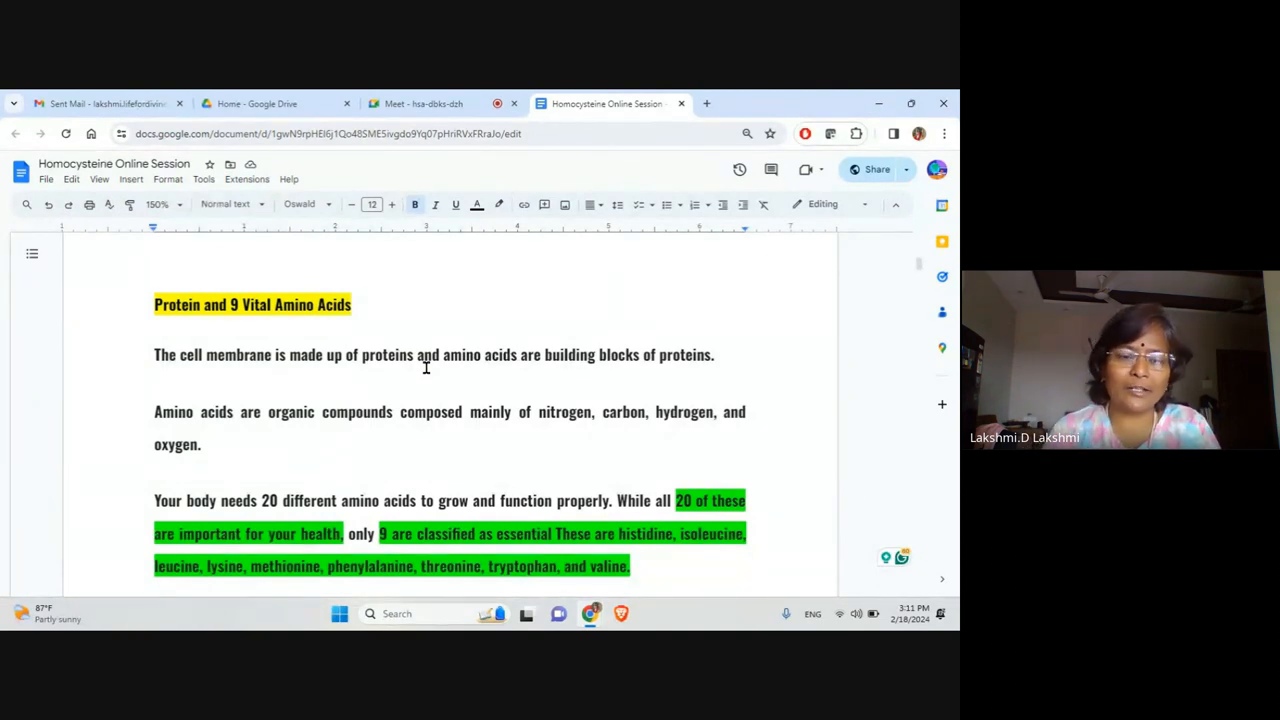
Scroll through the amino acids paragraphs until the Epigenetics paragraph is fully visible.
scroll("down", 3)
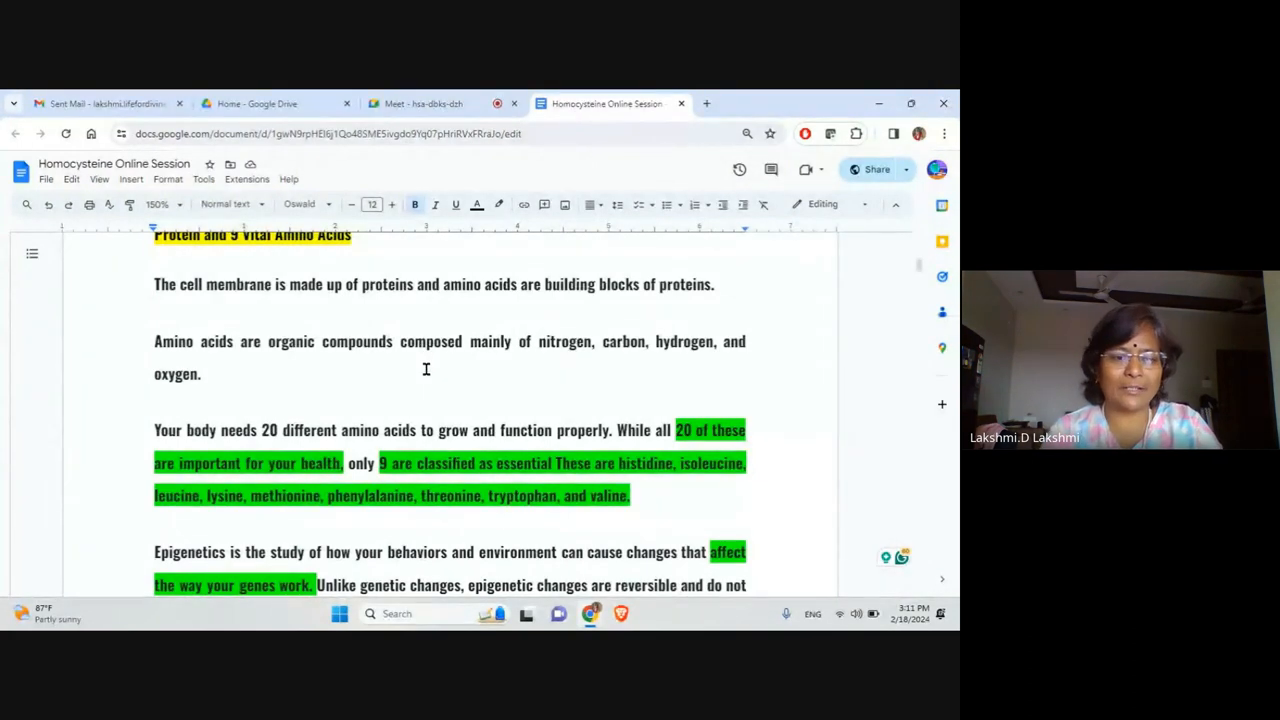
scroll("down", 3)
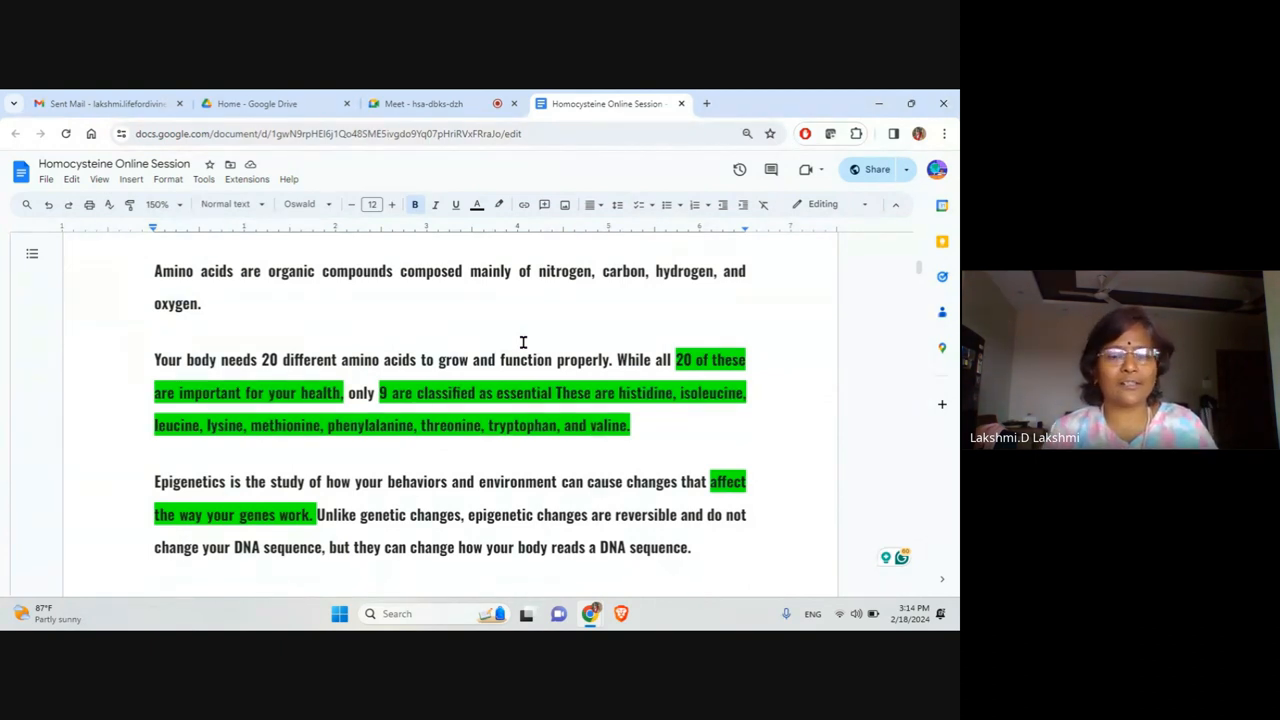
scroll("down", 3)
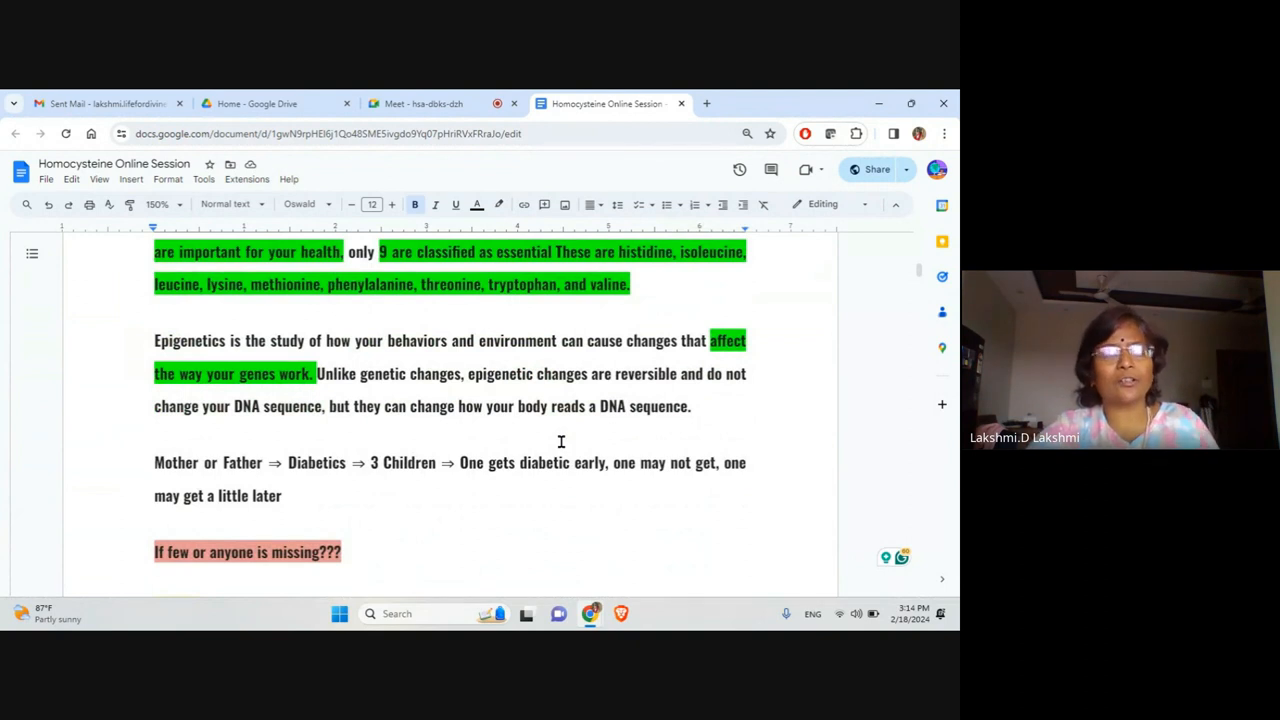
scroll("down", 3)
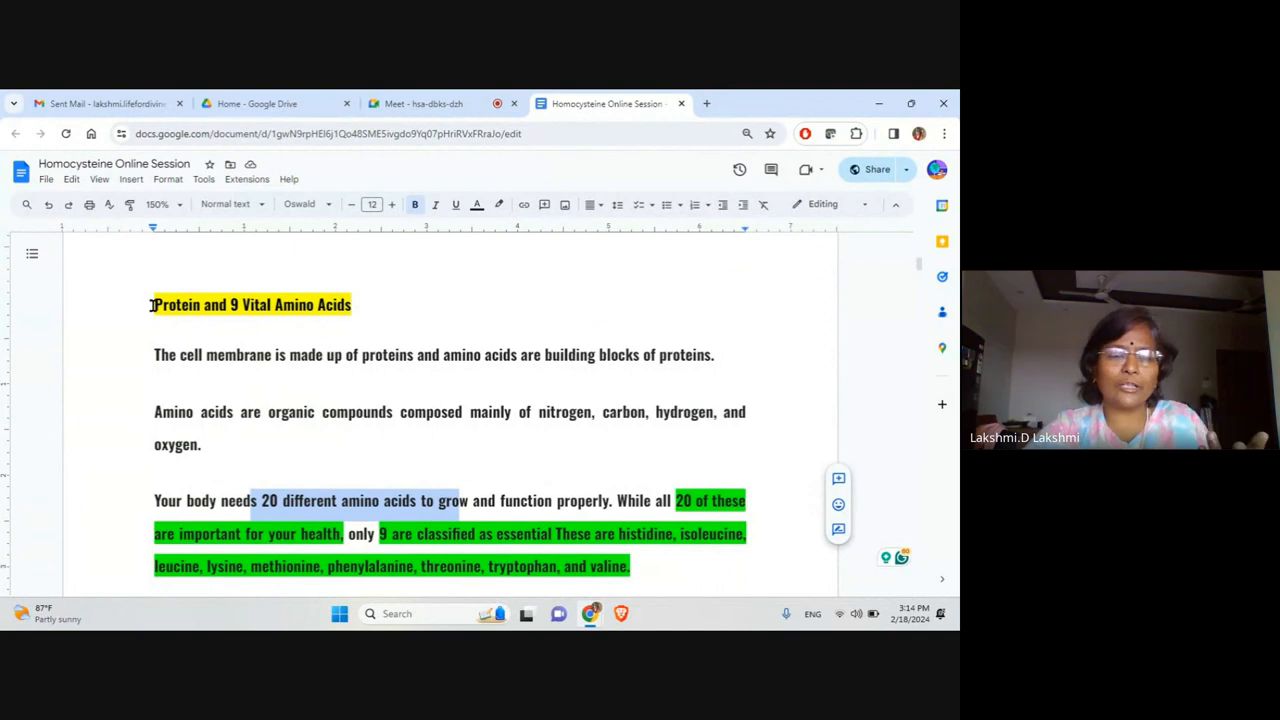
scroll("down", 3)
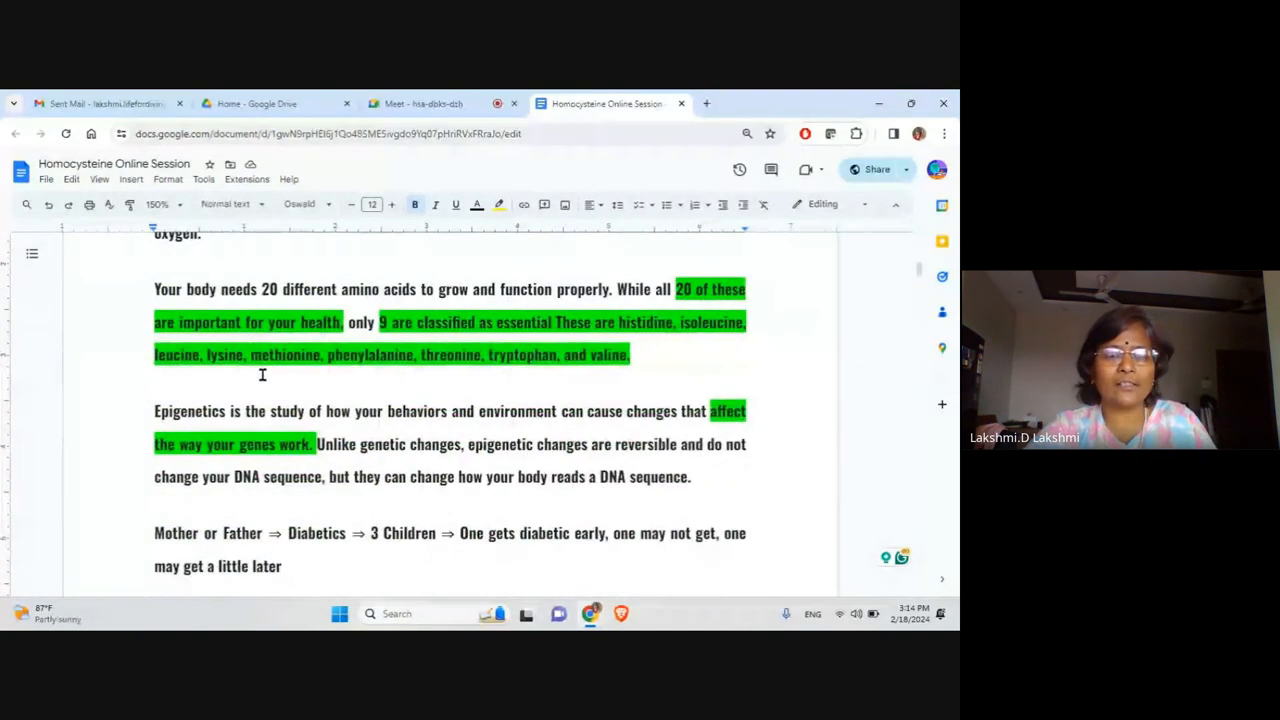
Scroll to the 'Mother or Father ⇒ Diabetics' example and the History heading.
scroll("down", 3)
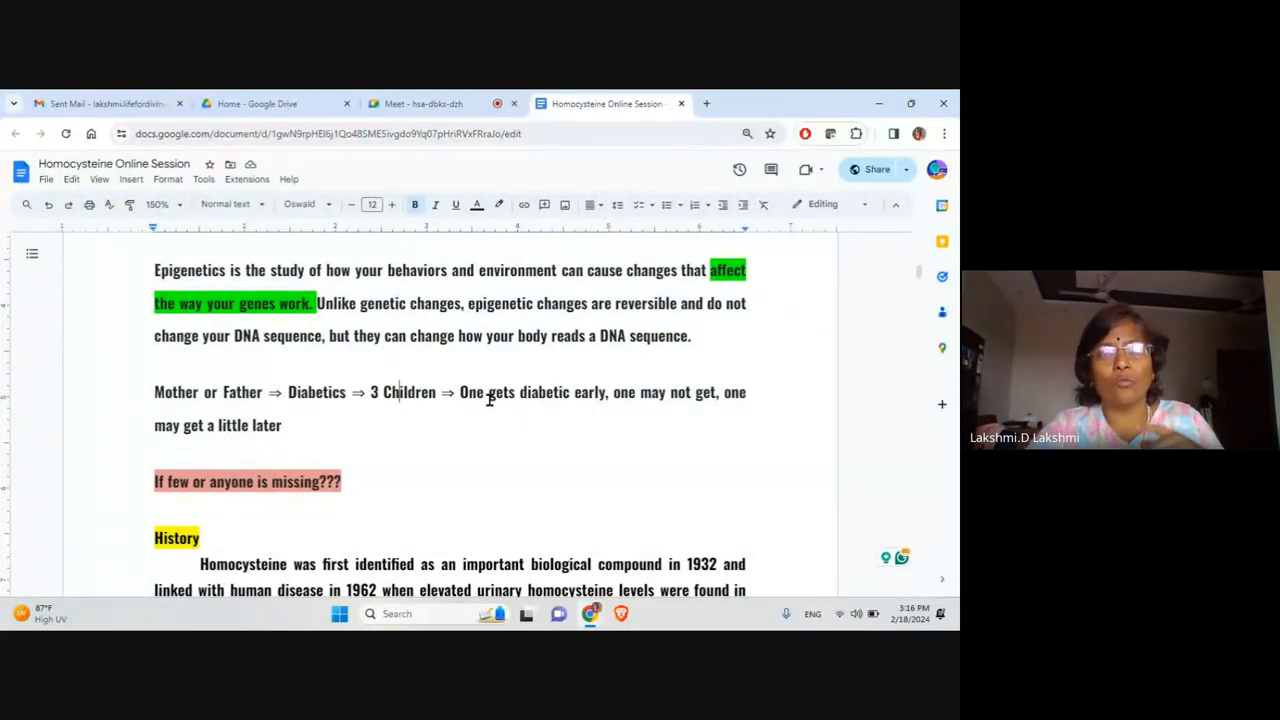
mouse_move(570, 413)
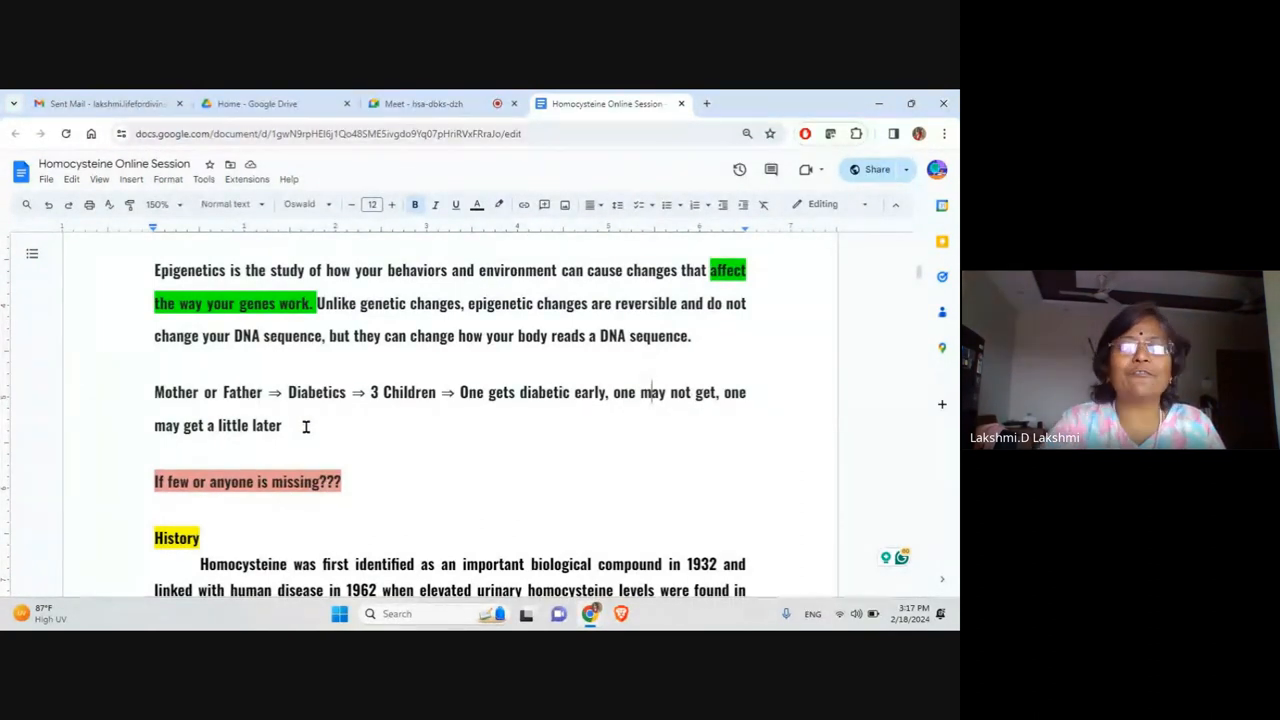
left_click_drag(388, 270, 530, 270)
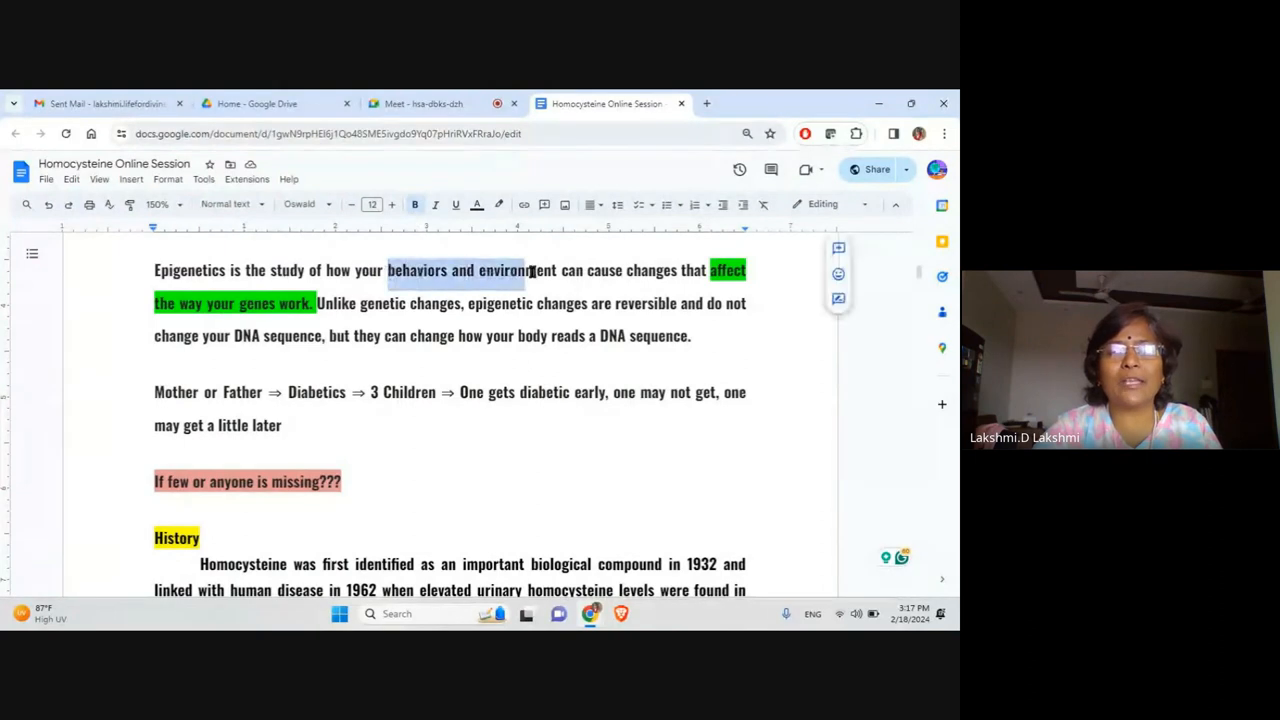
left_click(499, 204)
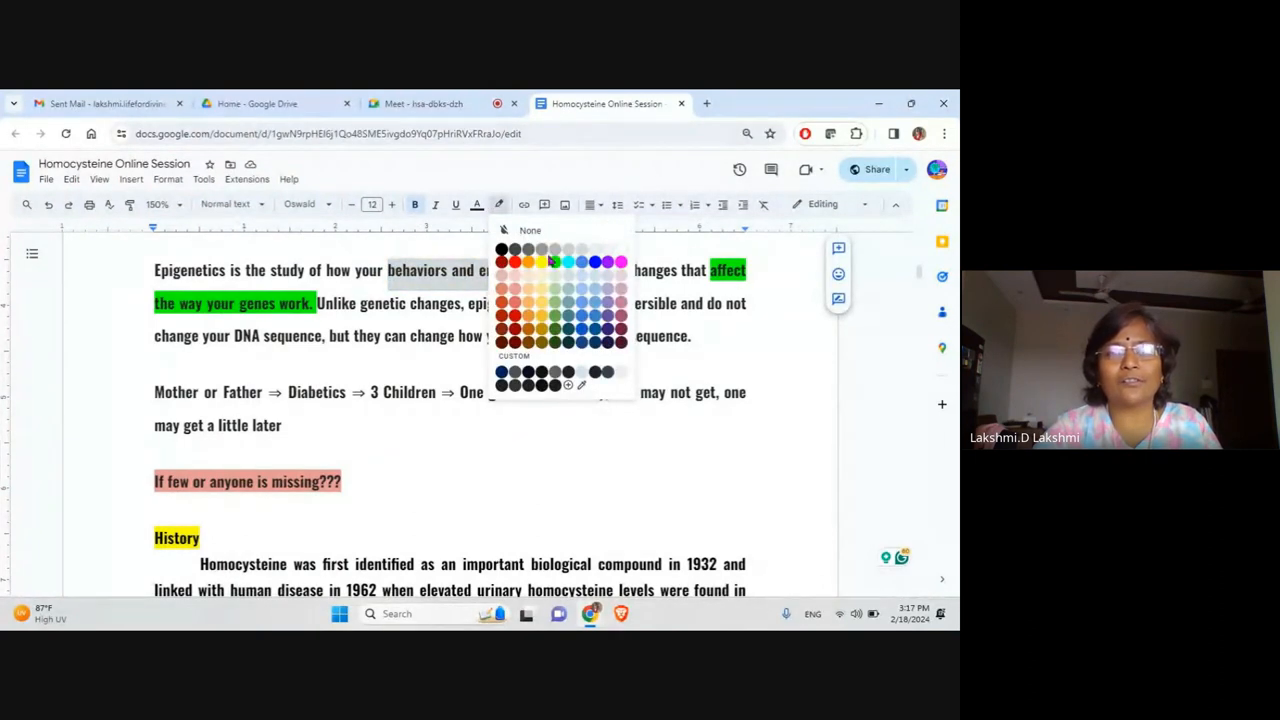
left_click(550, 262)
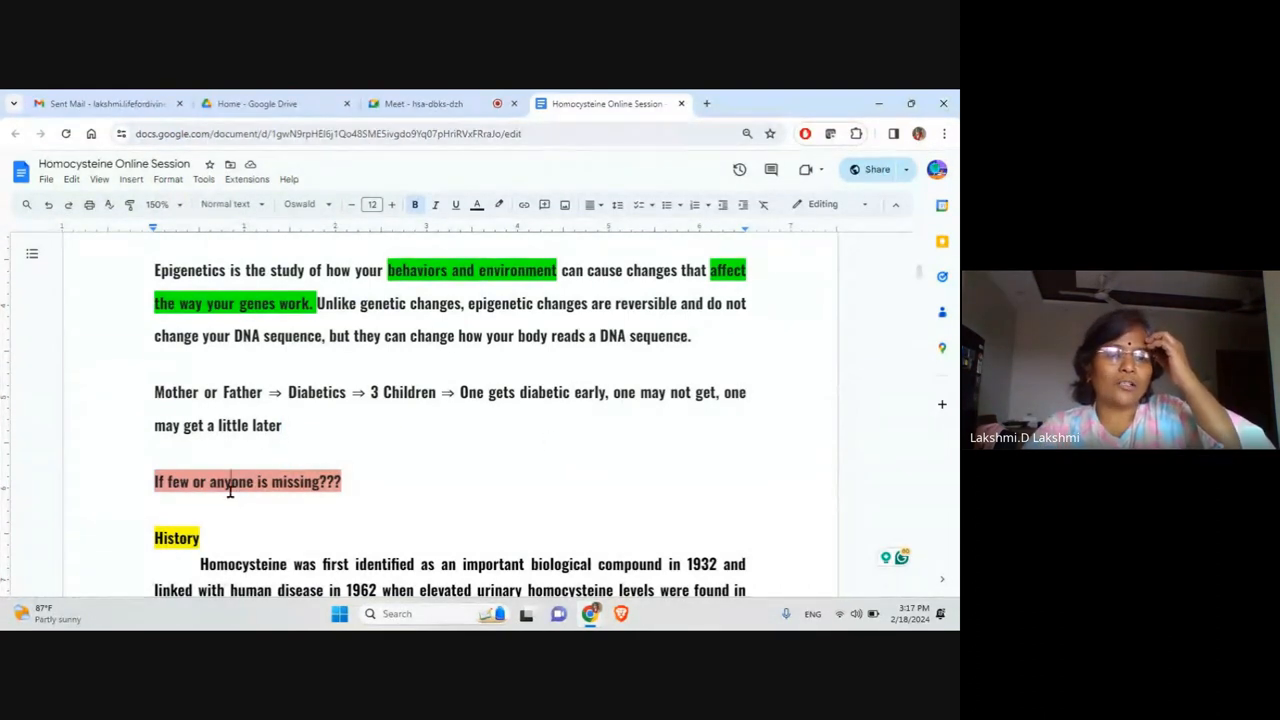
scroll("down", 3)
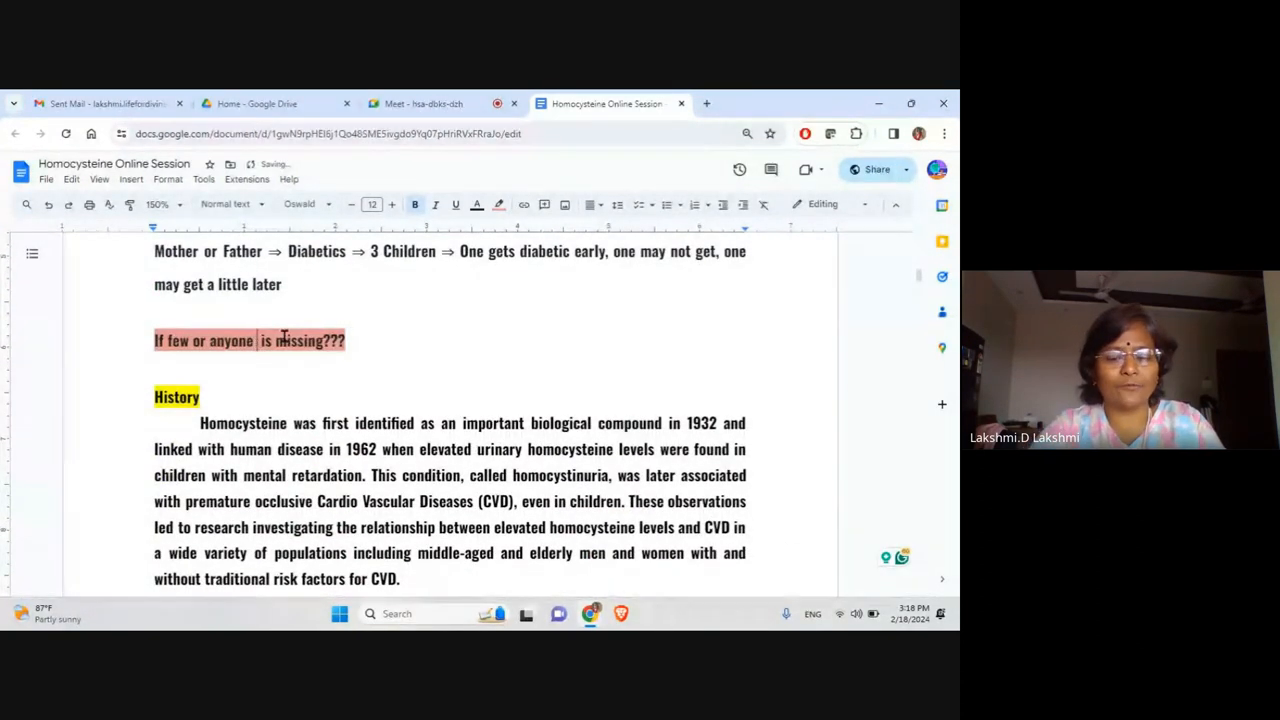
type("(amino acid")
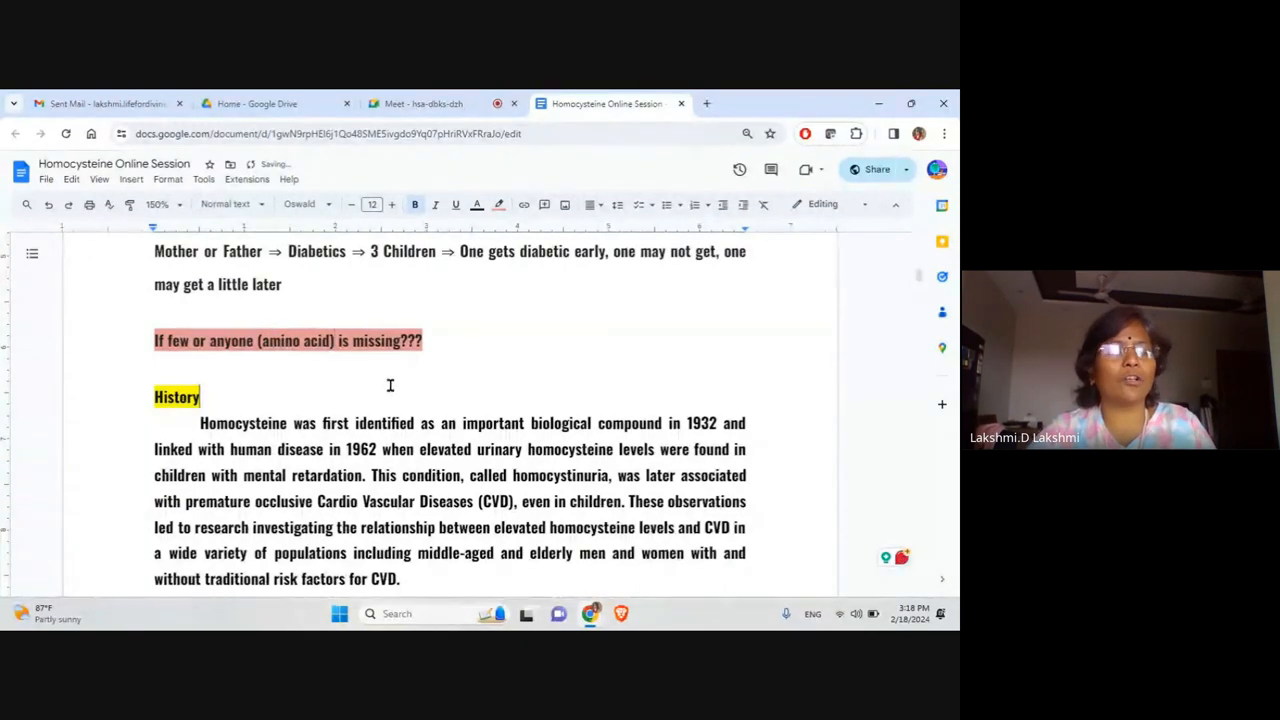
scroll("down", 3)
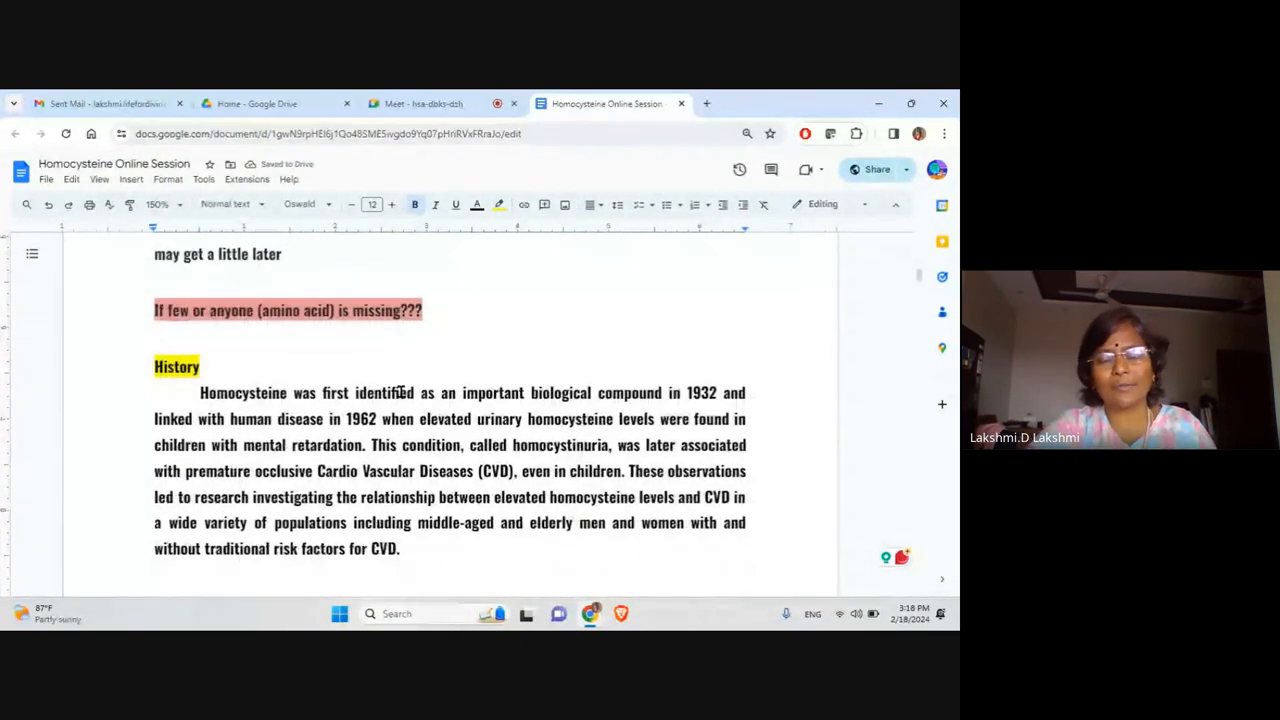
scroll("down", 3)
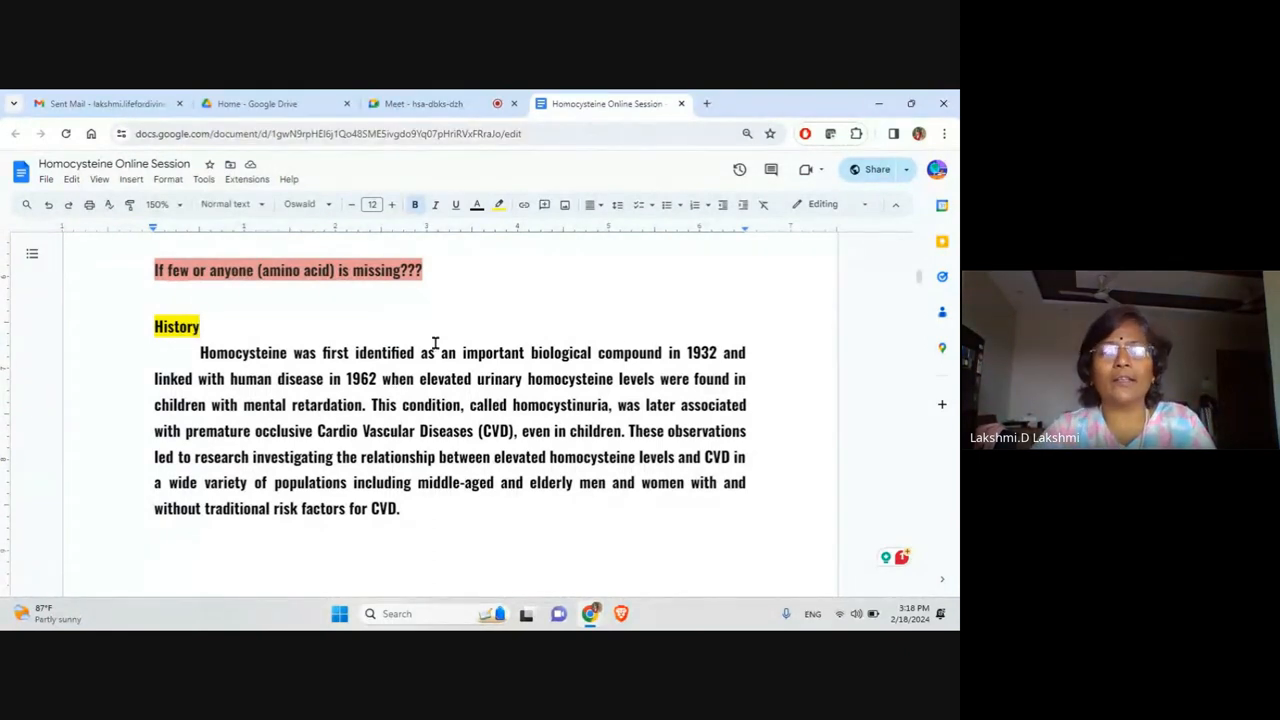
double_click(700, 352)
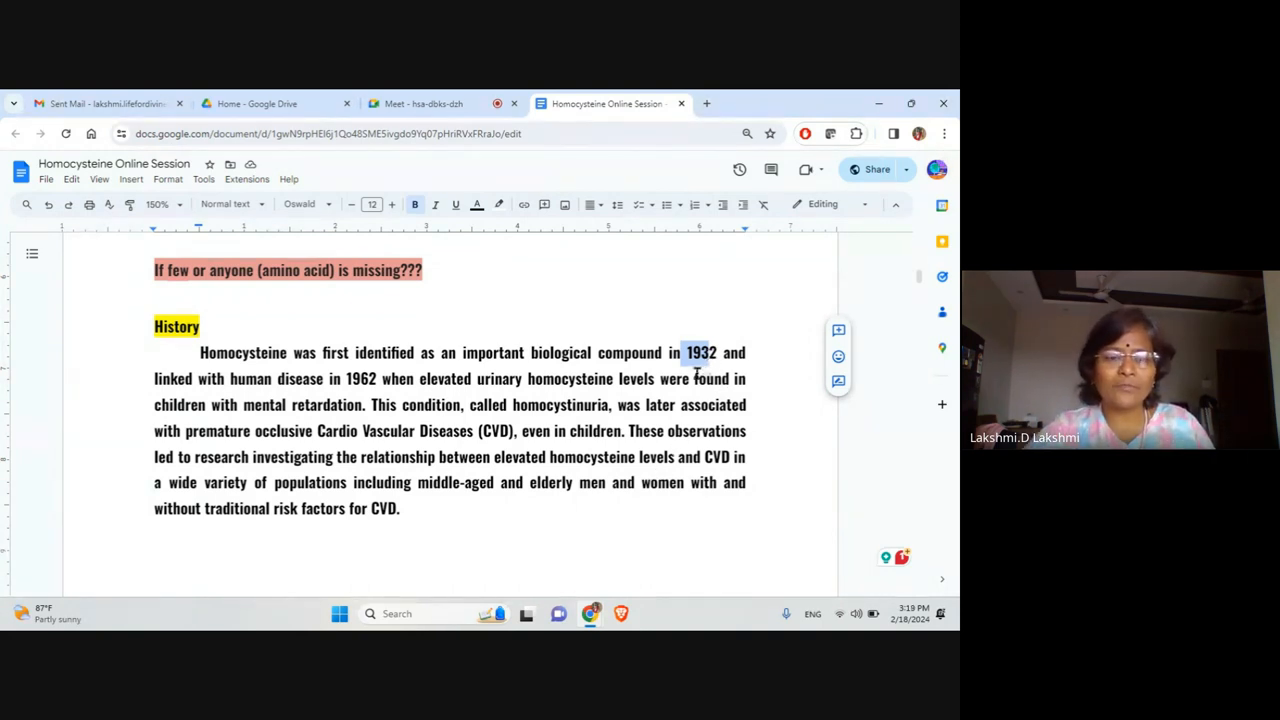
left_click(224, 352)
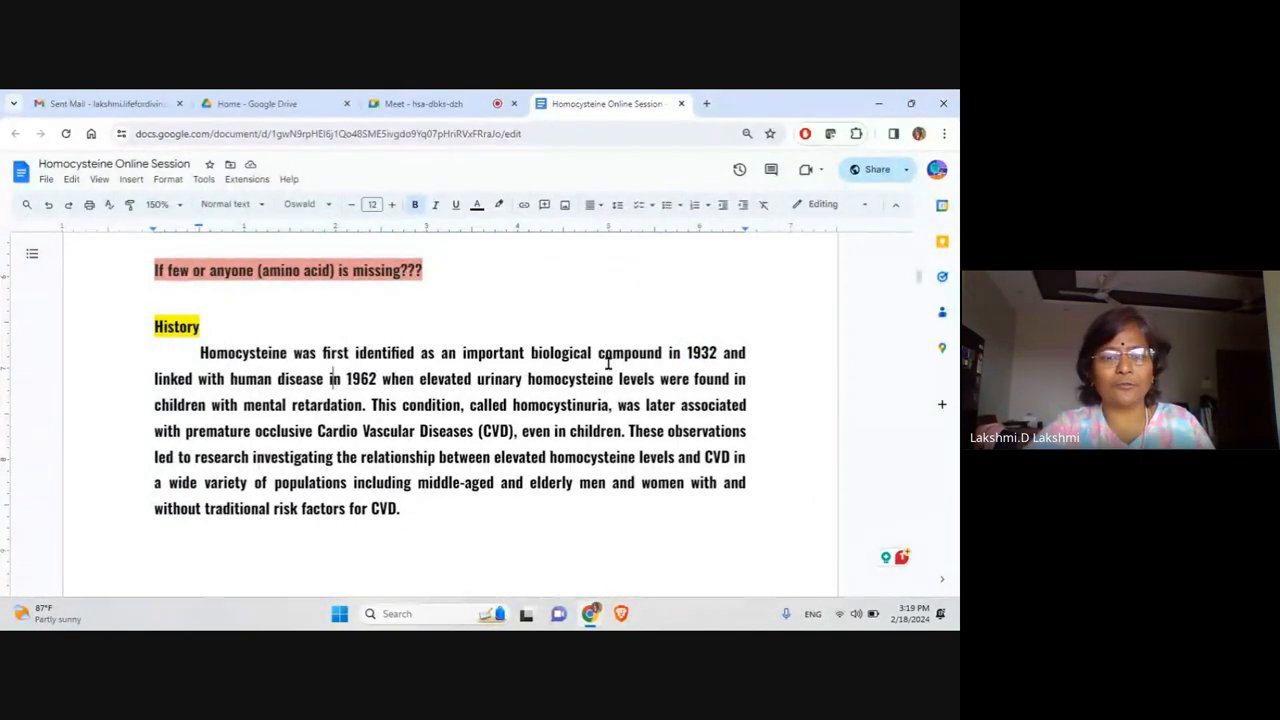
double_click(702, 352)
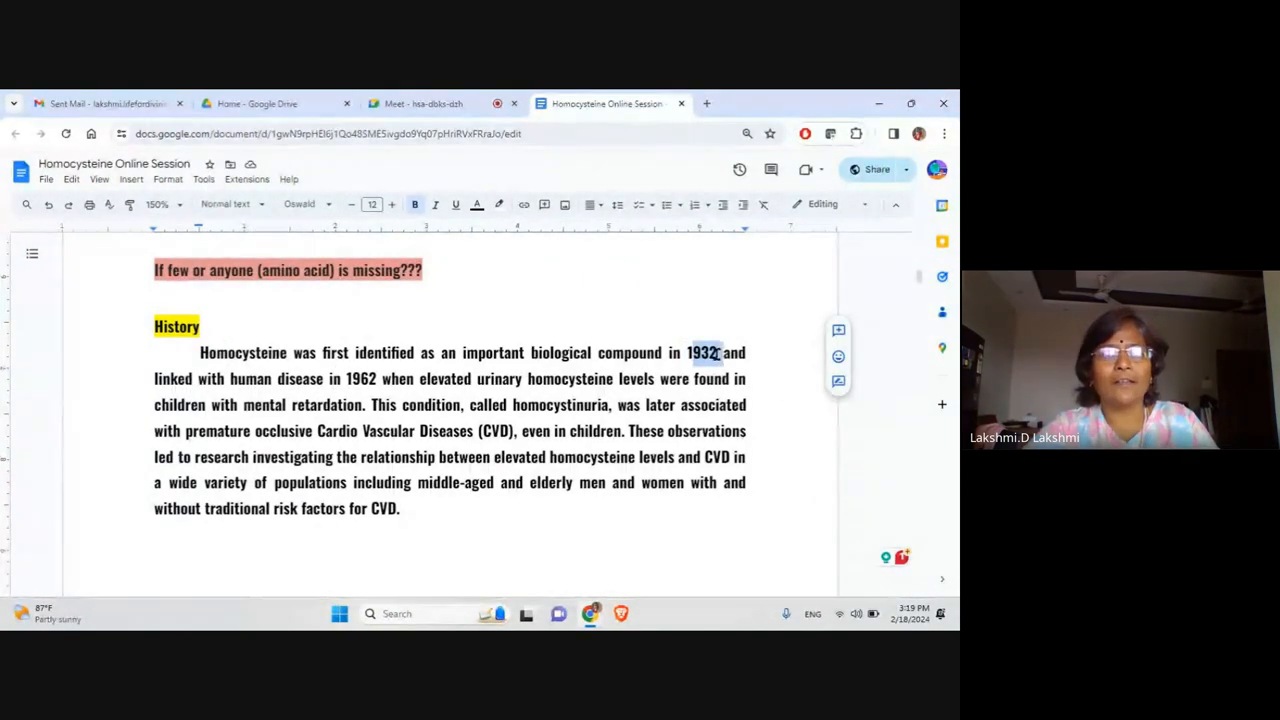
left_click_drag(477, 378, 658, 378)
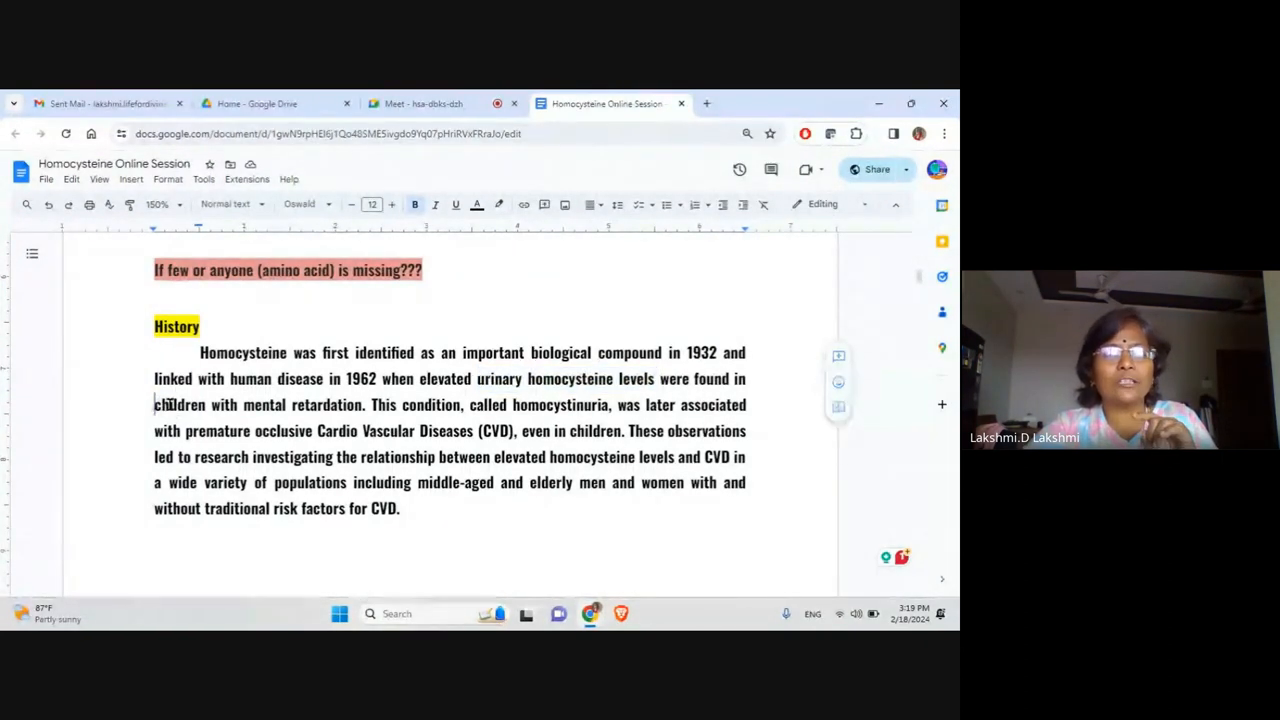
left_click_drag(153, 404, 365, 404)
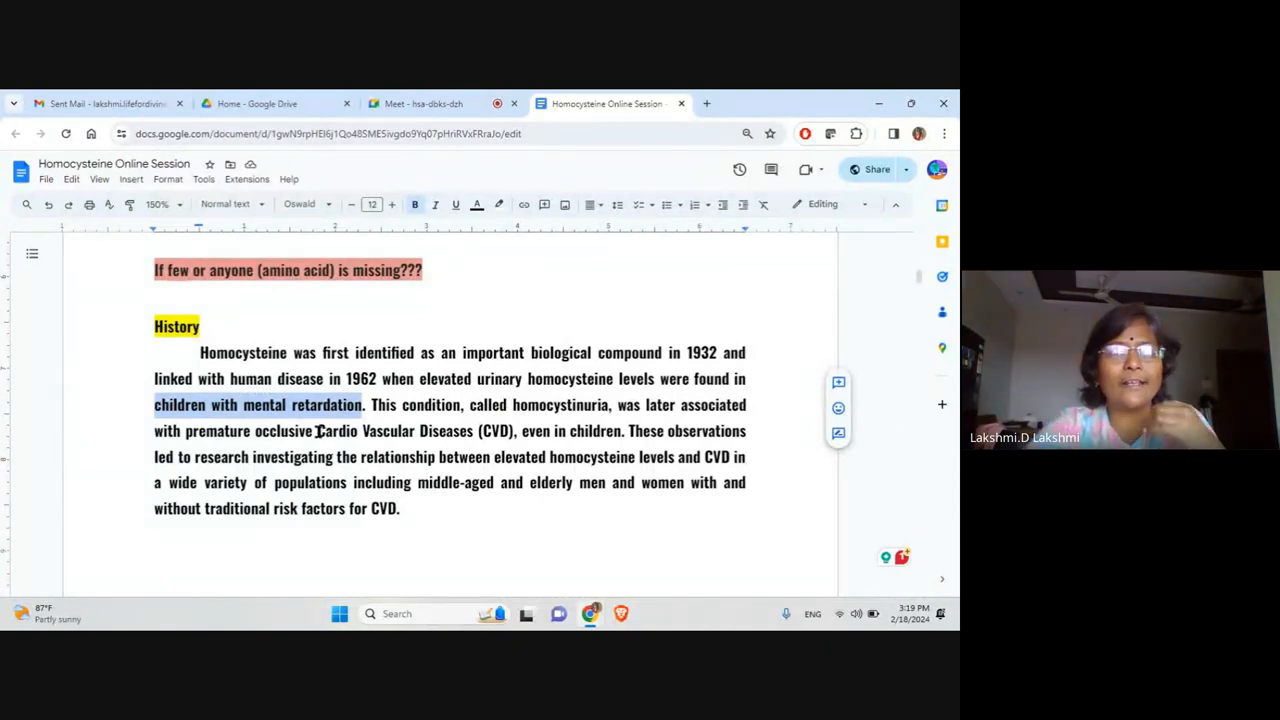
Highlight 'occlusive Cardio Vascular Diseases (CVD),' in bright green.
left_click_drag(255, 430, 520, 430)
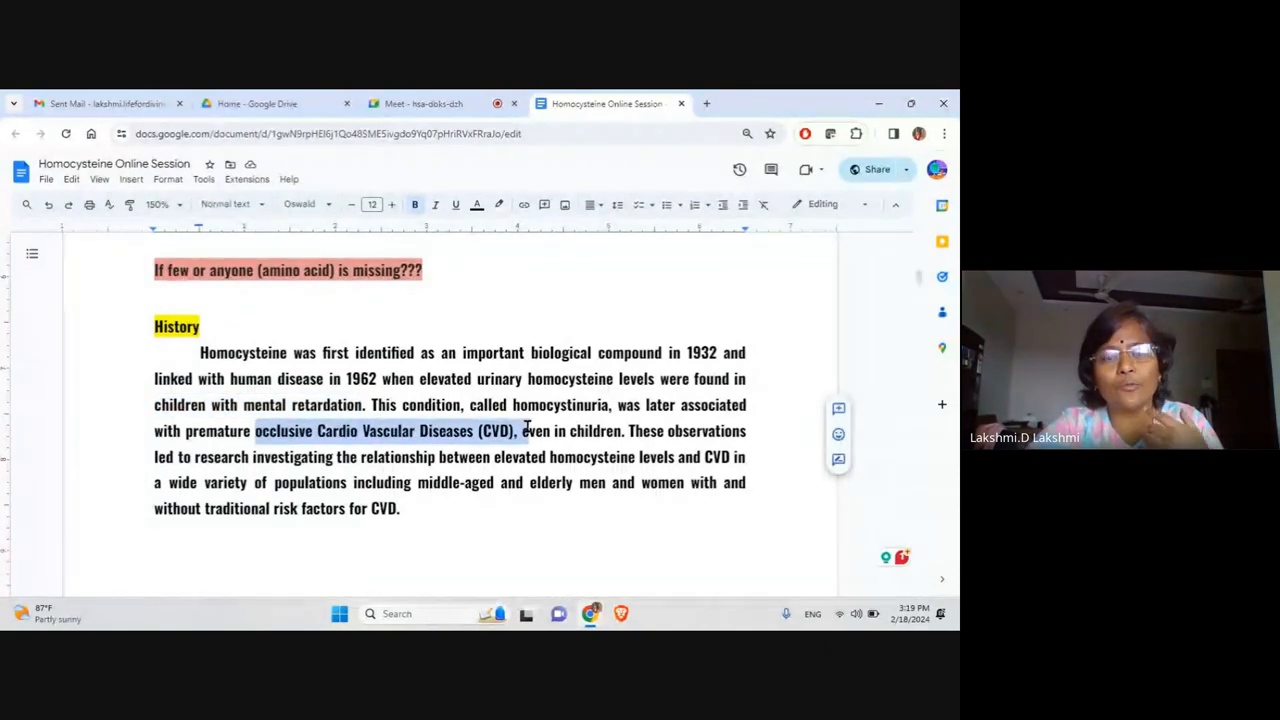
left_click(499, 204)
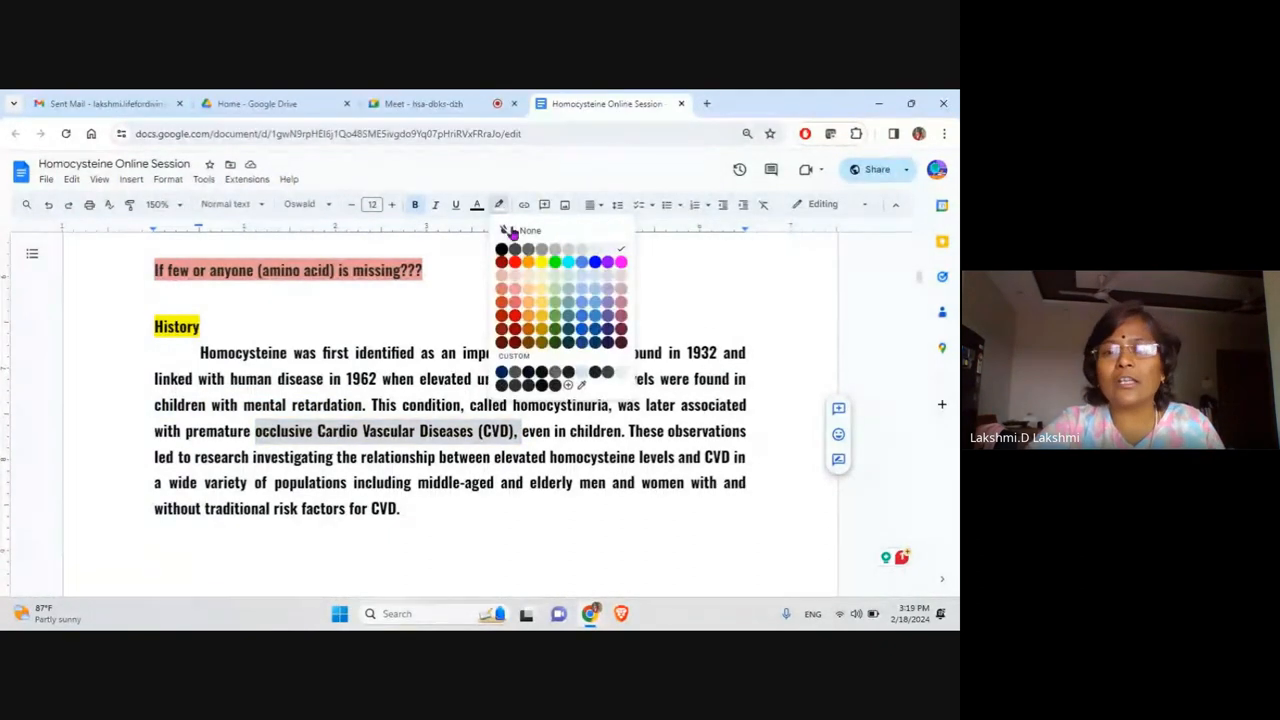
left_click(543, 261)
type("v")
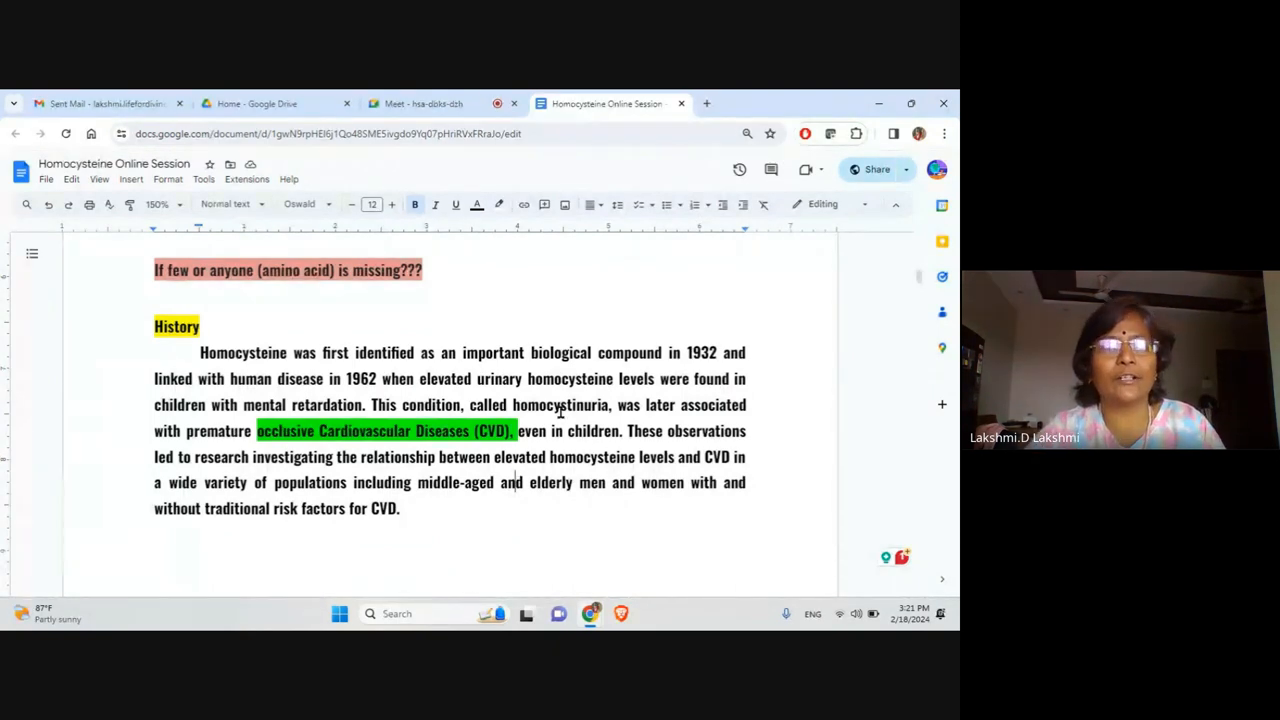
Select 'traditional risk factors for CVD.' and scroll on to Dr Braly's book list.
scroll("down", 3)
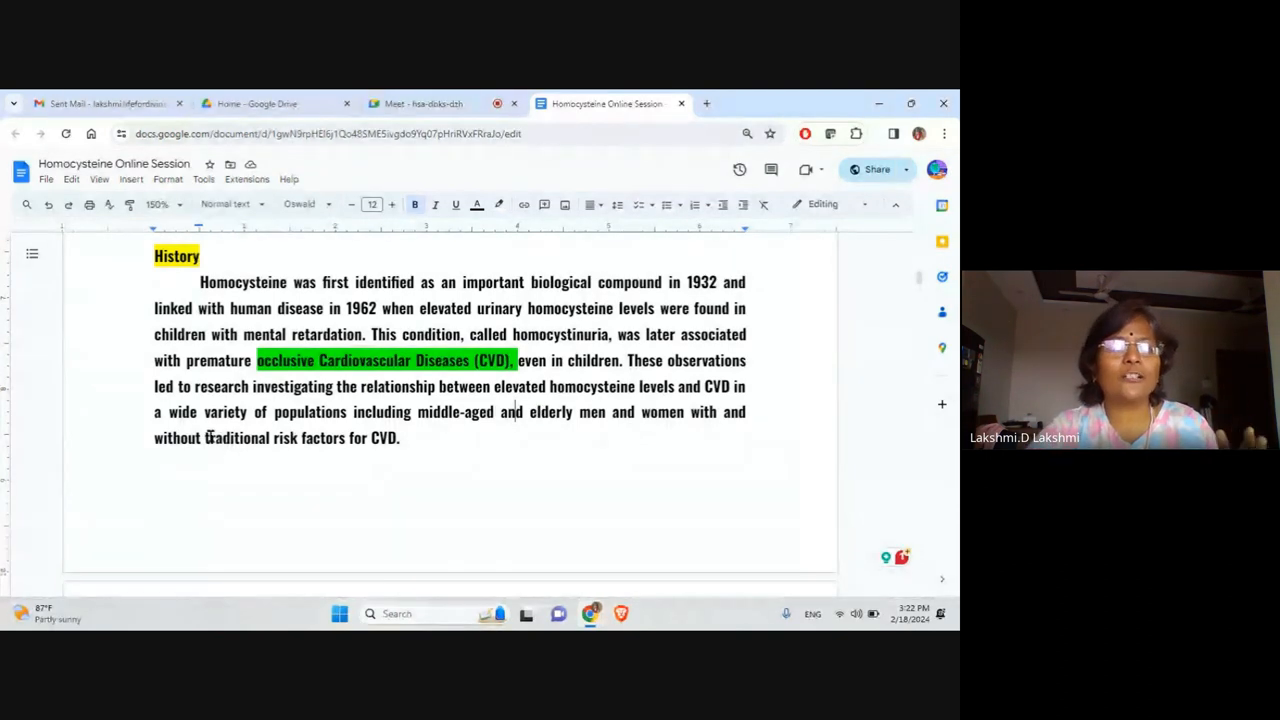
left_click_drag(205, 438, 400, 438)
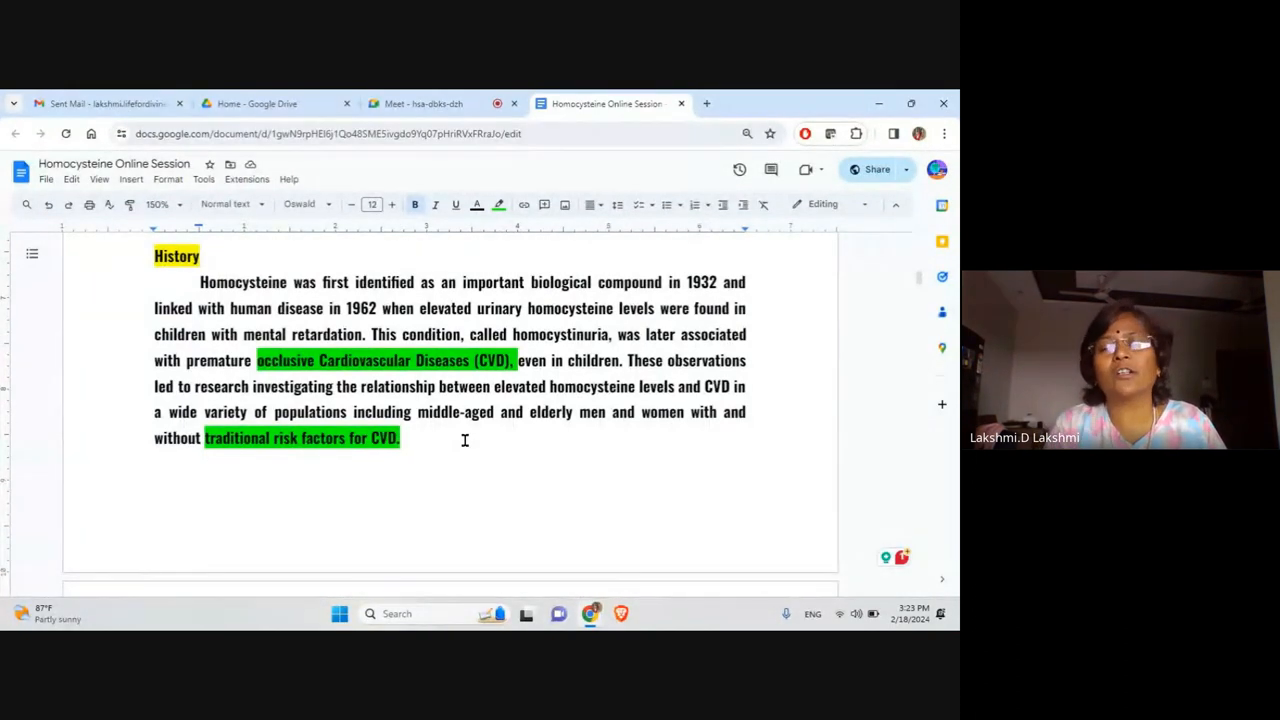
scroll("down", 3)
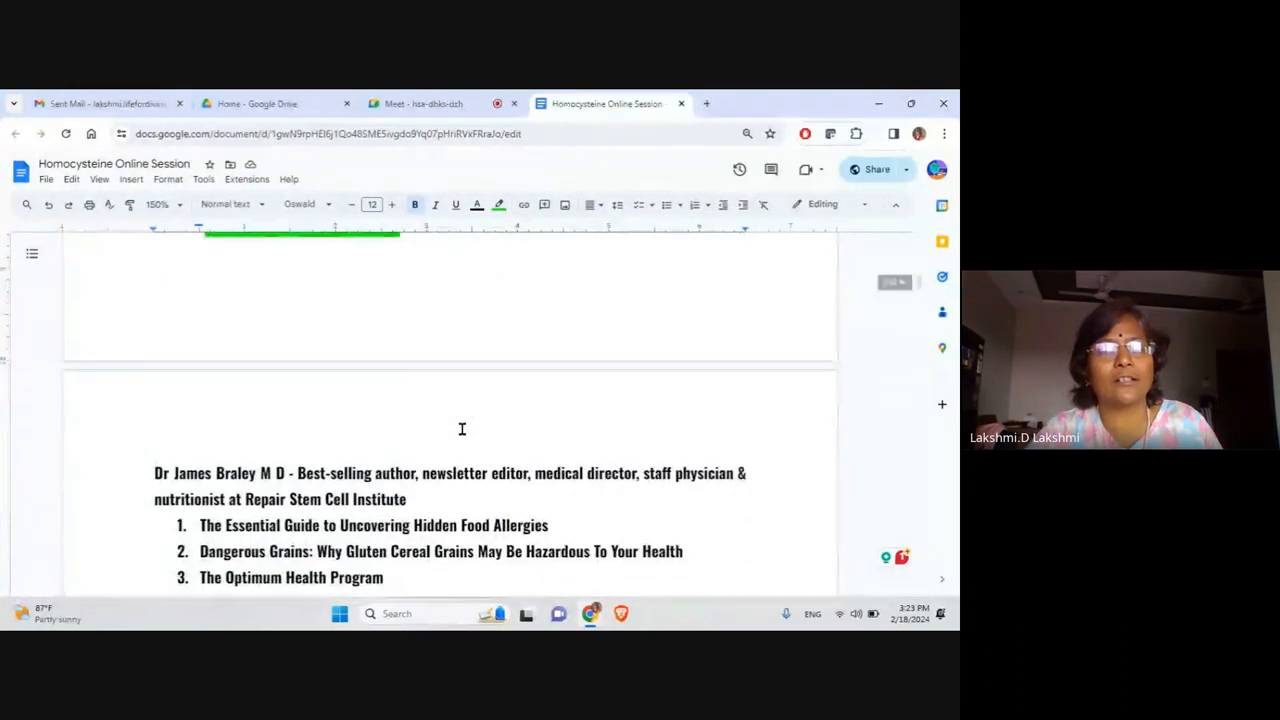
Scroll to 'The H Factor Solution' cover by James Braly and Patrick Holford.
scroll("down", 3)
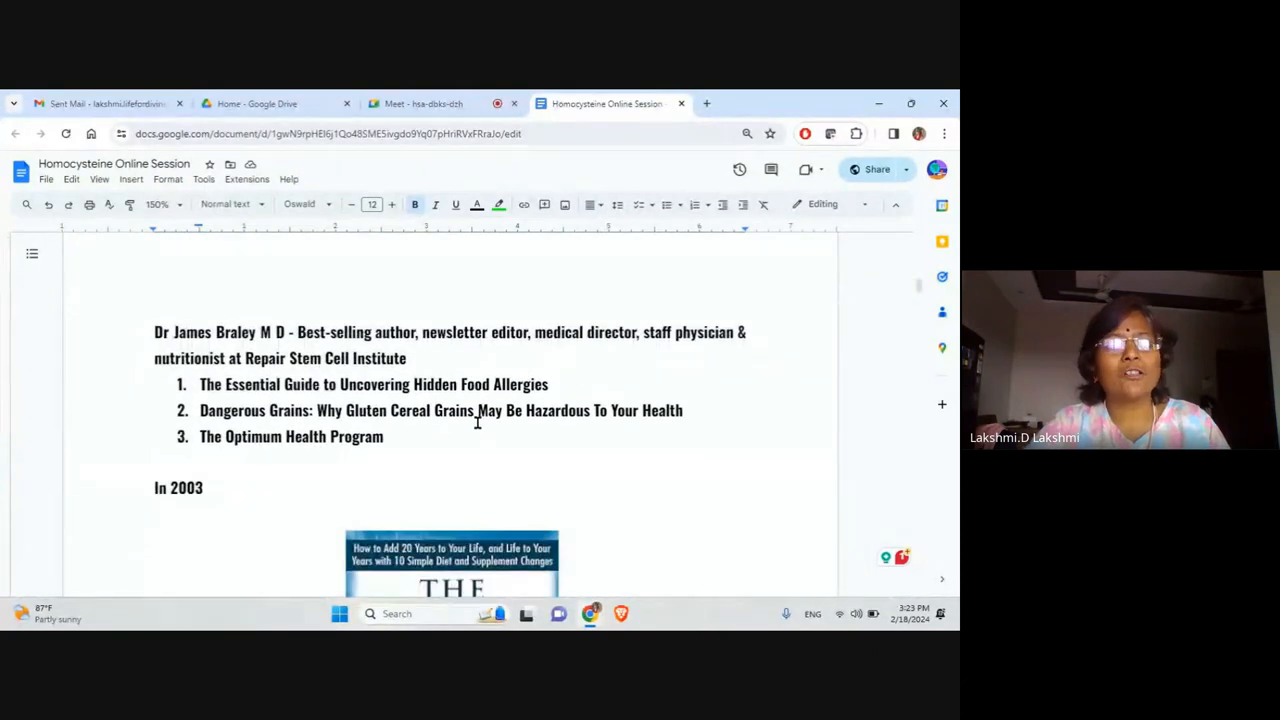
scroll("down", 3)
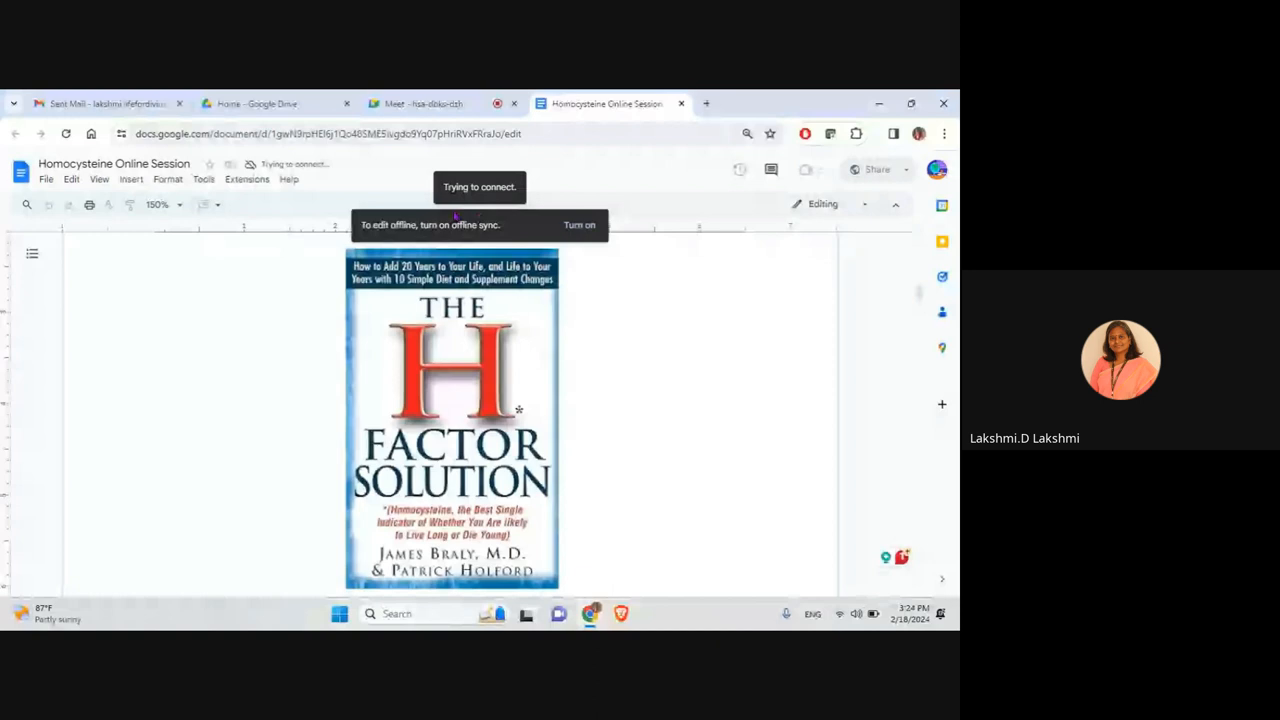
left_click(435, 103)
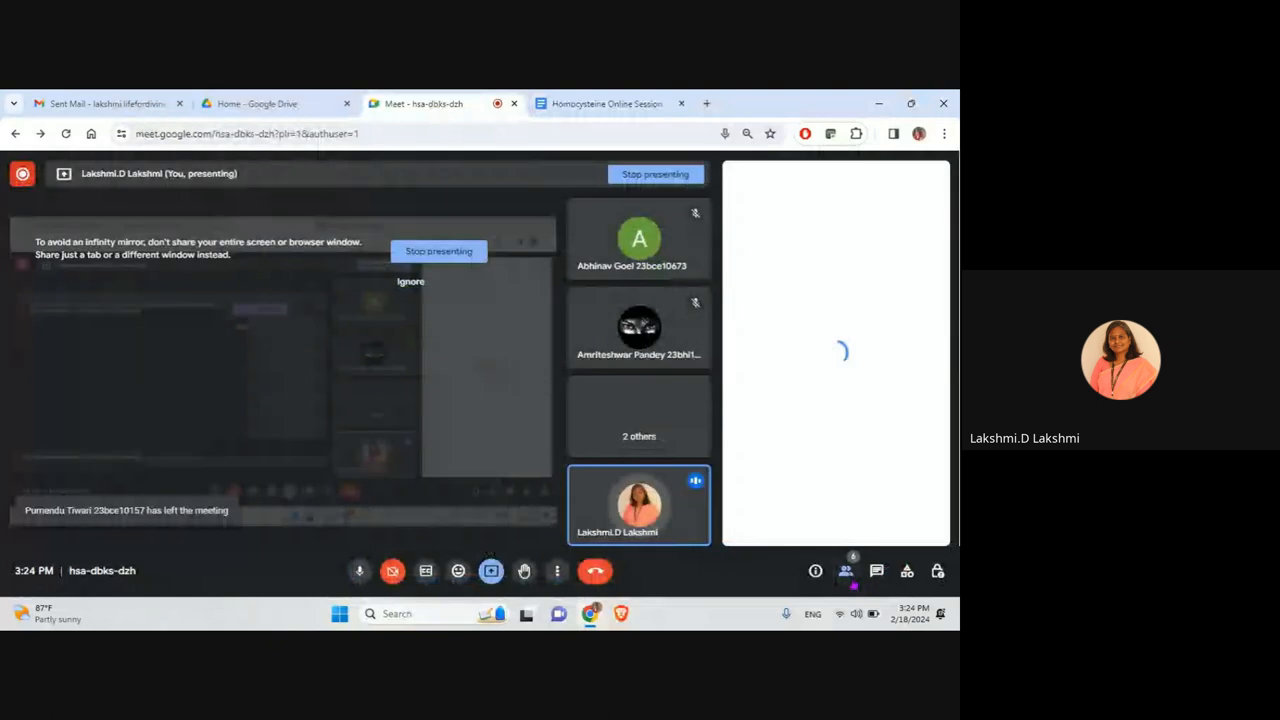
left_click(845, 571)
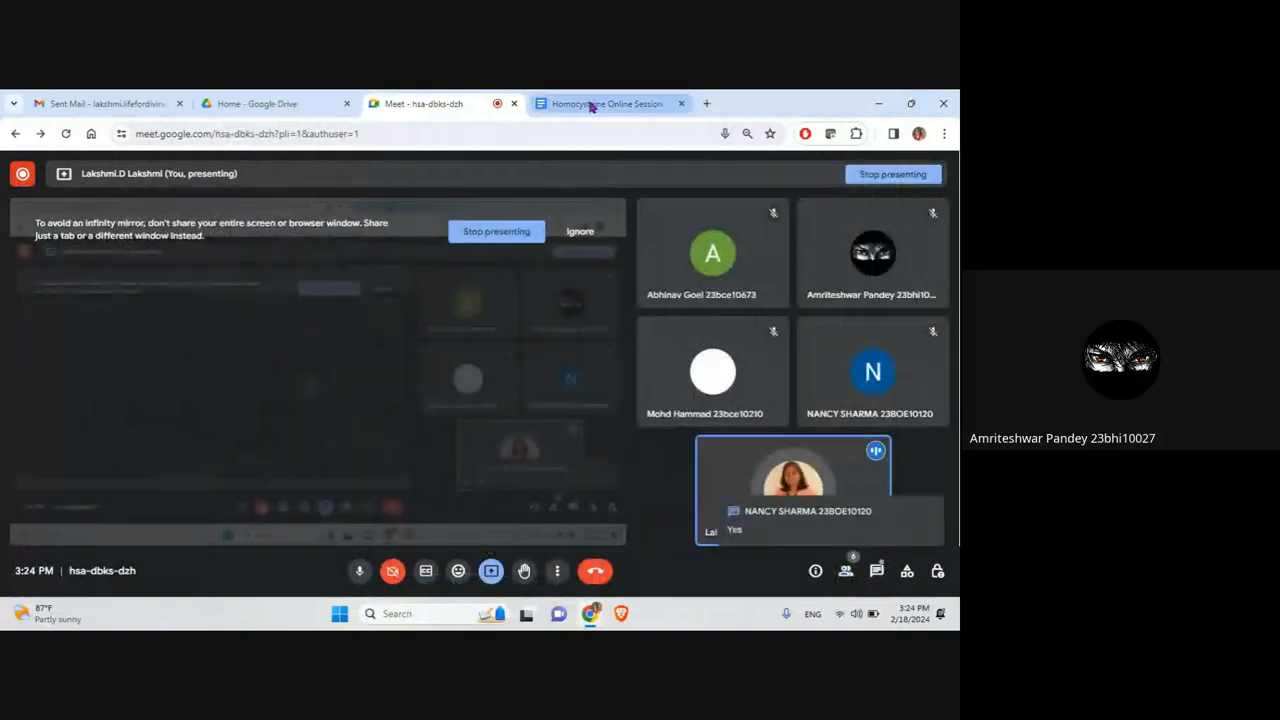
left_click(607, 103)
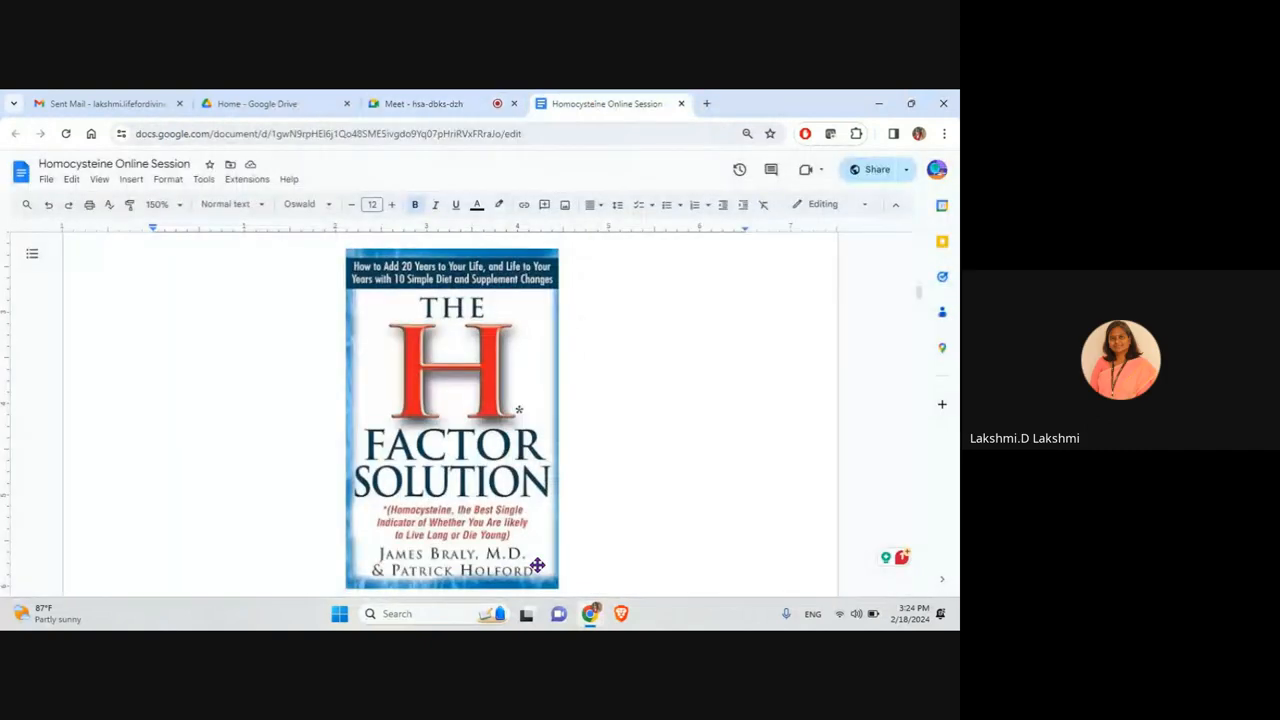
Scroll past the book cover to the Homocystein Introduction heading.
scroll("down", 3)
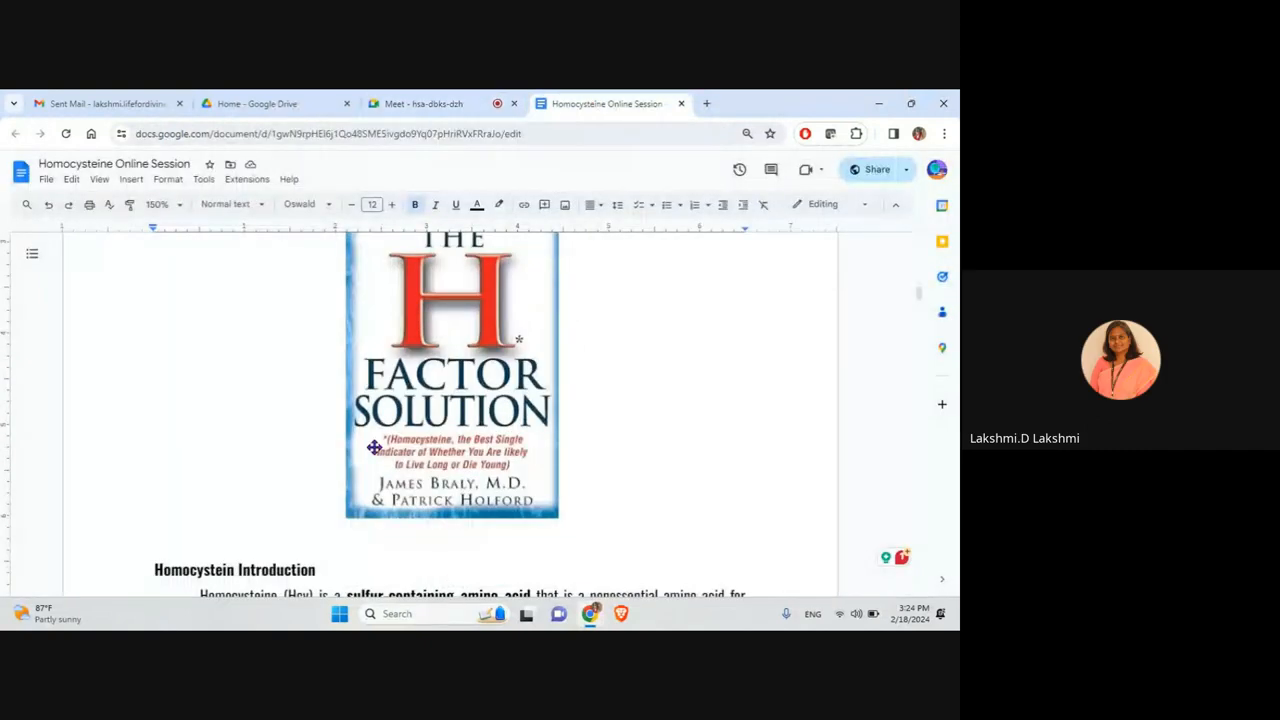
mouse_move(538, 465)
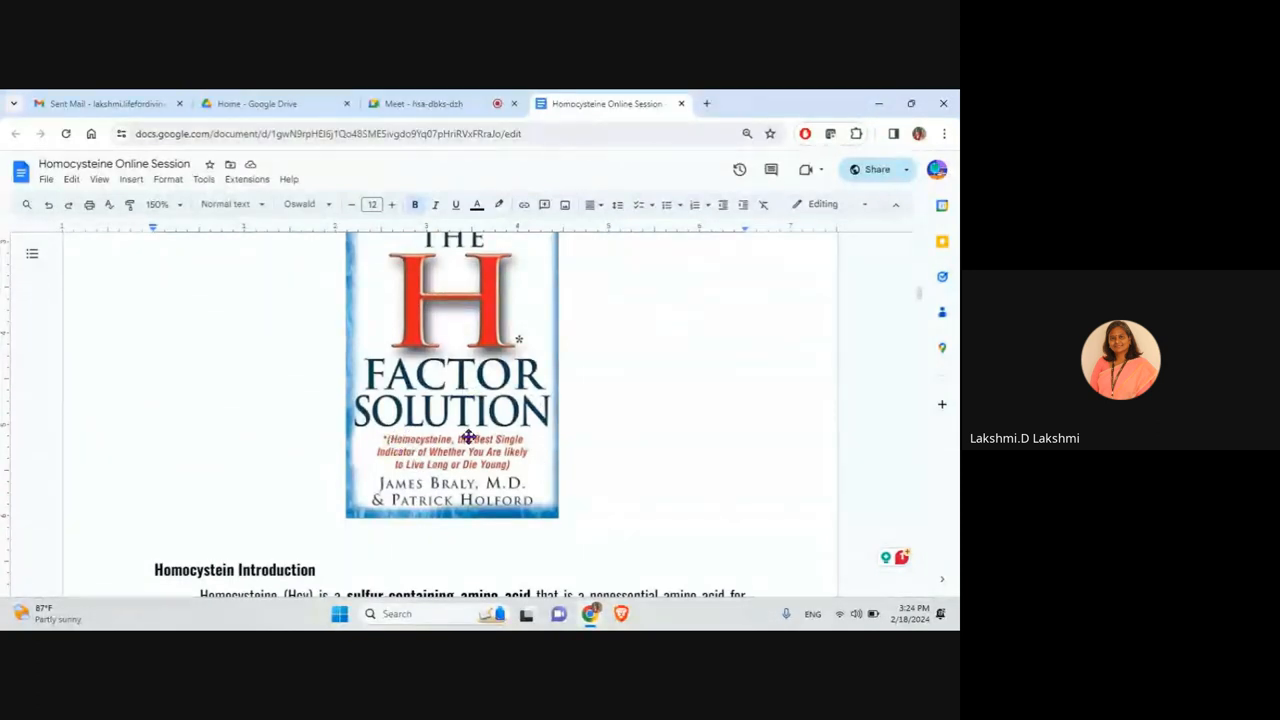
mouse_move(500, 465)
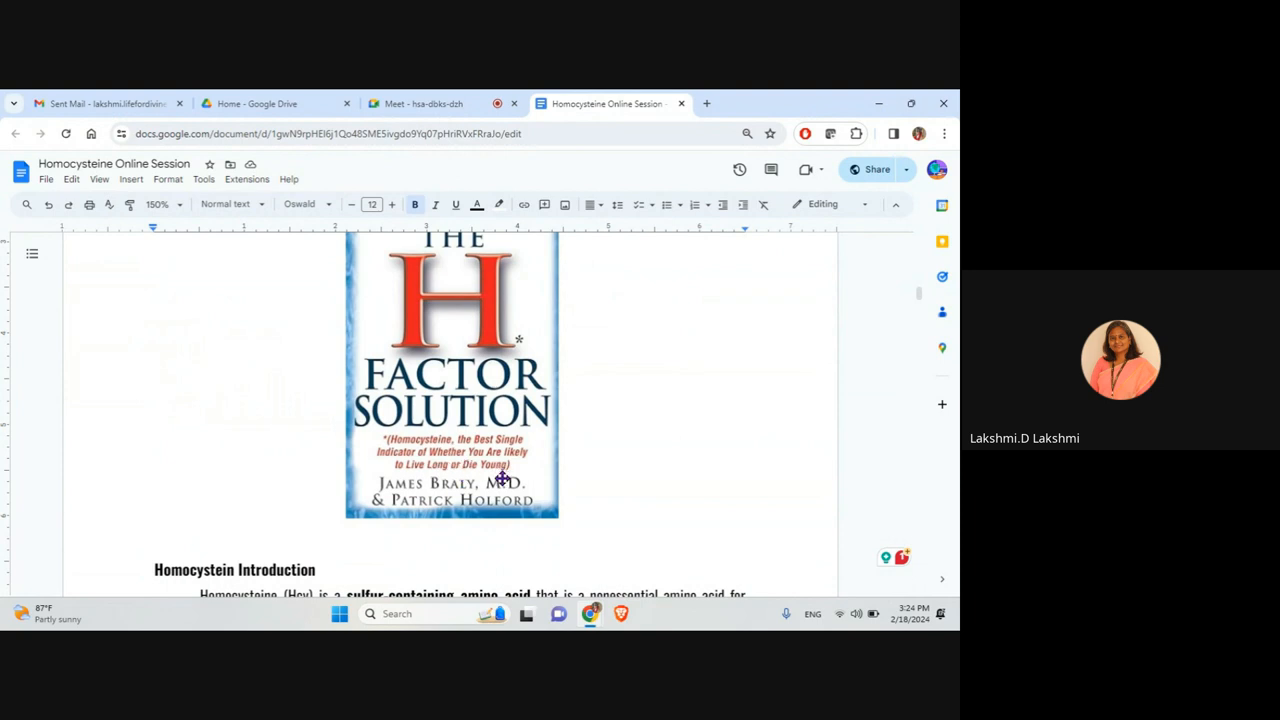
mouse_move(413, 433)
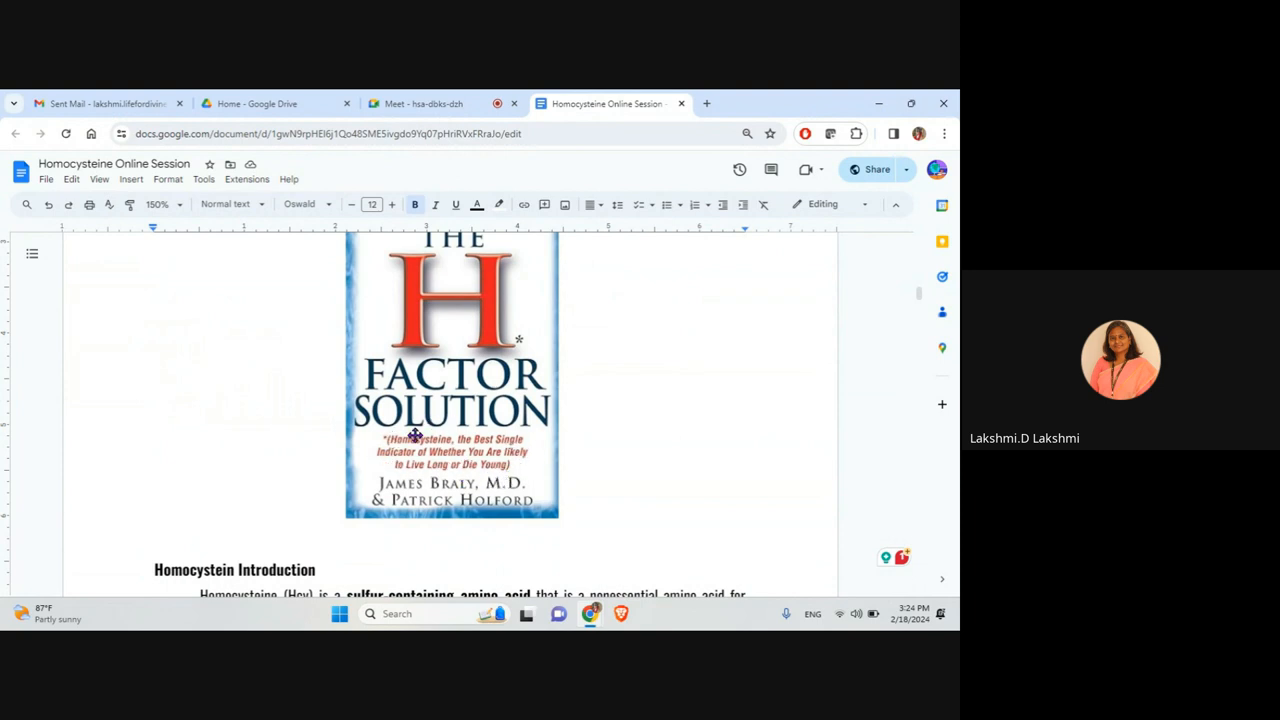
mouse_move(508, 397)
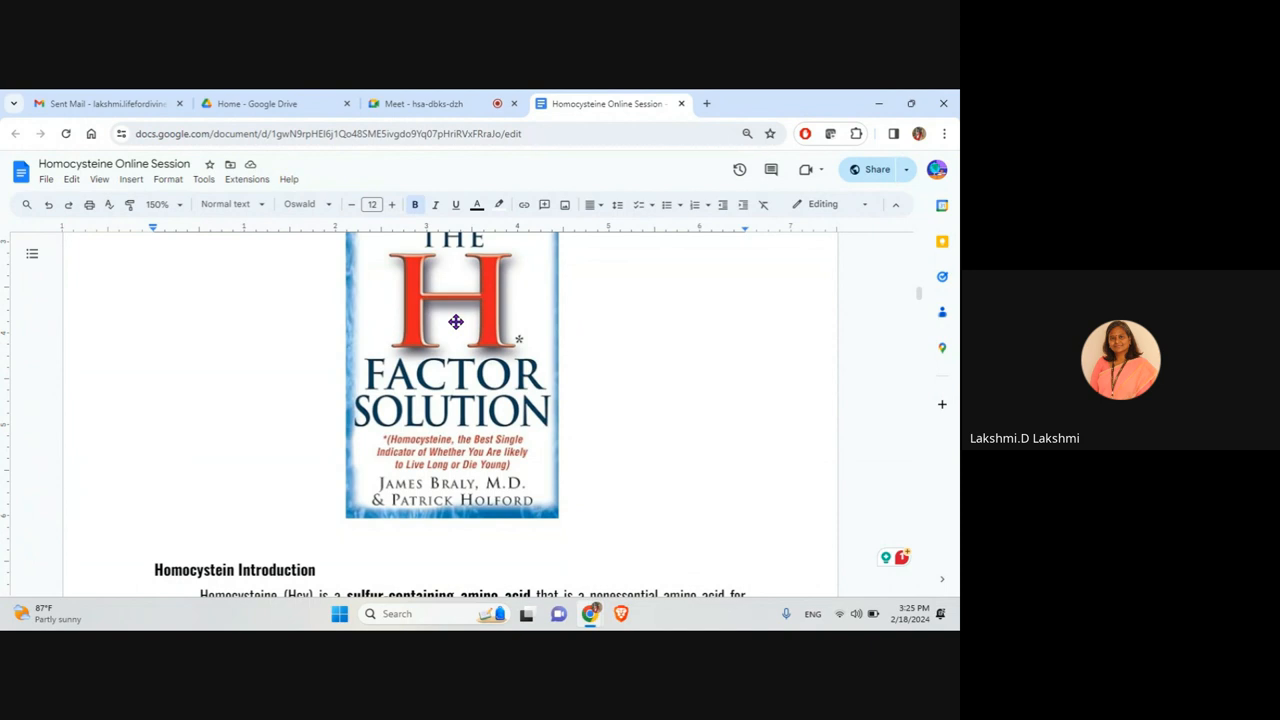
mouse_move(366, 446)
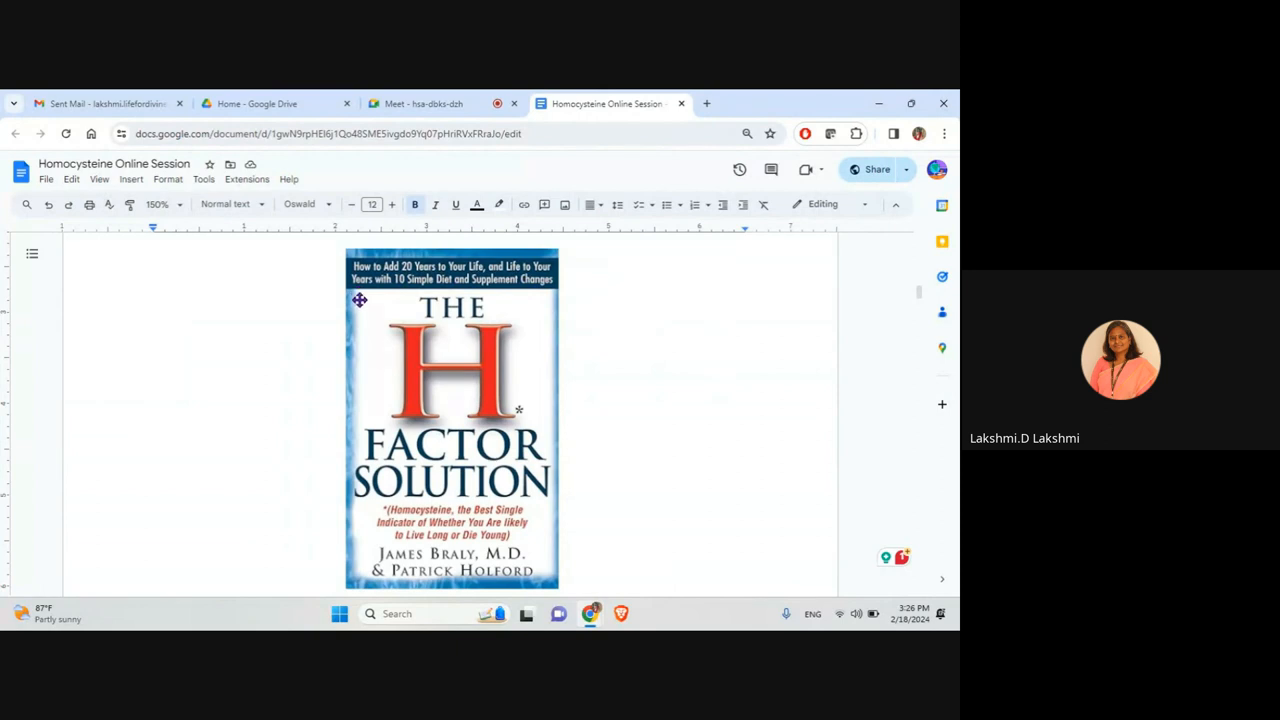
mouse_move(570, 300)
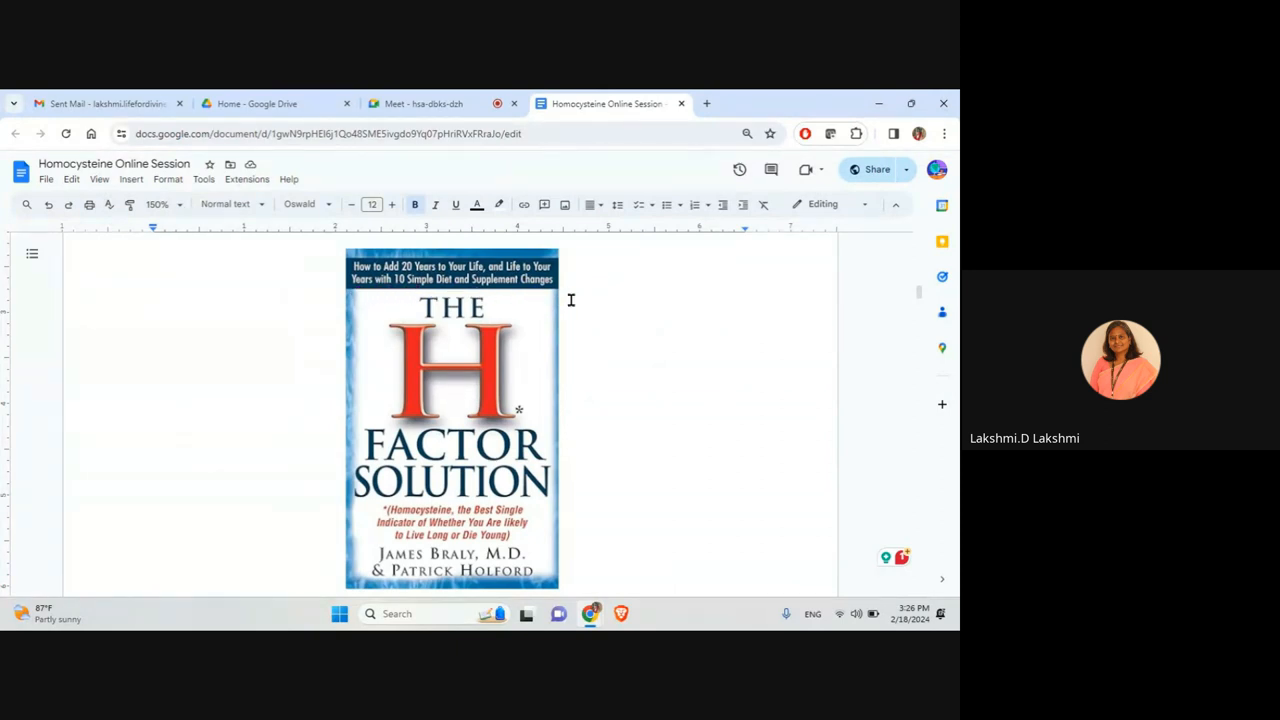
mouse_move(325, 254)
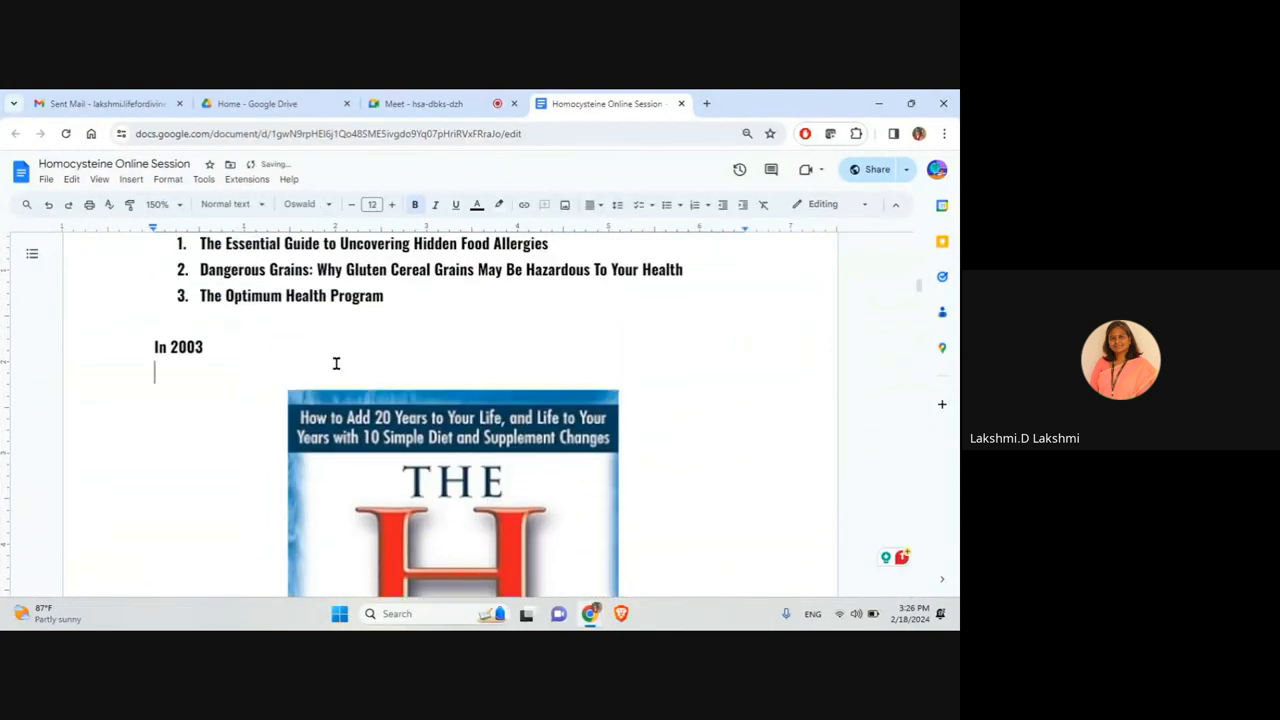
Scroll past The H Factor Solution cover to the Homocystein Introduction page.
scroll("down", 3)
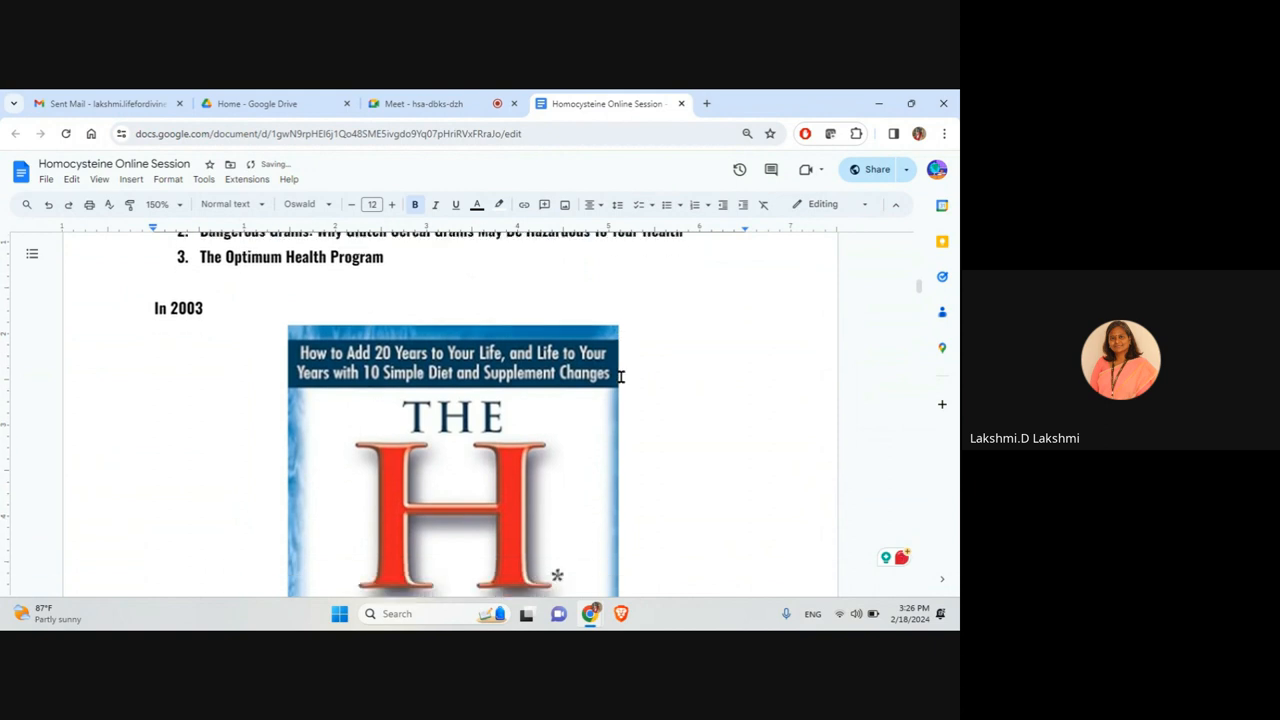
scroll("down", 3)
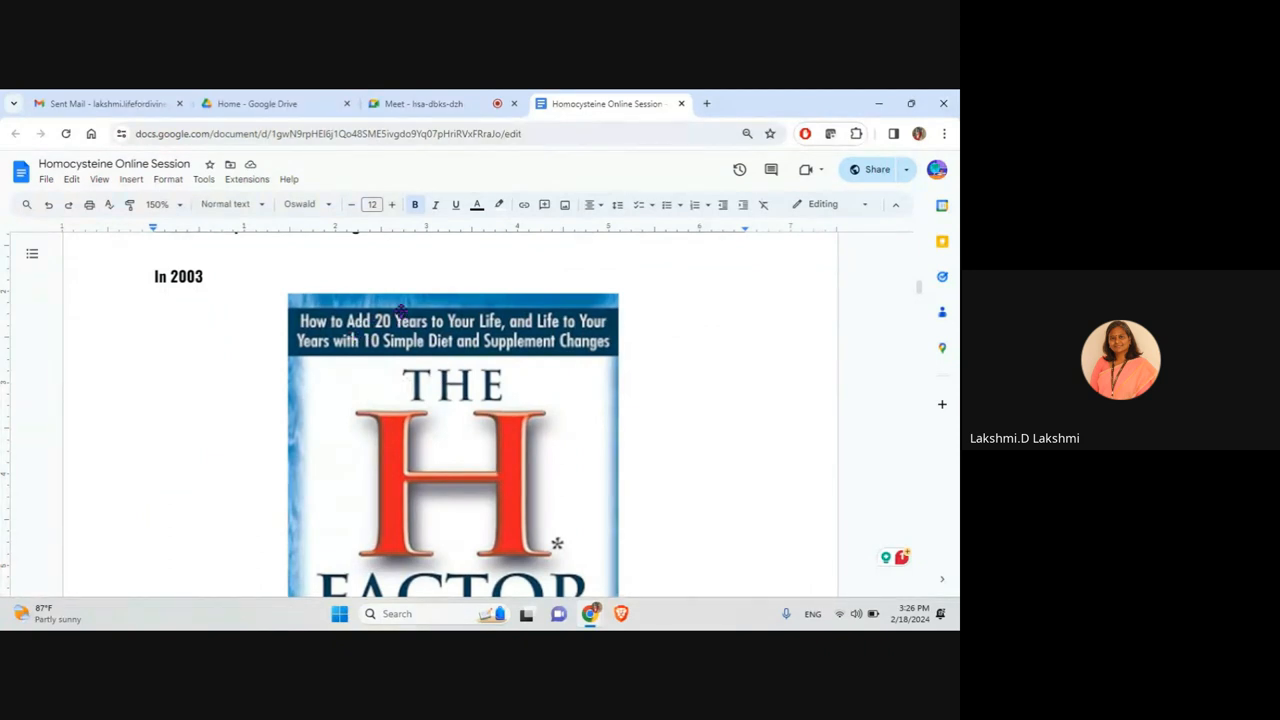
mouse_move(357, 377)
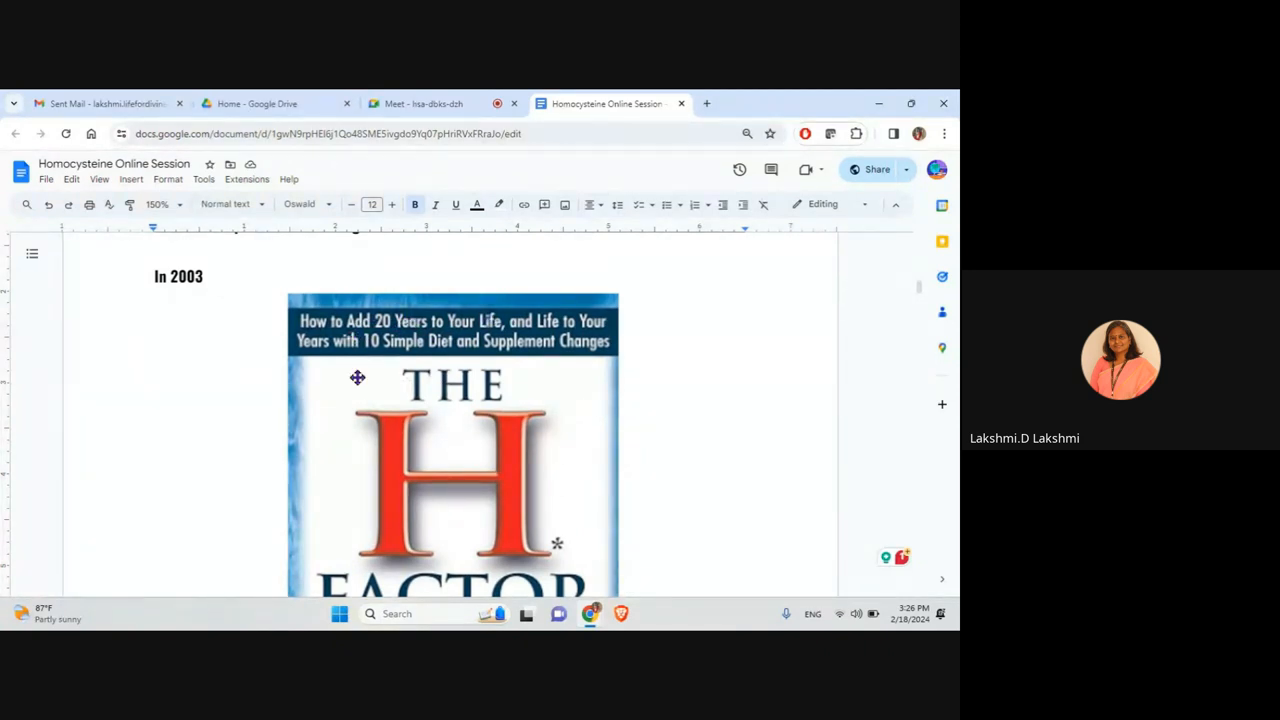
mouse_move(385, 441)
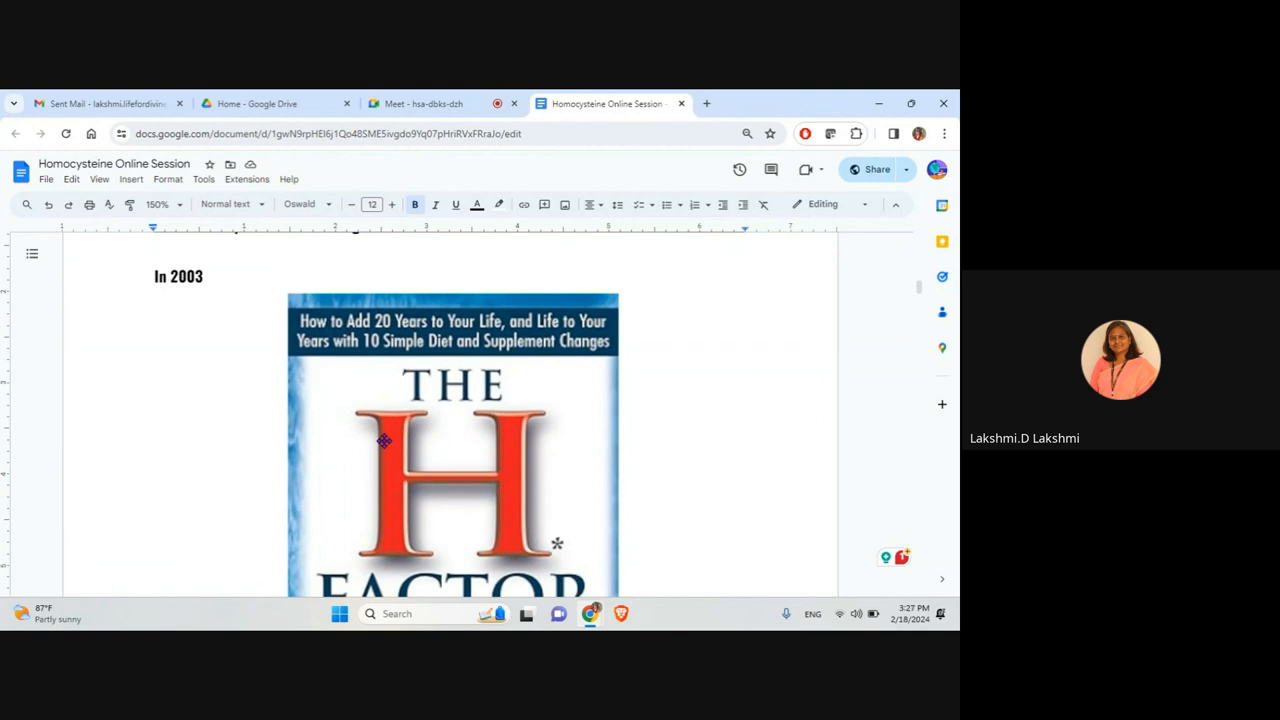
scroll("down", 3)
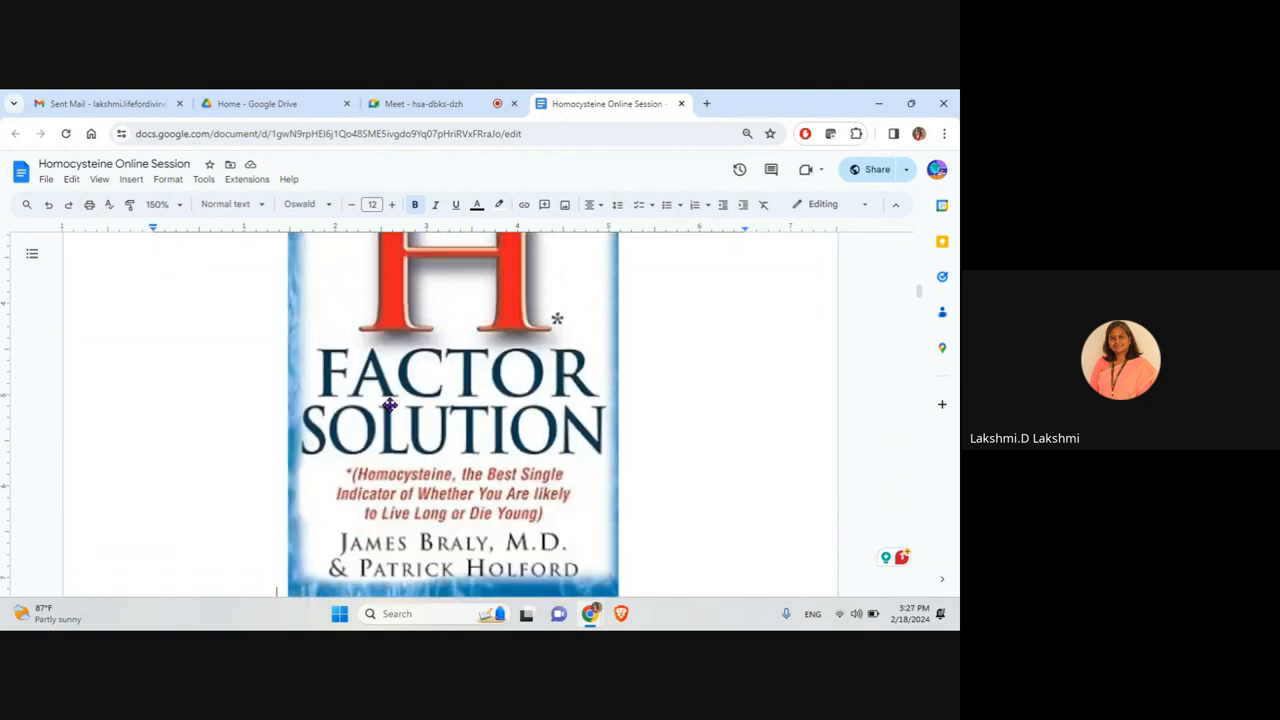
scroll("down", 3)
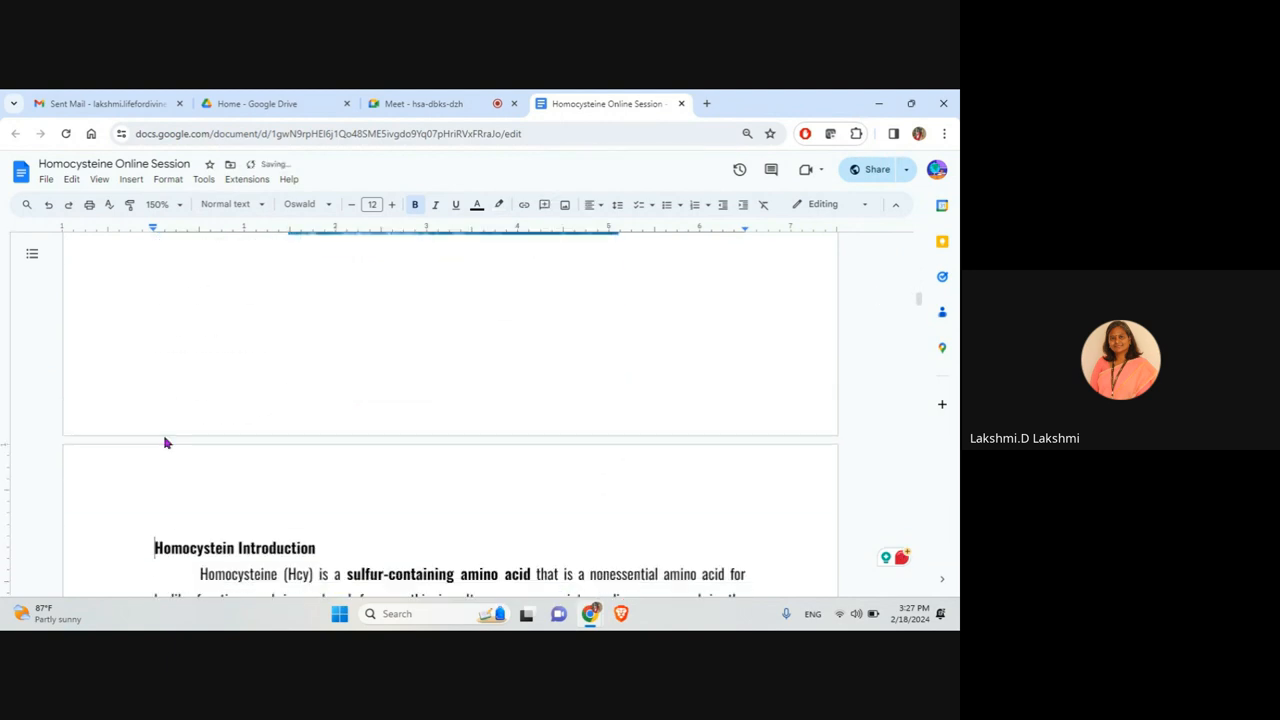
Scroll through the Homocystein Introduction to the methylation paragraphs and Methylation Cycle diagram.
scroll("down", 3)
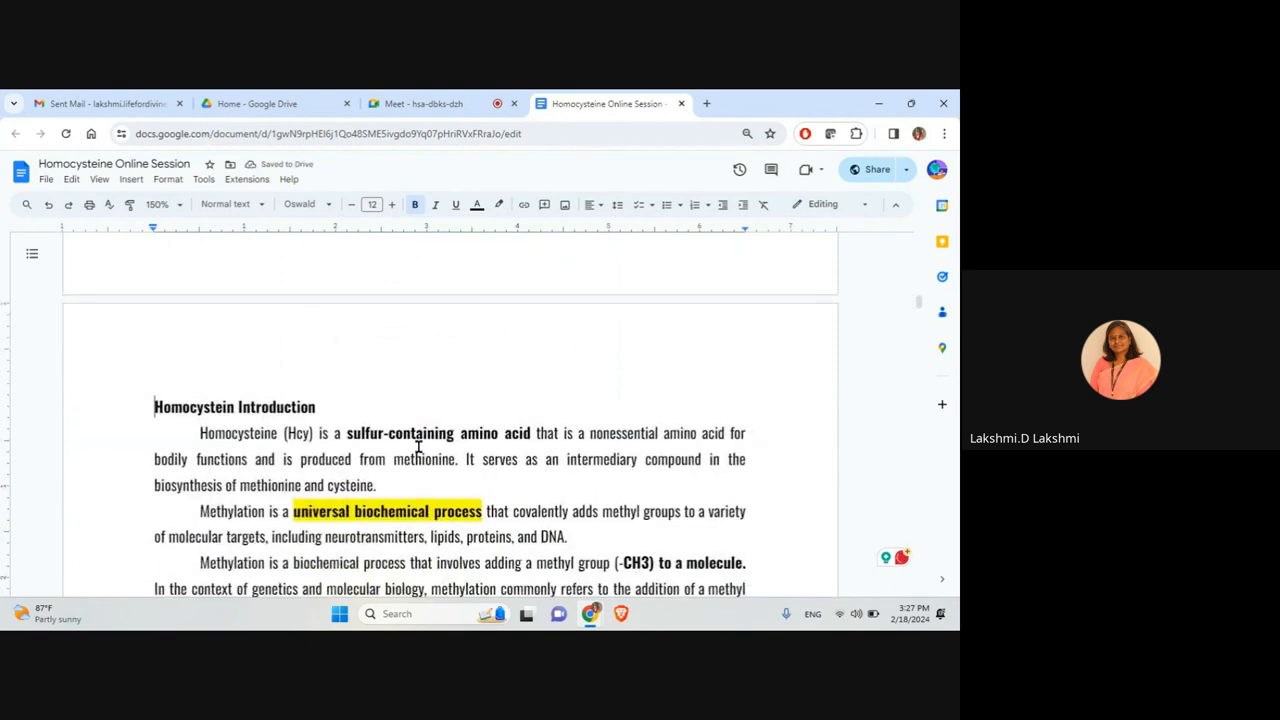
scroll("down", 3)
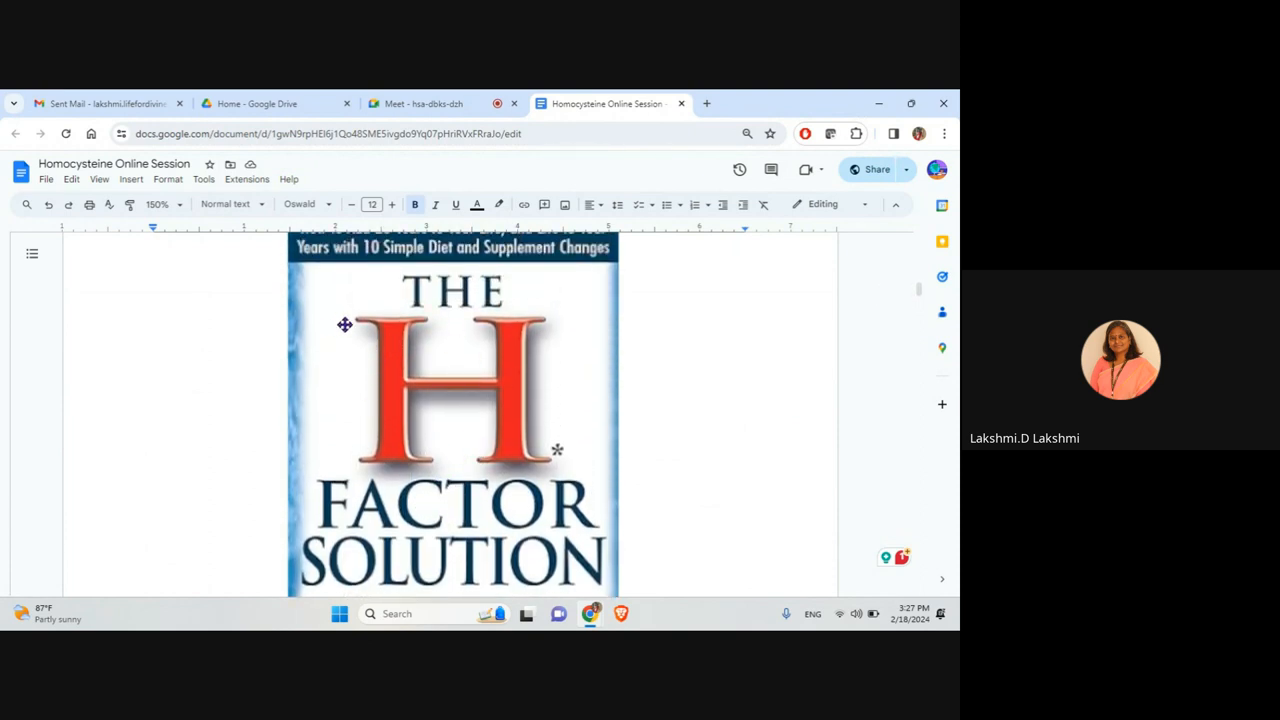
mouse_move(556, 384)
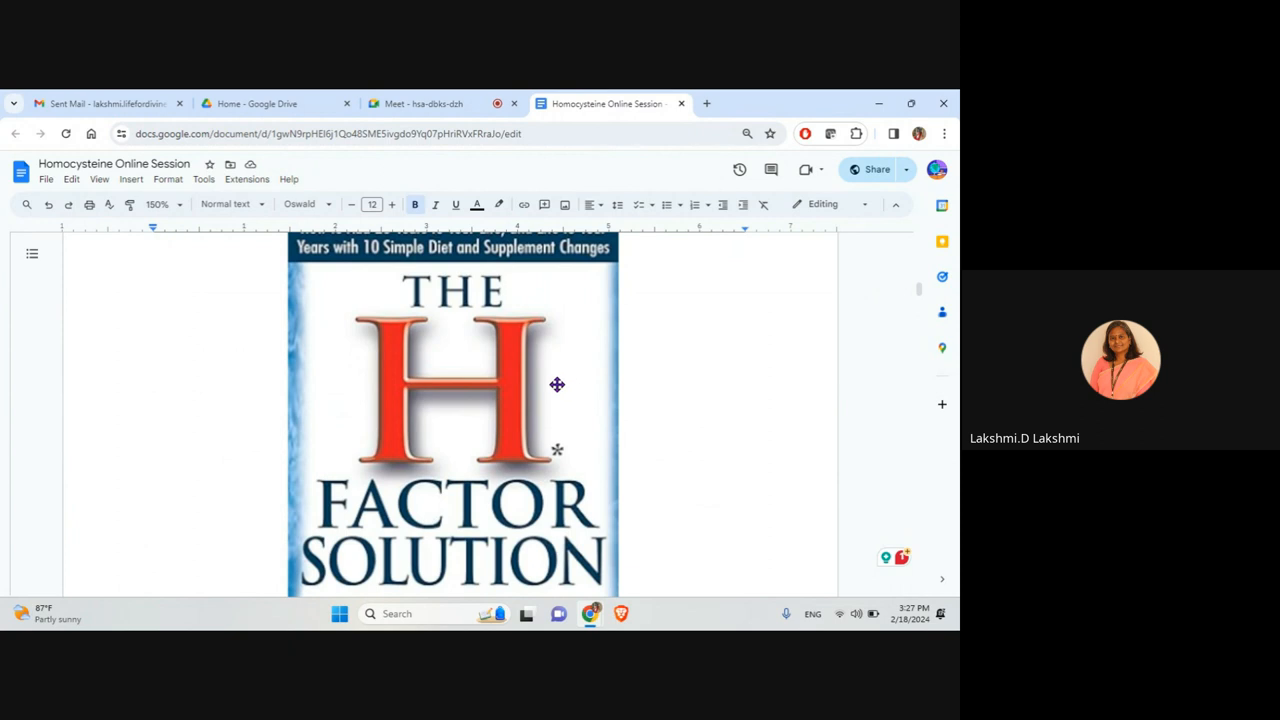
mouse_move(575, 360)
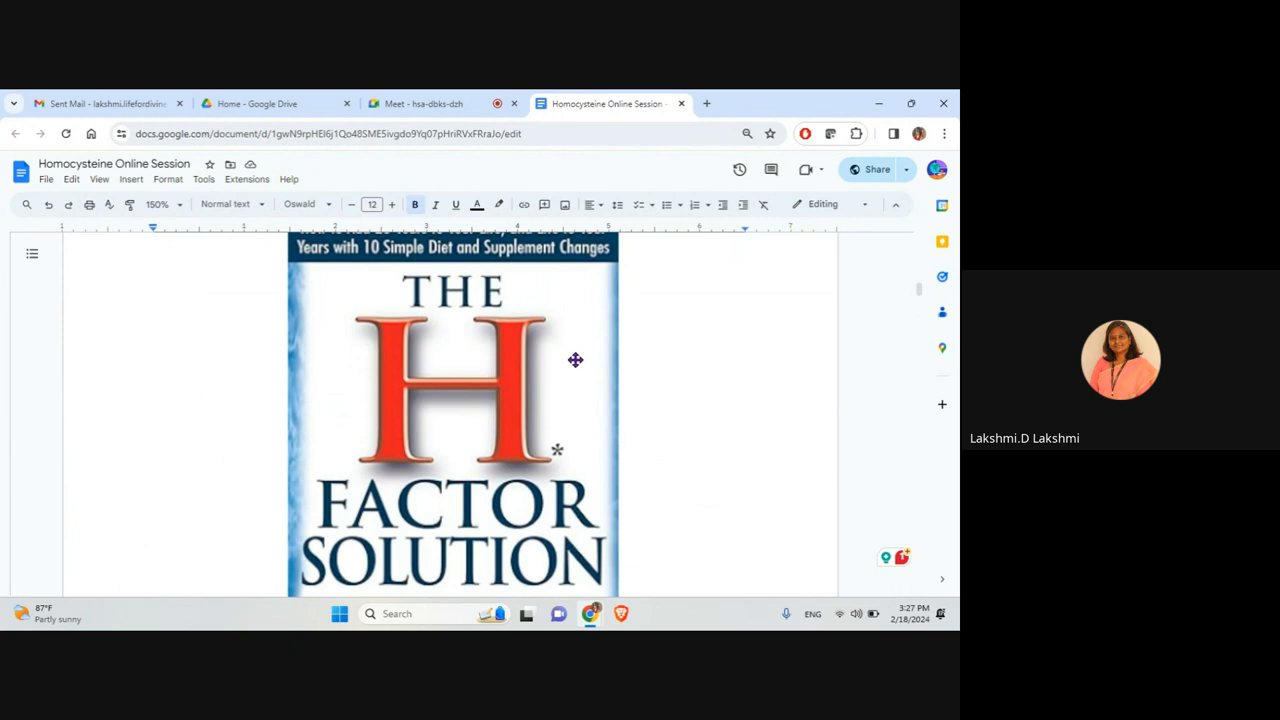
mouse_move(576, 365)
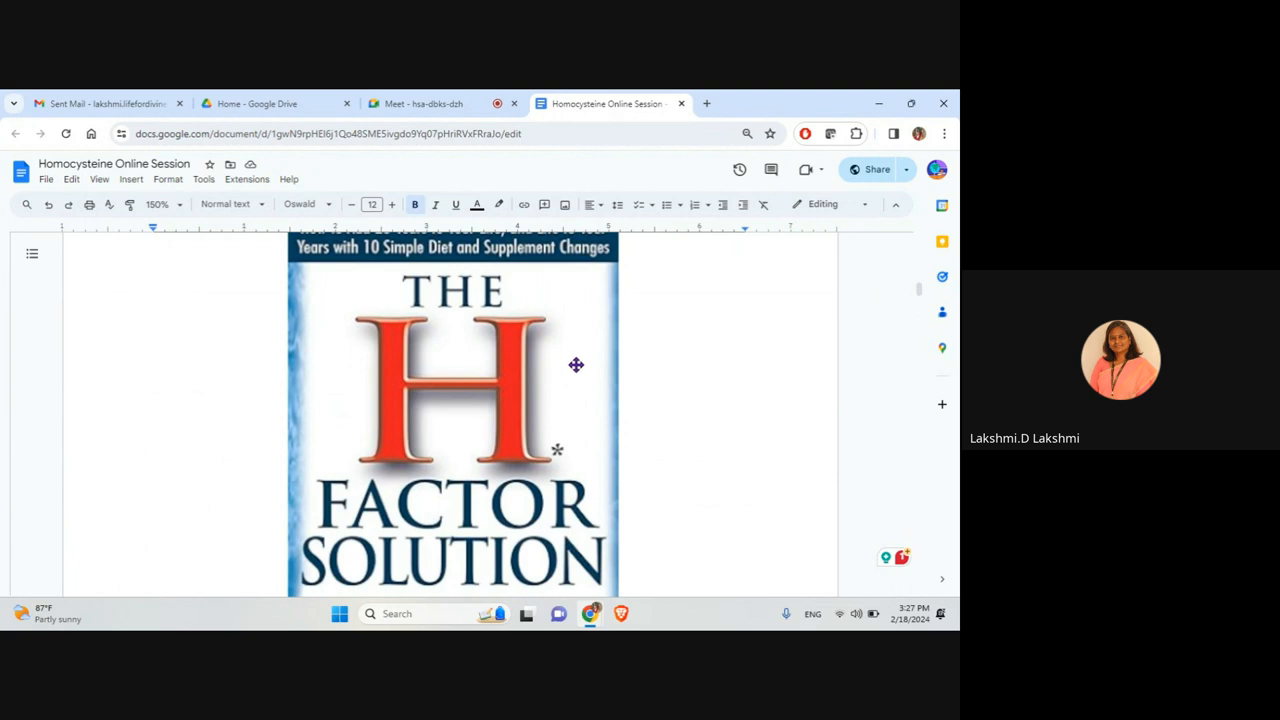
scroll("down", 3)
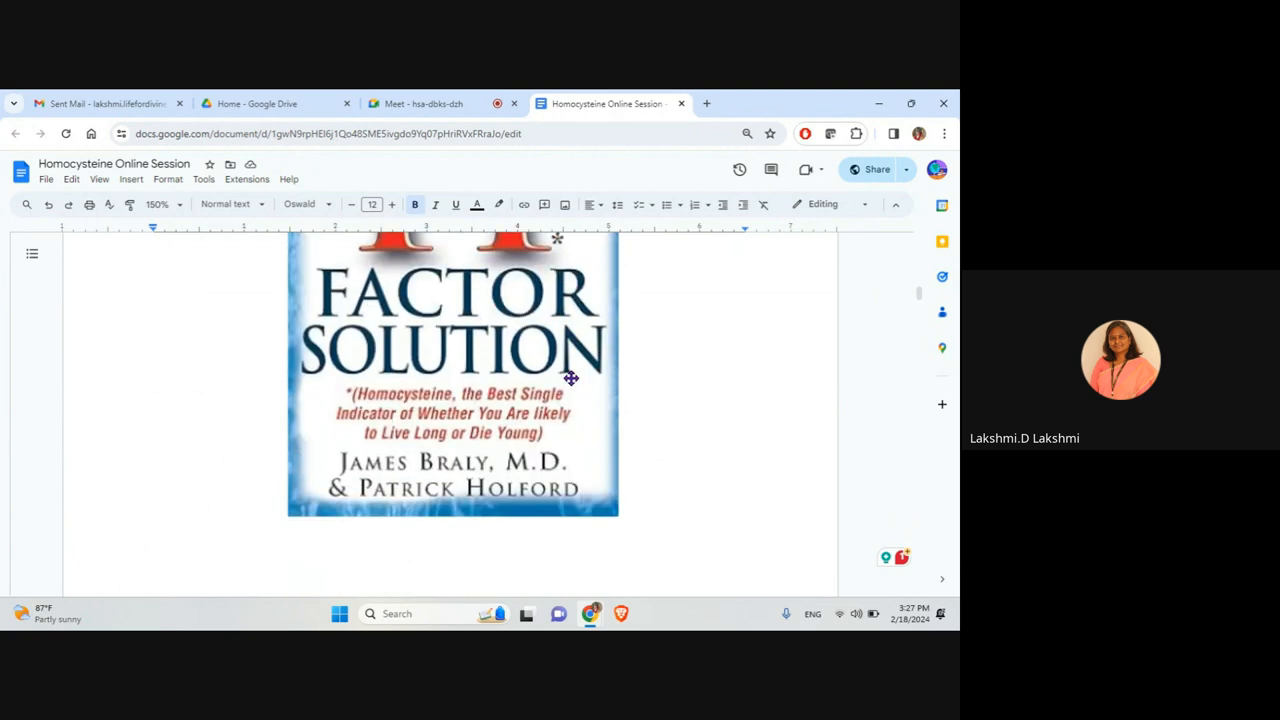
scroll("down", 3)
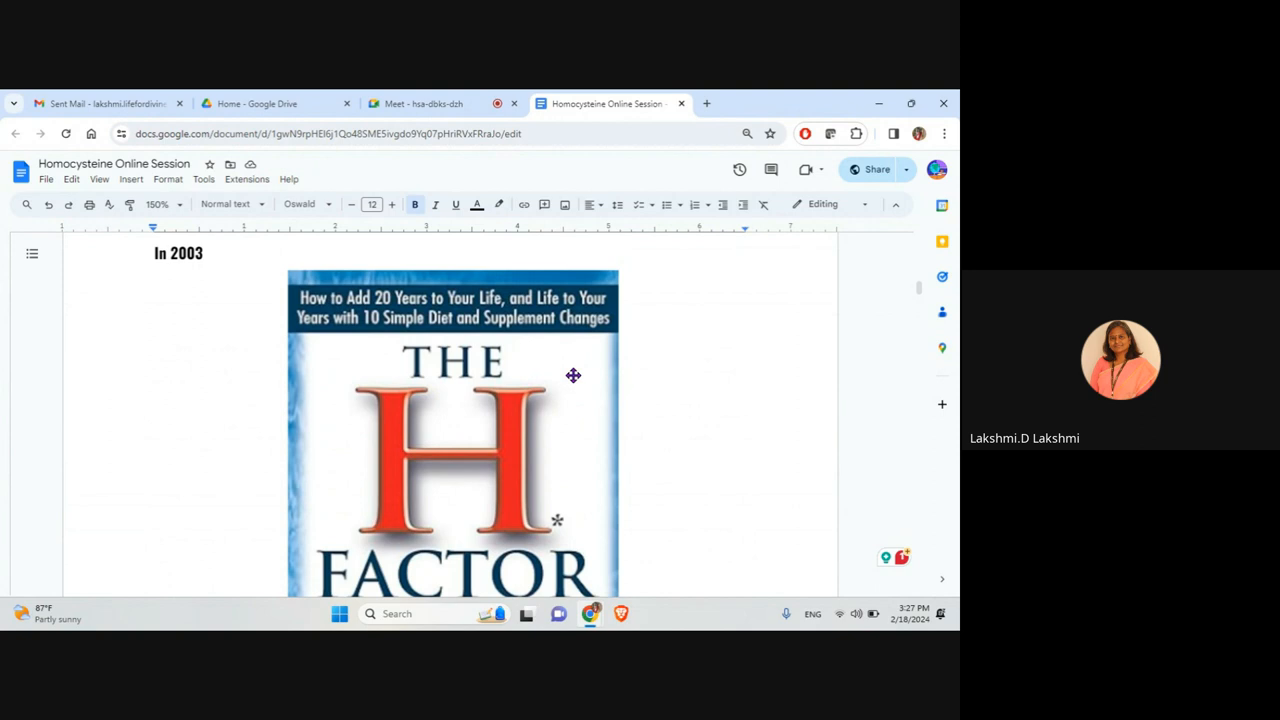
mouse_move(574, 368)
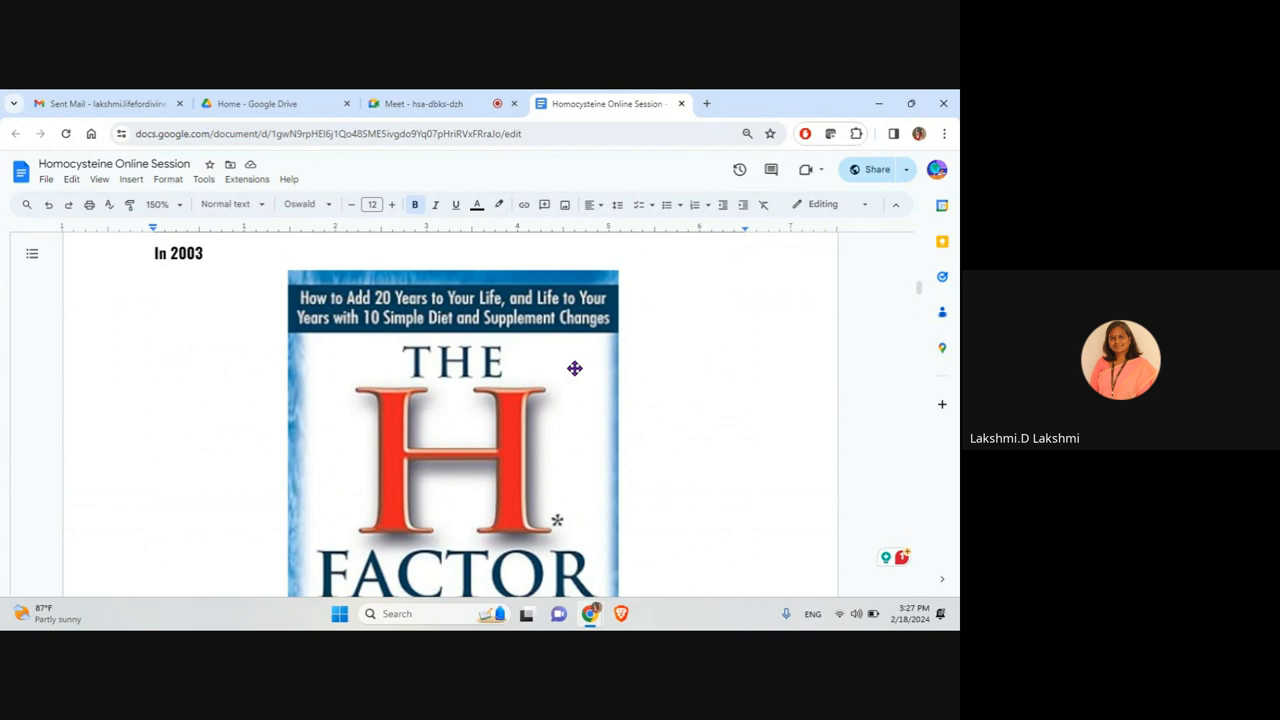
scroll("down", 3)
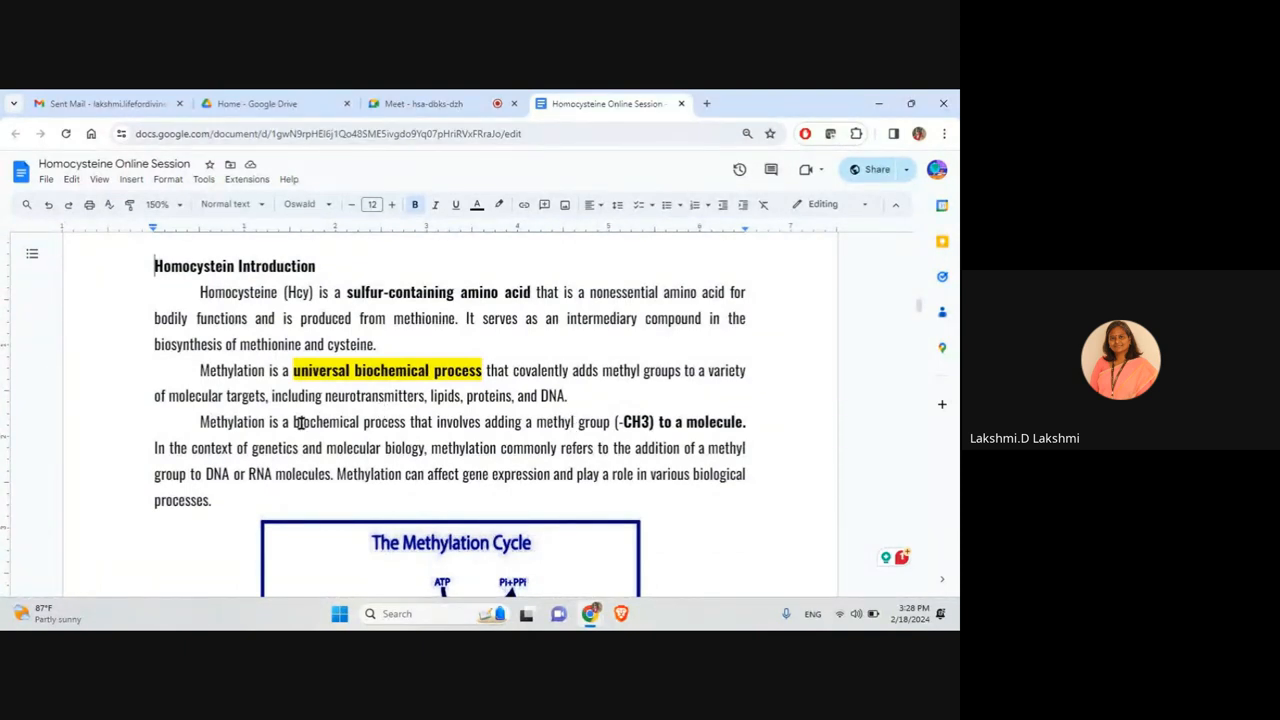
Give the word 'Methylation' opening the third introduction paragraph a light green highlight.
double_click(229, 422)
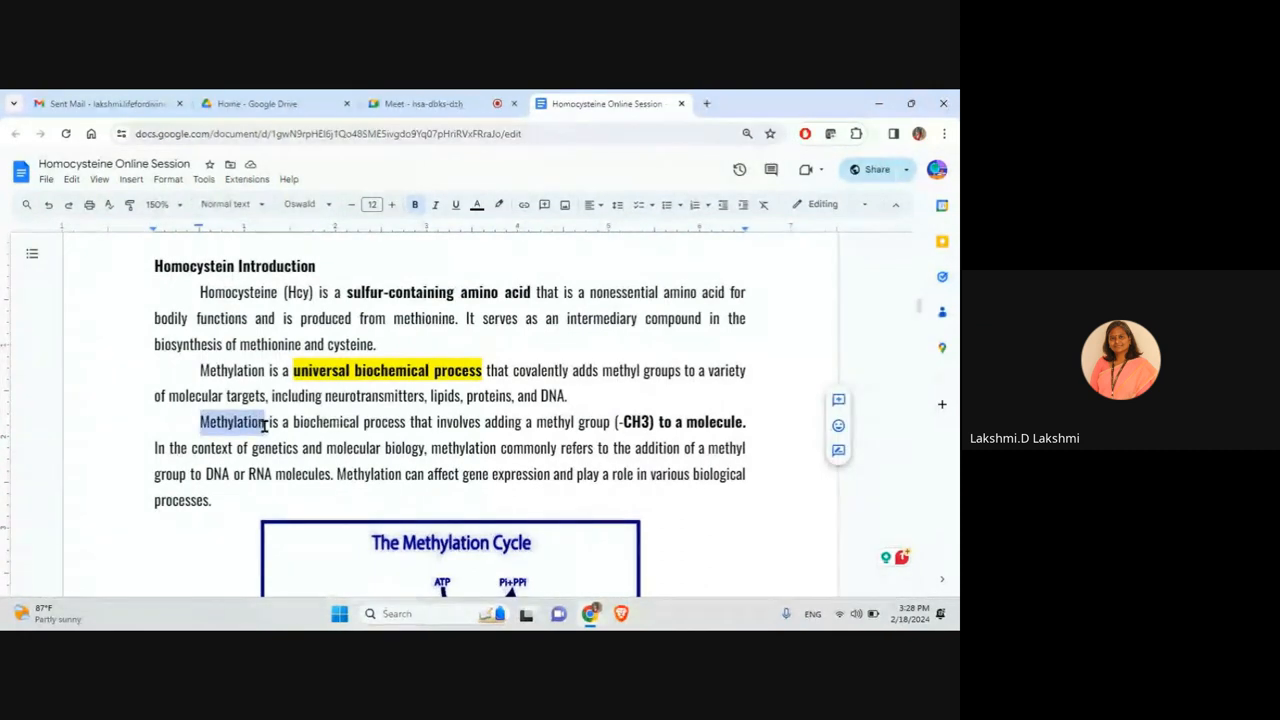
left_click(499, 204)
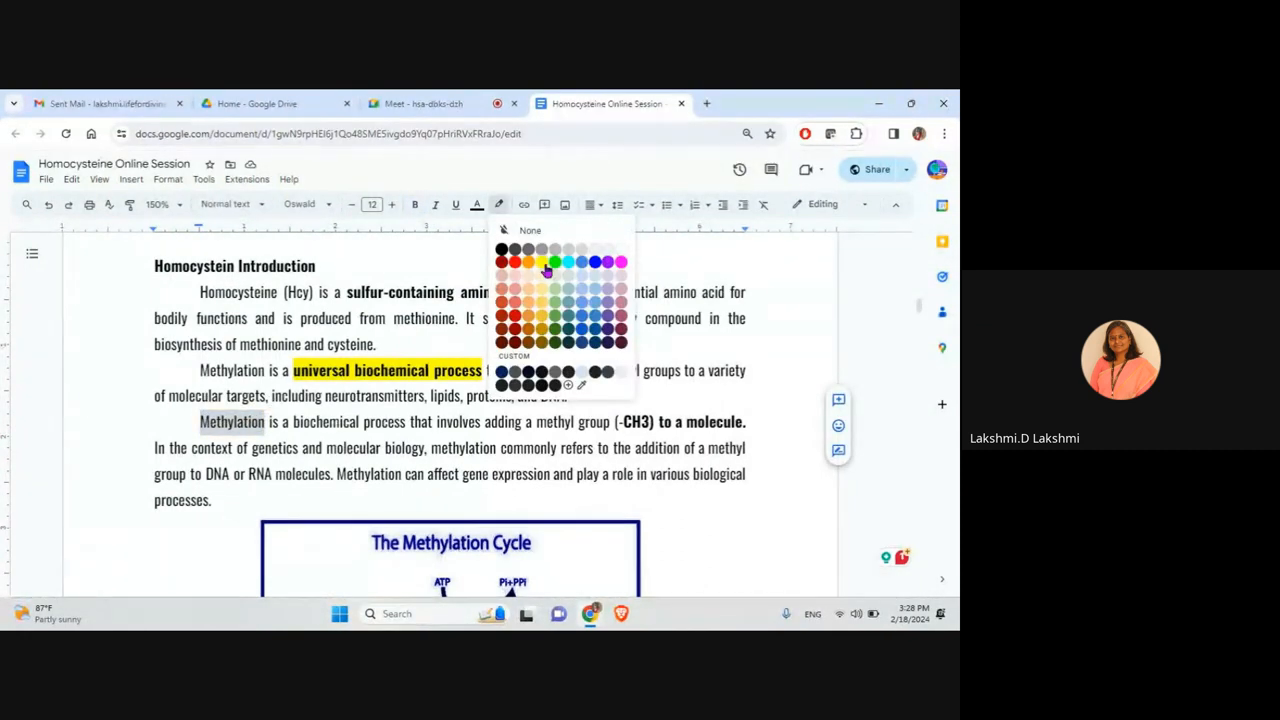
left_click(540, 262)
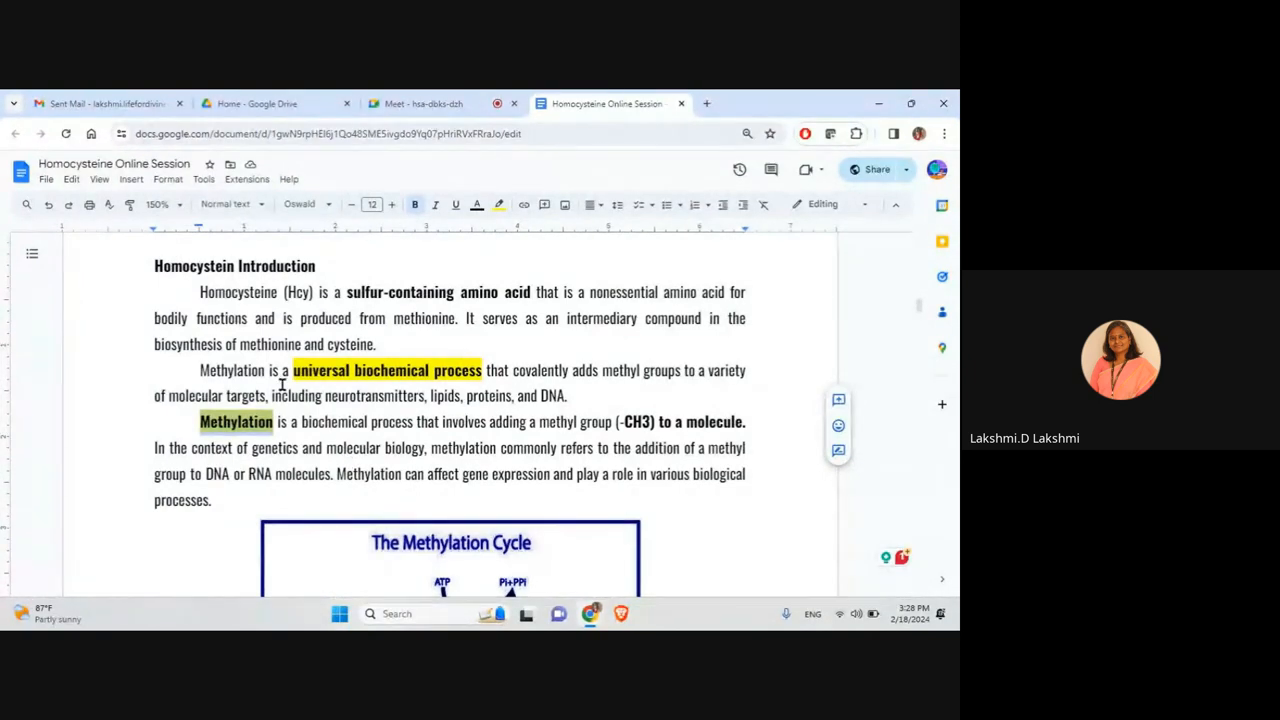
Scroll to The Methylation Cycle diagram, running from ATP and methionine down to cysteine.
scroll("down", 3)
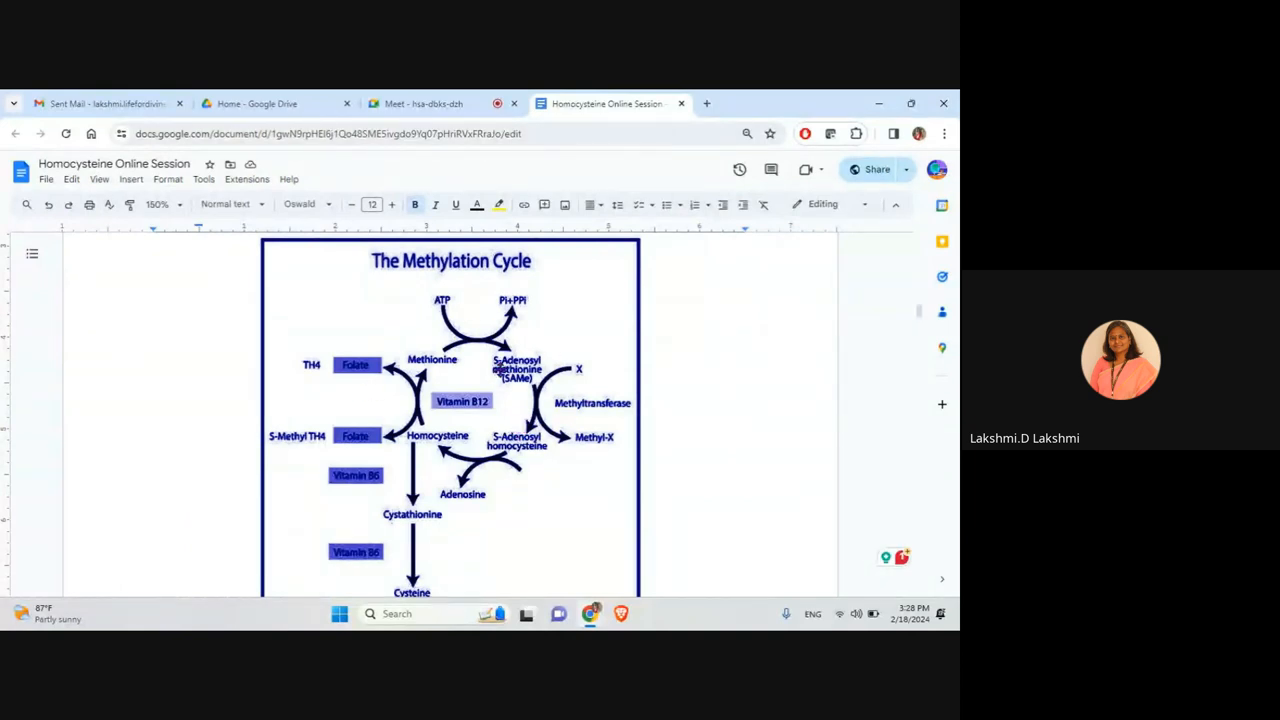
scroll("down", 3)
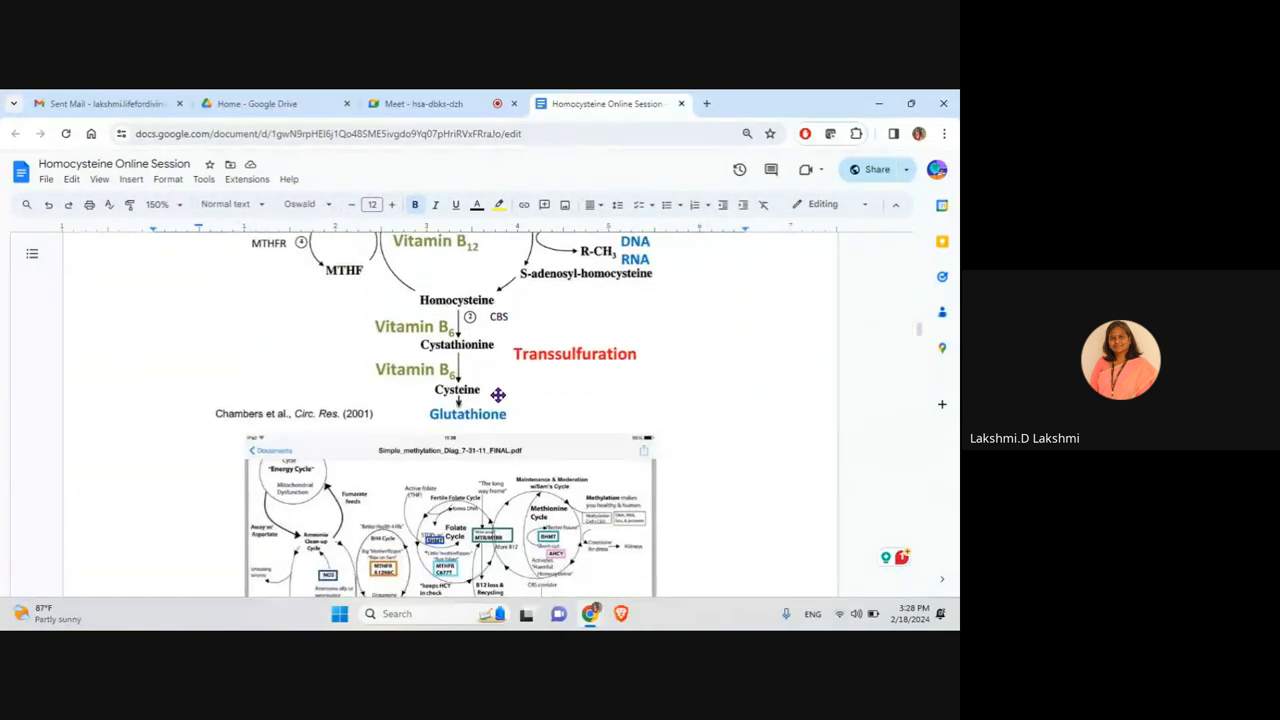
scroll("down", 3)
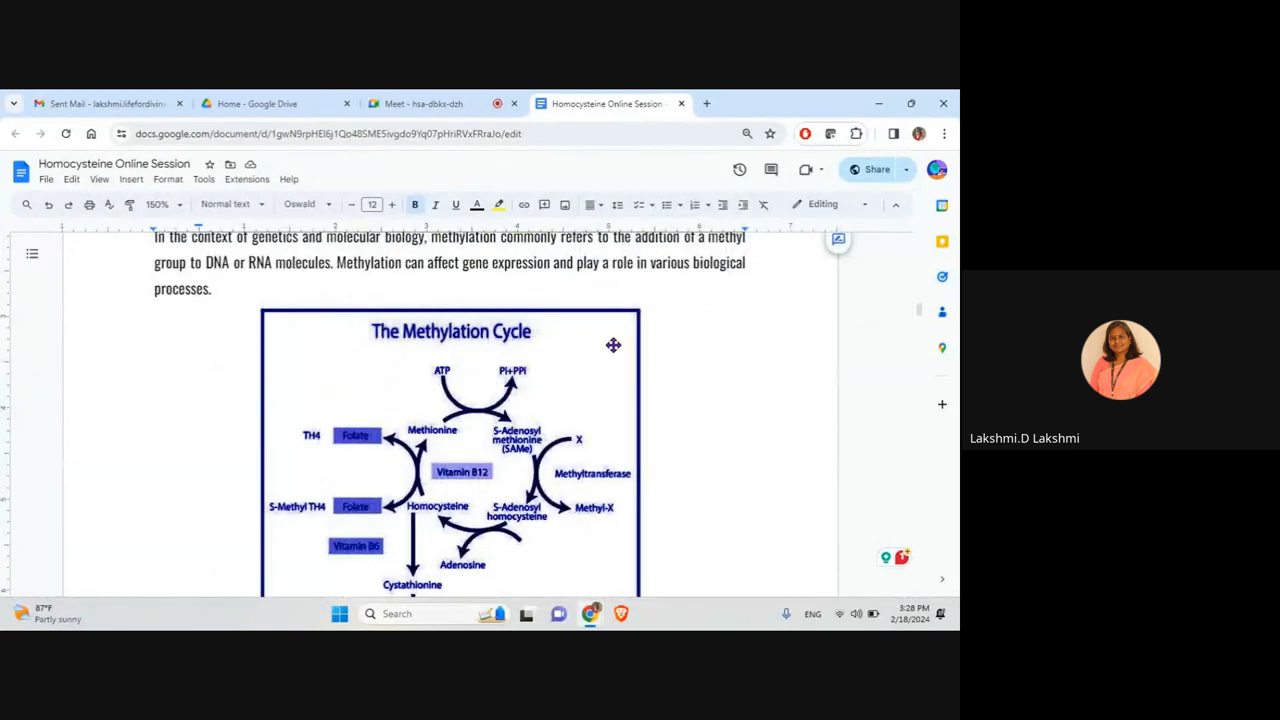
scroll("down", 3)
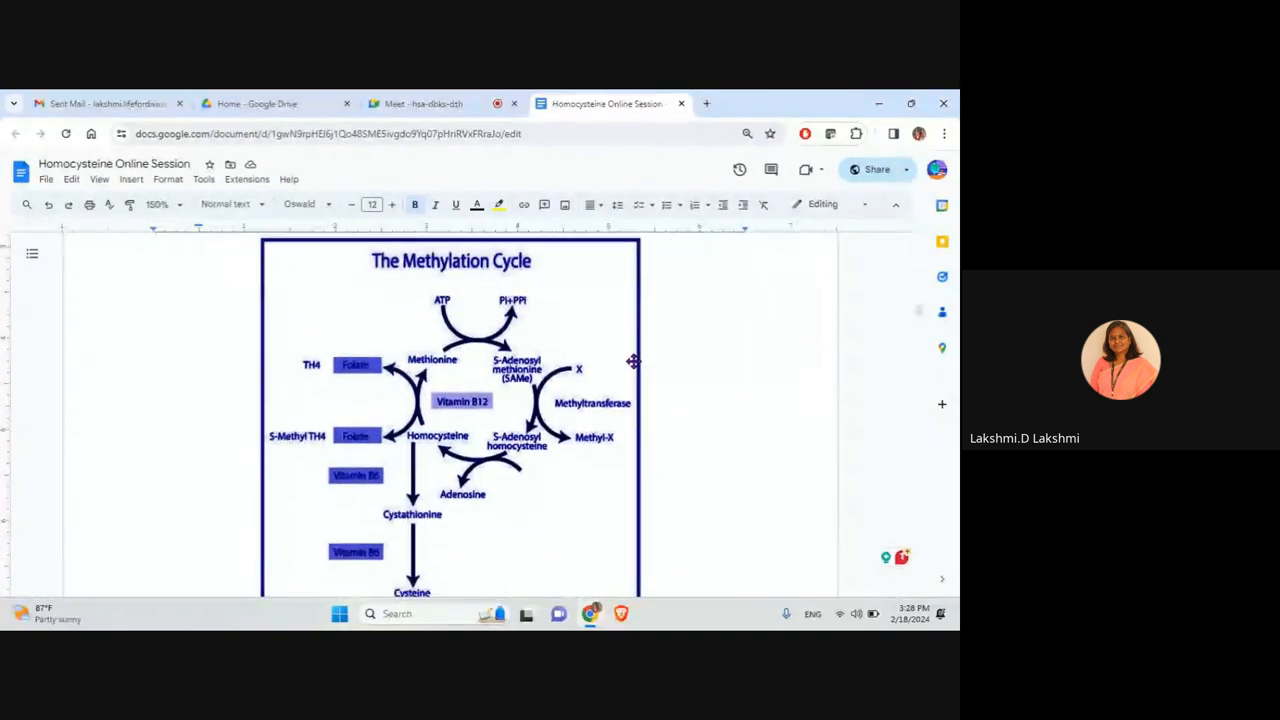
scroll("down", 3)
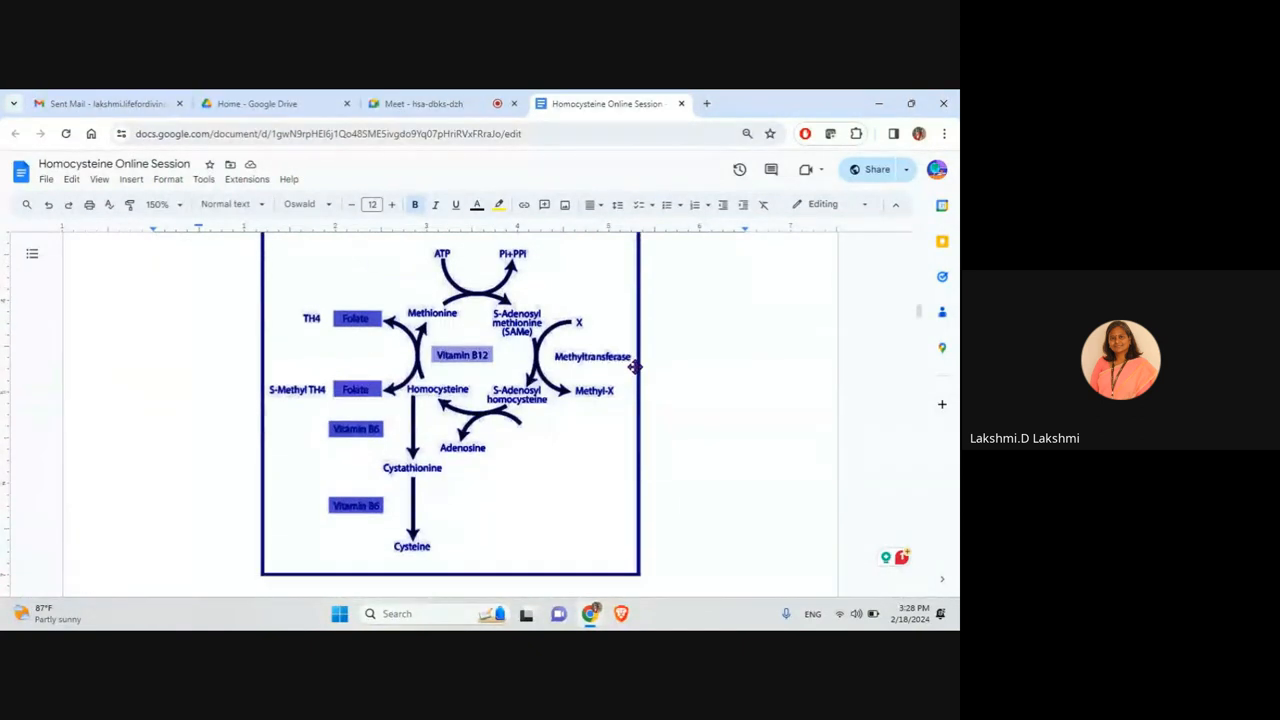
scroll("down", 3)
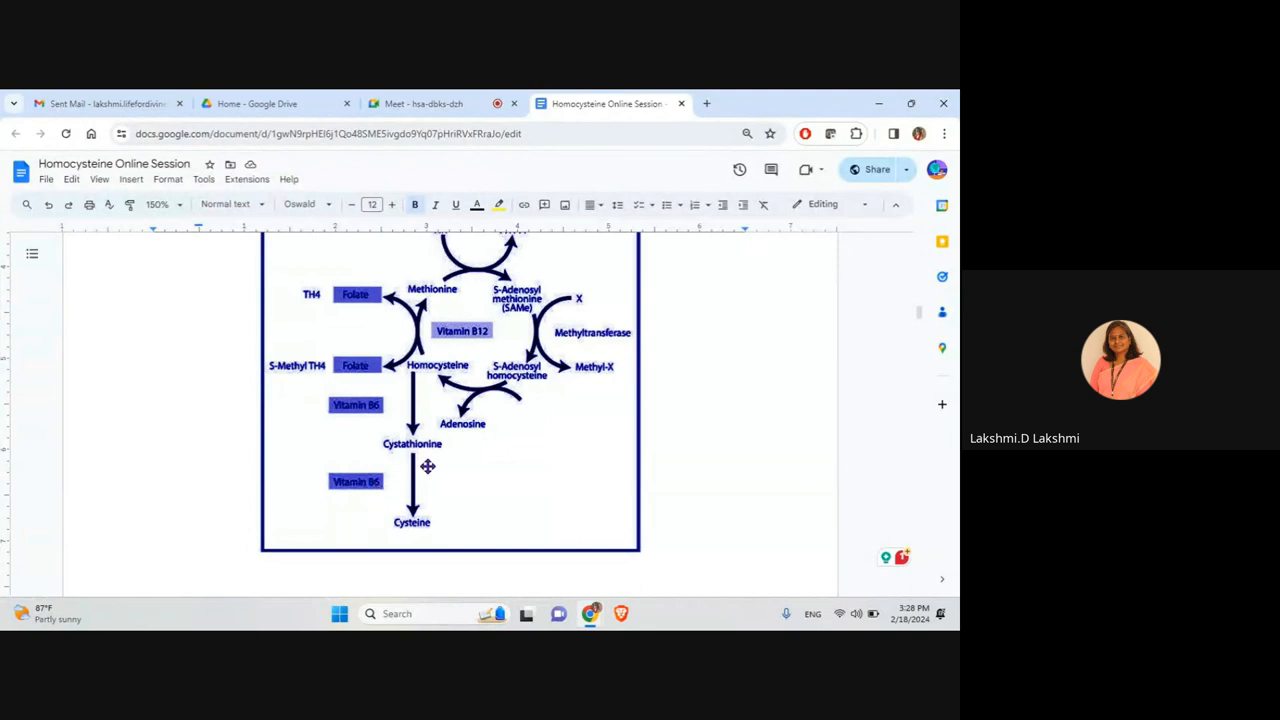
mouse_move(358, 388)
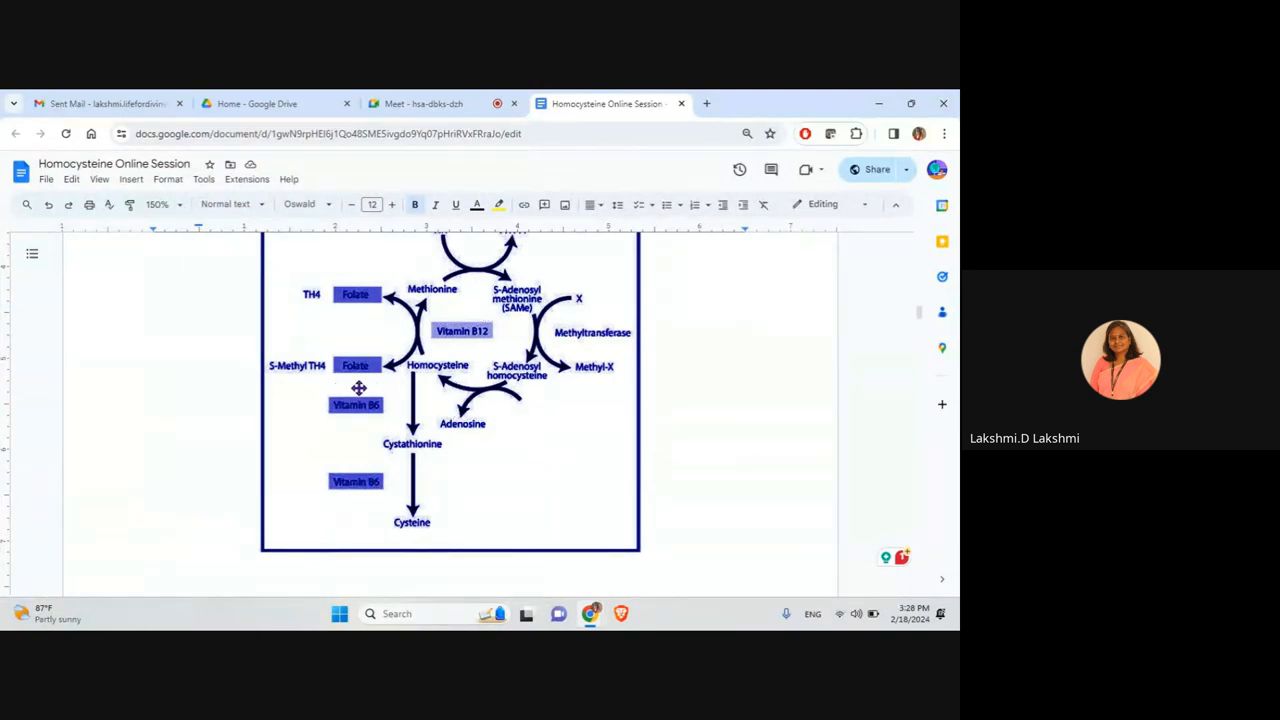
mouse_move(350, 379)
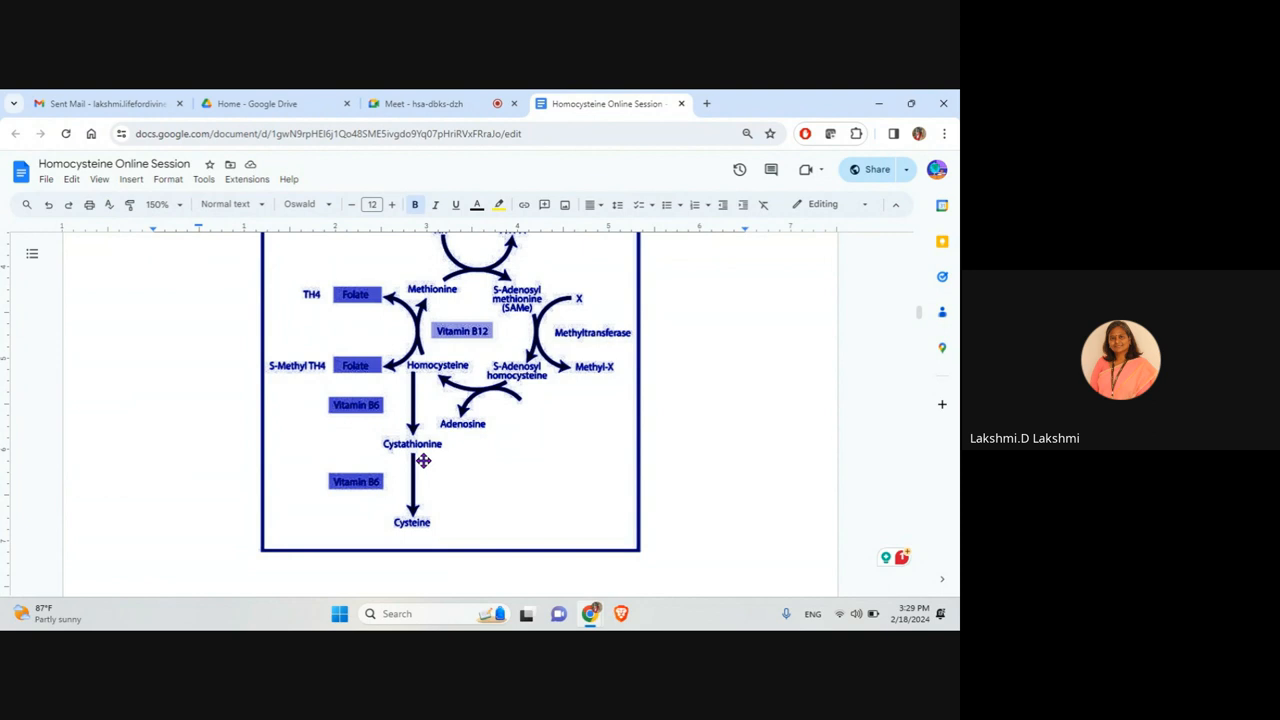
mouse_move(440, 366)
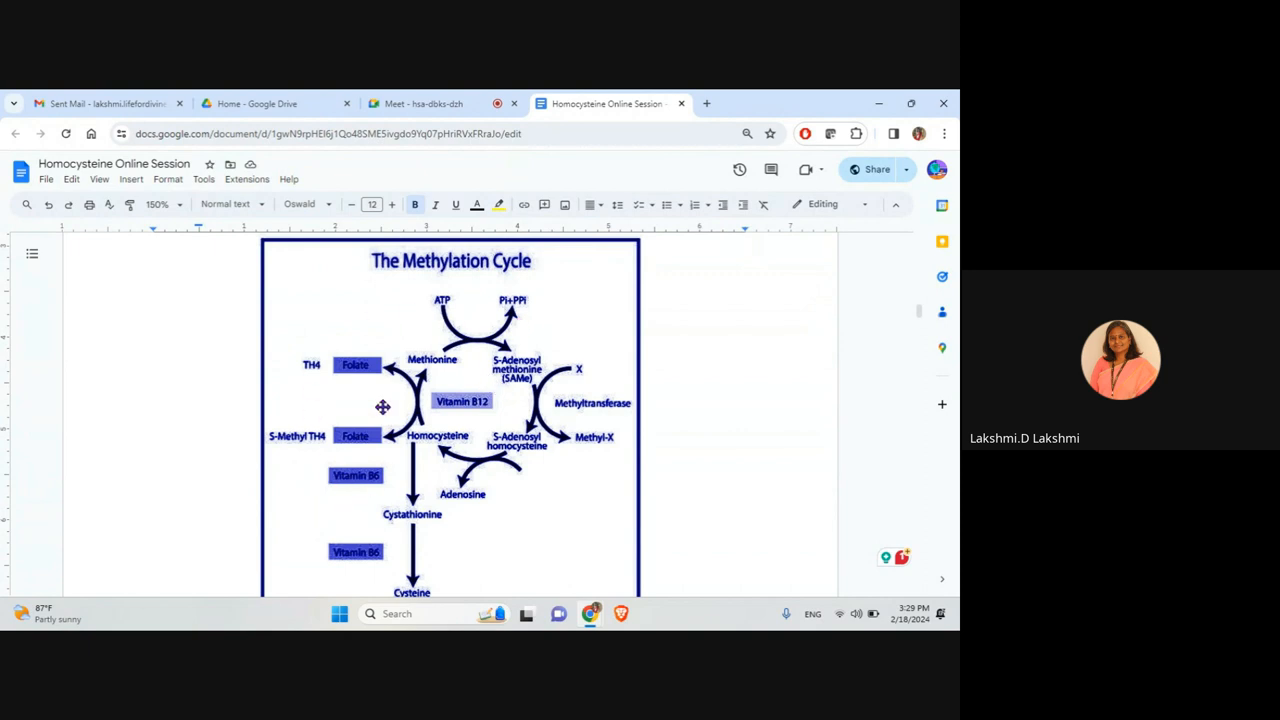
mouse_move(436, 430)
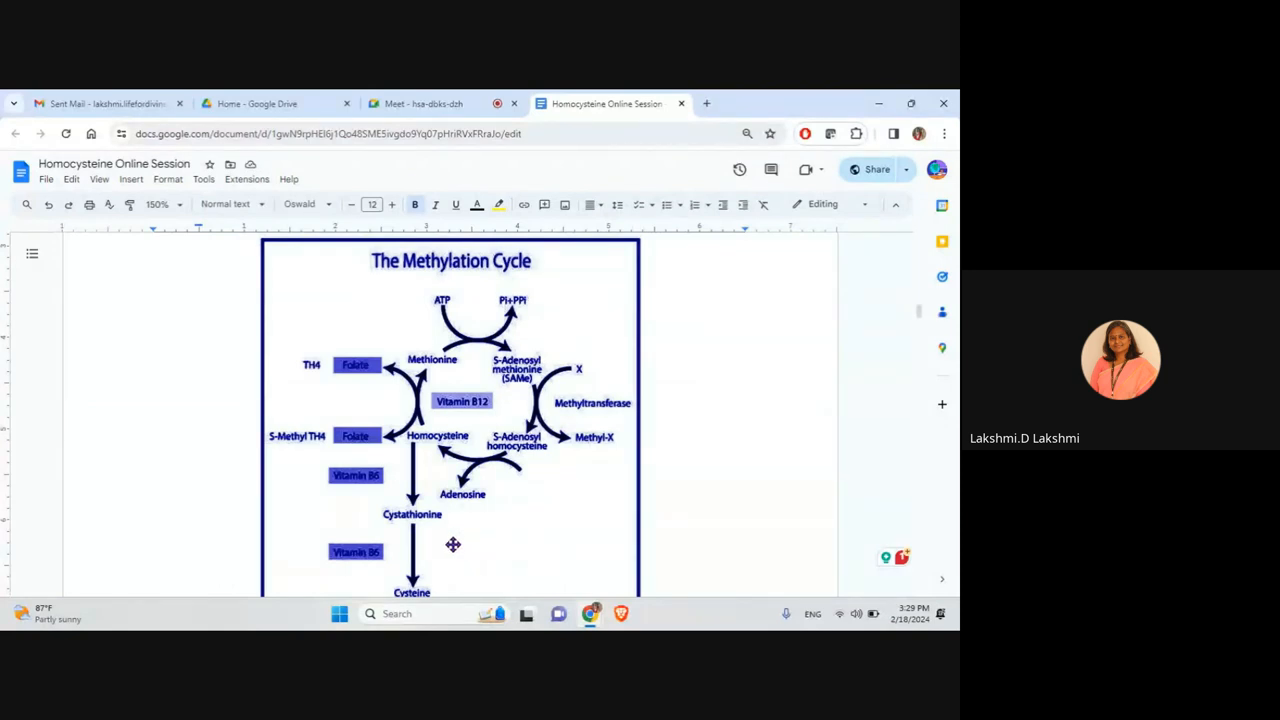
scroll("down", 3)
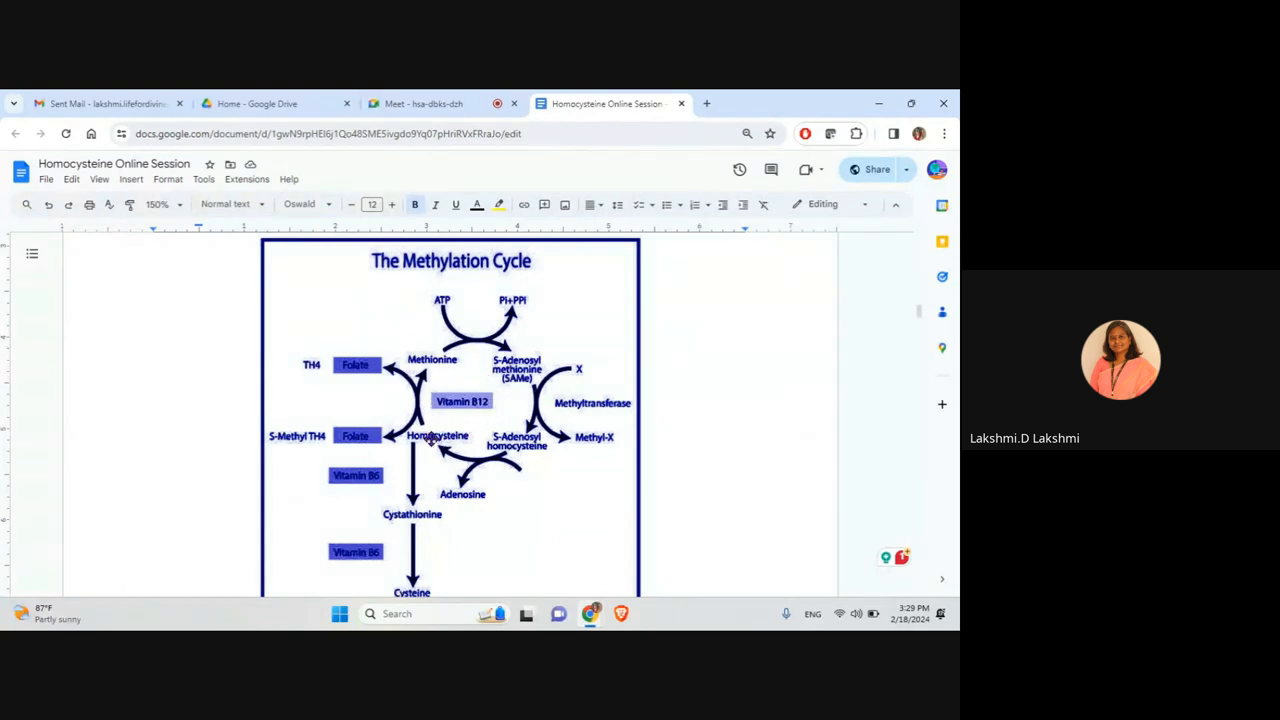
mouse_move(420, 447)
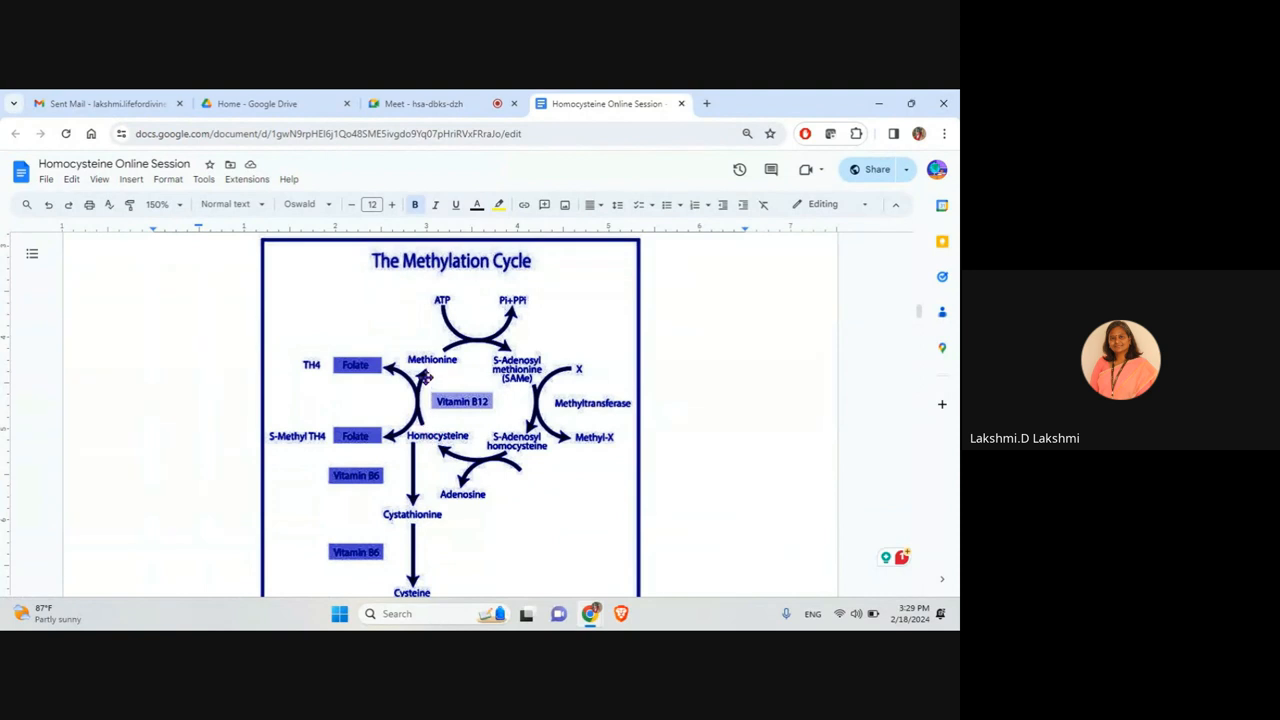
mouse_move(434, 356)
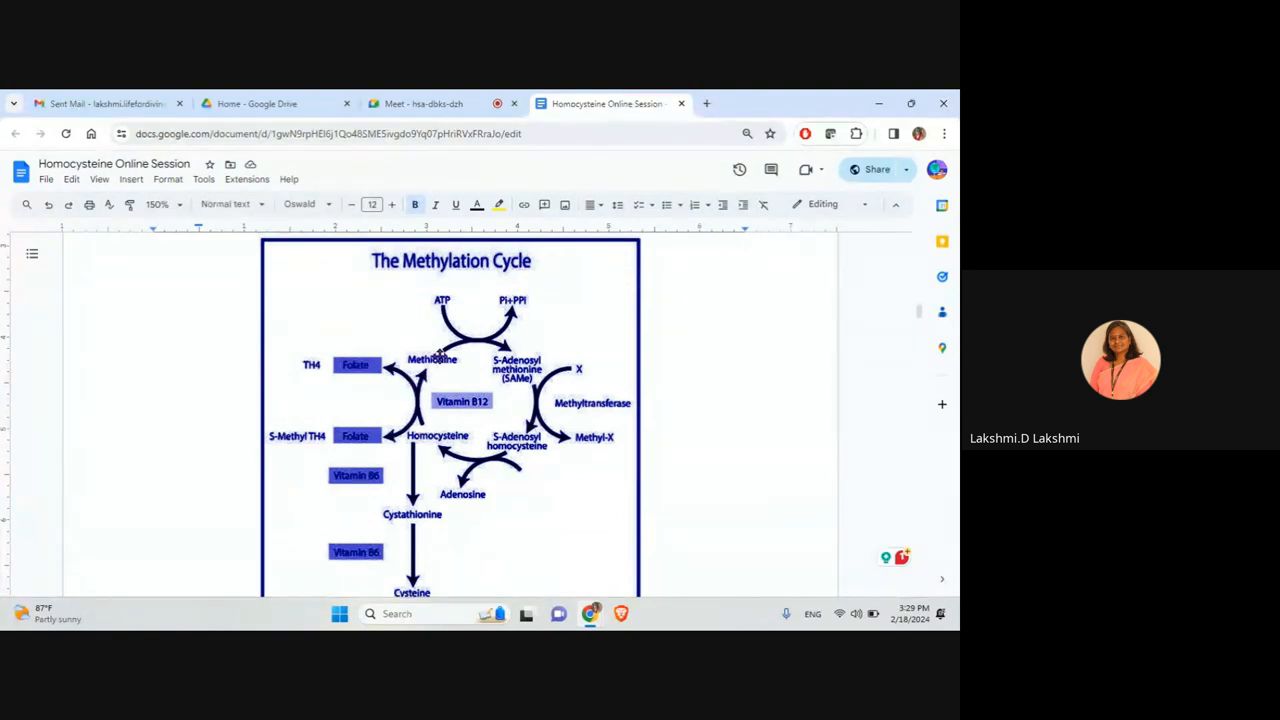
mouse_move(536, 295)
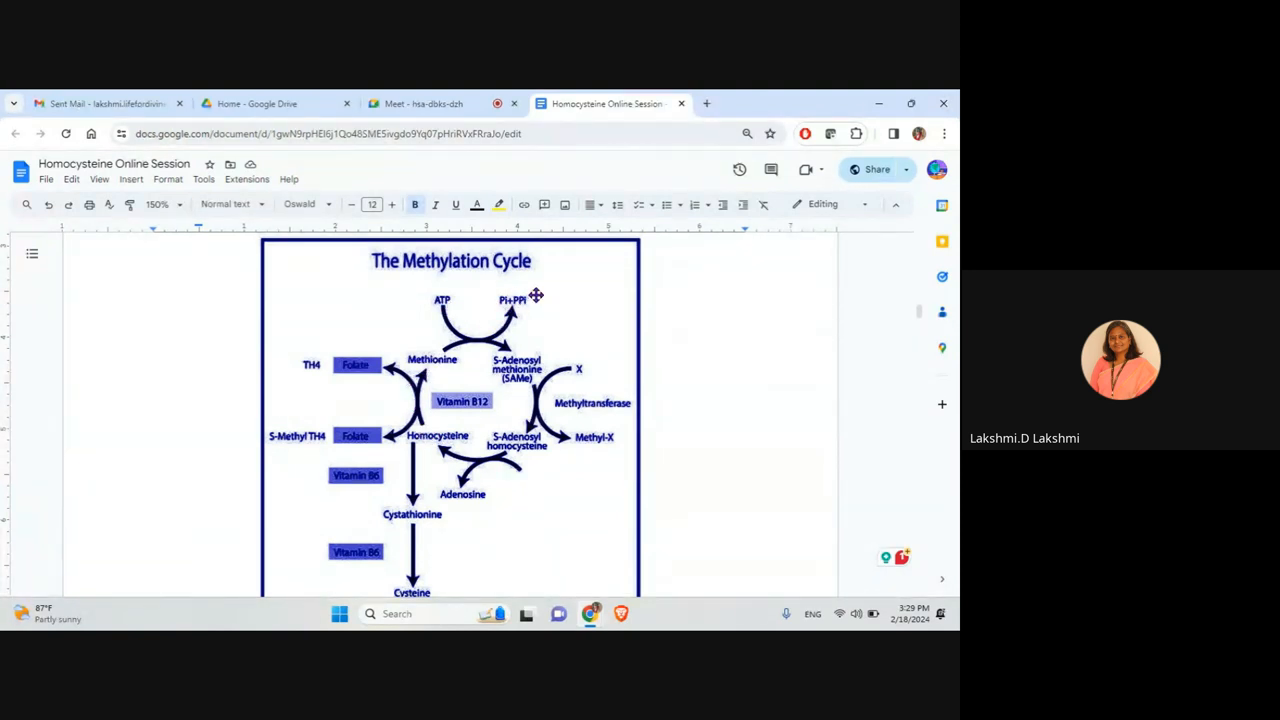
mouse_move(483, 360)
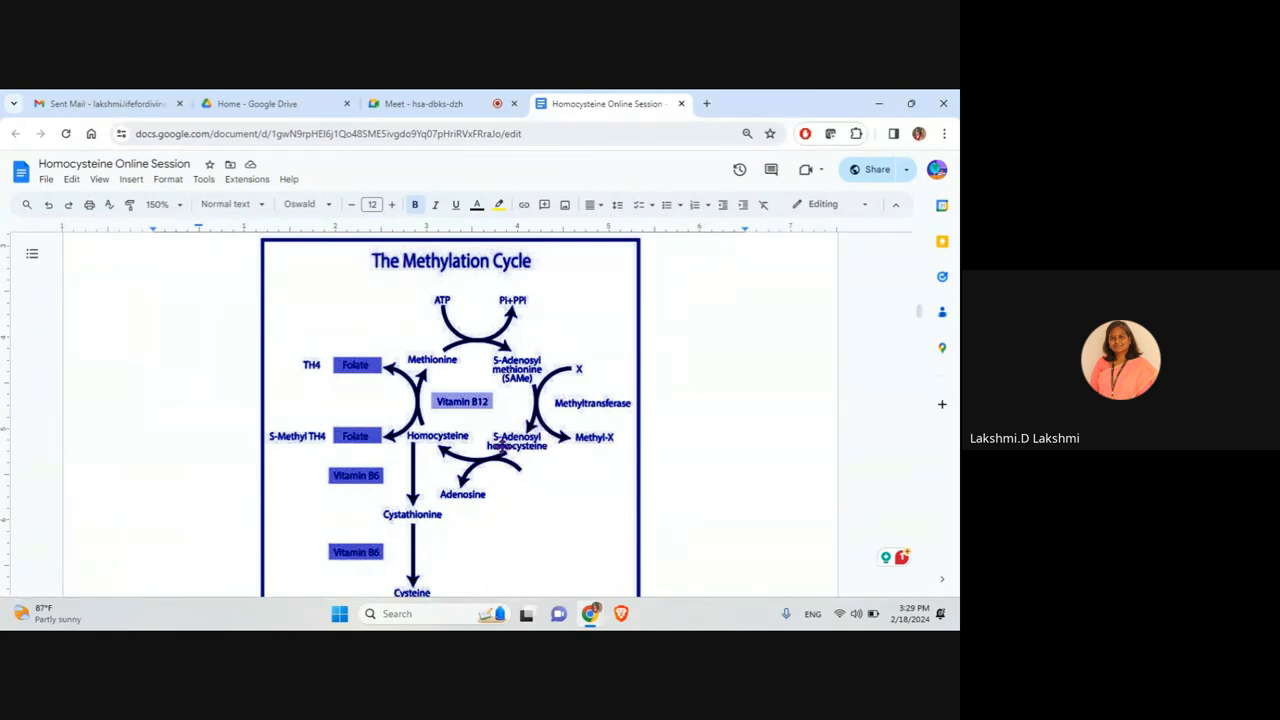
mouse_move(453, 497)
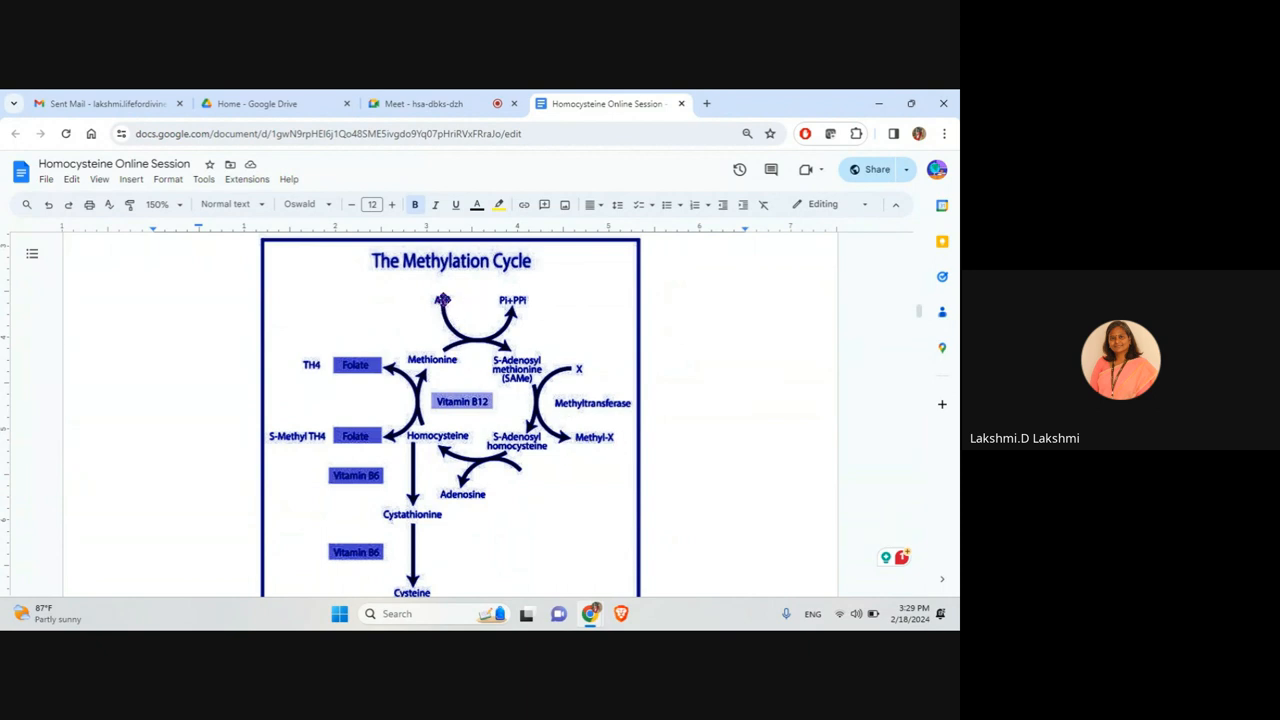
mouse_move(460, 488)
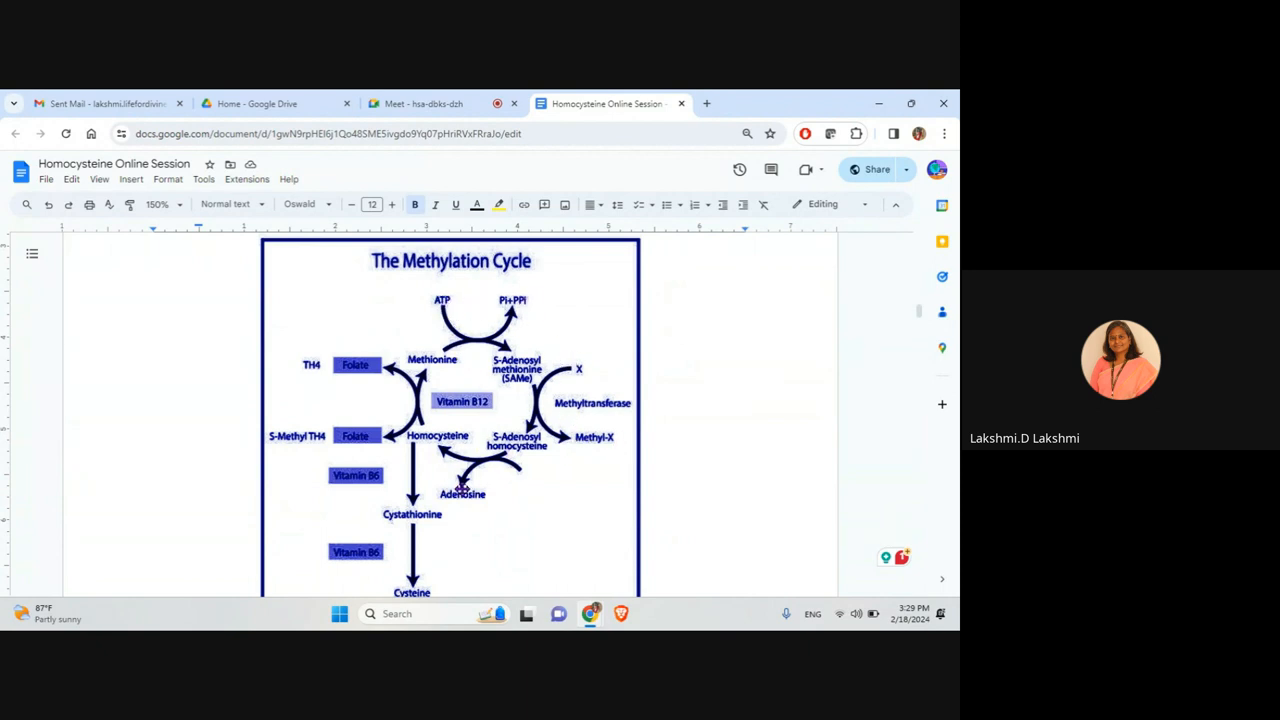
Scroll to the diagram's lower homocysteine-to-cysteine pathway with the vitamin B6 steps.
scroll("down", 3)
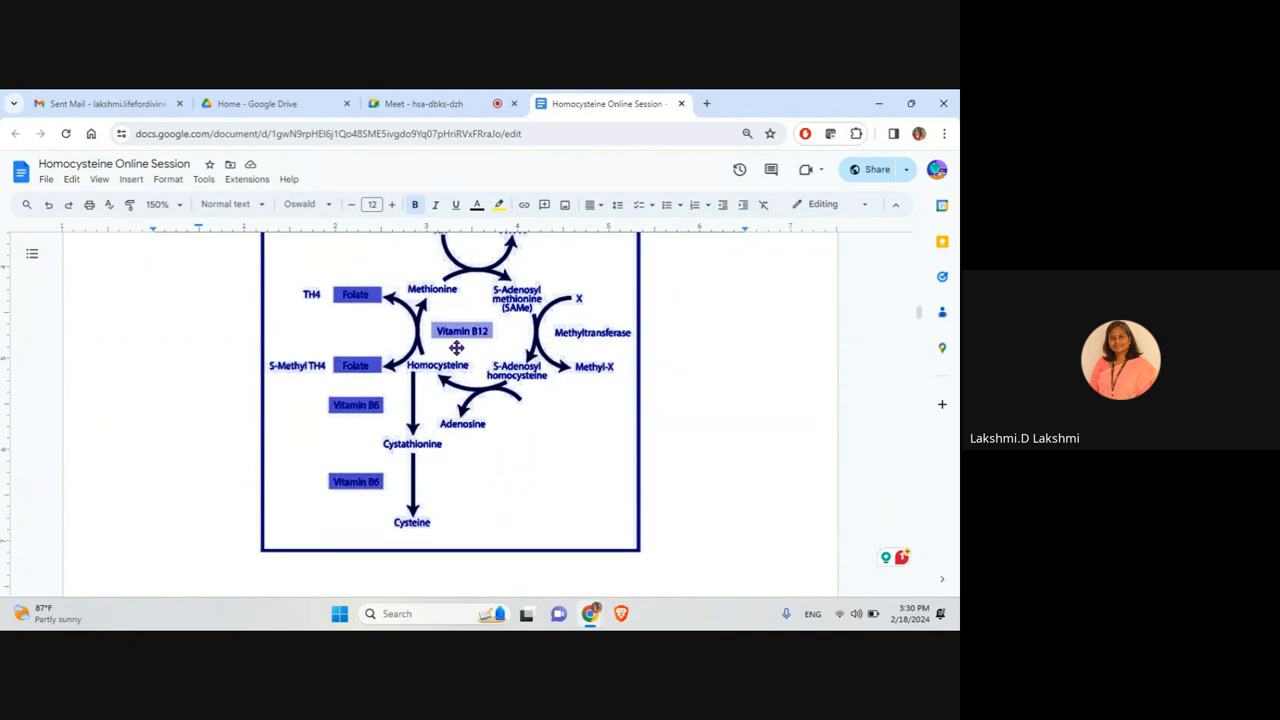
mouse_move(415, 458)
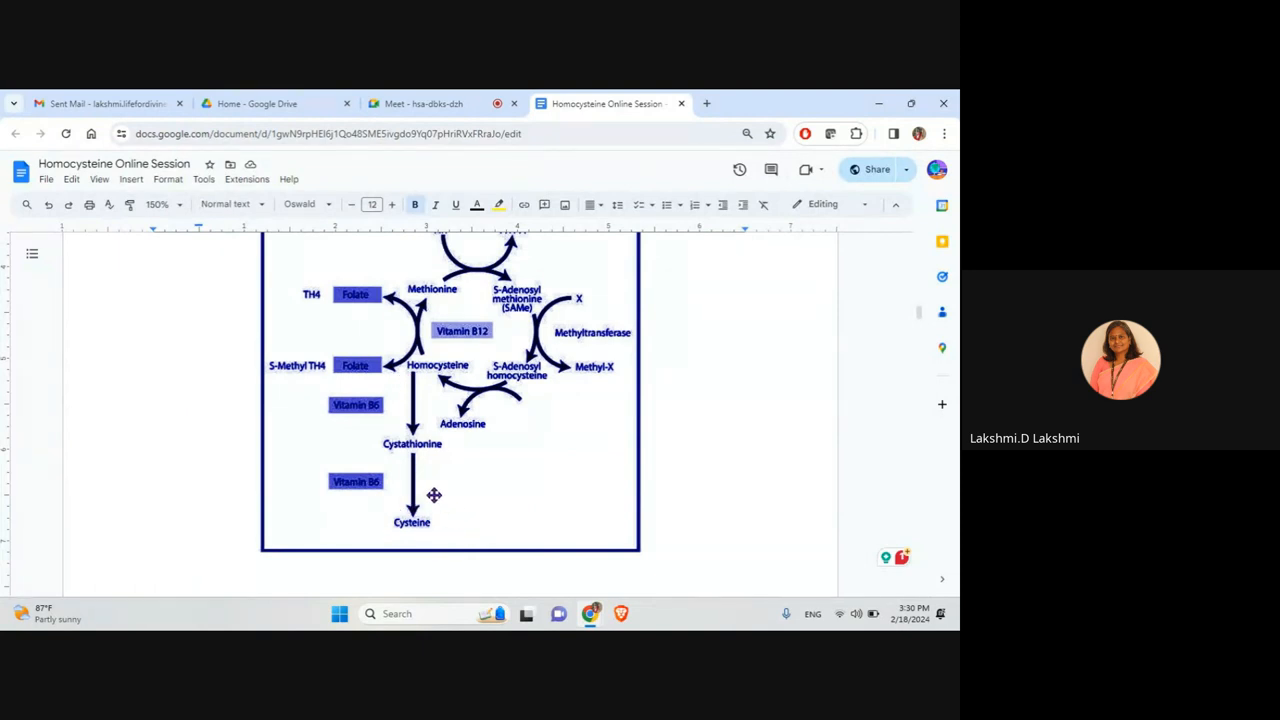
mouse_move(460, 521)
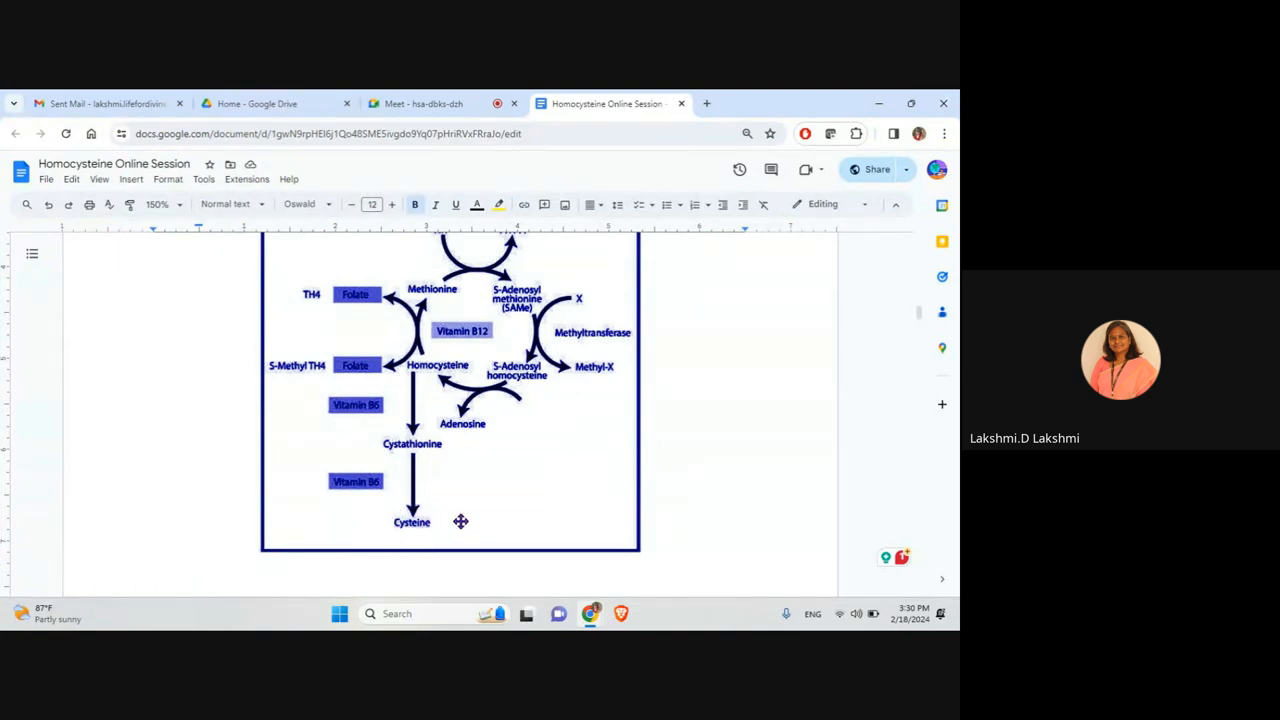
mouse_move(398, 380)
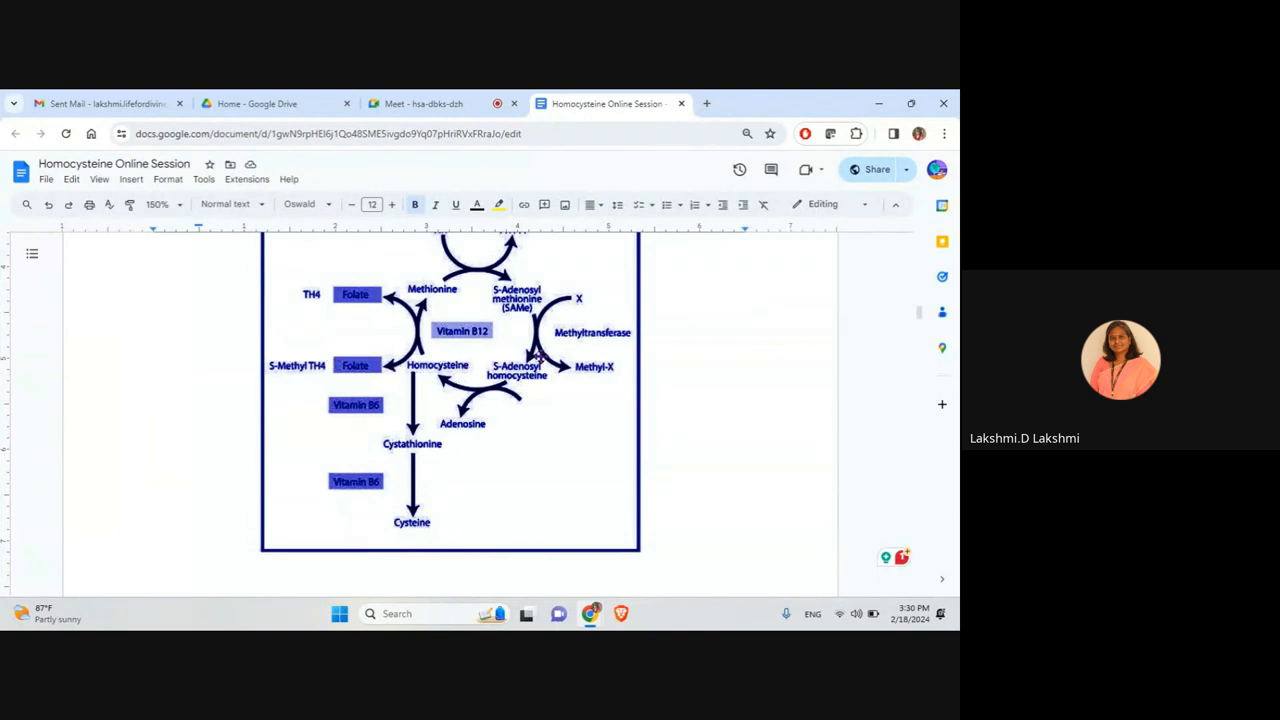
mouse_move(464, 374)
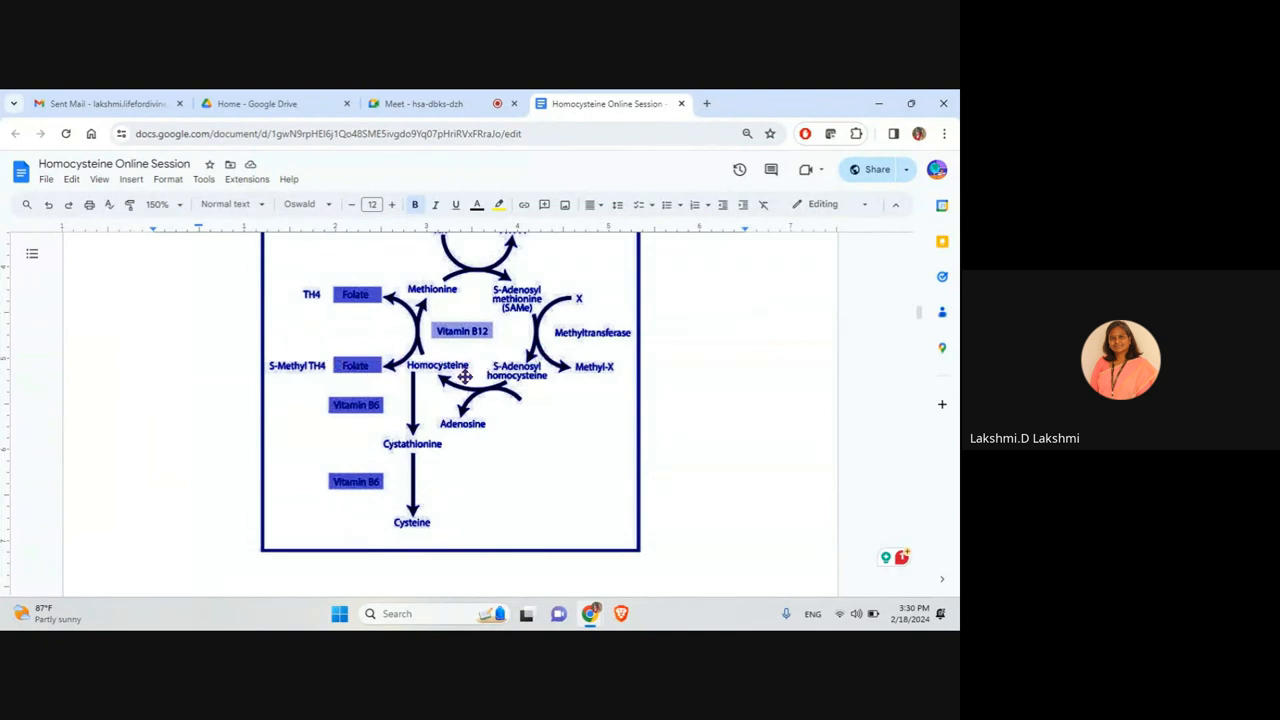
mouse_move(437, 374)
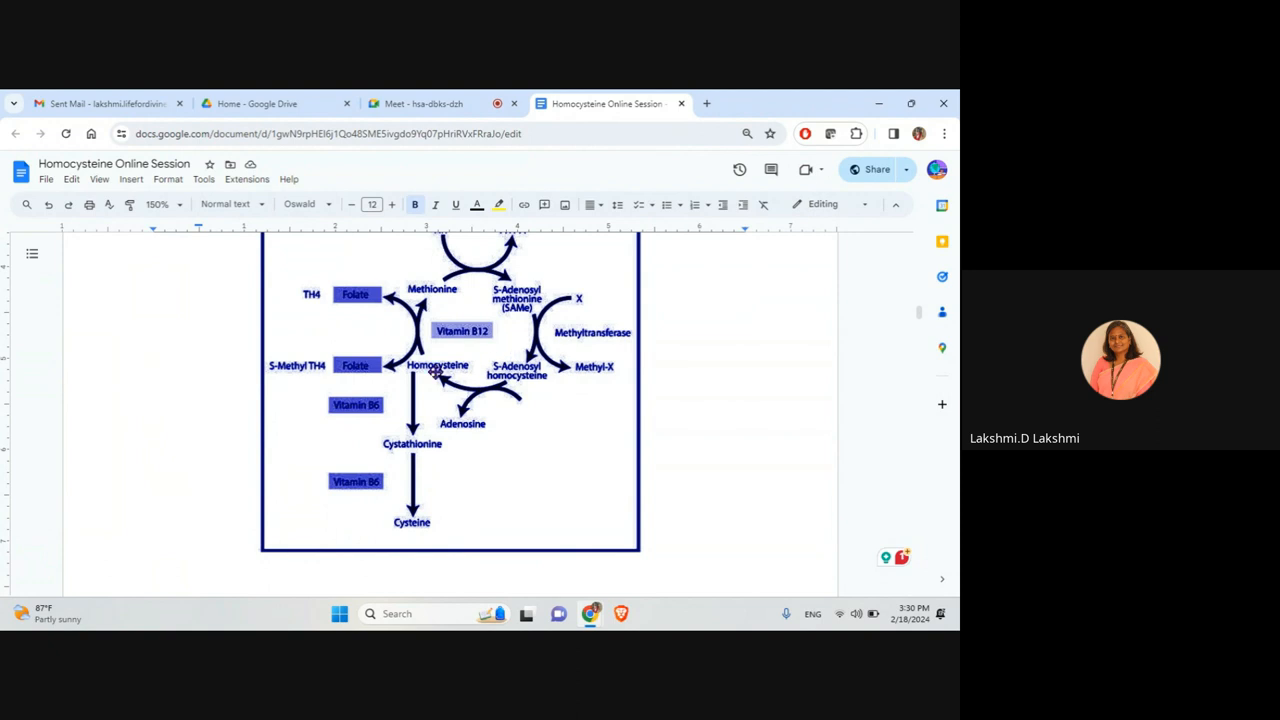
mouse_move(601, 356)
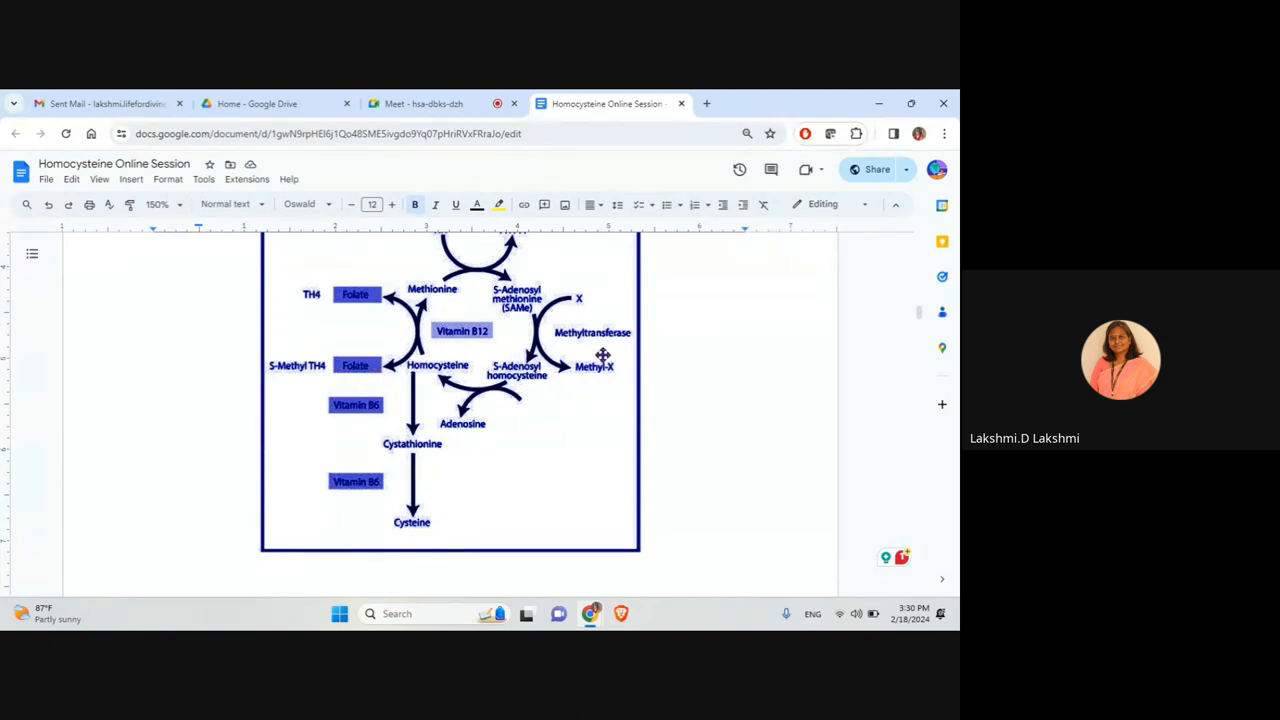
mouse_move(529, 450)
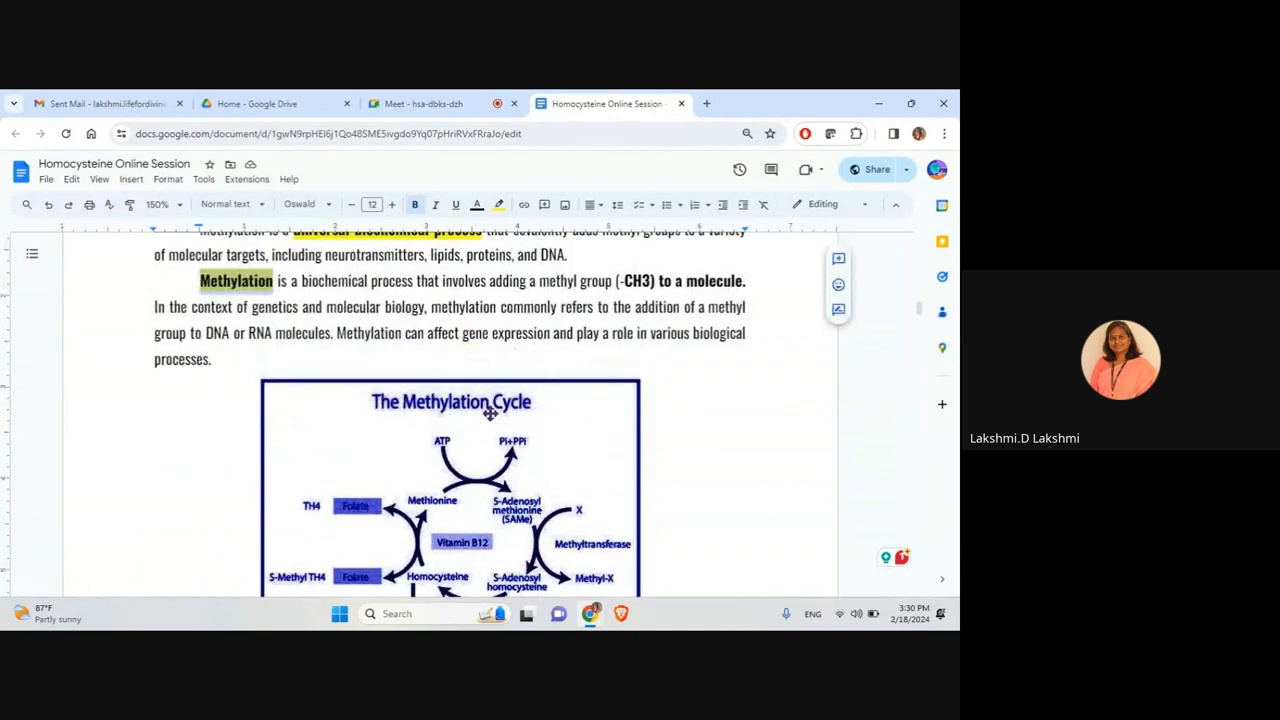
scroll("down", 3)
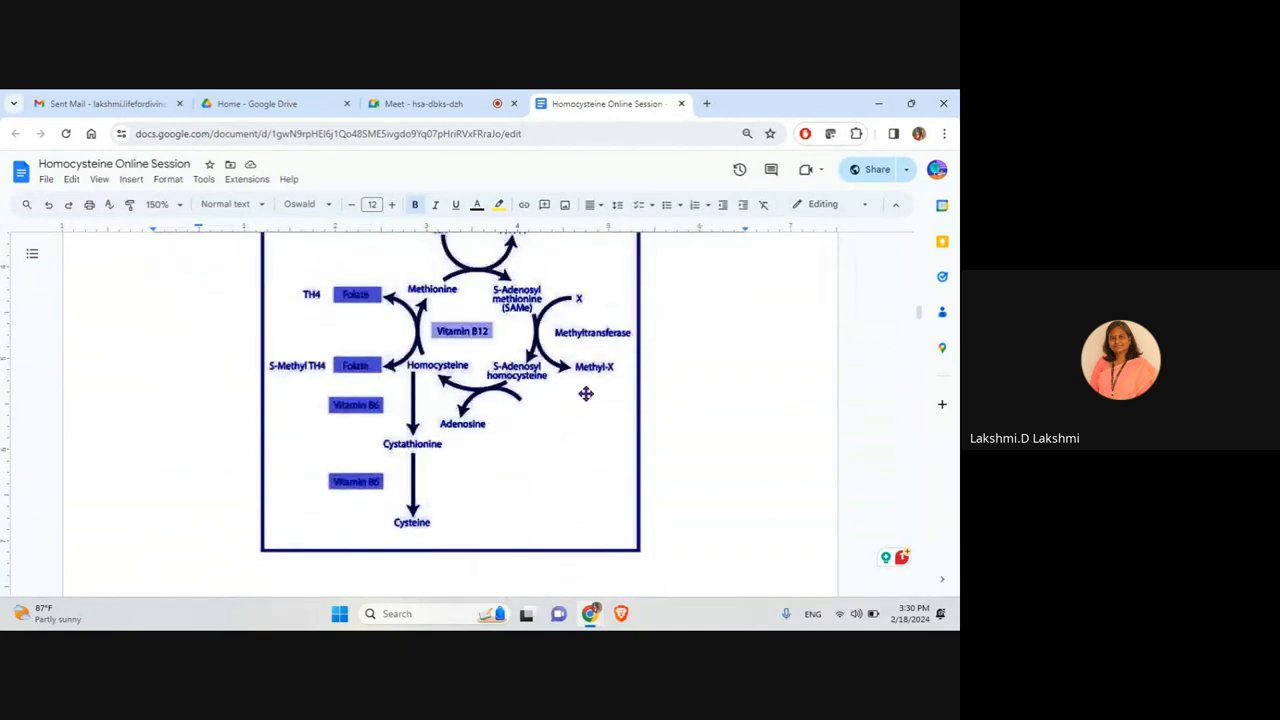
mouse_move(387, 395)
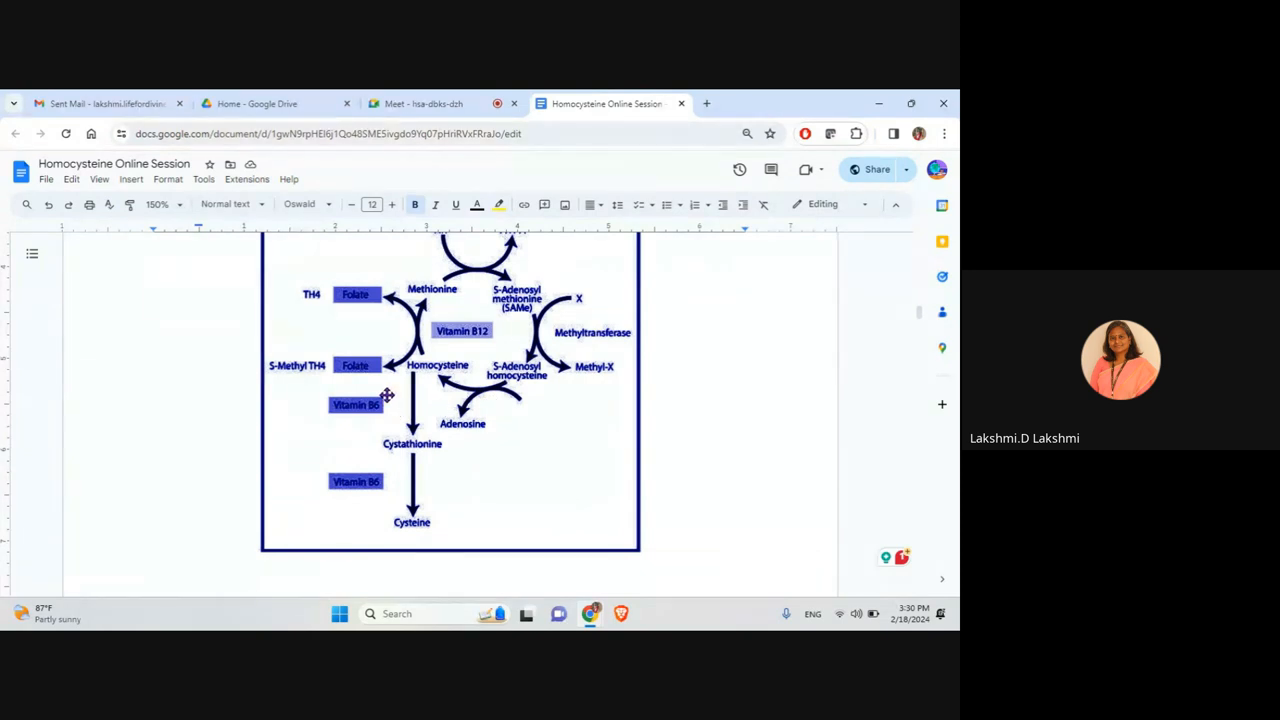
mouse_move(388, 394)
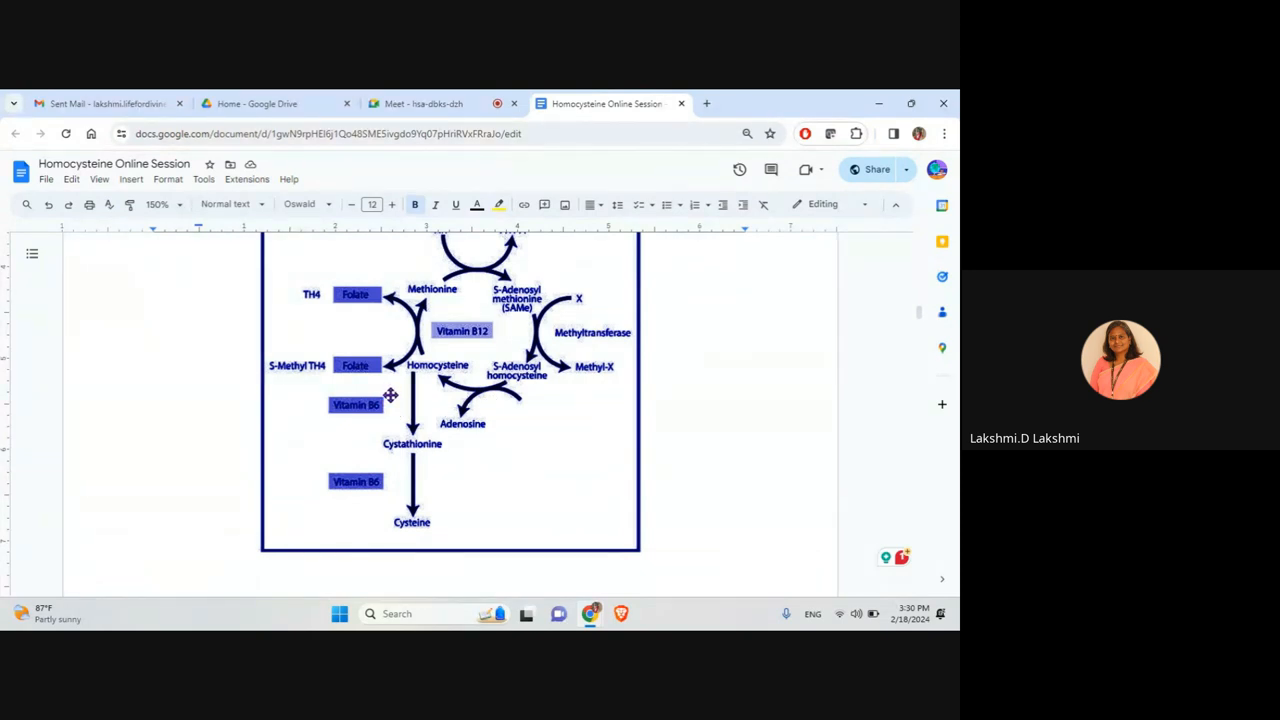
mouse_move(412, 364)
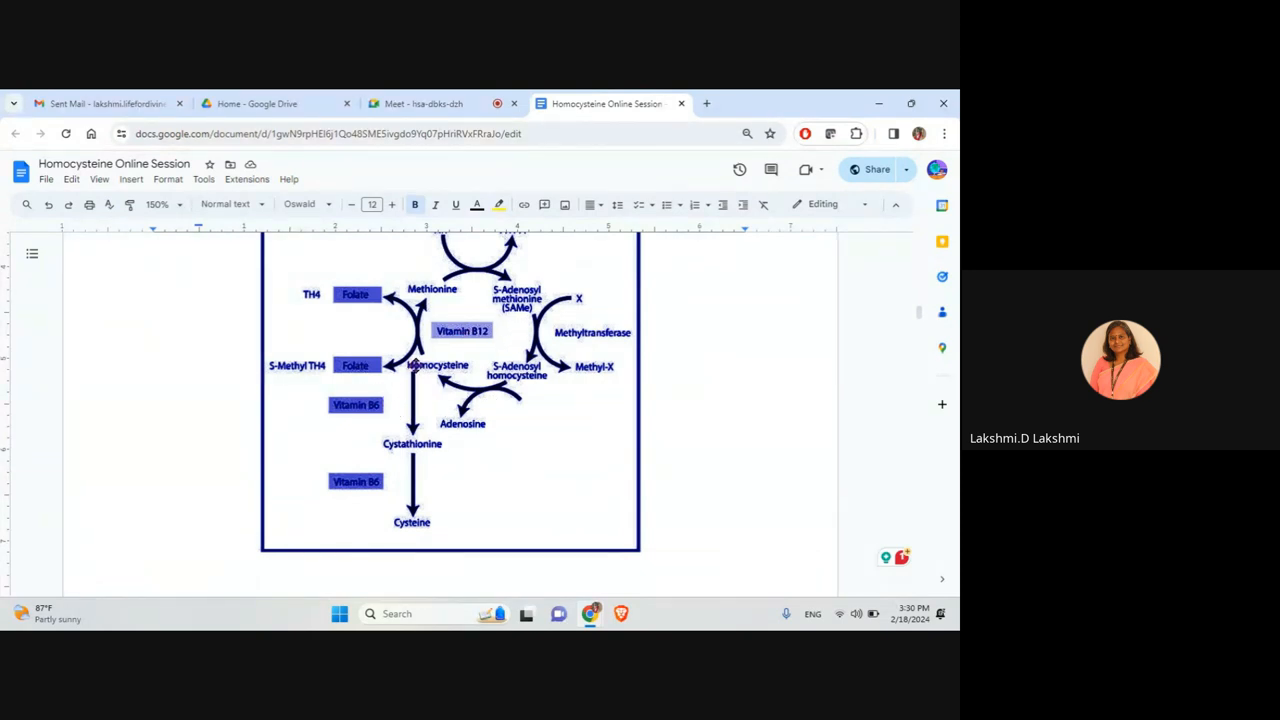
mouse_move(388, 443)
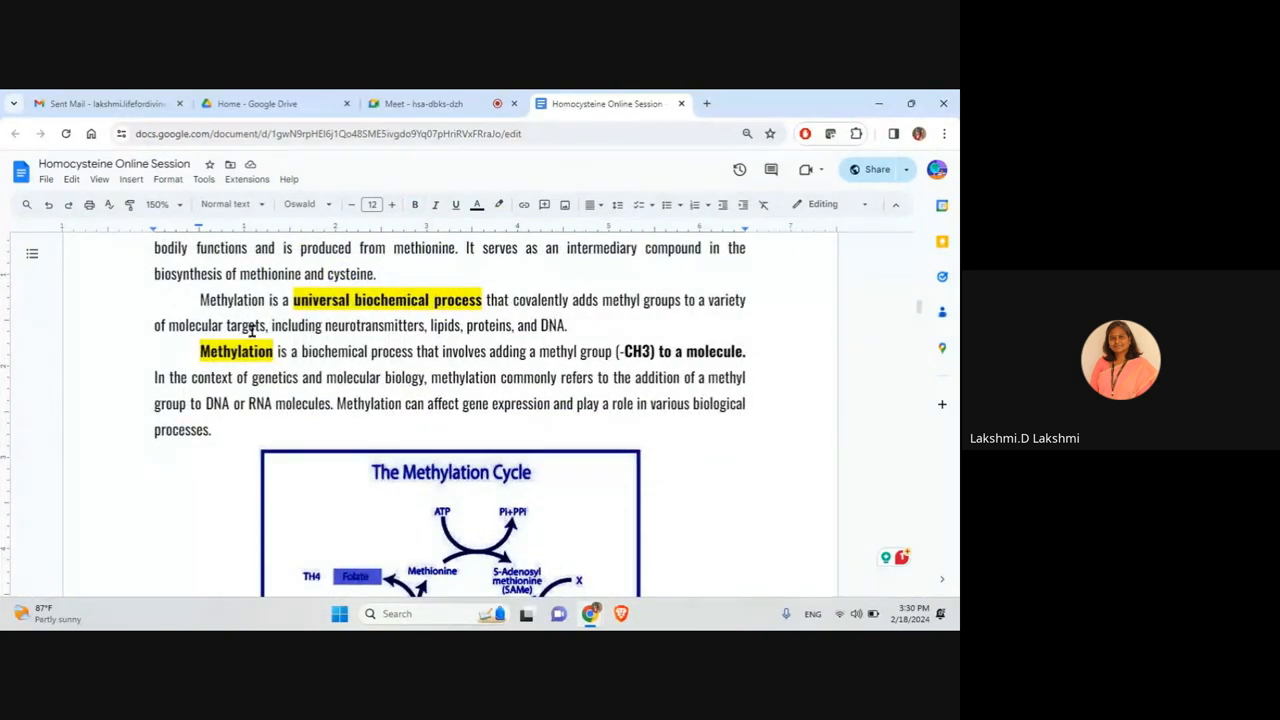
Bold and yellow-highlight 'Methylation is a universal biochemical process', then select 'biosynthesis of methionine and cysteine'.
left_click_drag(199, 299, 480, 299)
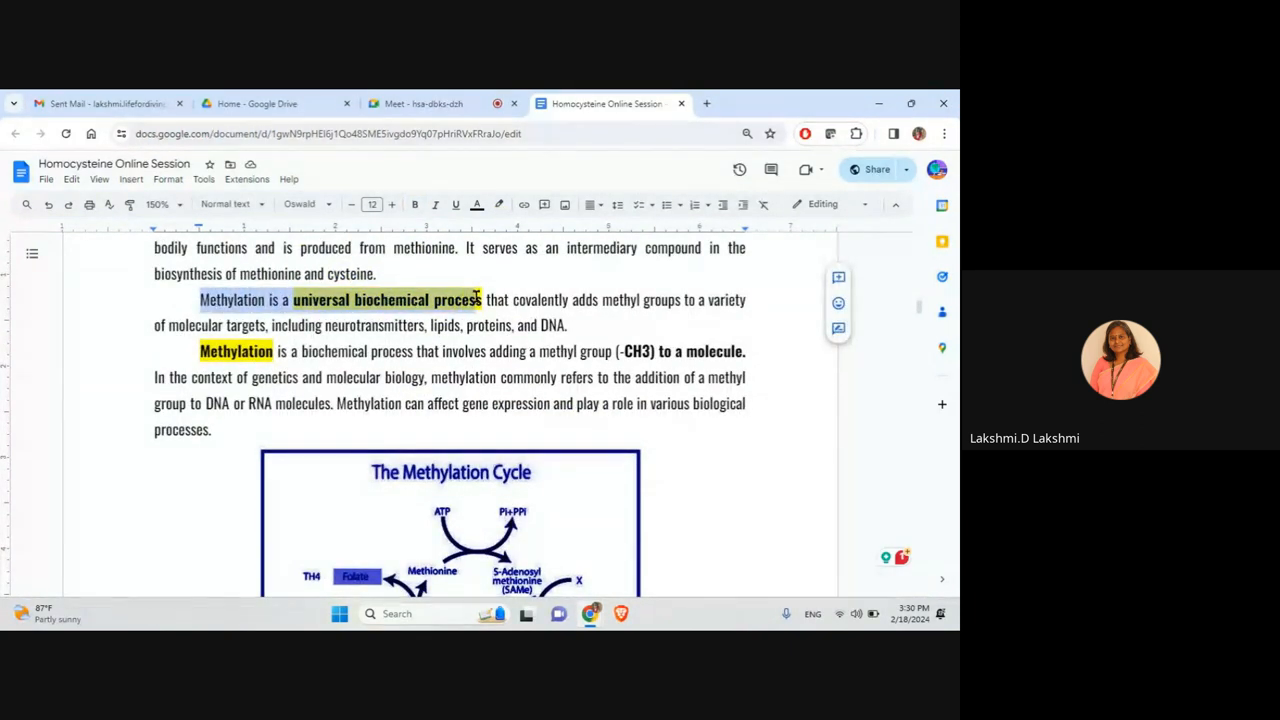
left_click(414, 204)
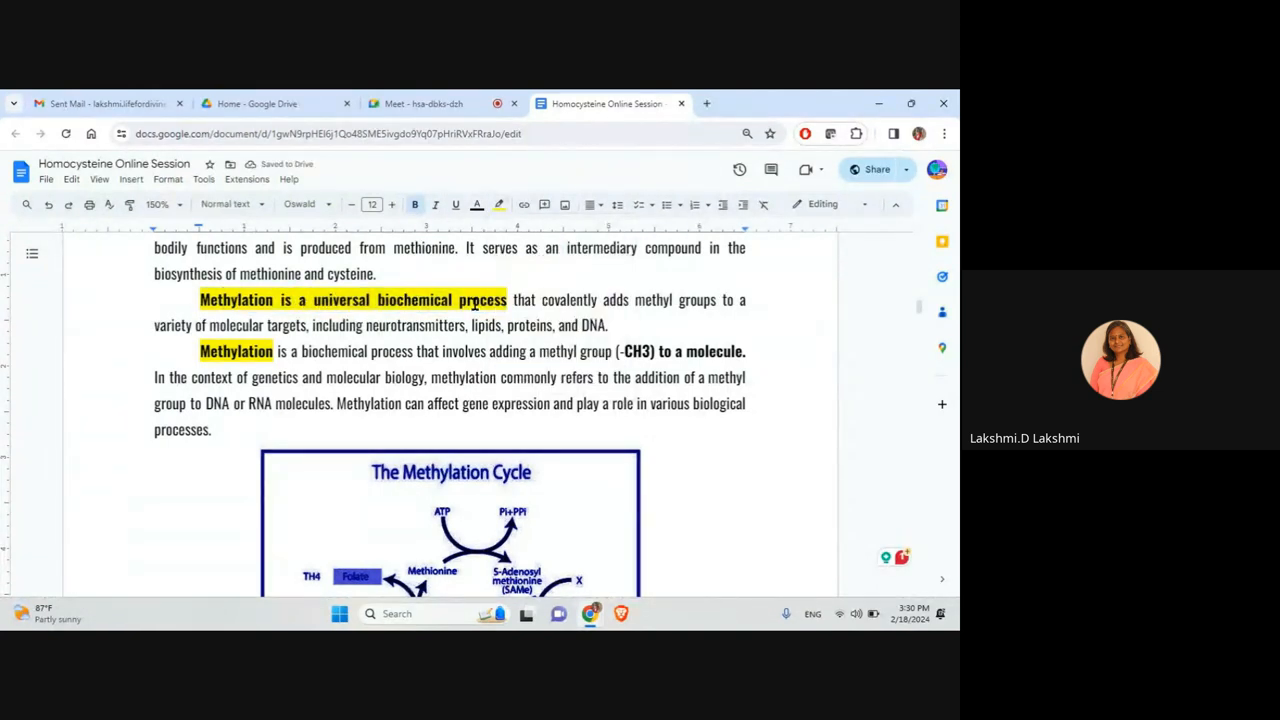
mouse_move(489, 324)
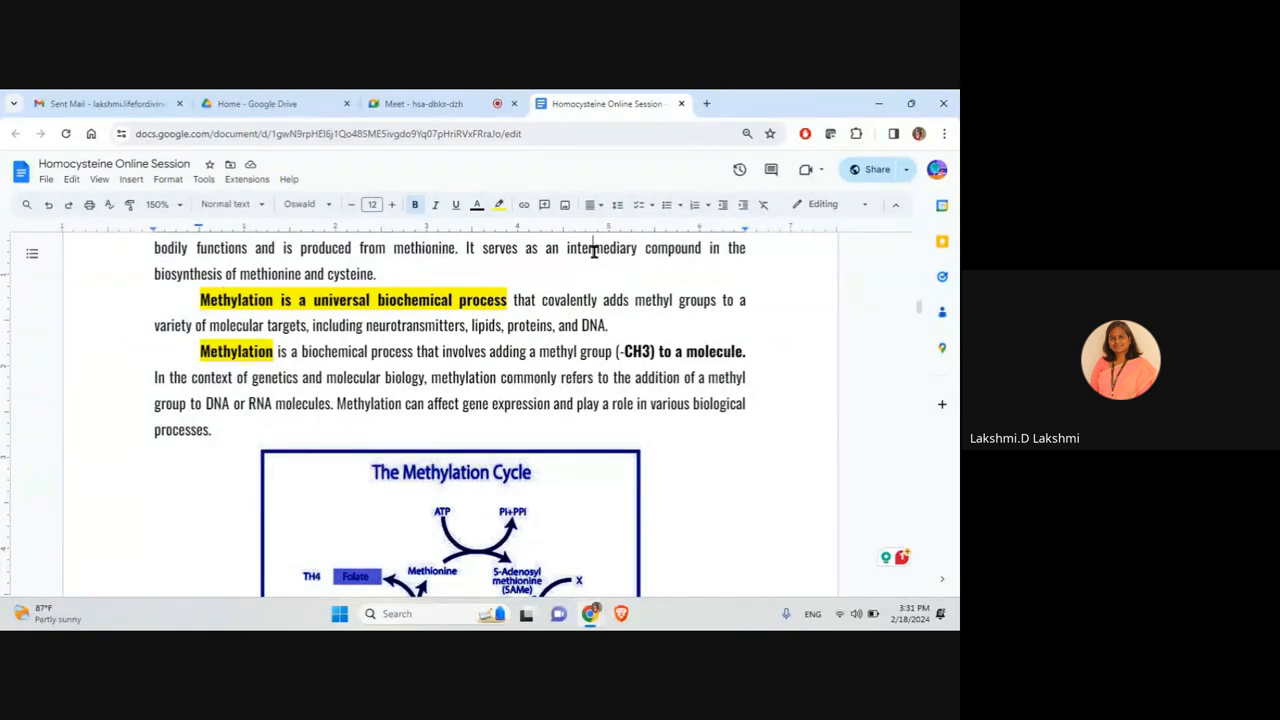
left_click_drag(567, 247, 700, 247)
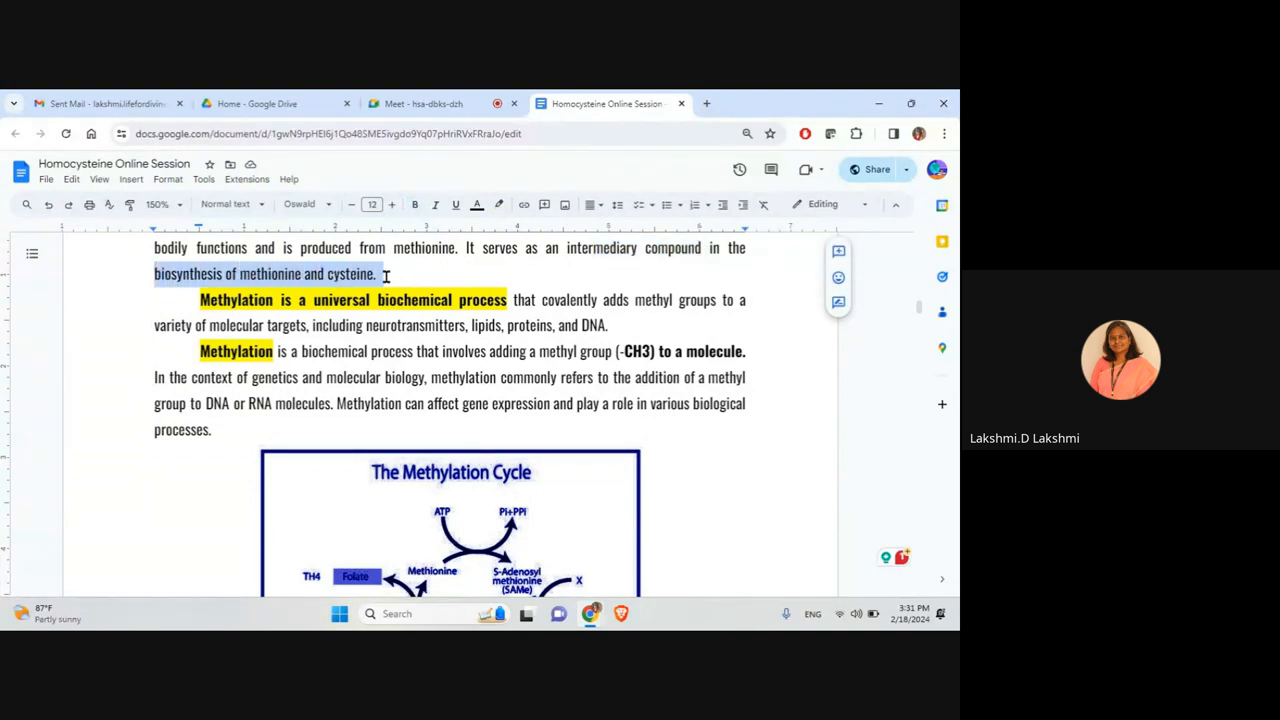
scroll("down", 3)
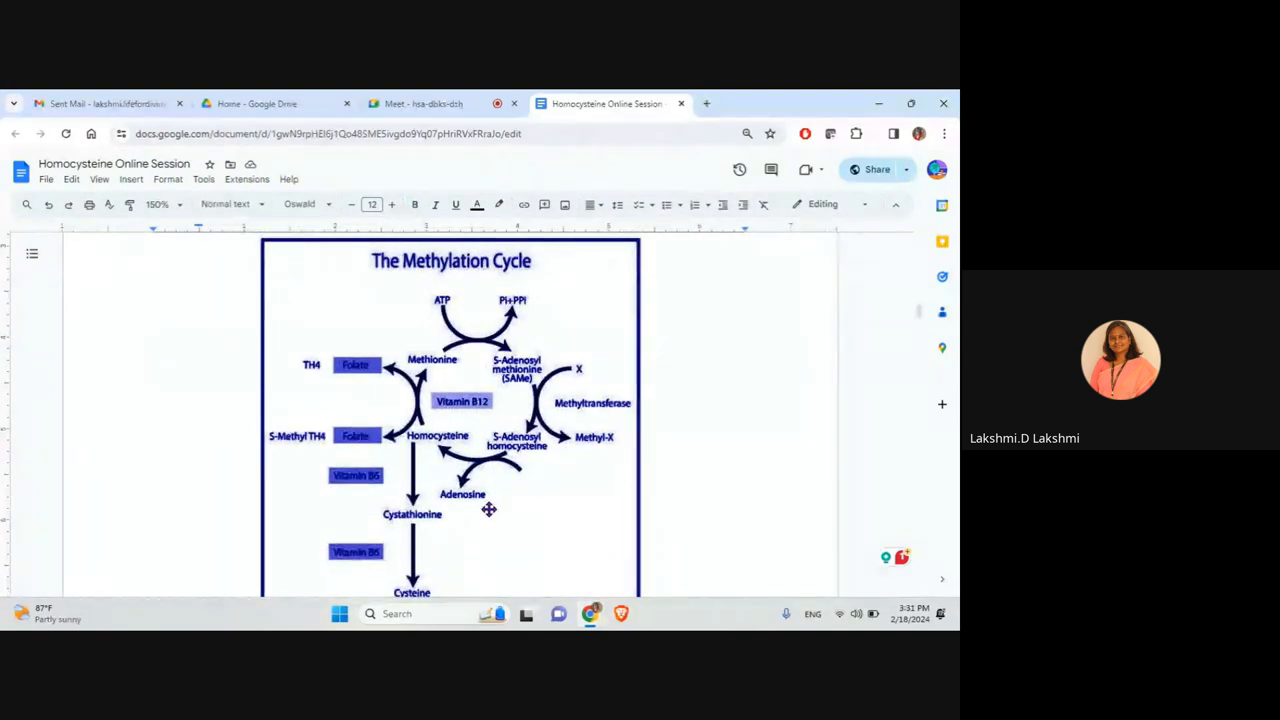
scroll("down", 3)
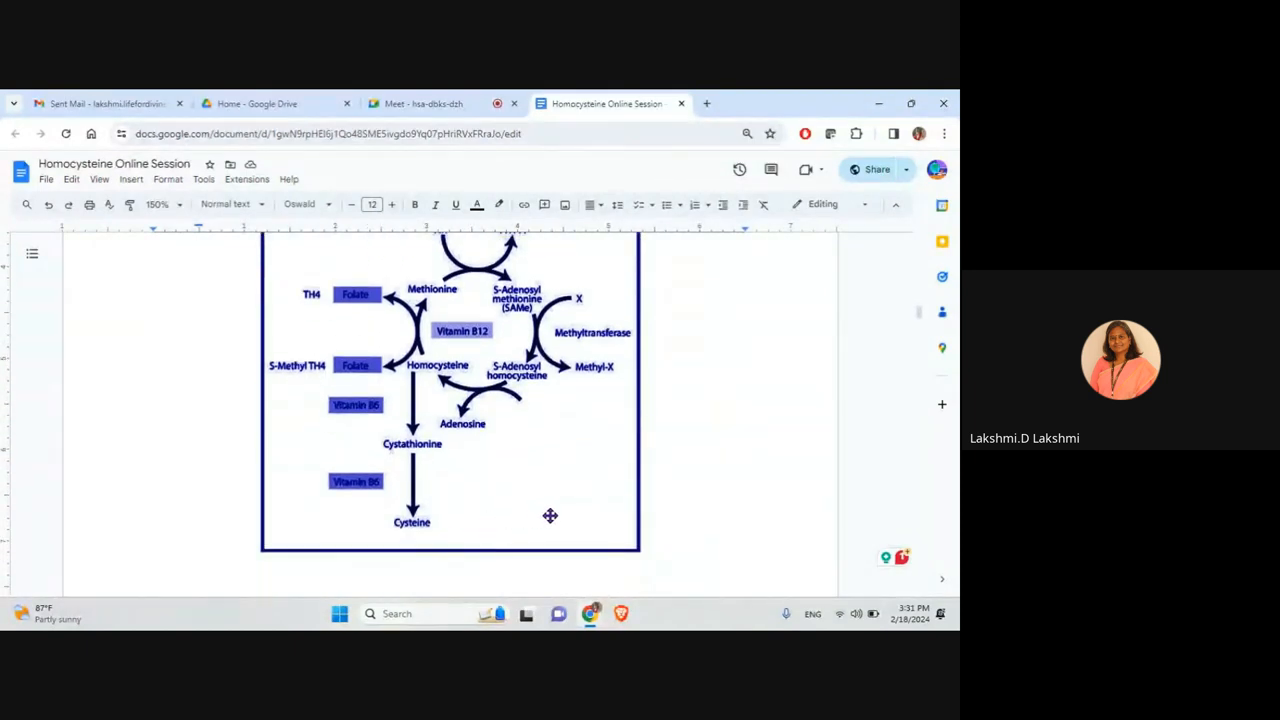
mouse_move(428, 282)
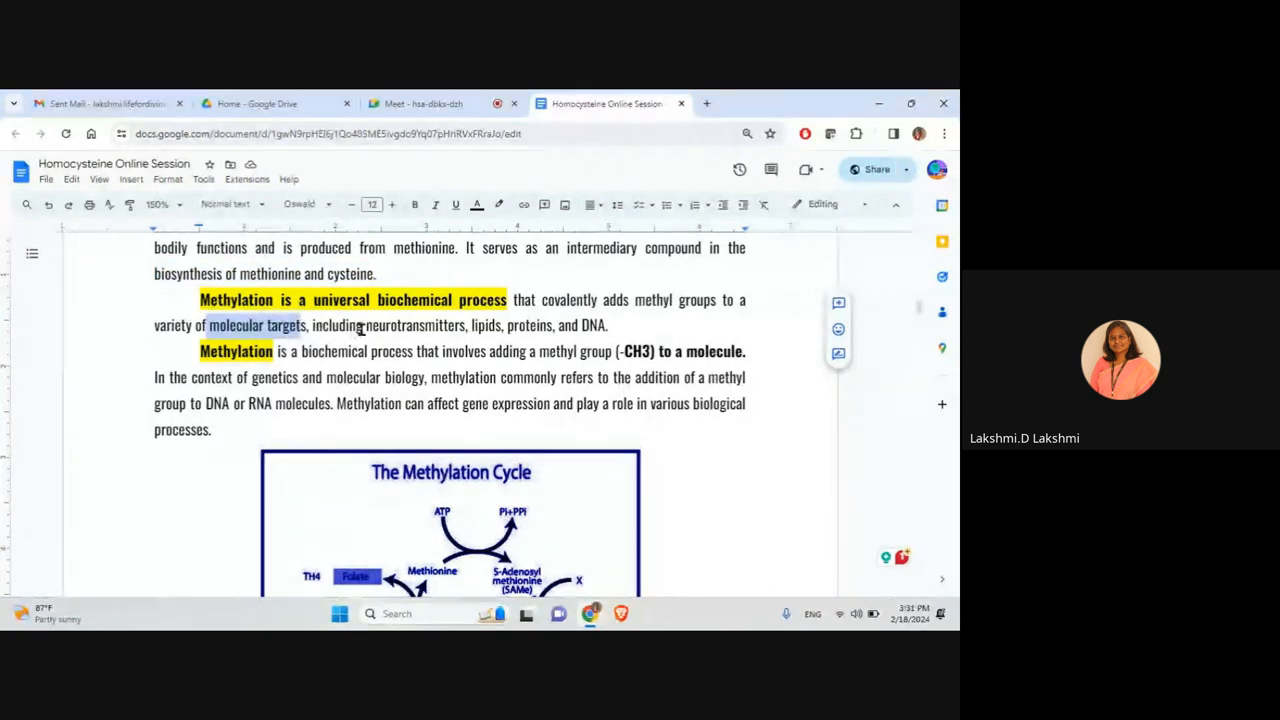
double_click(437, 325)
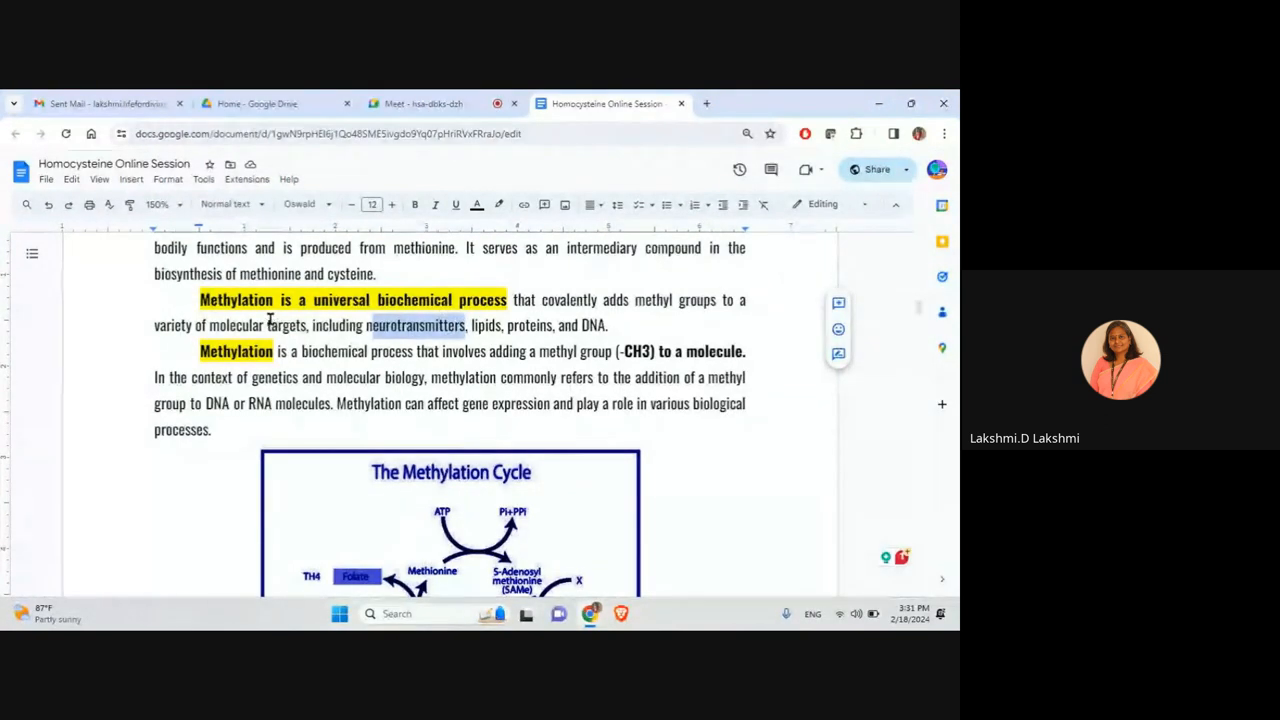
mouse_move(464, 335)
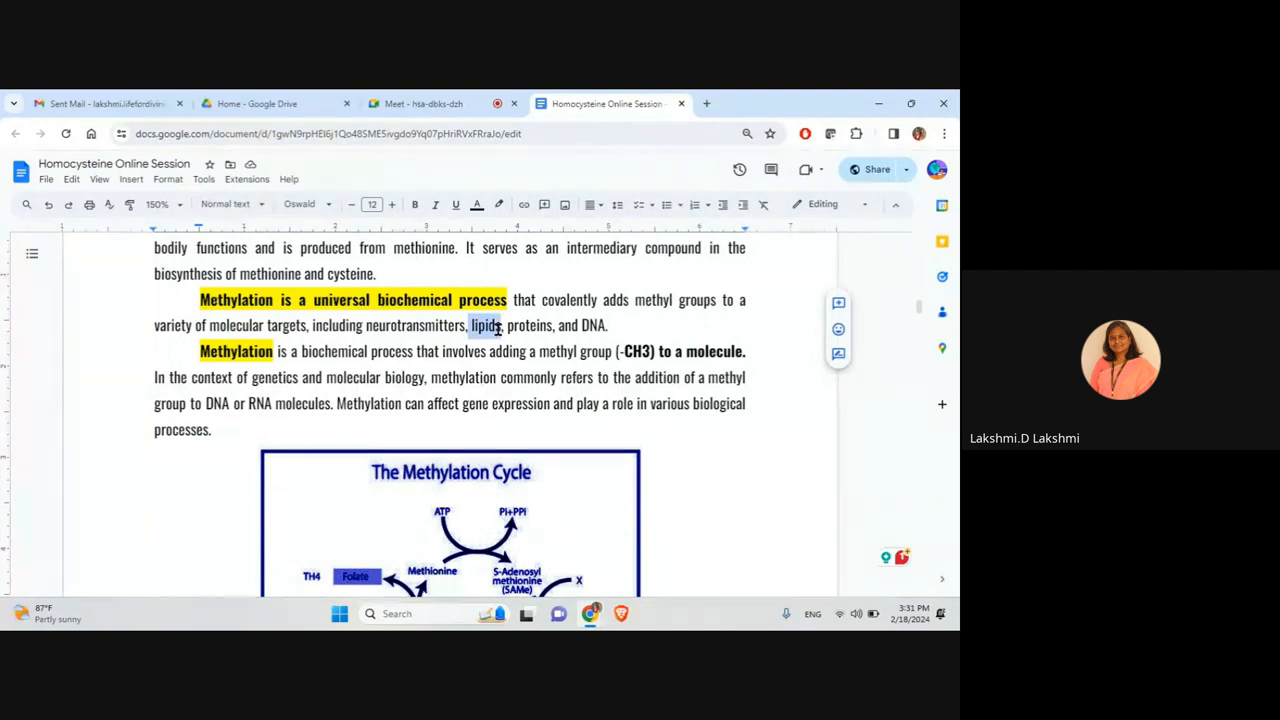
mouse_move(490, 338)
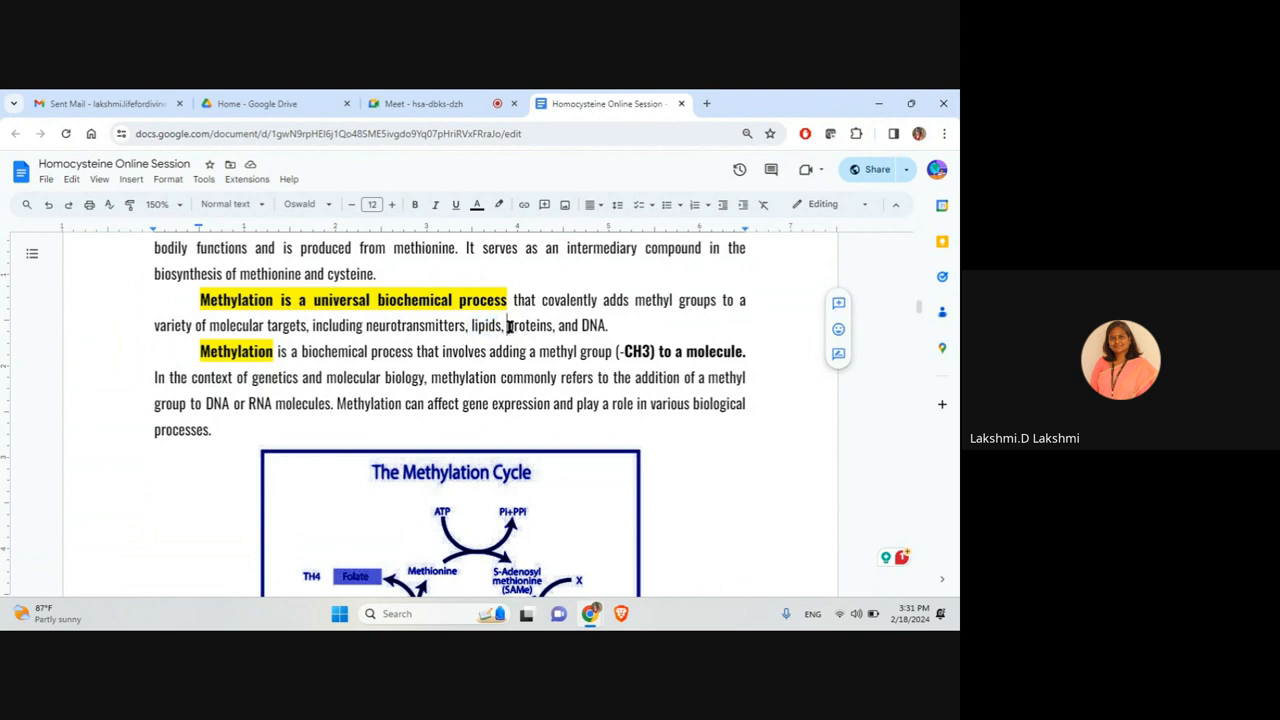
double_click(528, 325)
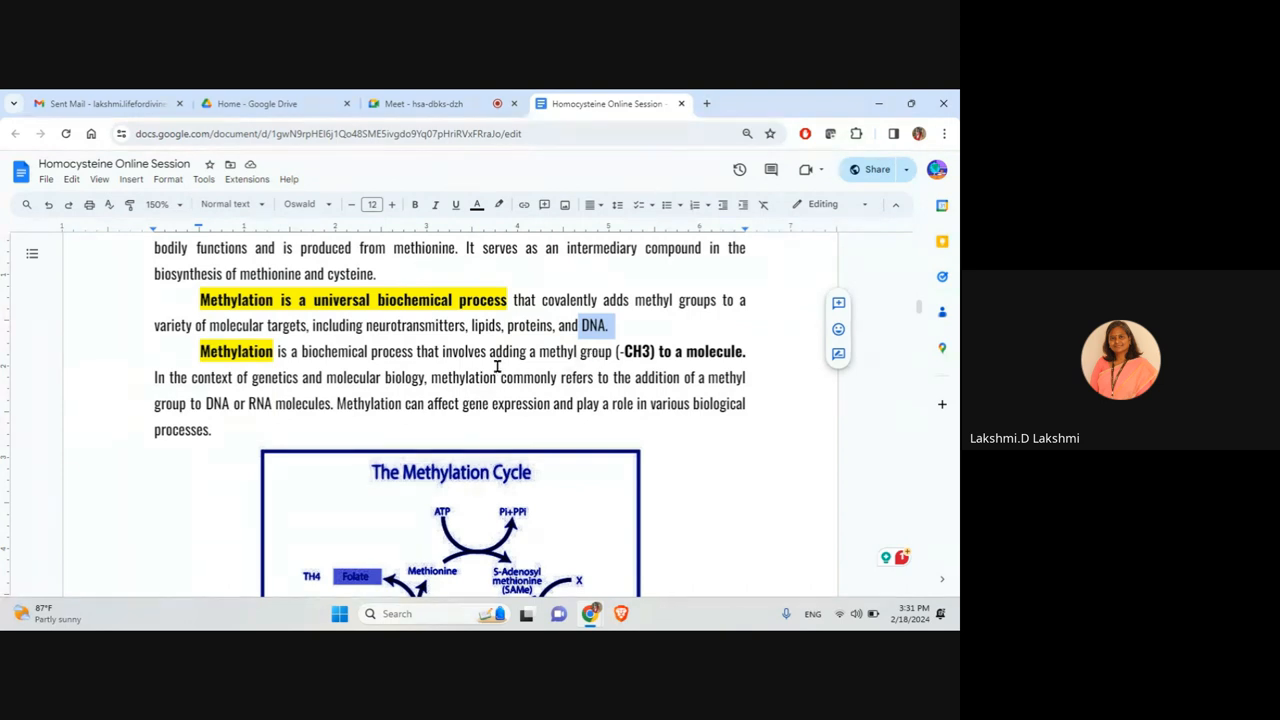
Scroll past the Methionine-Homocysteine Cycle diagrams to Dr. Tennant's Methylation Cycle Groups slide.
scroll("down", 3)
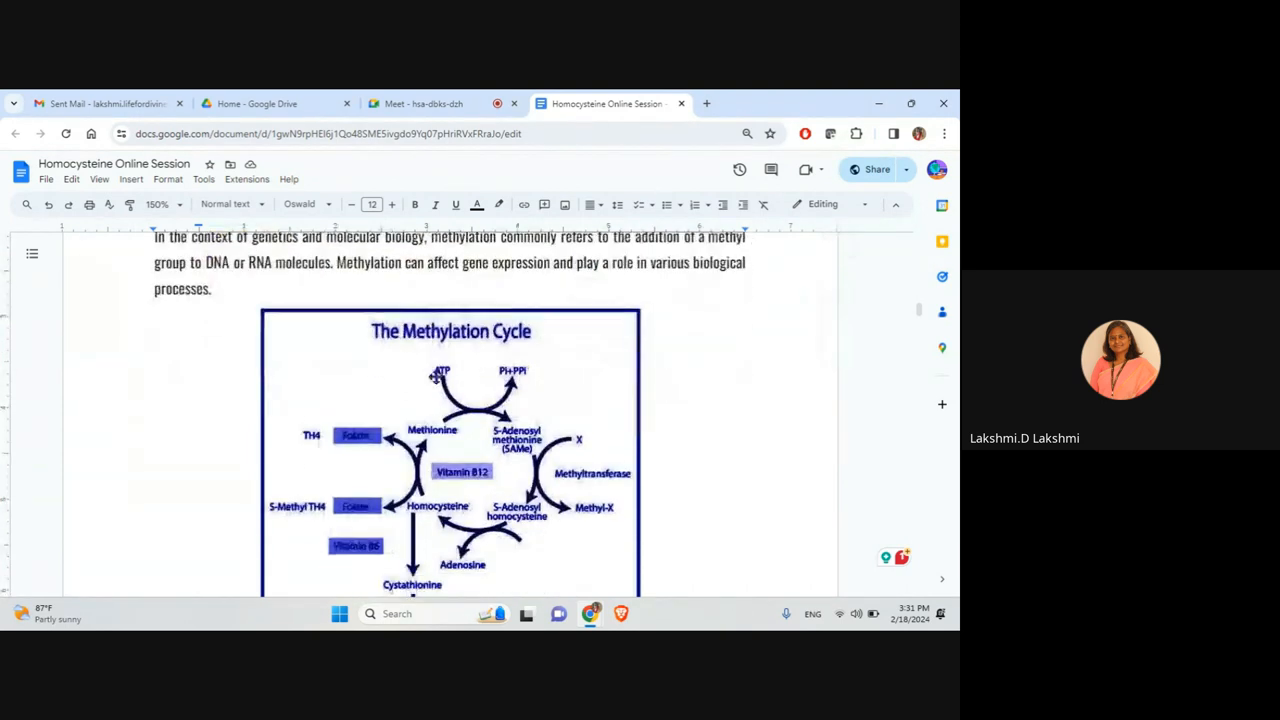
scroll("down", 3)
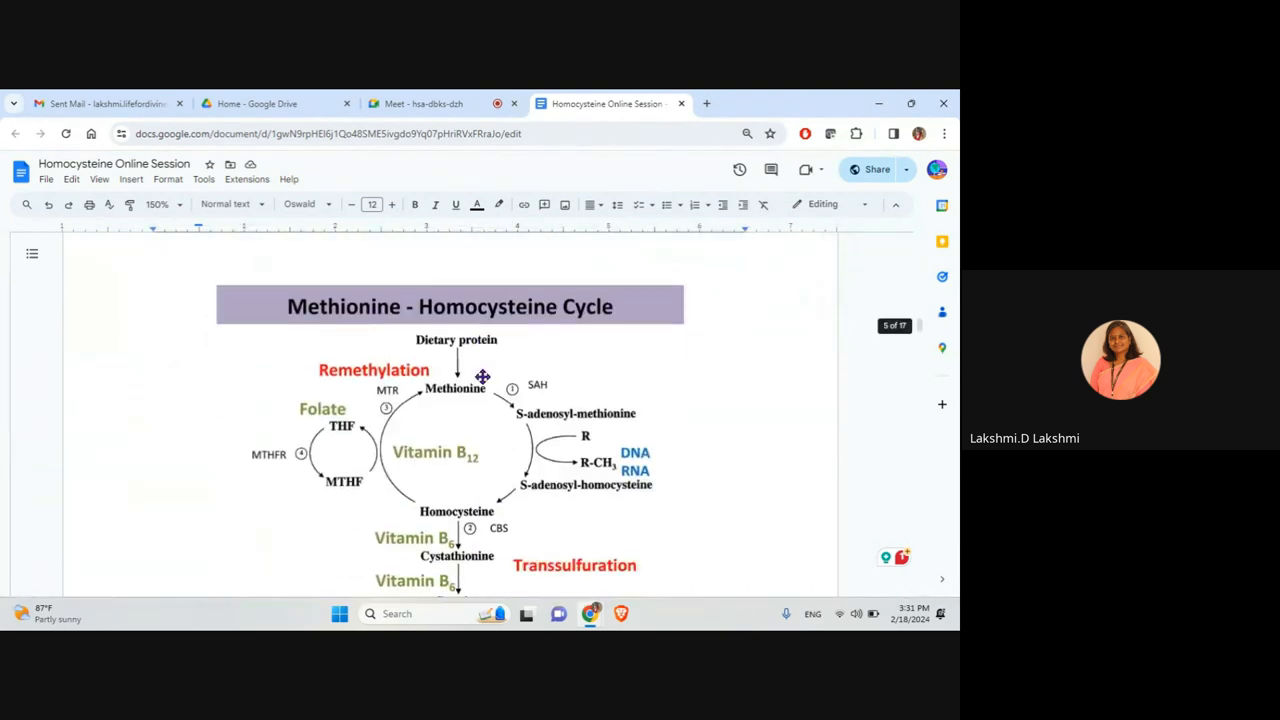
mouse_move(632, 331)
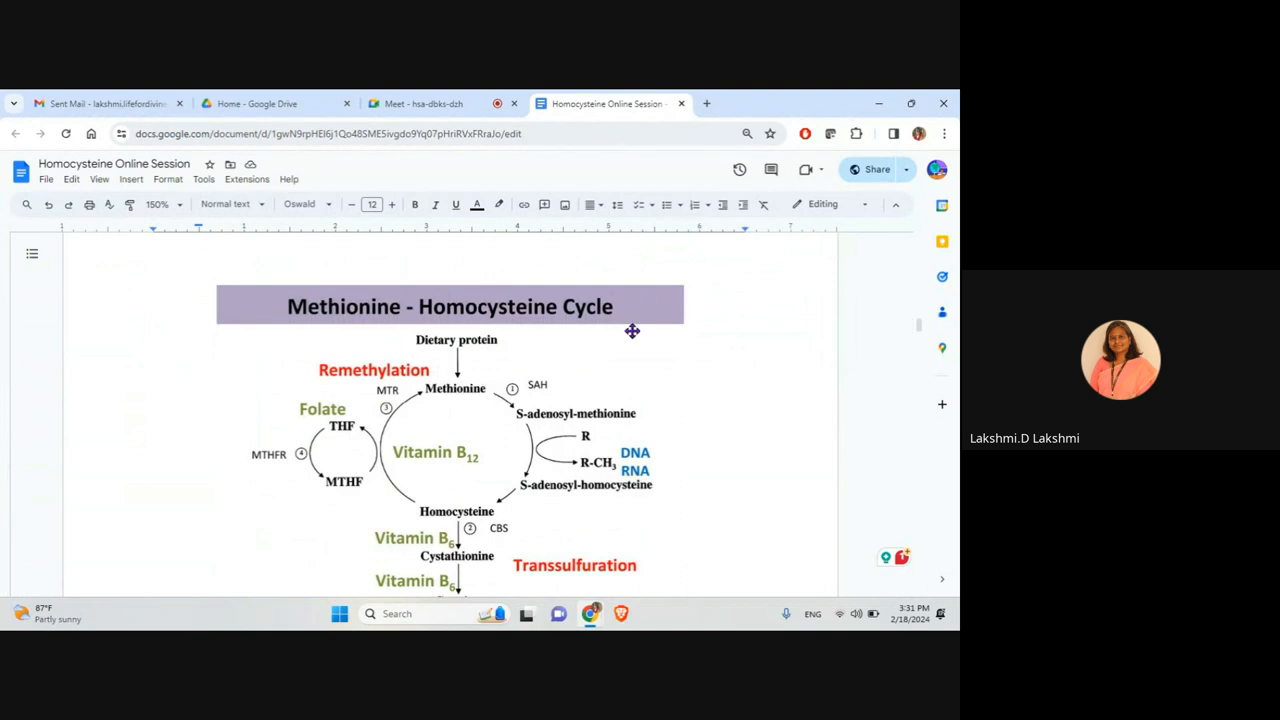
scroll("down", 3)
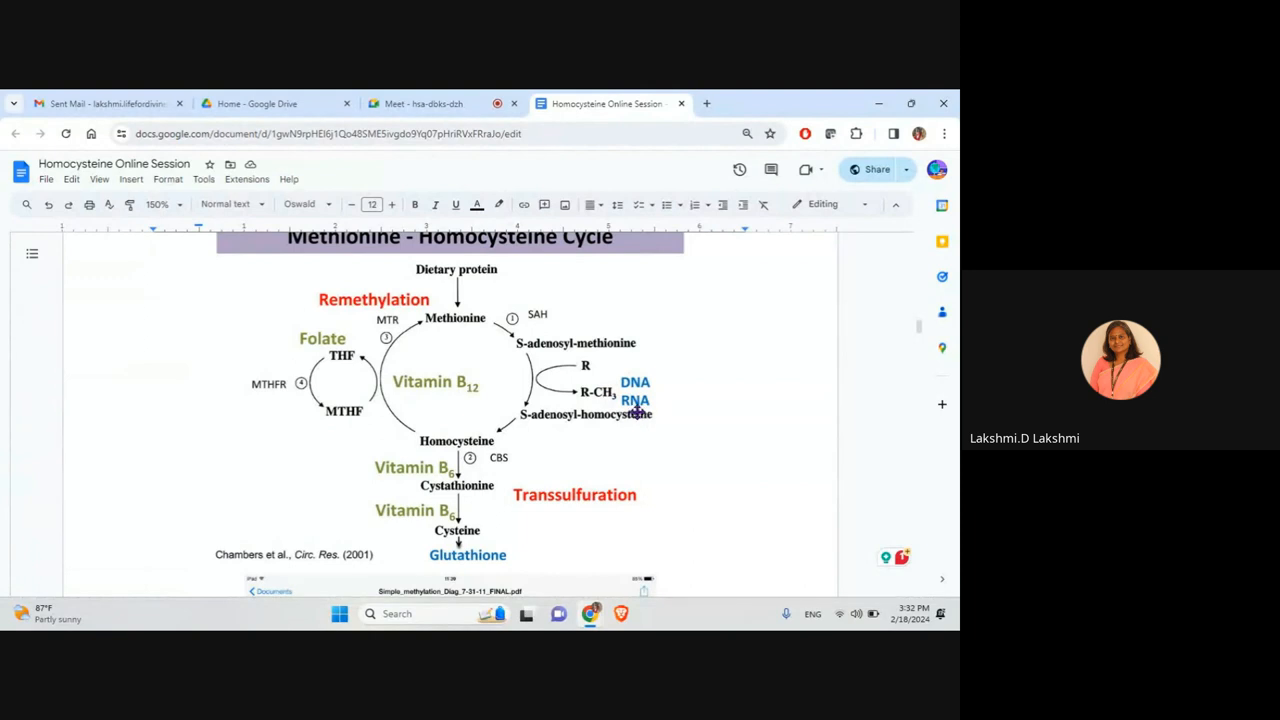
mouse_move(587, 417)
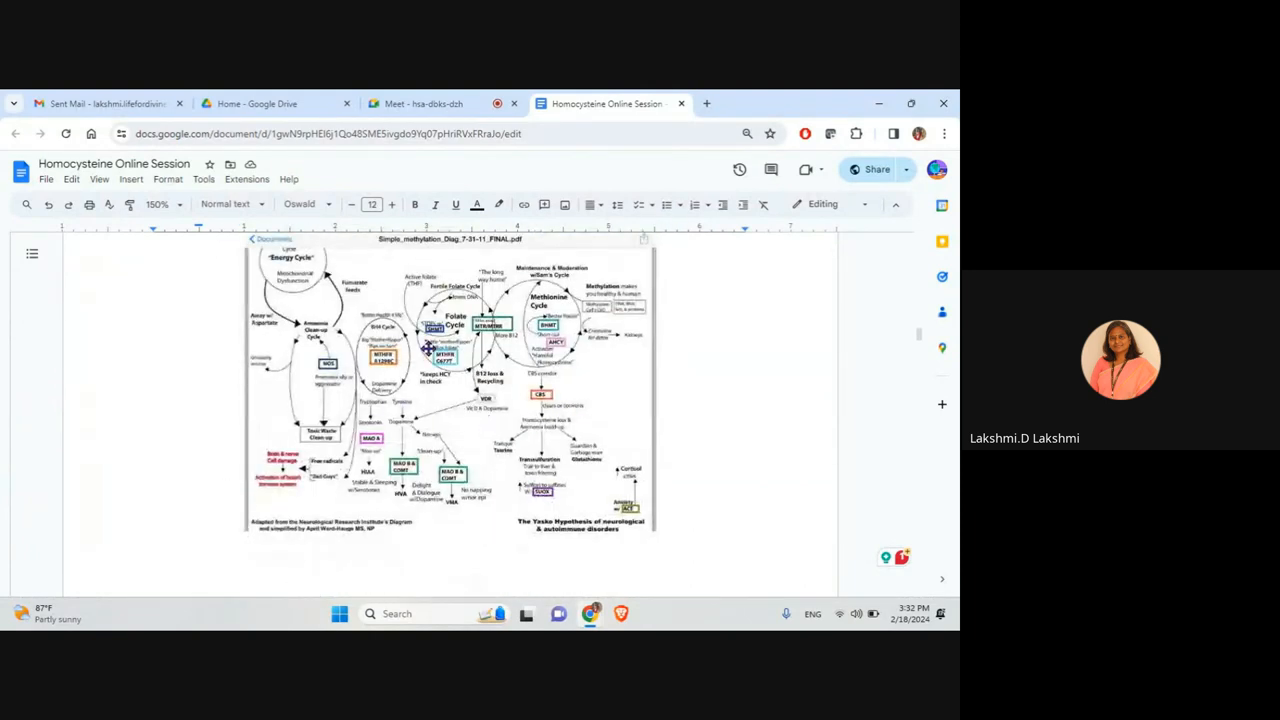
scroll("down", 3)
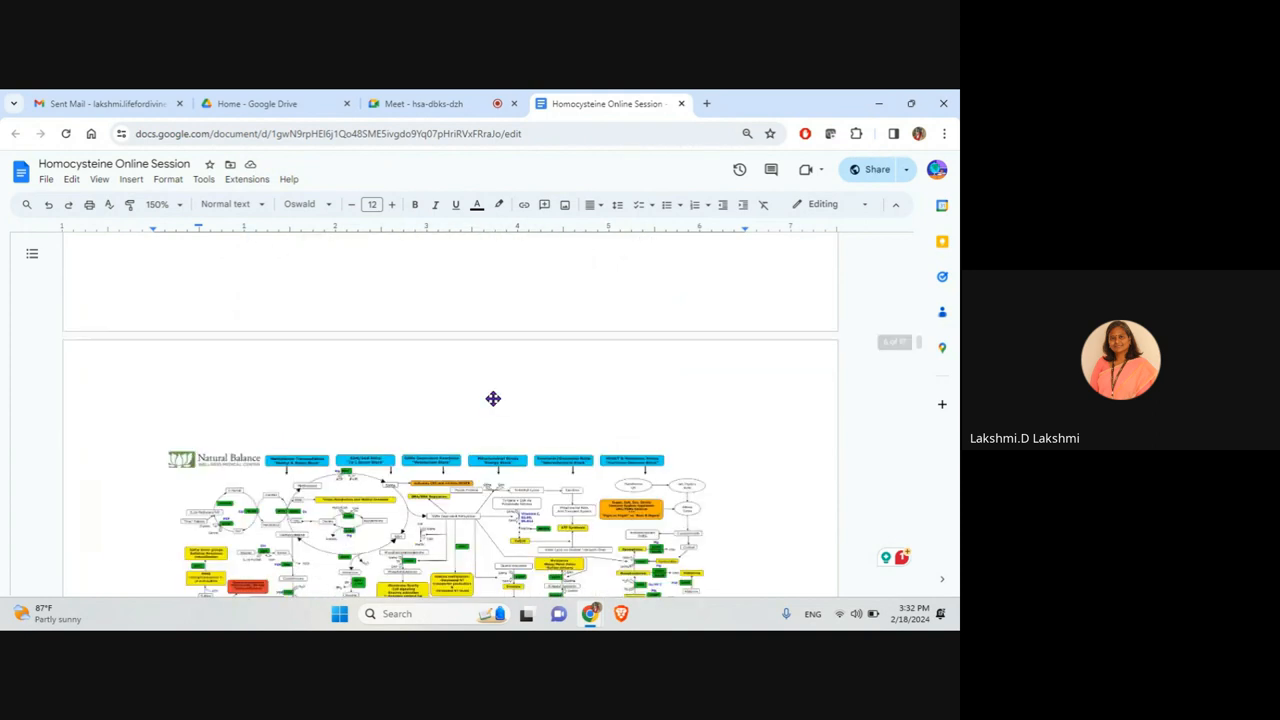
scroll("down", 3)
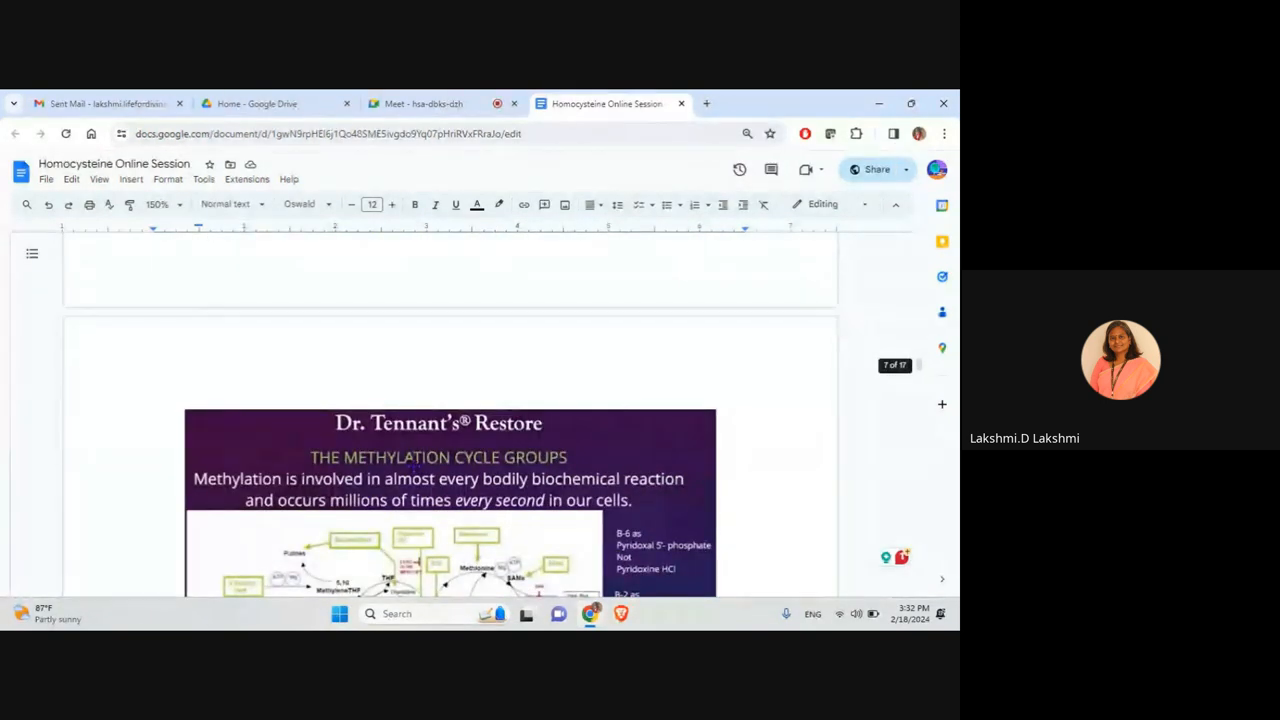
Scroll to the methylation links and select the nature.com Session reading article link.
scroll("down", 3)
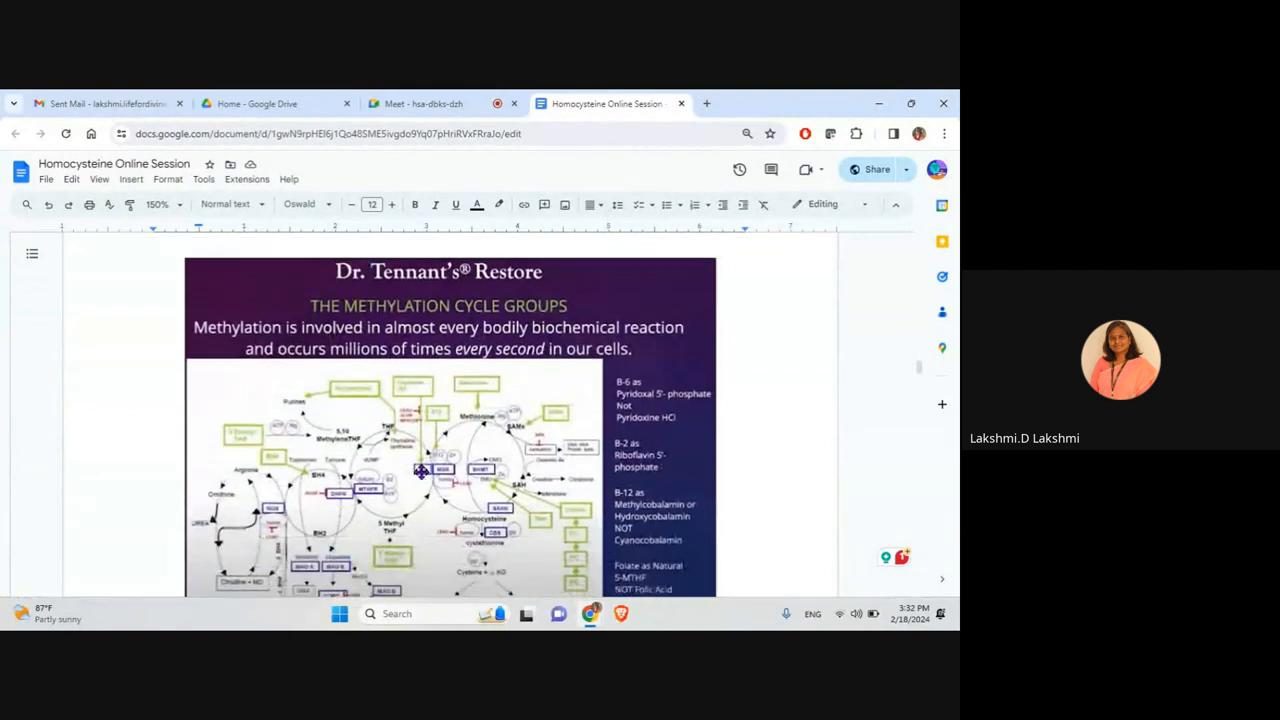
scroll("down", 3)
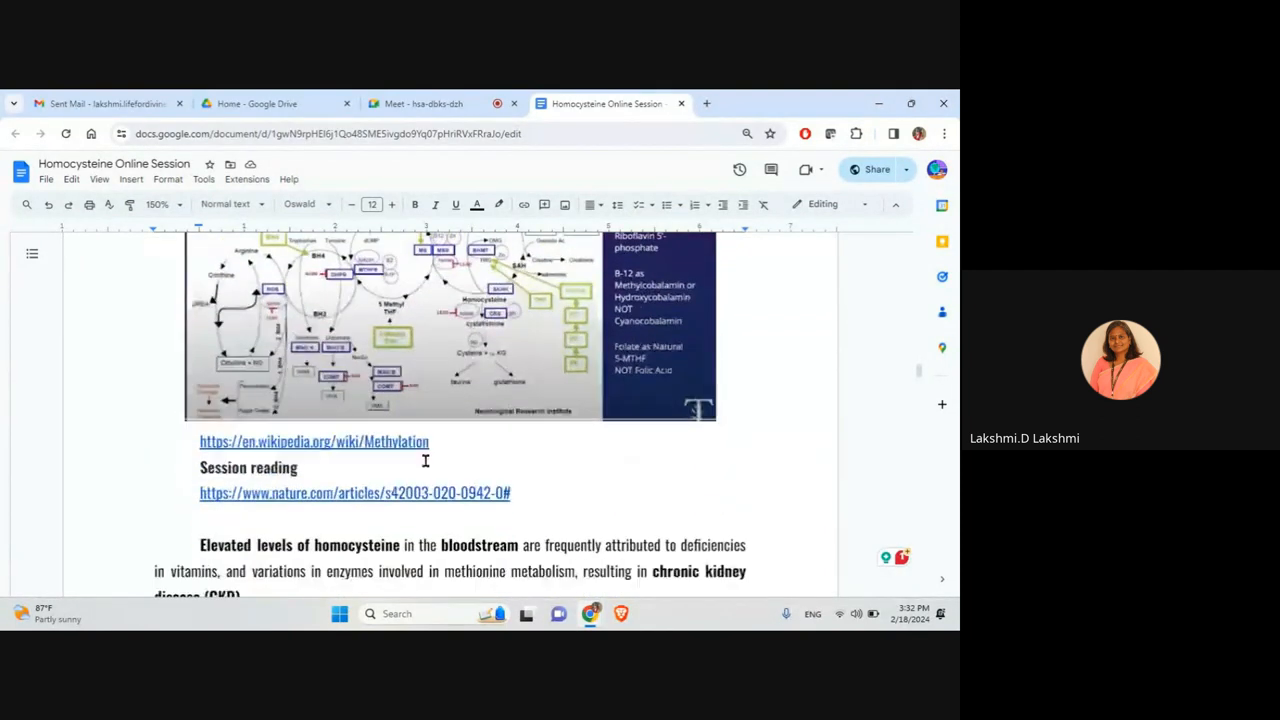
scroll("down", 3)
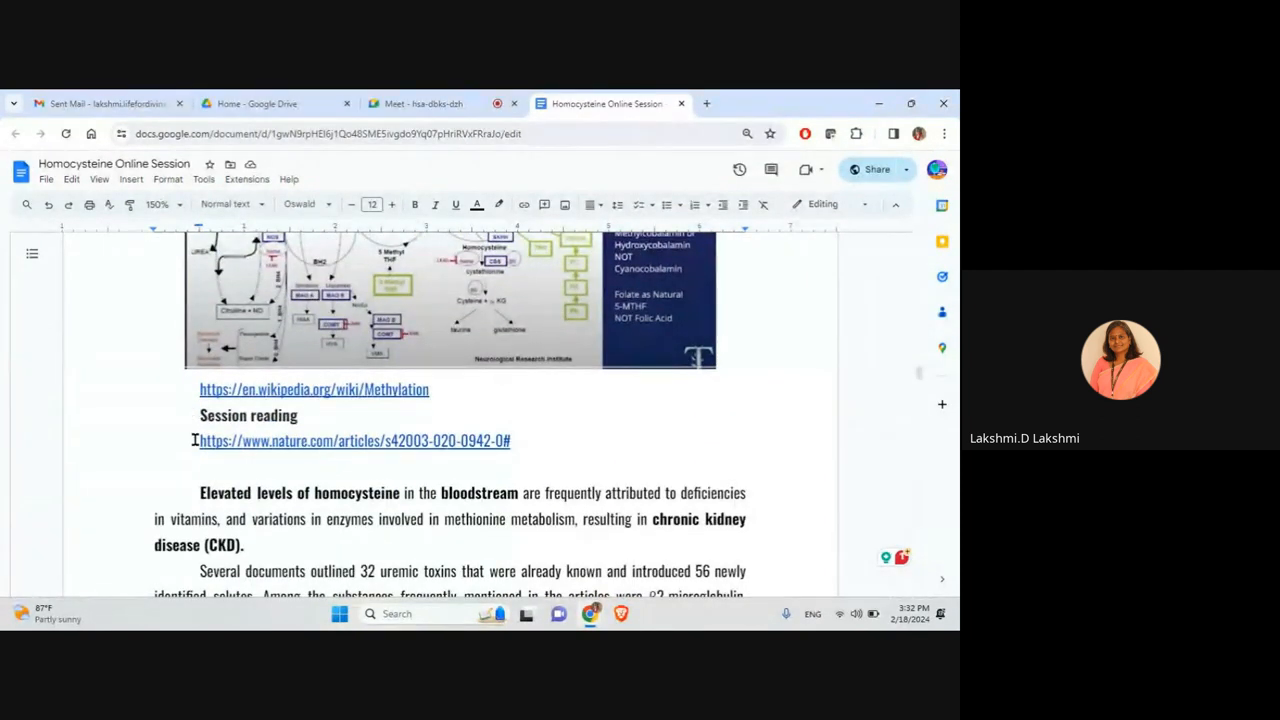
left_click_drag(199, 440, 510, 440)
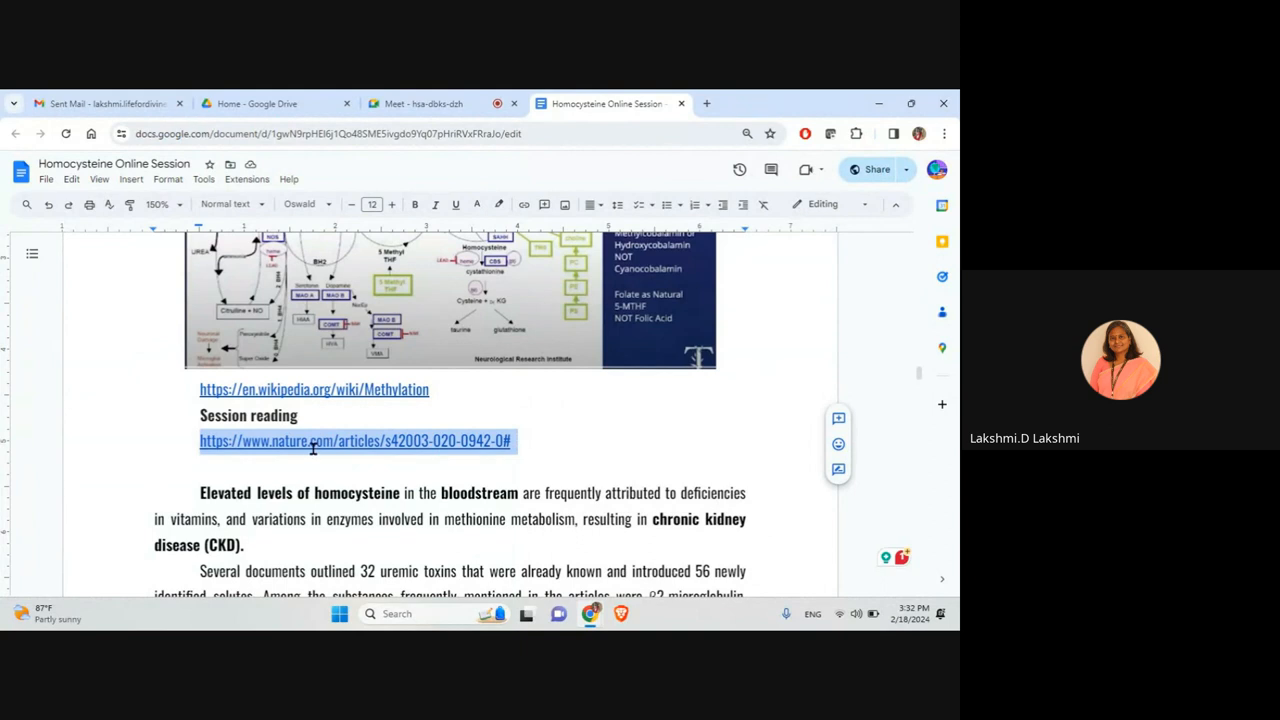
mouse_move(296, 450)
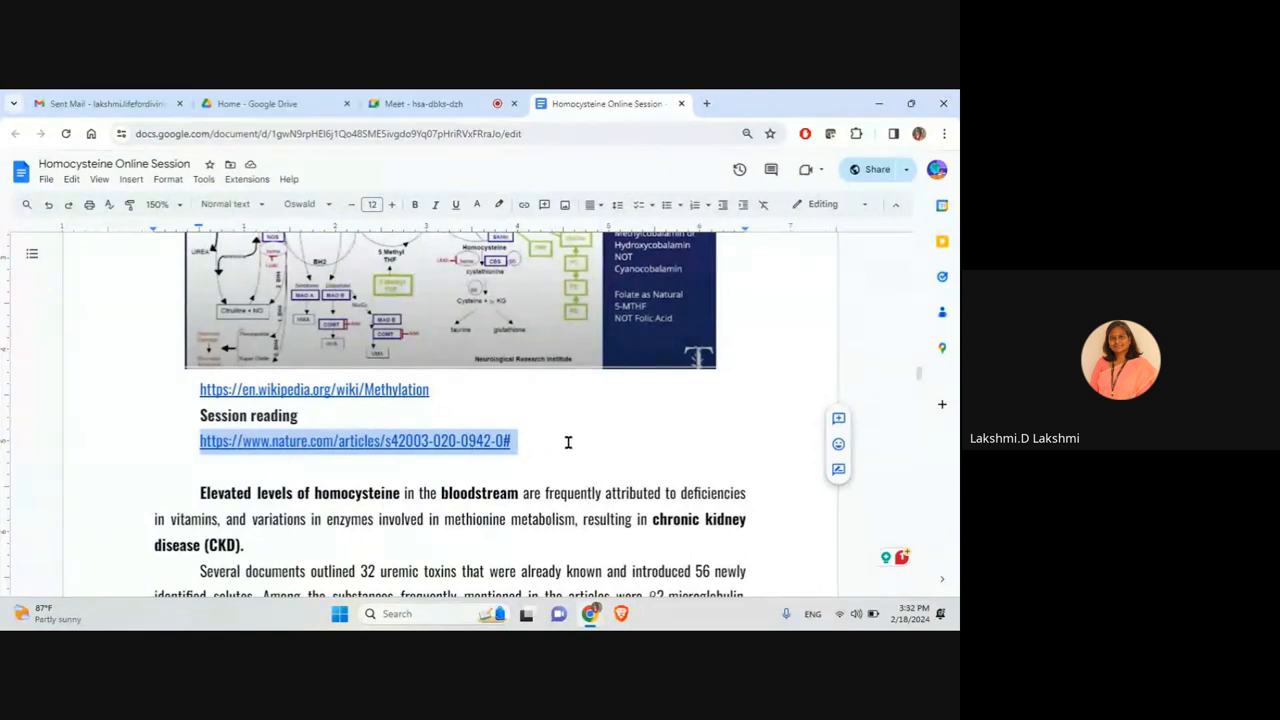
scroll("down", 3)
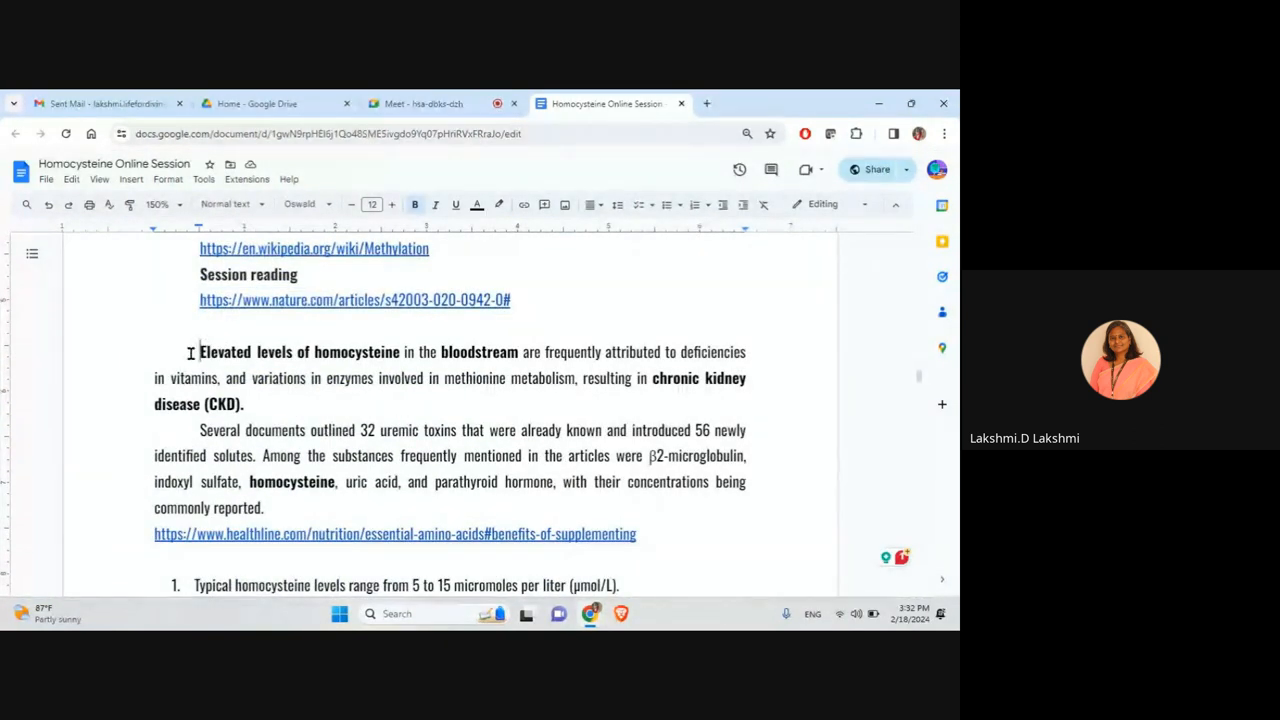
Select the phrases 'elevated homocysteine levels' and 'chronic kidney disease (CKD)' in turn.
left_click_drag(200, 351, 517, 351)
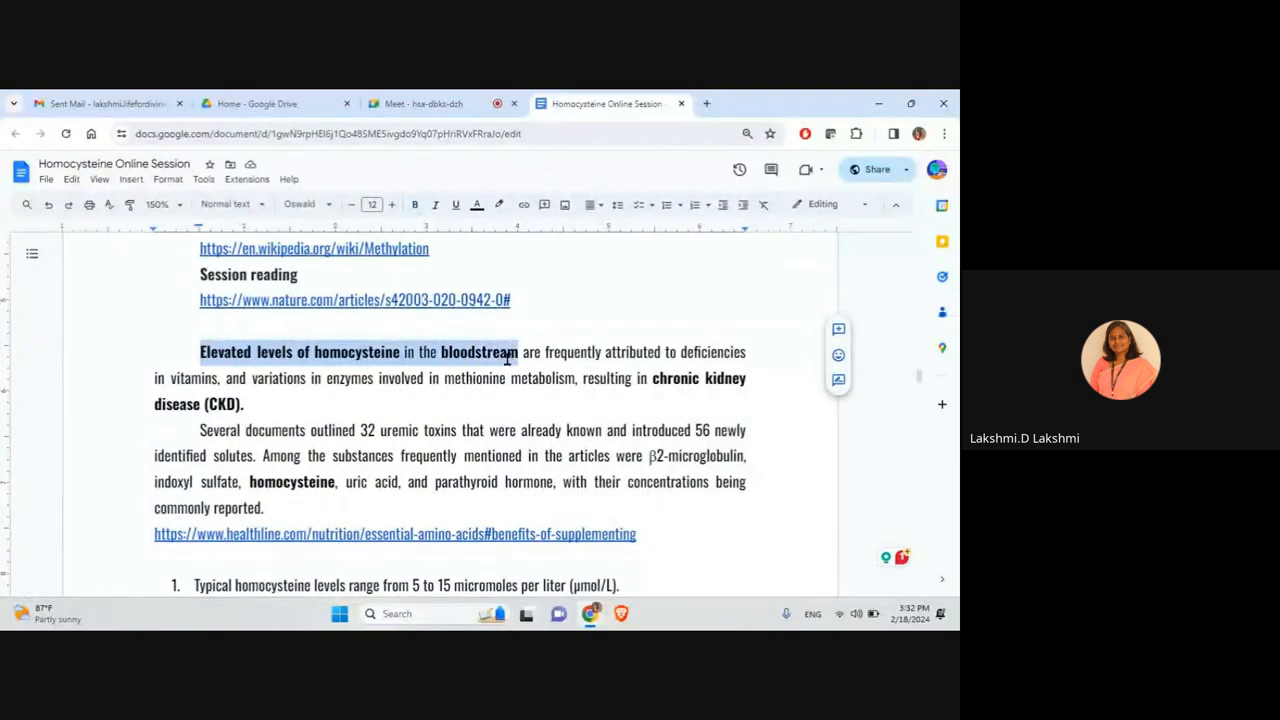
left_click(651, 377)
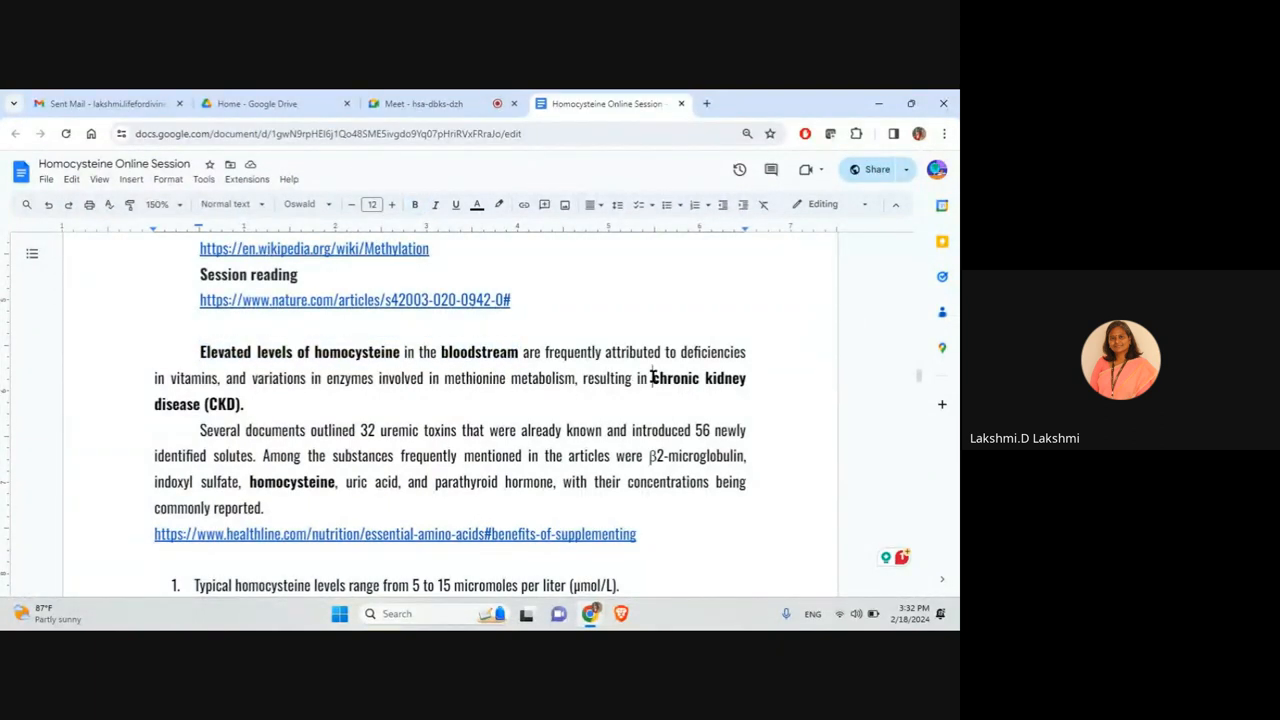
left_click_drag(651, 377, 244, 403)
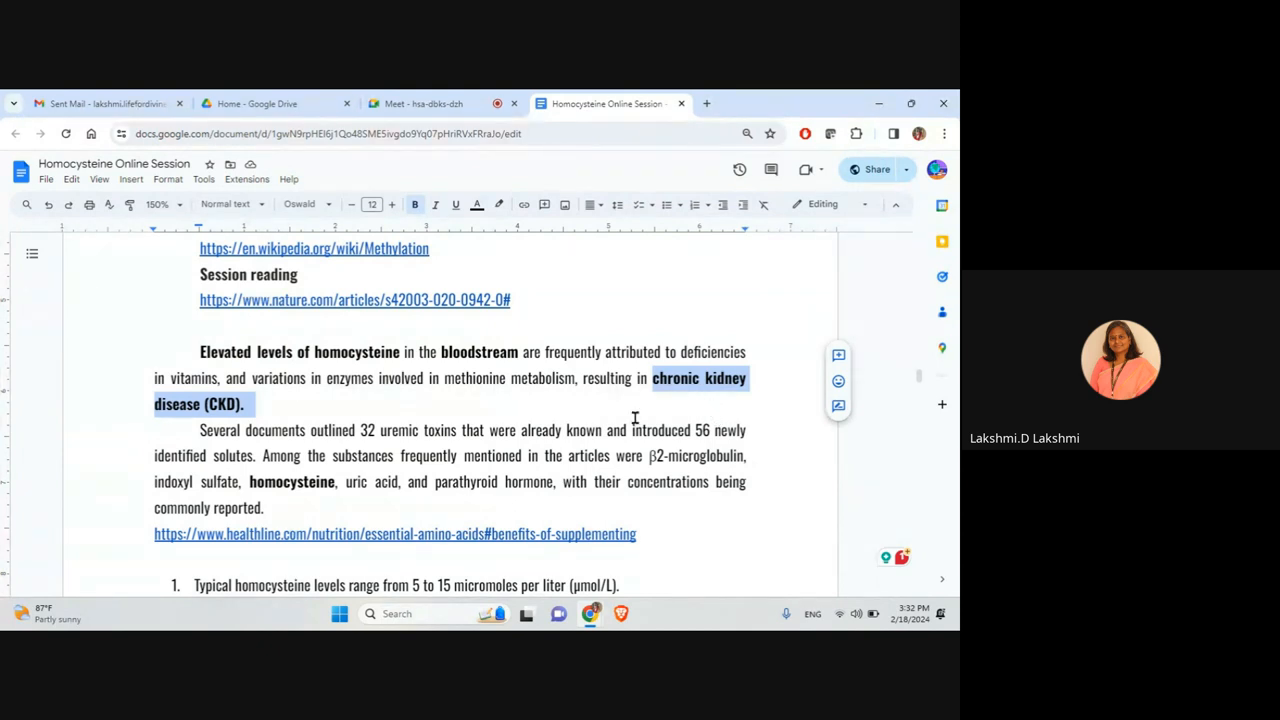
Scroll down to the numbered homocysteine level ranges, with 'homocysteine' bolded in the uremic toxins paragraph.
scroll("down", 3)
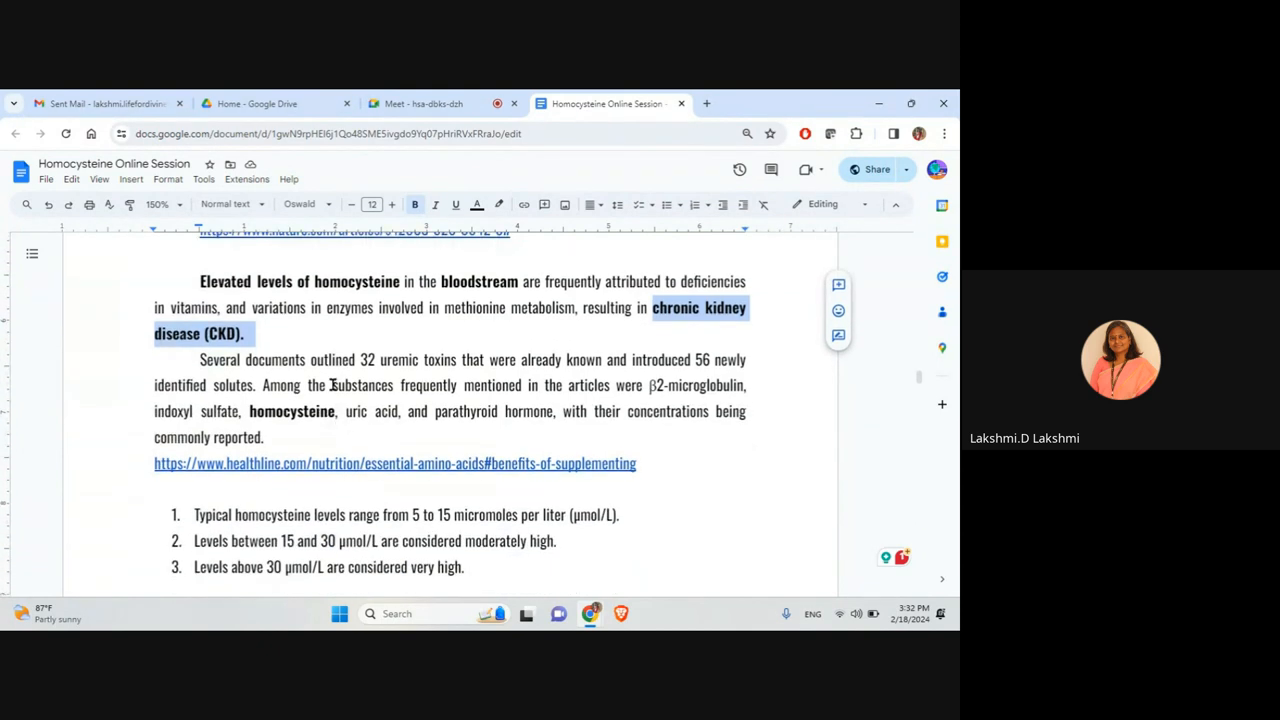
mouse_move(317, 420)
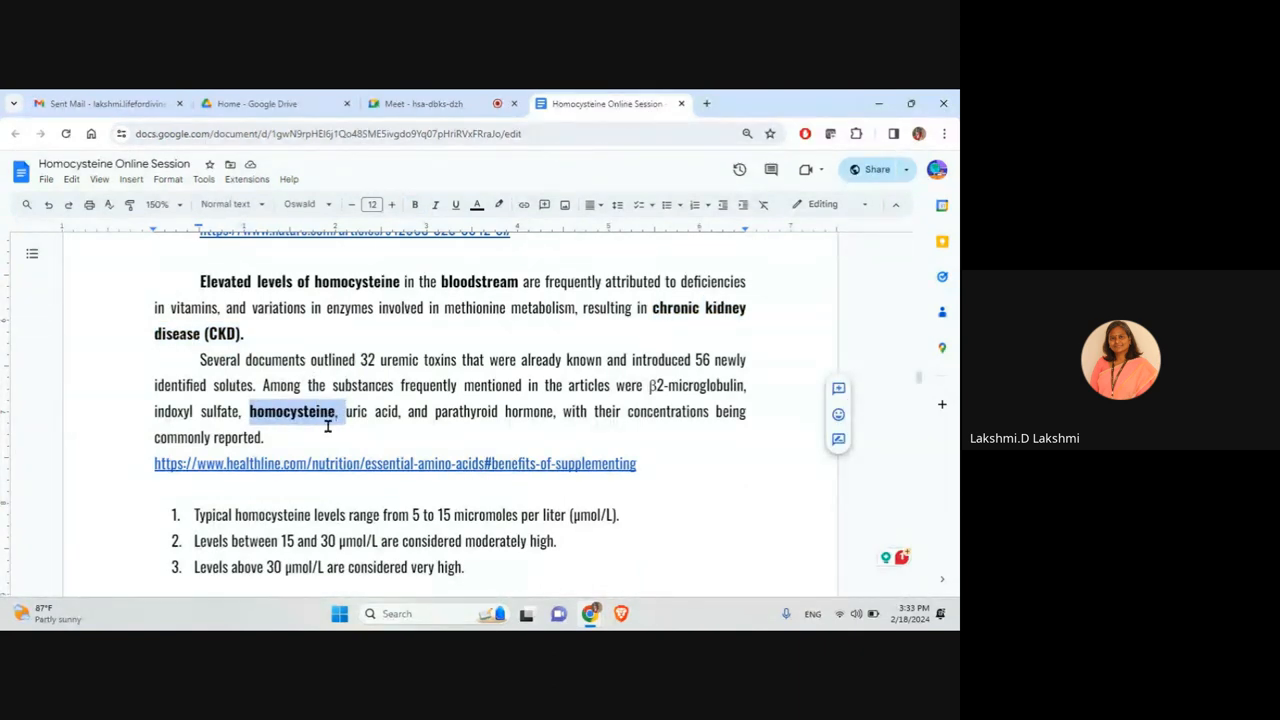
mouse_move(476, 426)
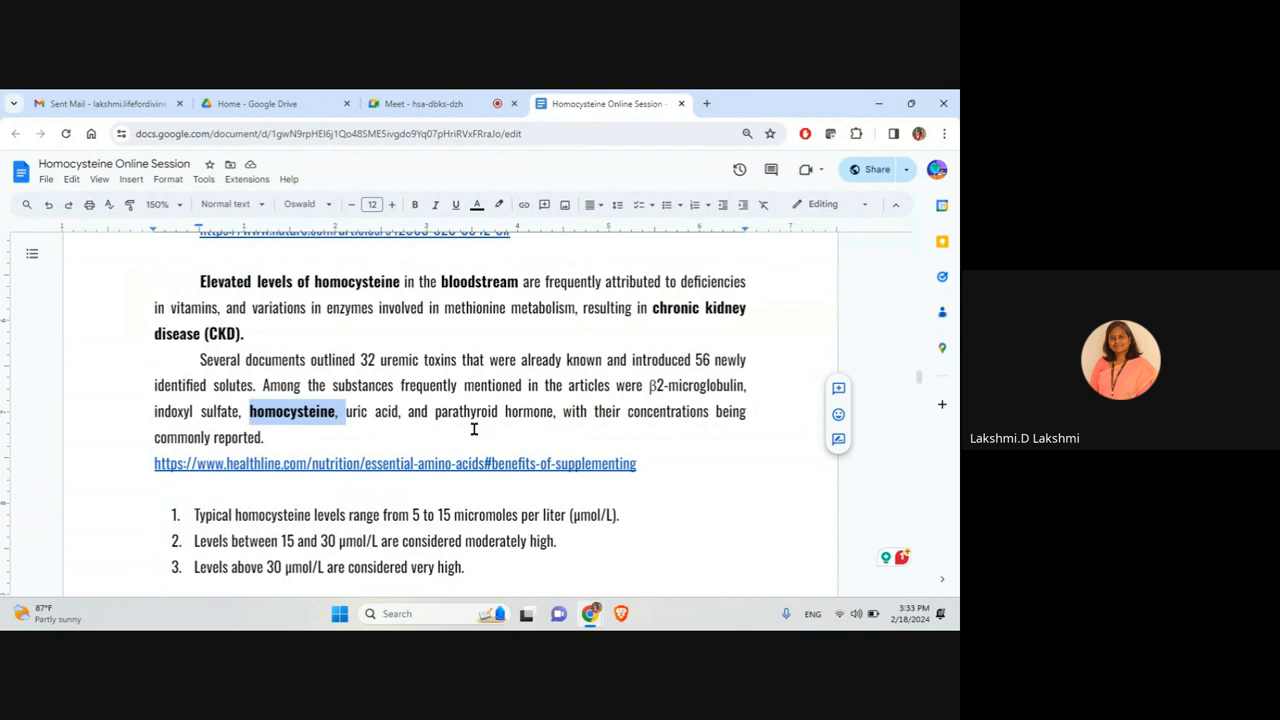
mouse_move(473, 429)
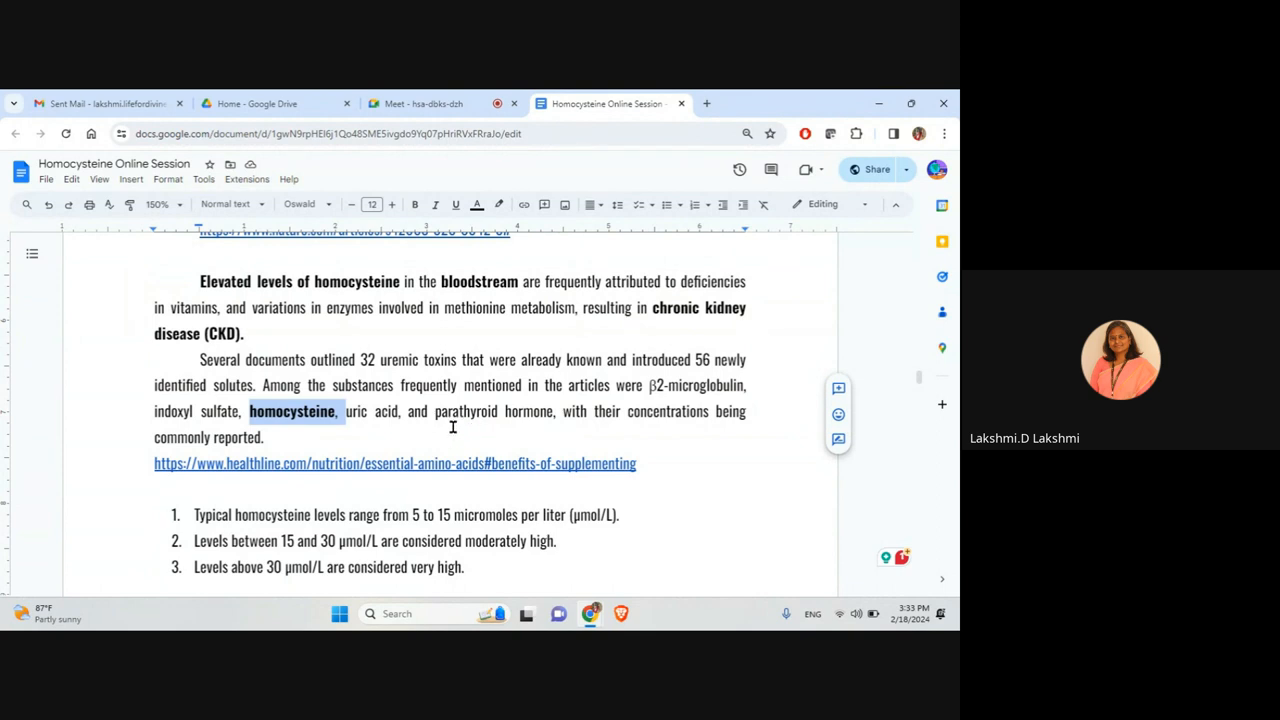
scroll("down", 3)
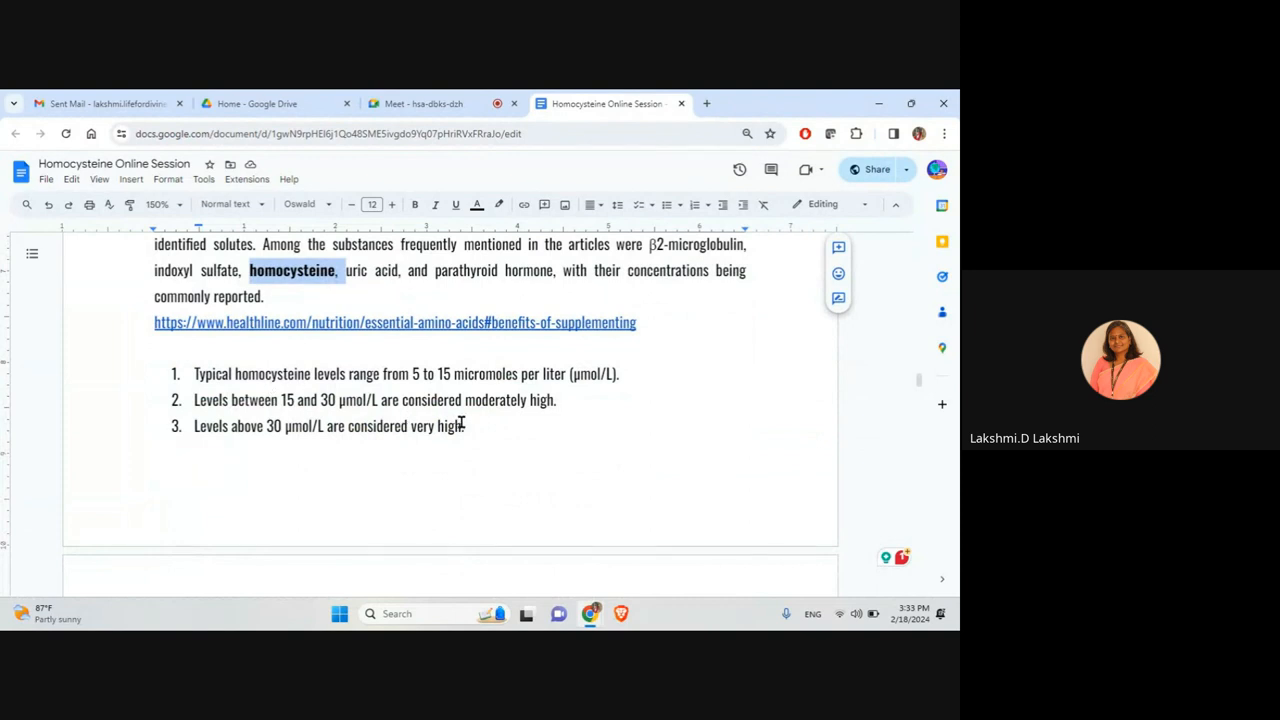
scroll("down", 3)
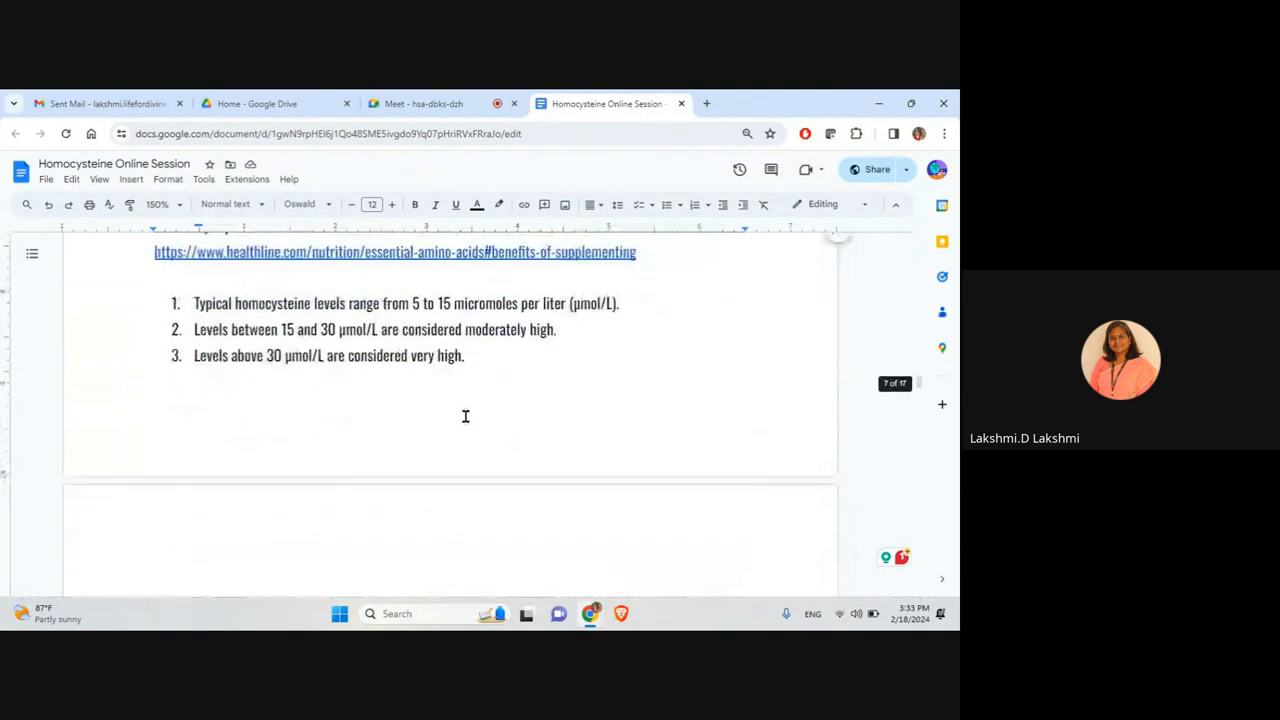
scroll("down", 3)
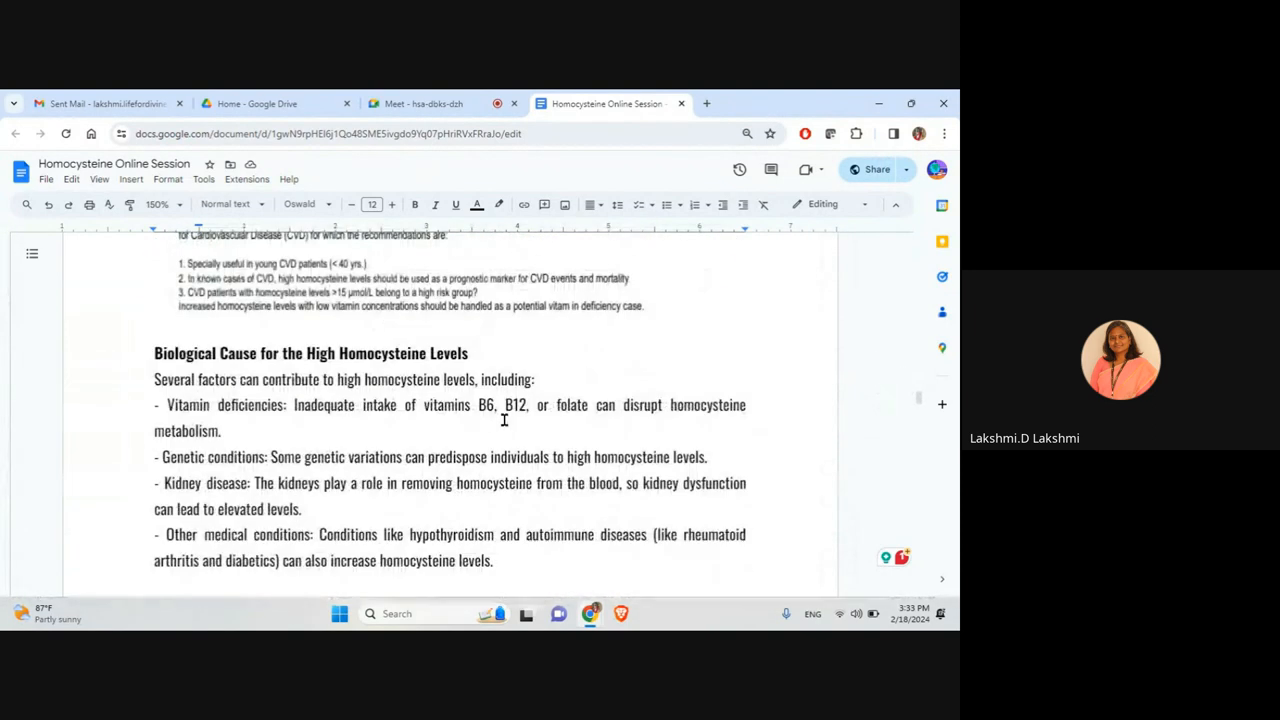
scroll("down", 3)
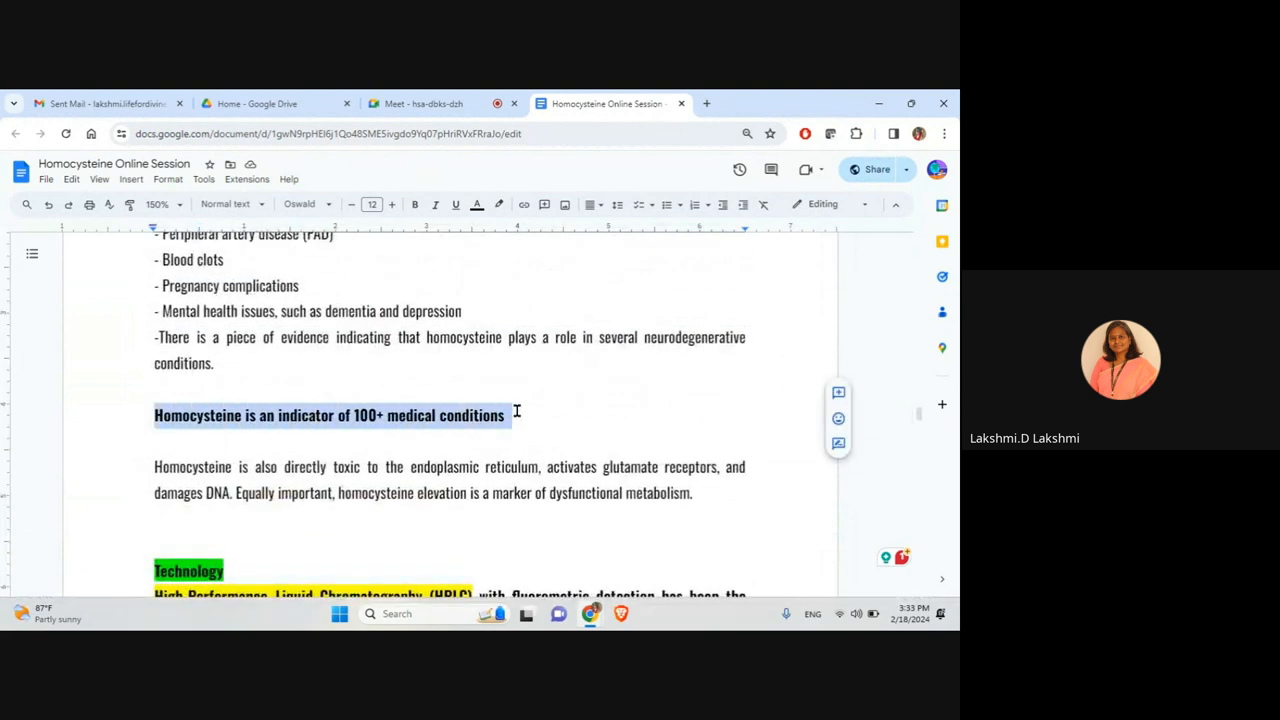
left_click(414, 204)
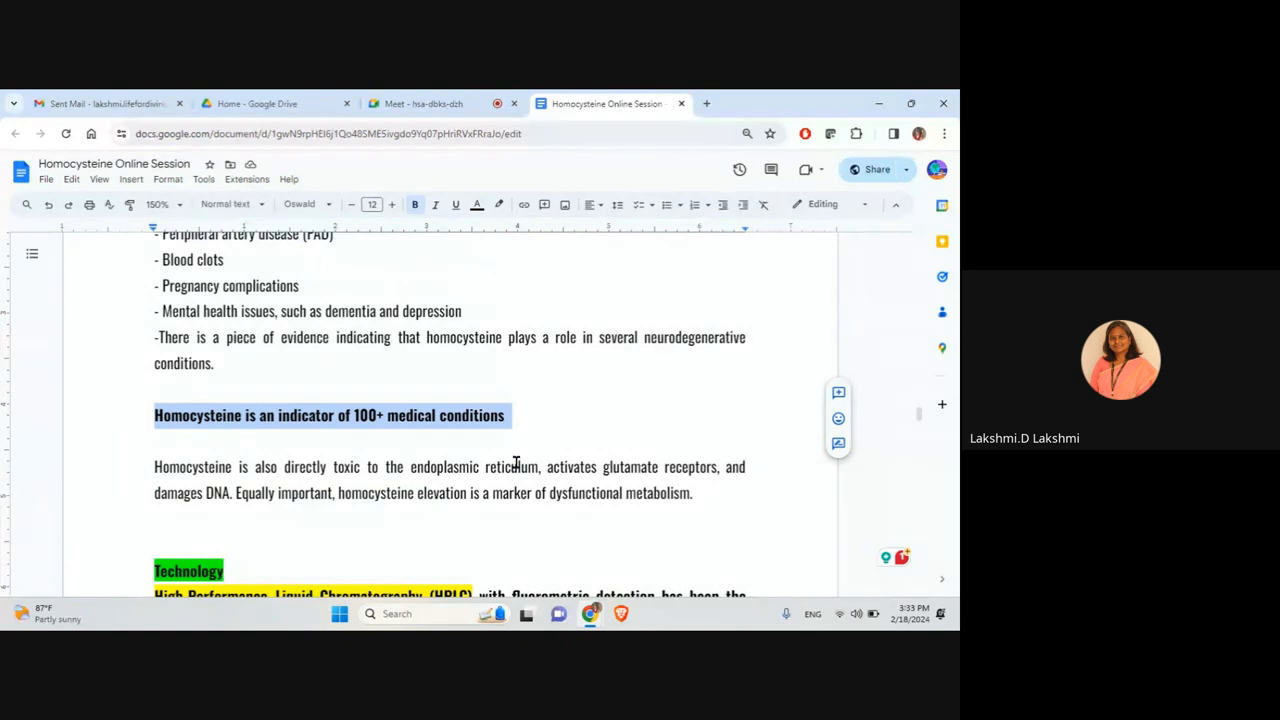
scroll("down", 3)
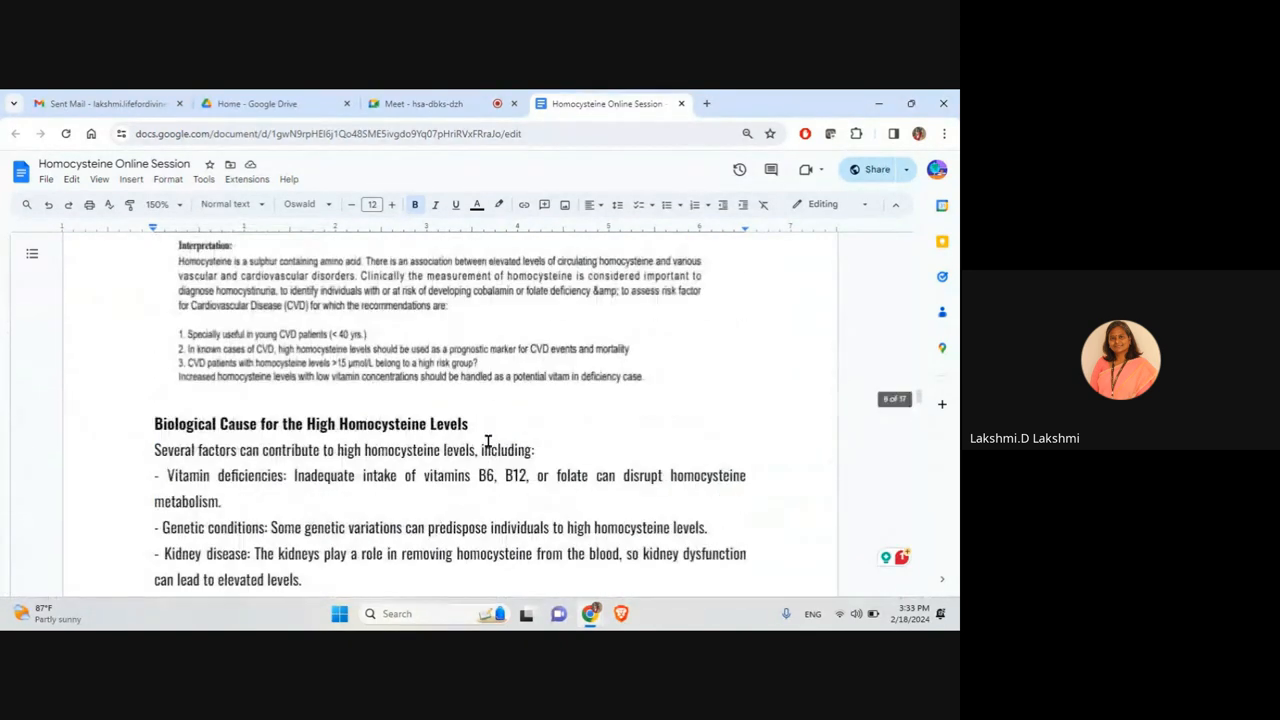
scroll("down", 3)
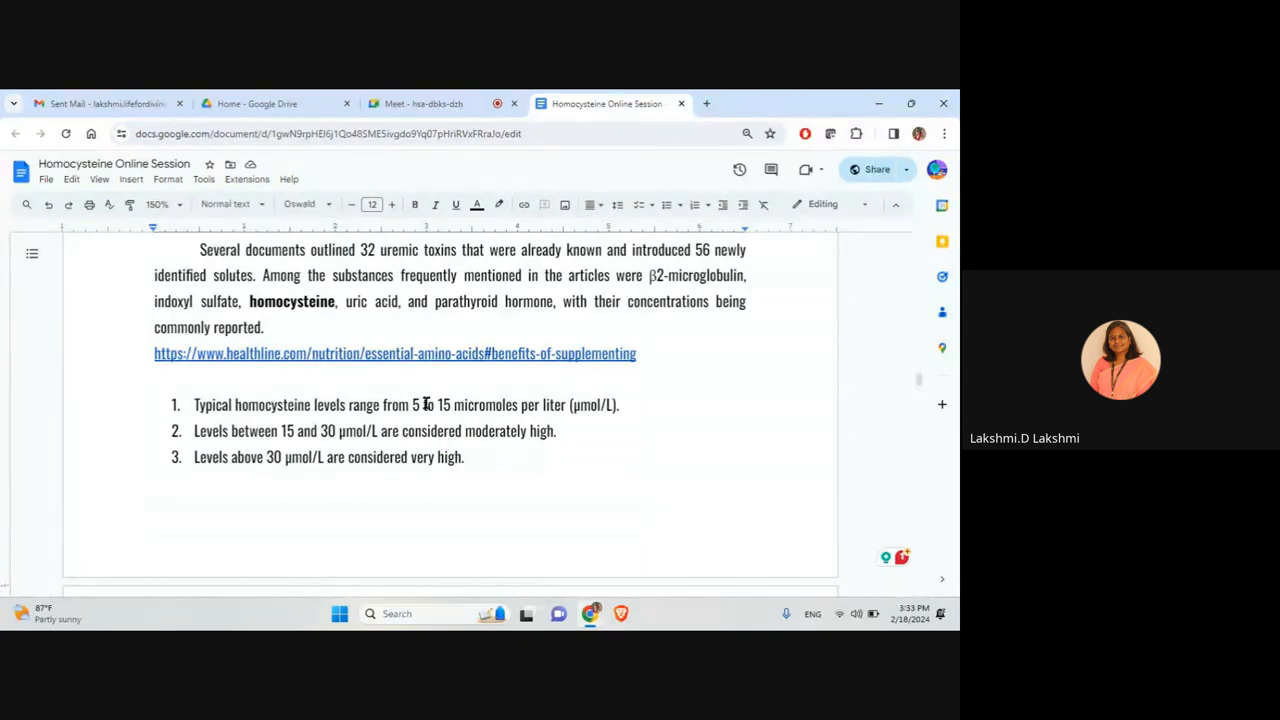
Select the first numbered homocysteine level range and make it bold.
double_click(283, 405)
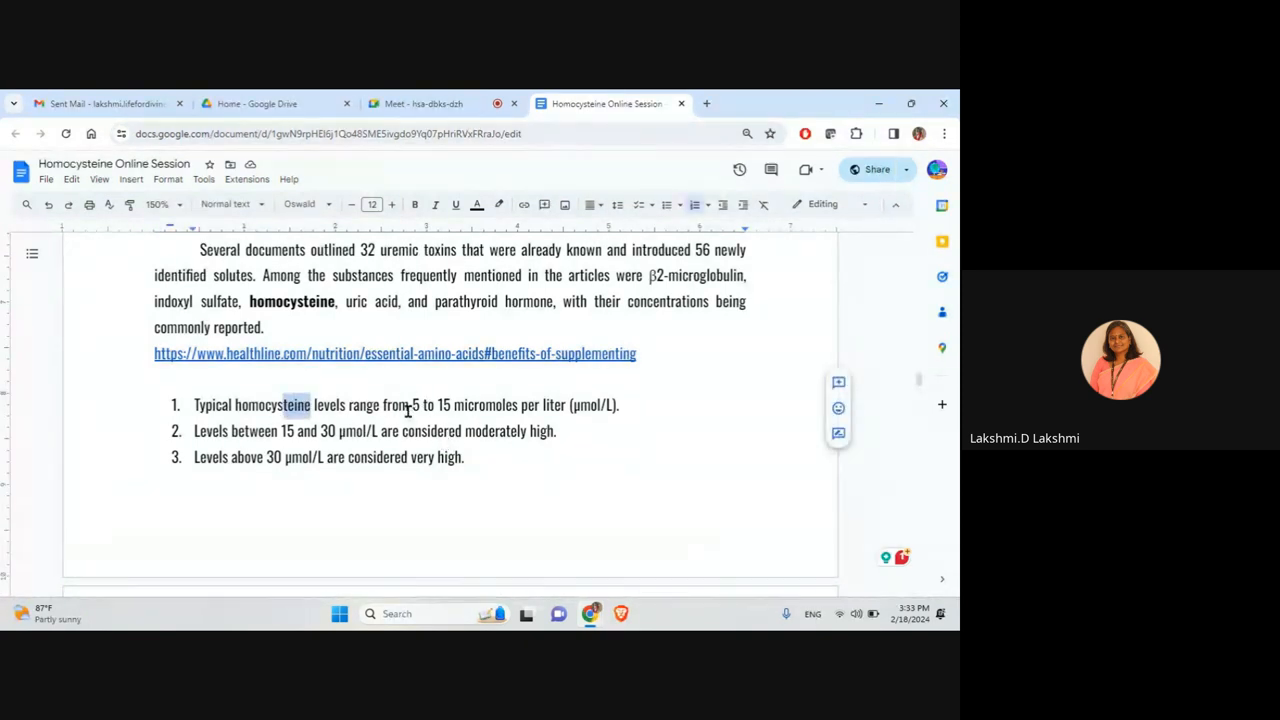
left_click_drag(412, 404, 618, 404)
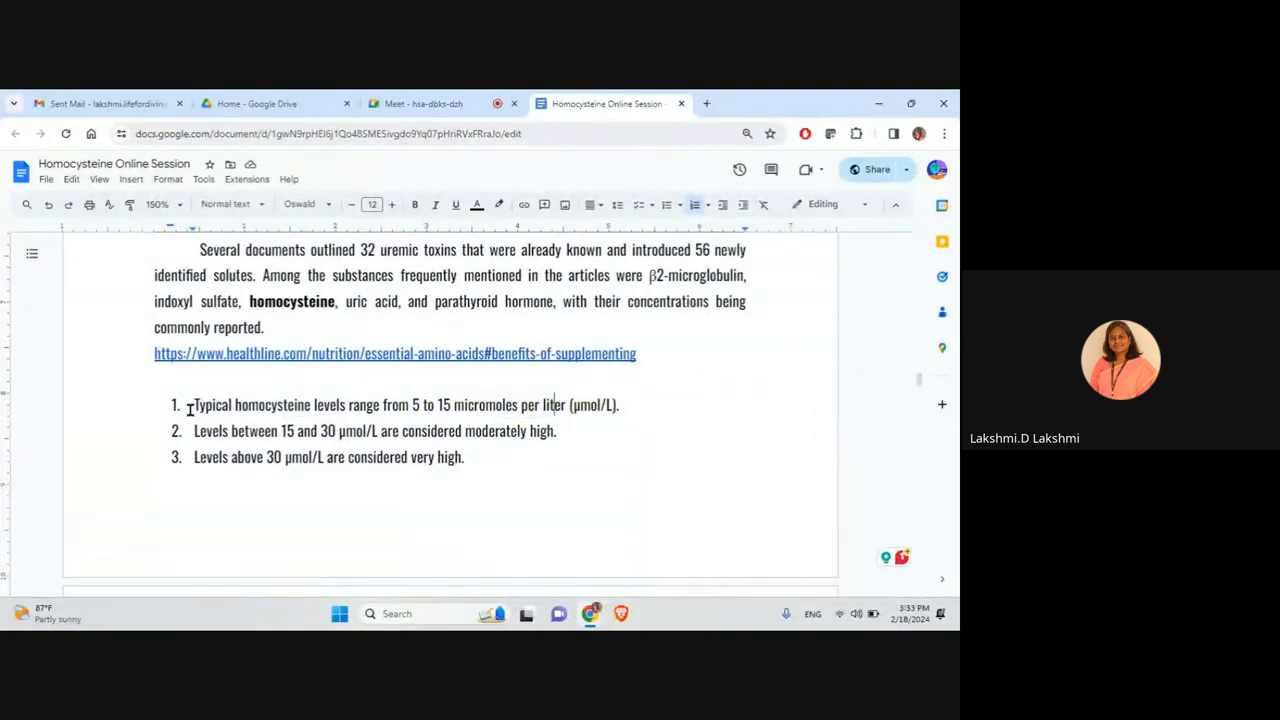
left_click_drag(194, 404, 618, 404)
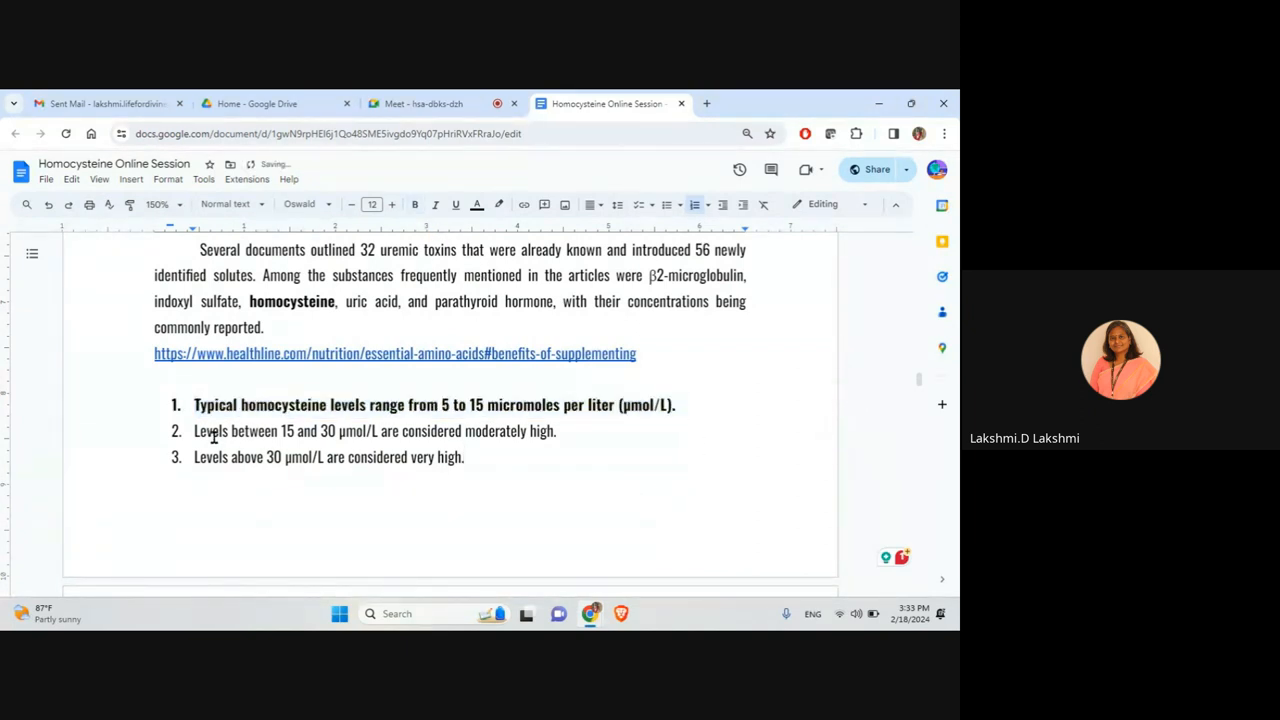
Bold the moderately high and very high items and give them a pink highlight.
left_click_drag(194, 430, 557, 430)
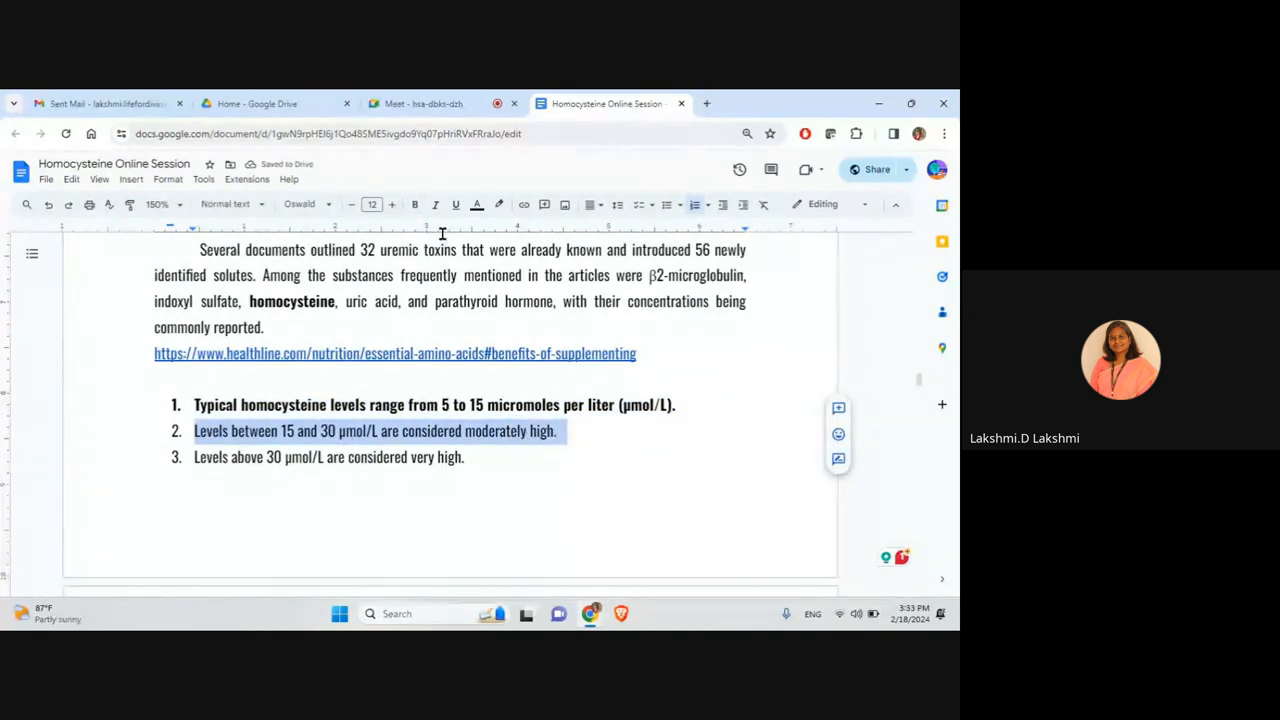
left_click(499, 204)
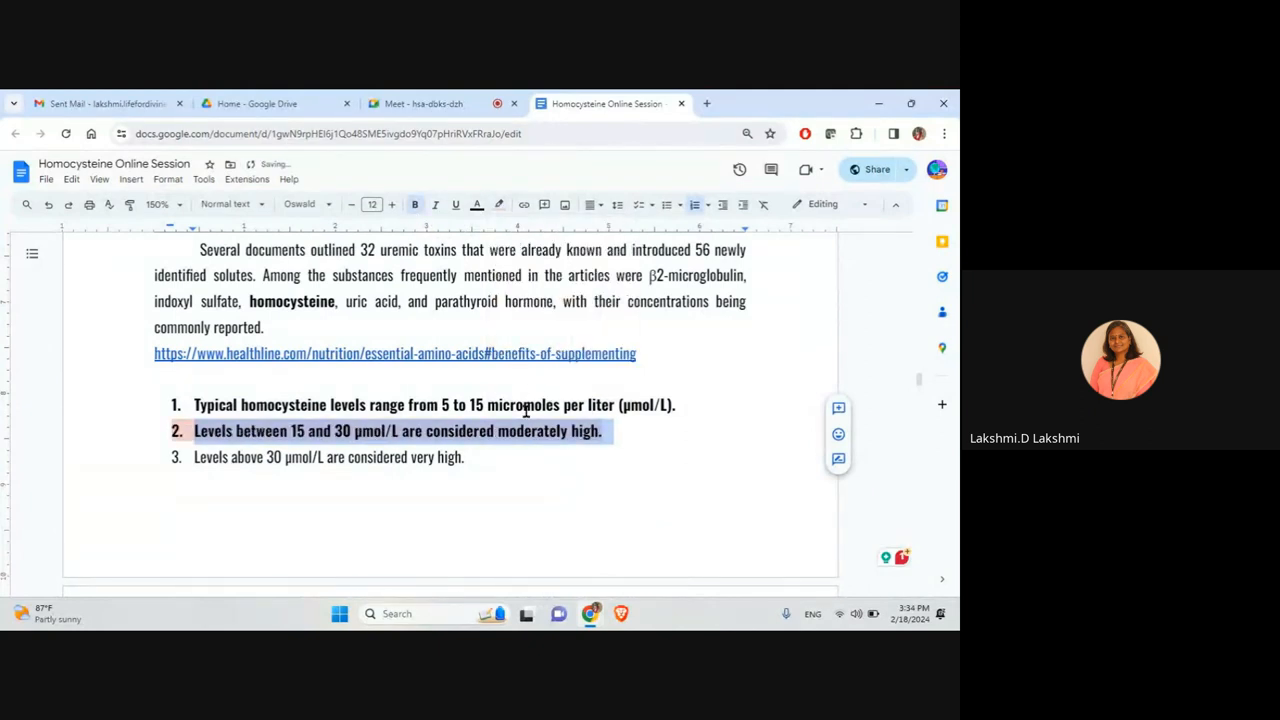
scroll("down", 3)
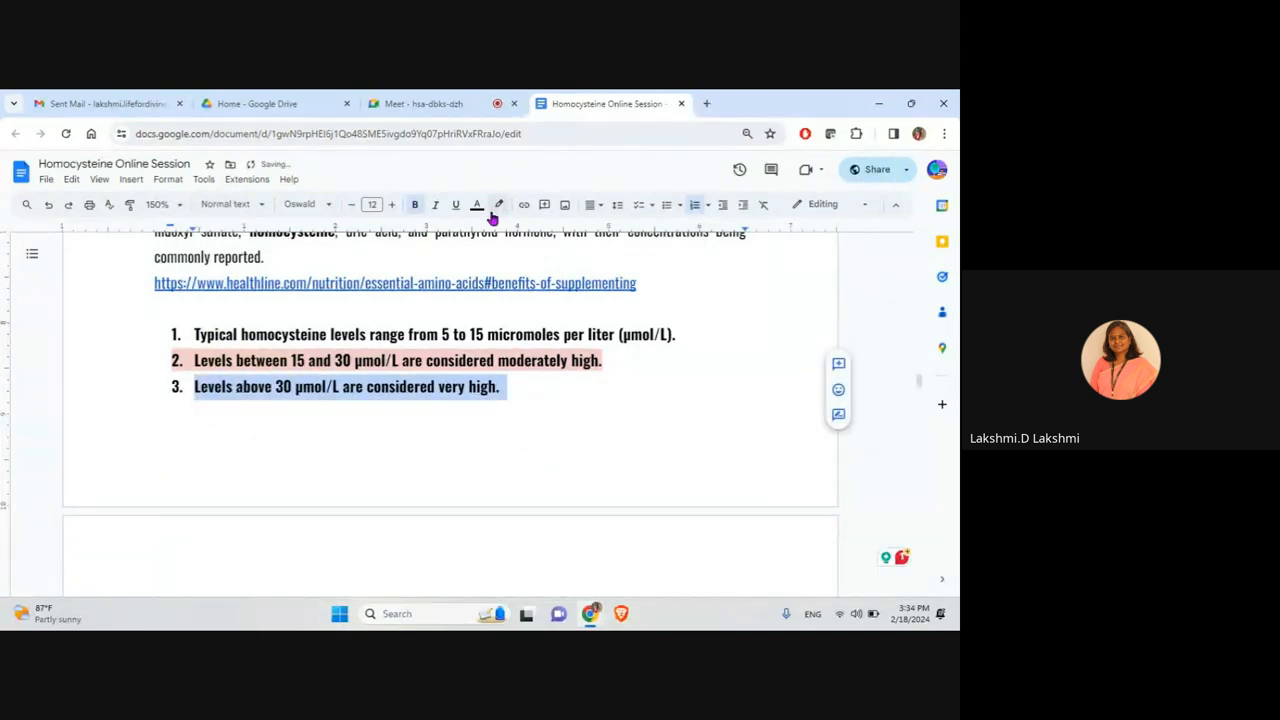
left_click(499, 204)
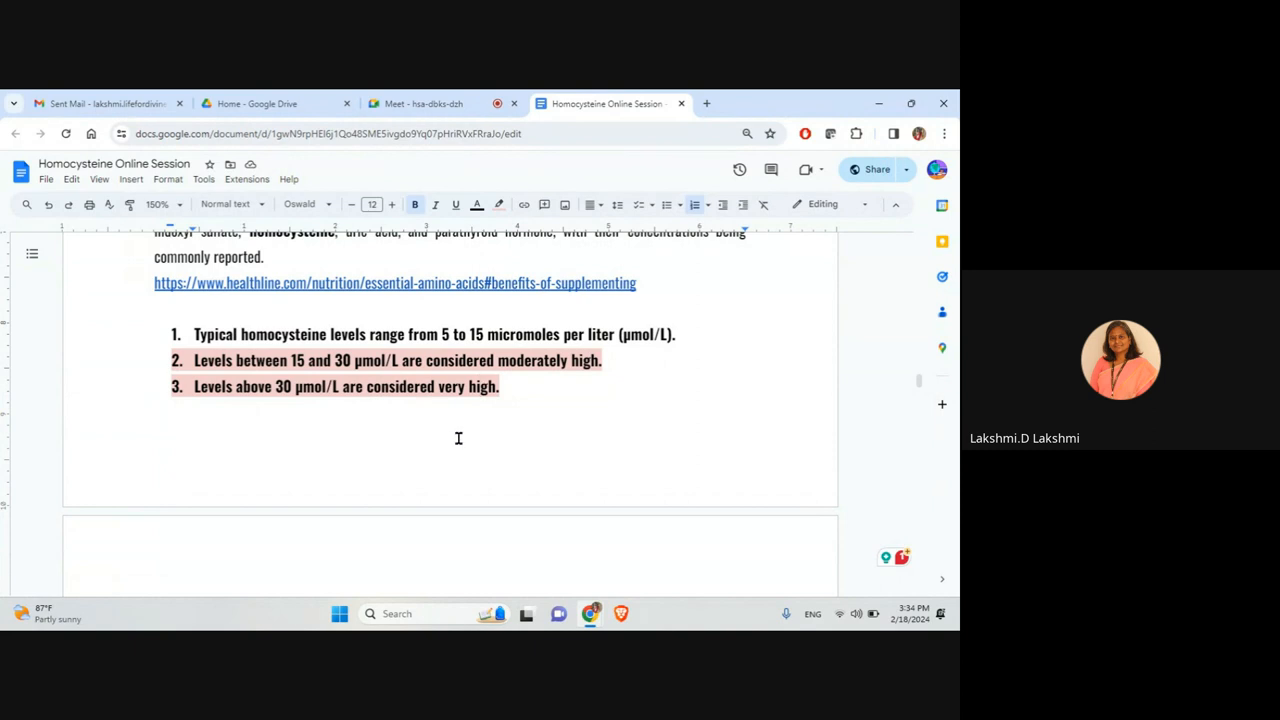
Scroll to the Redcliffe Labs report showing homocysteine at 11.6 µmol/L with its interpretation.
scroll("down", 3)
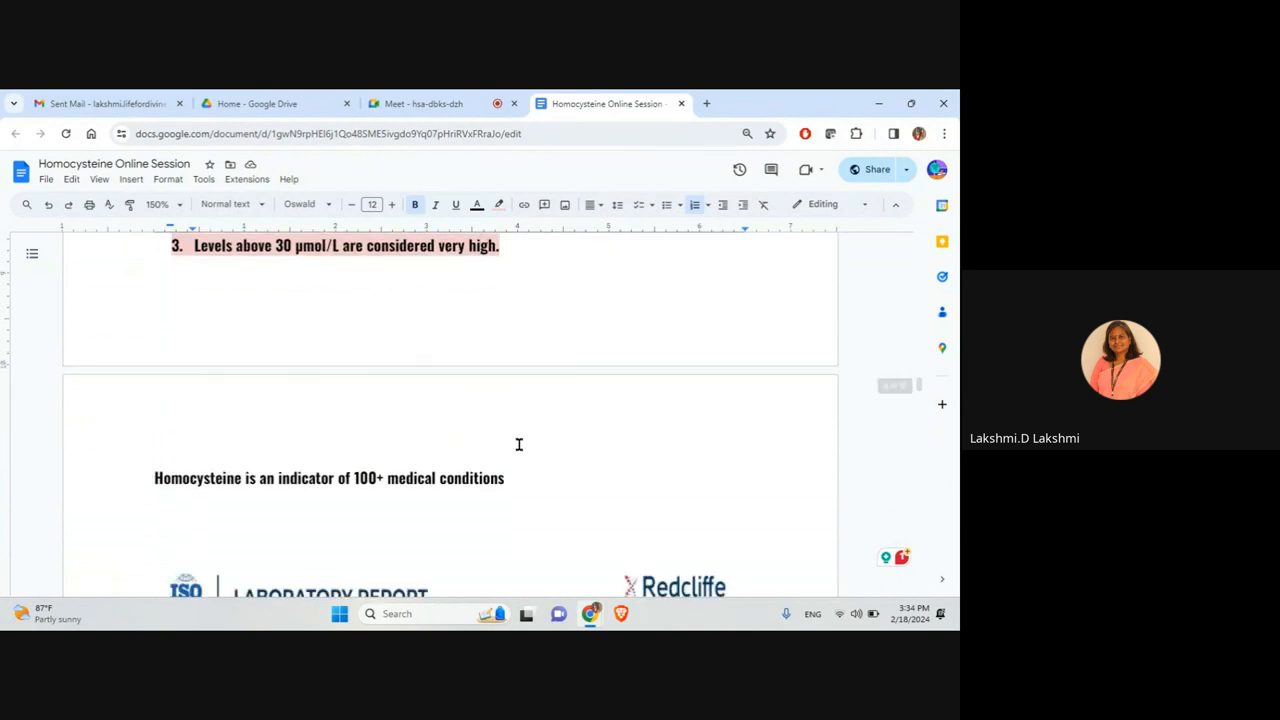
scroll("down", 3)
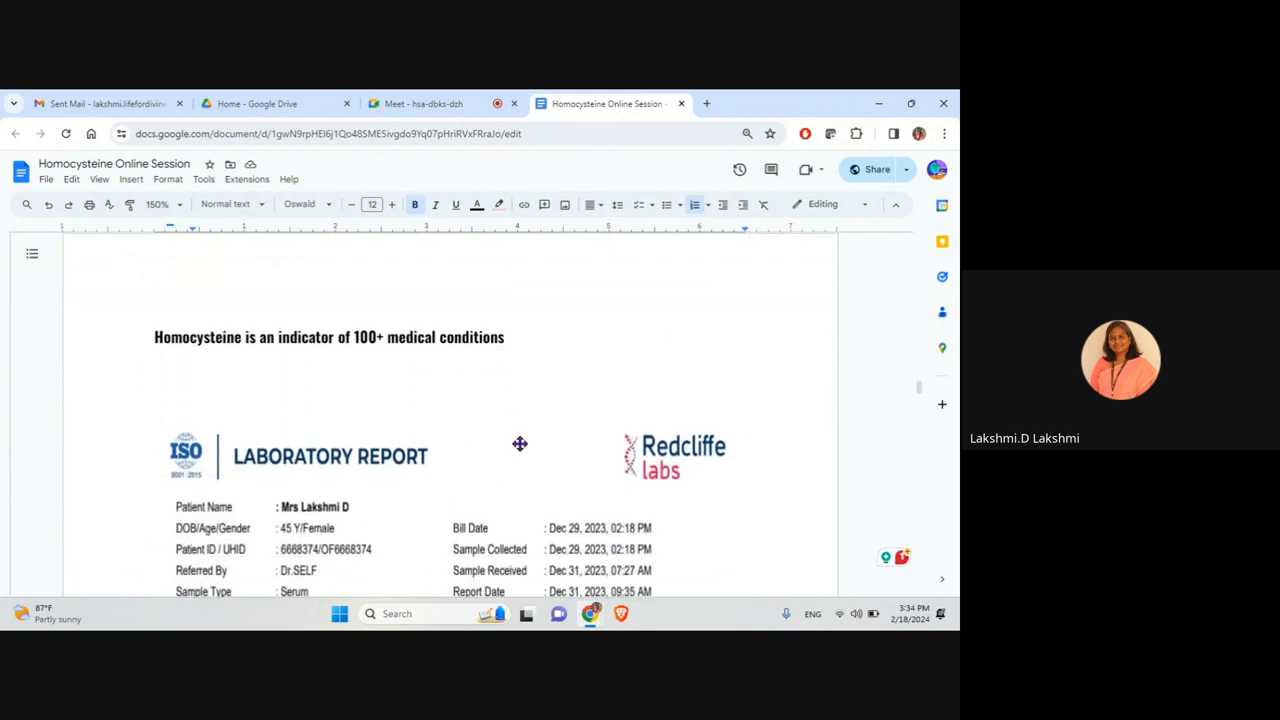
scroll("down", 3)
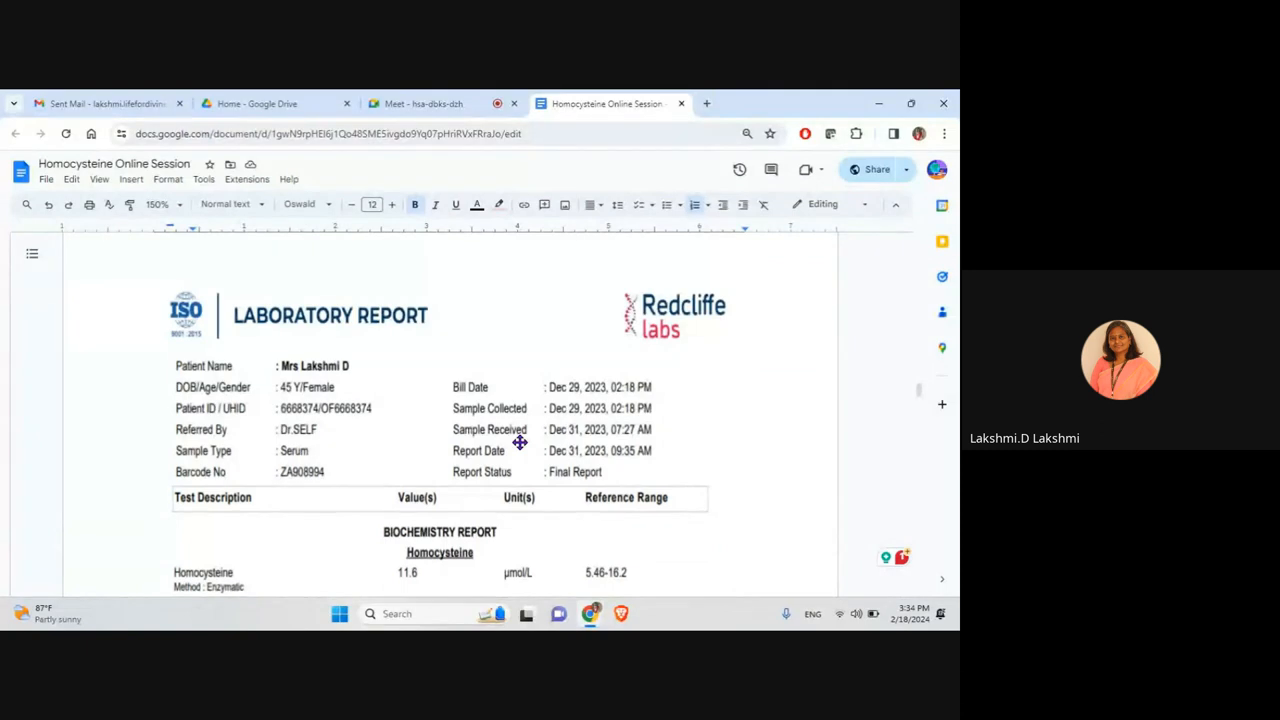
scroll("down", 3)
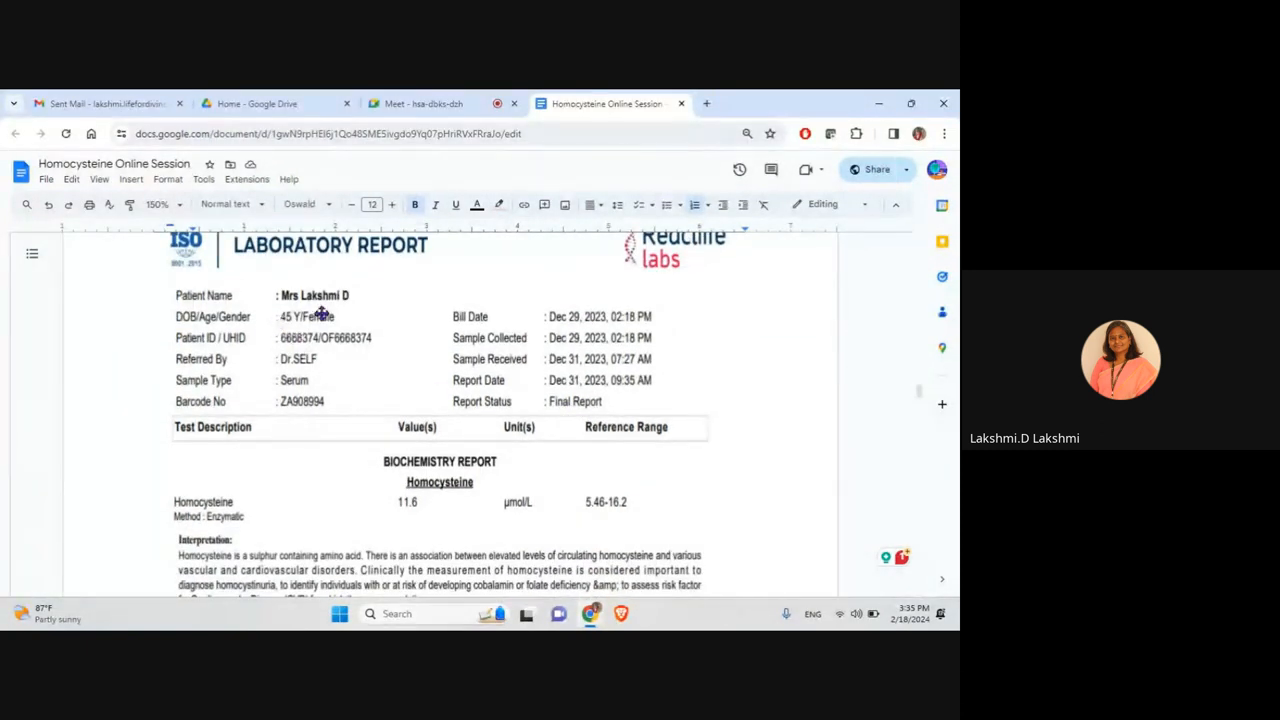
mouse_move(336, 327)
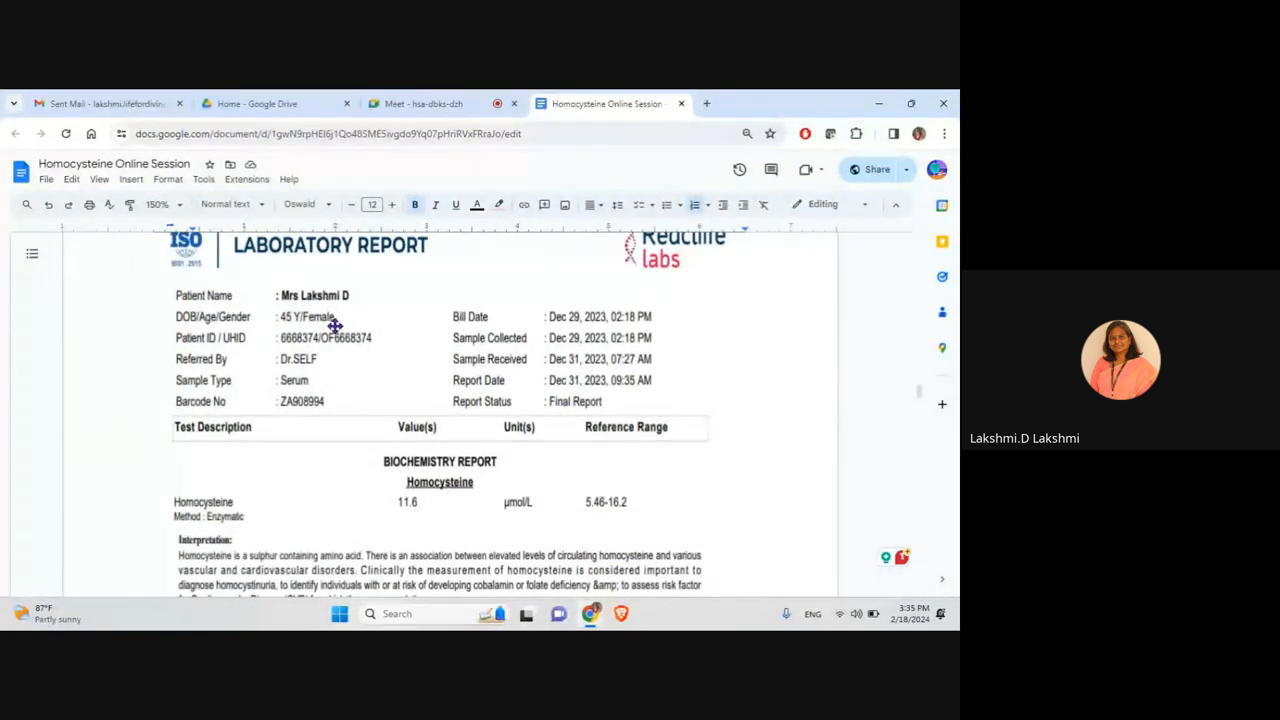
mouse_move(543, 352)
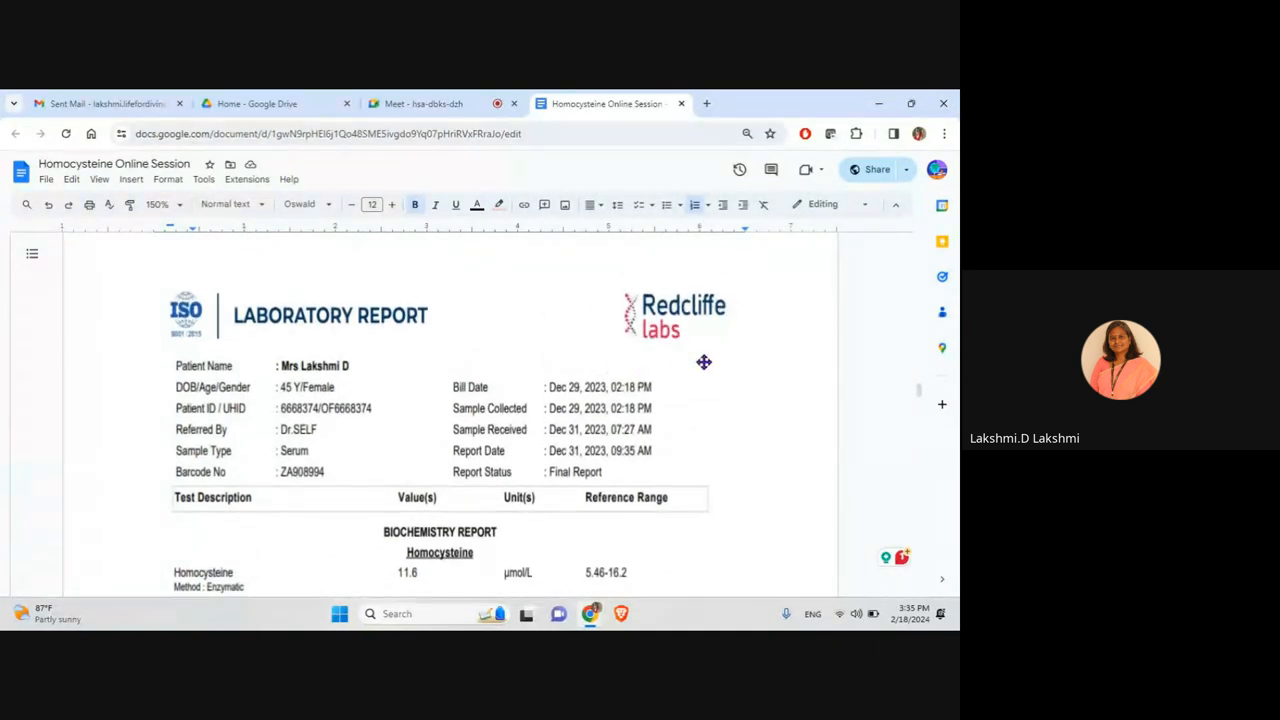
scroll("down", 3)
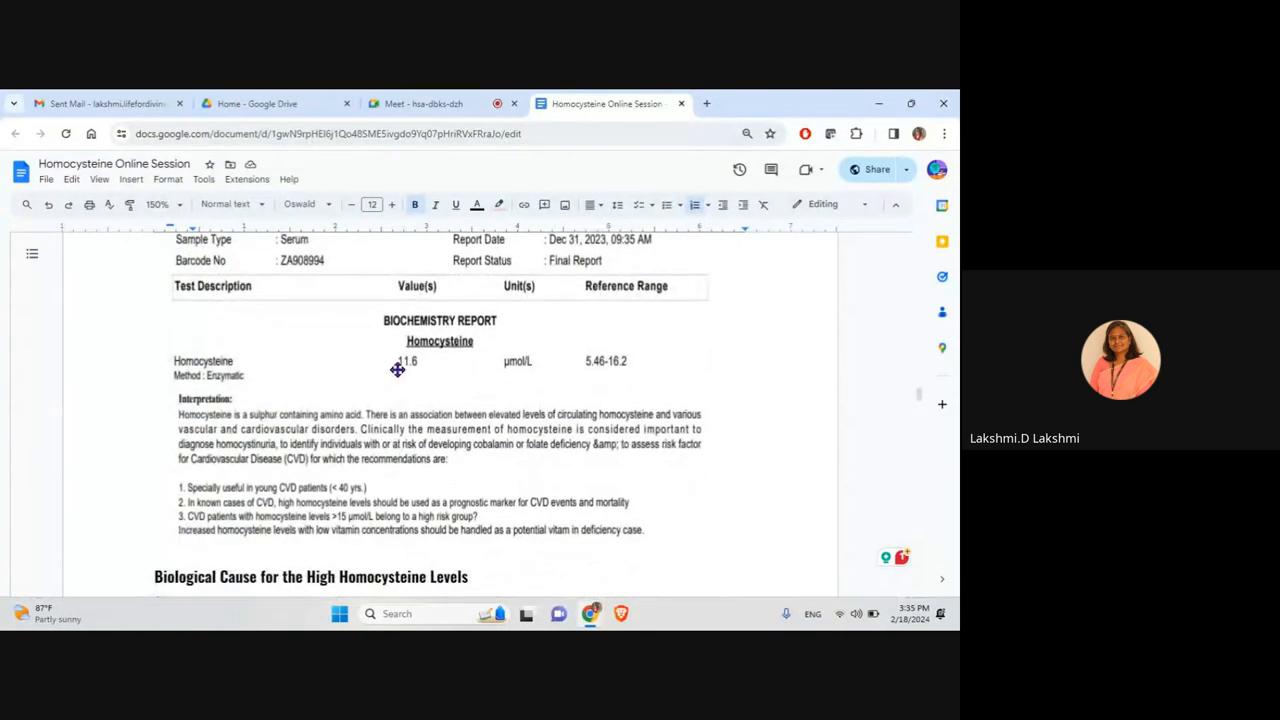
mouse_move(583, 362)
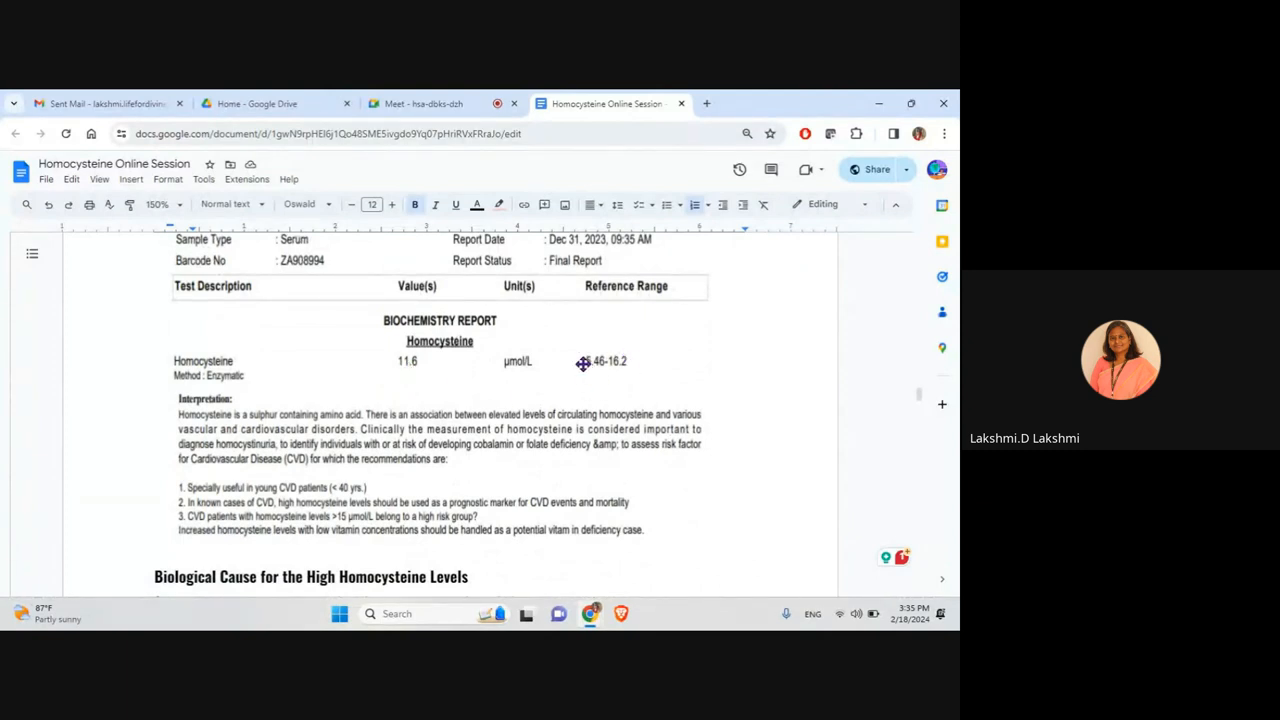
mouse_move(429, 372)
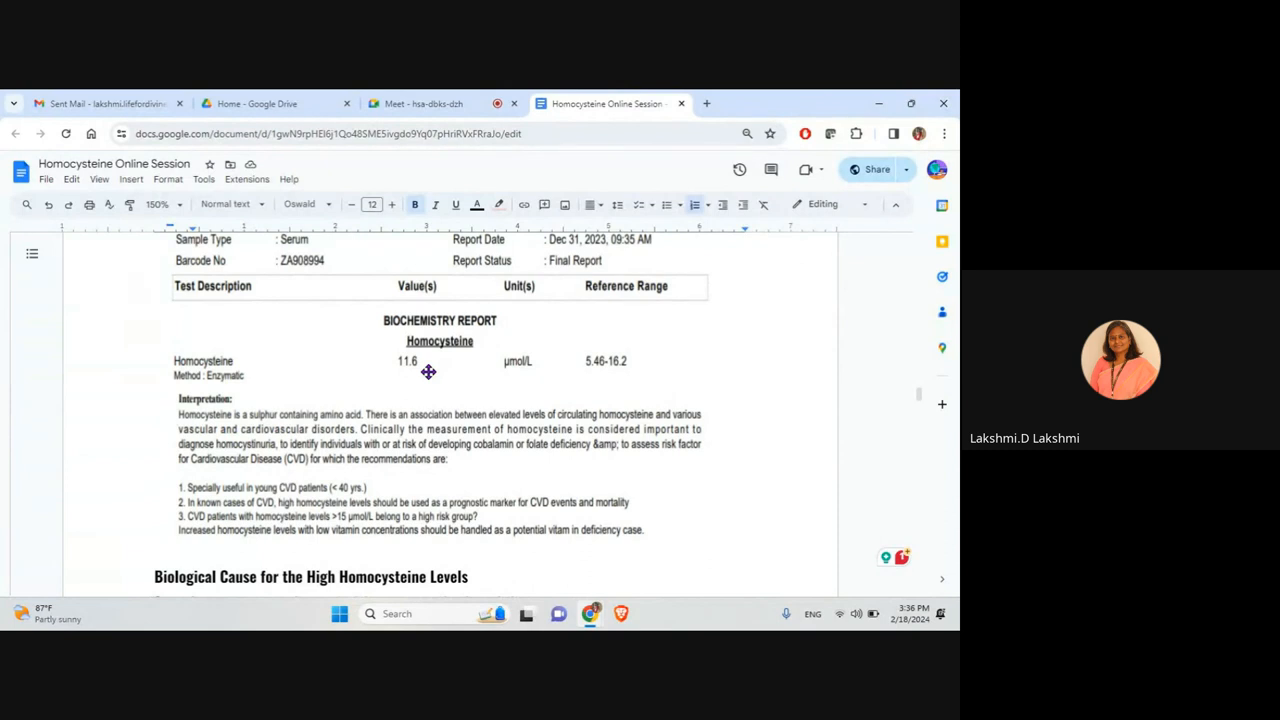
mouse_move(445, 381)
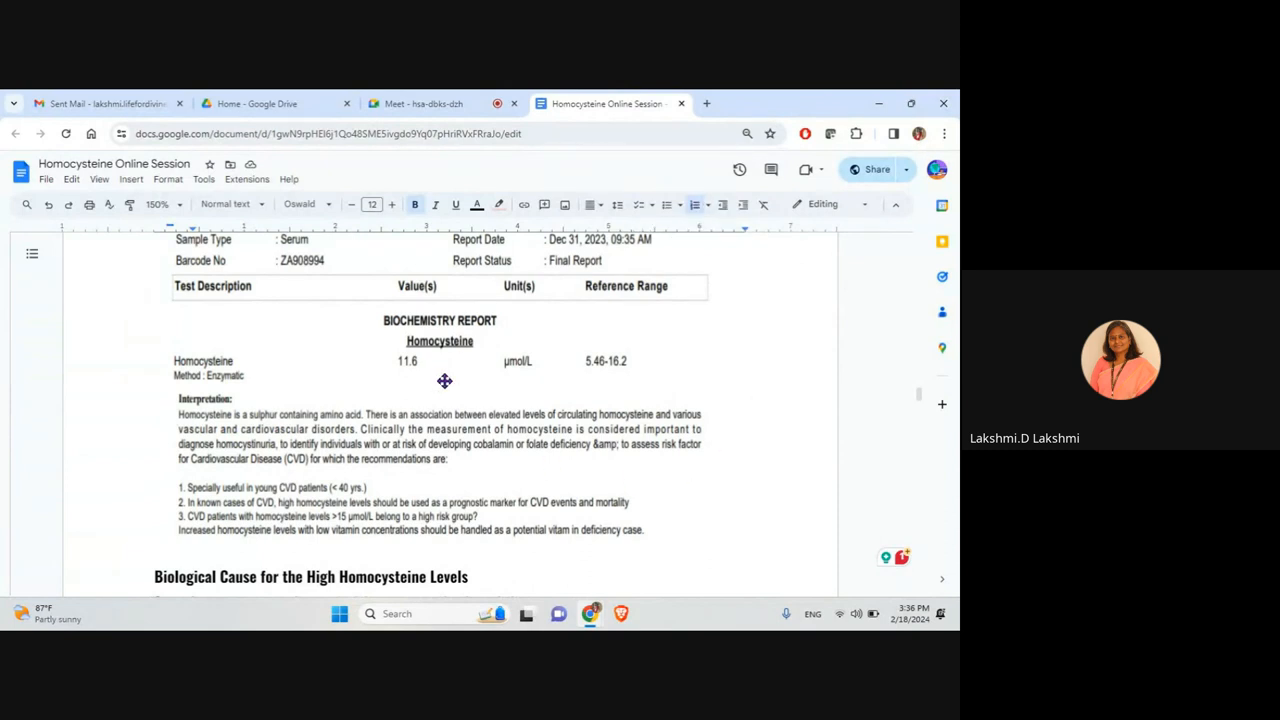
mouse_move(412, 392)
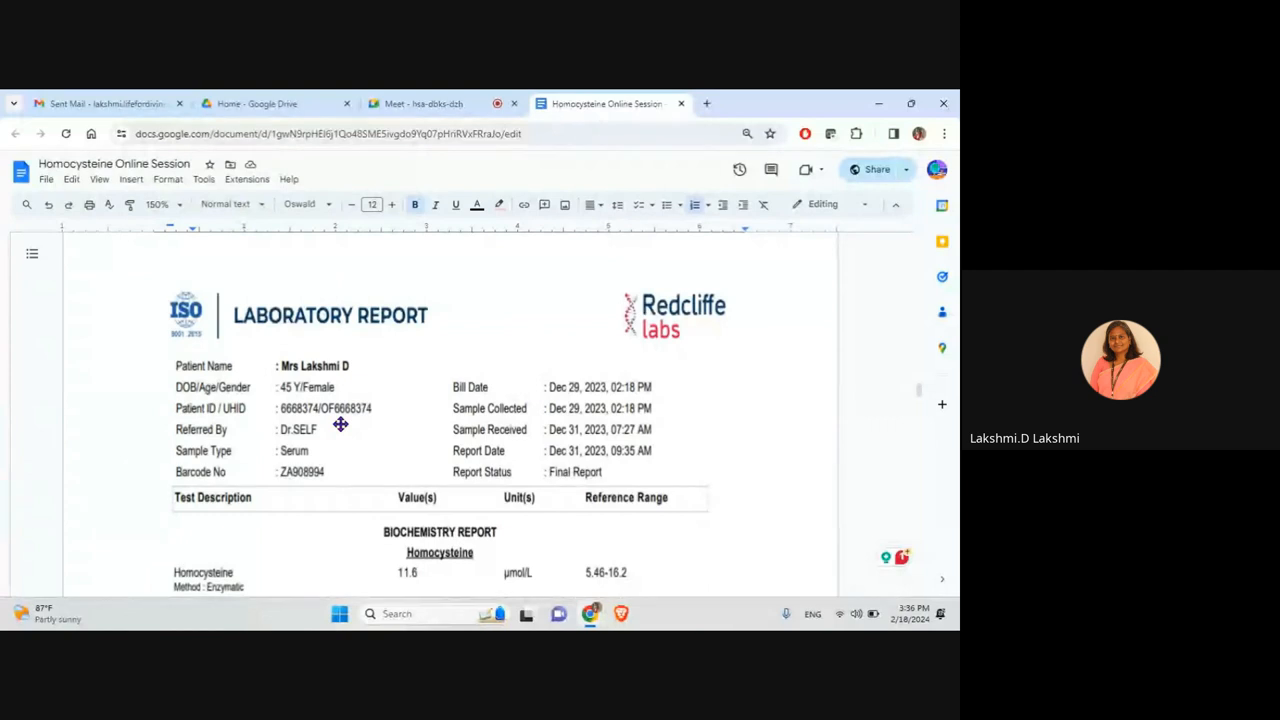
mouse_move(400, 395)
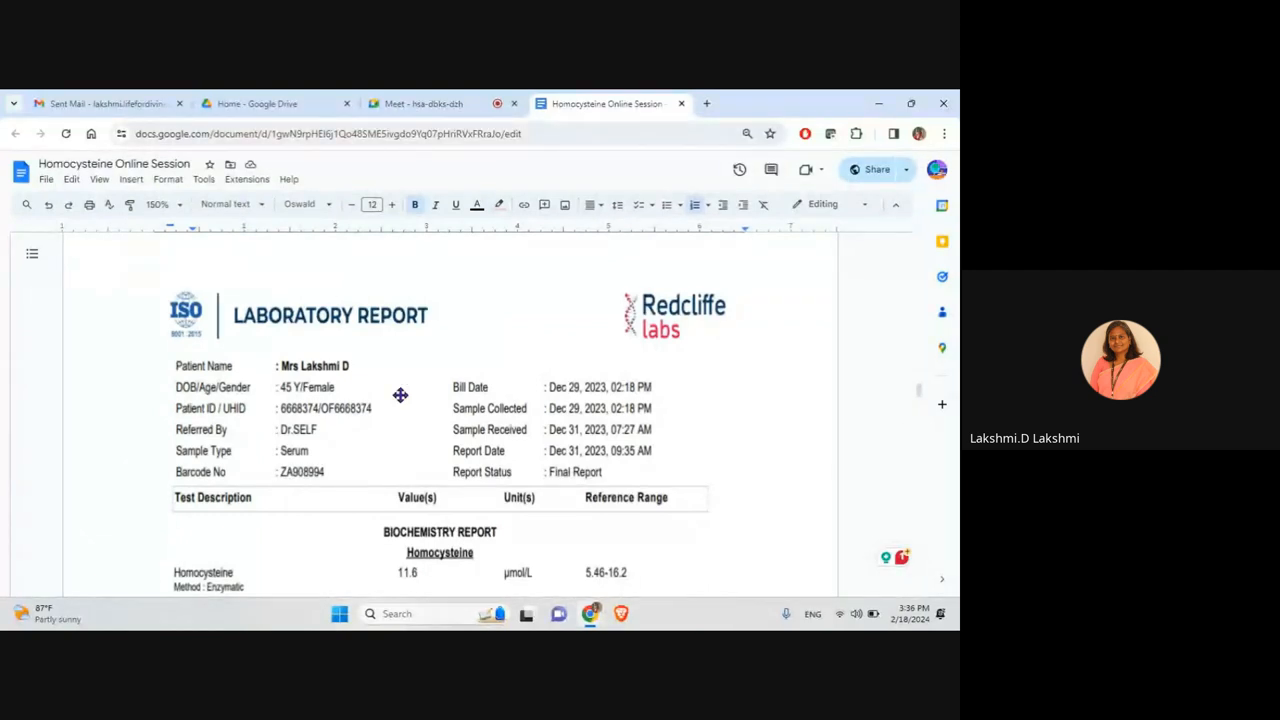
scroll("down", 3)
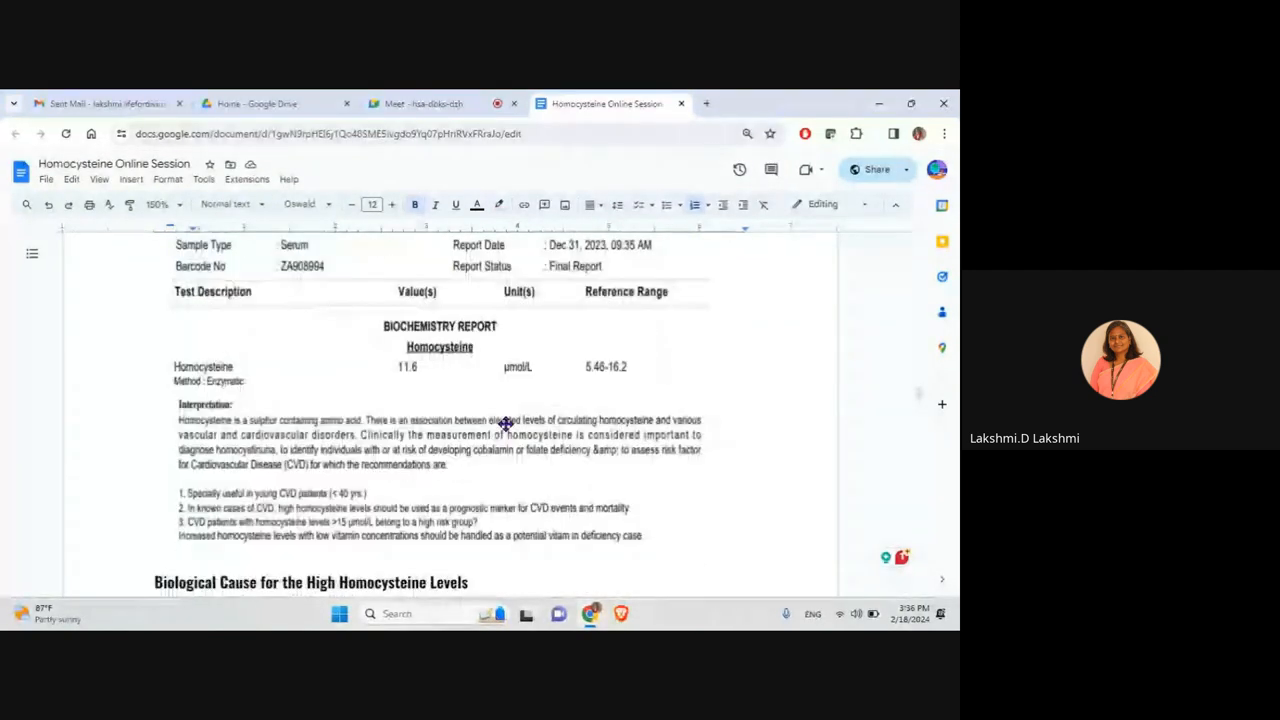
scroll("down", 3)
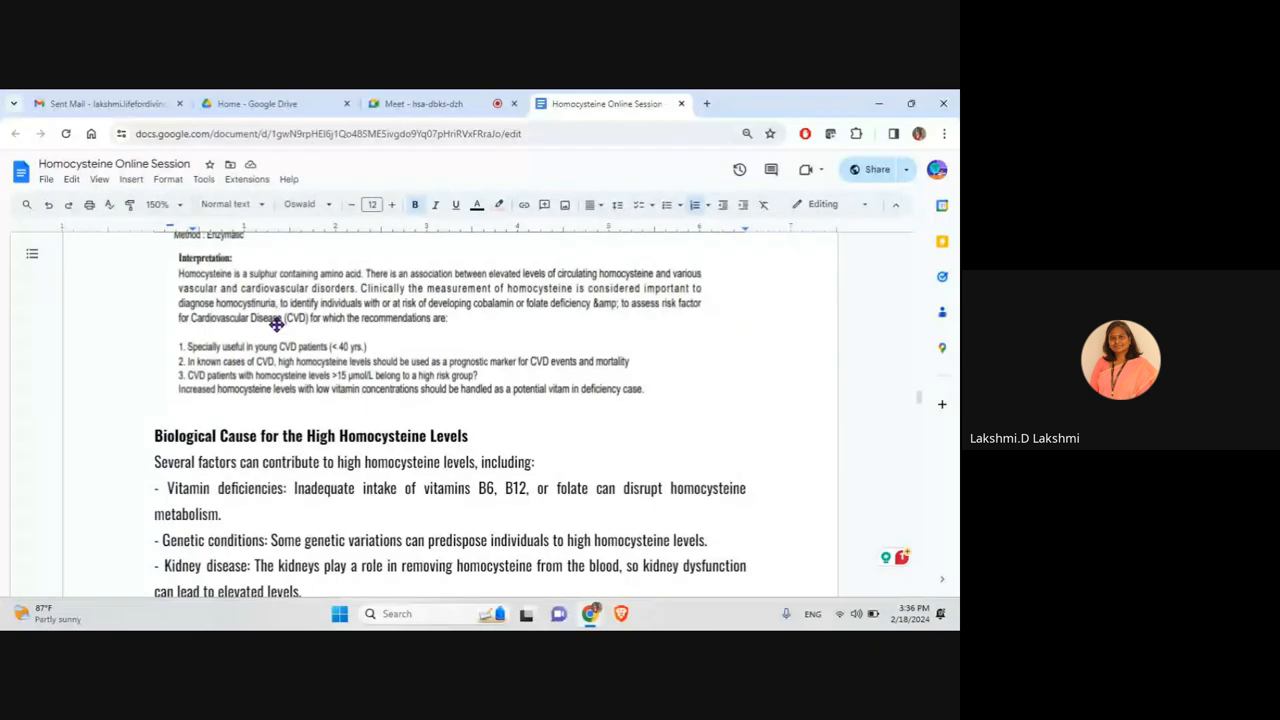
left_click(277, 324)
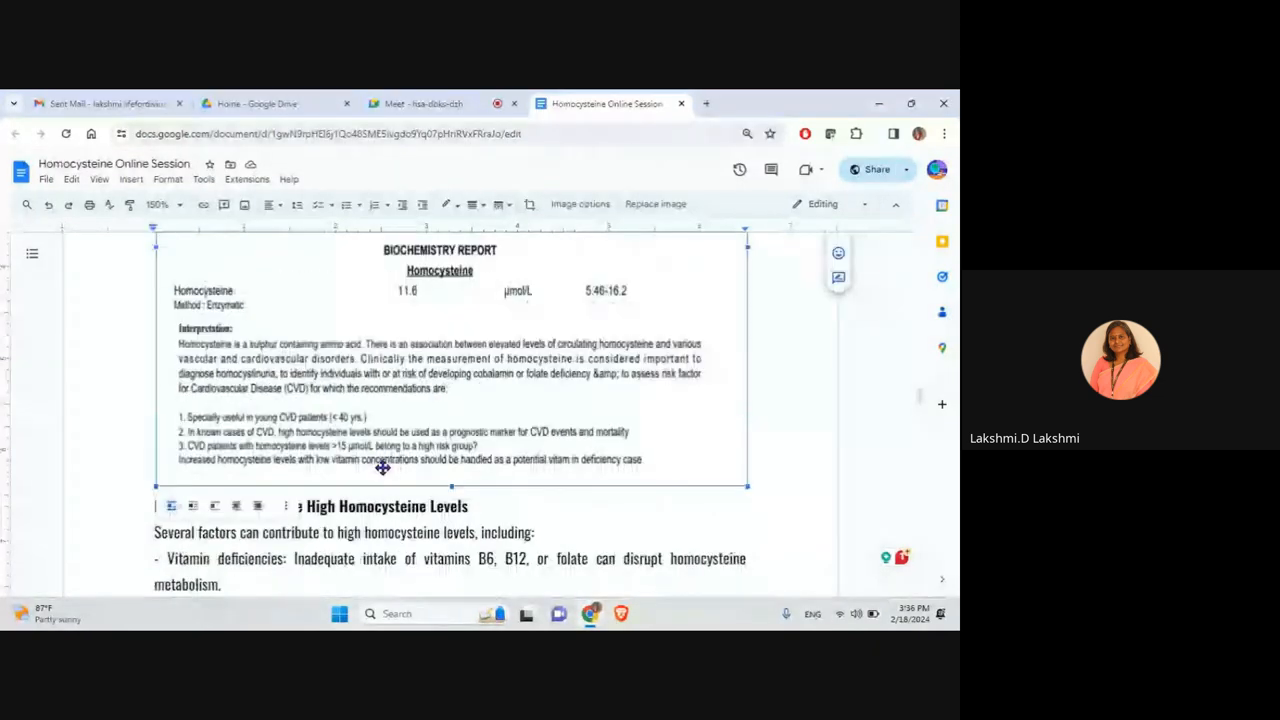
mouse_move(770, 410)
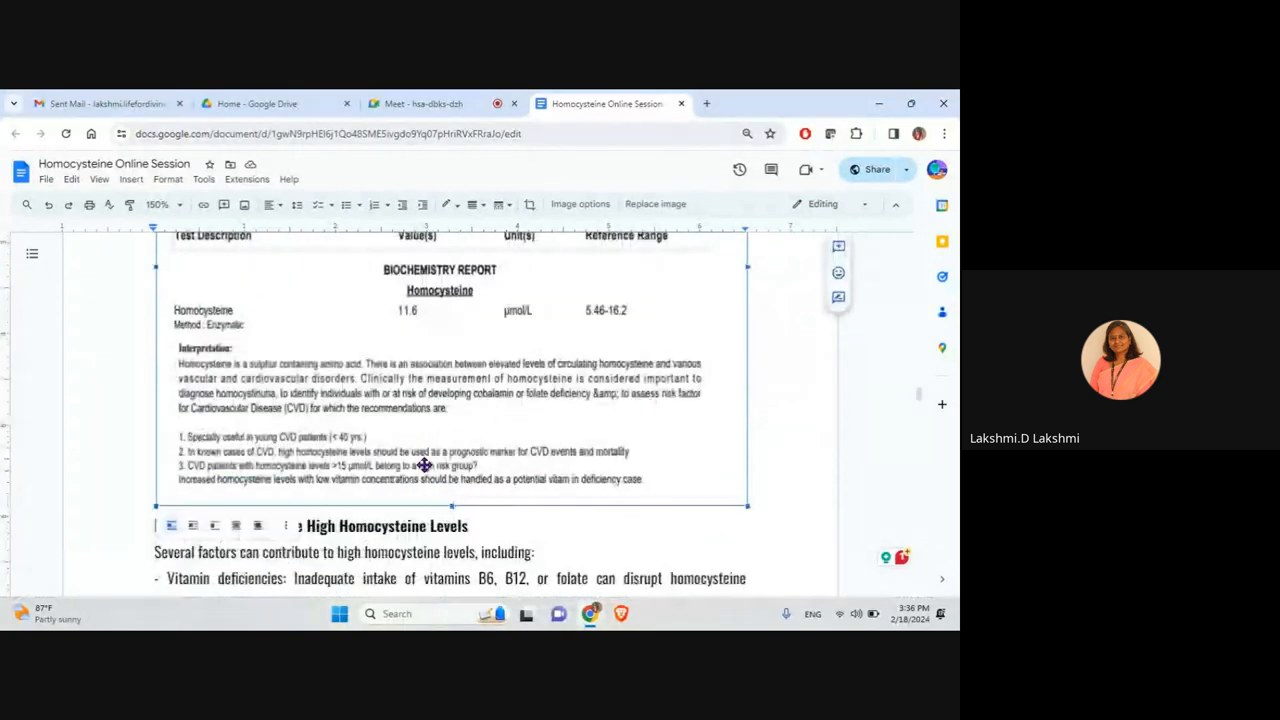
scroll("down", 3)
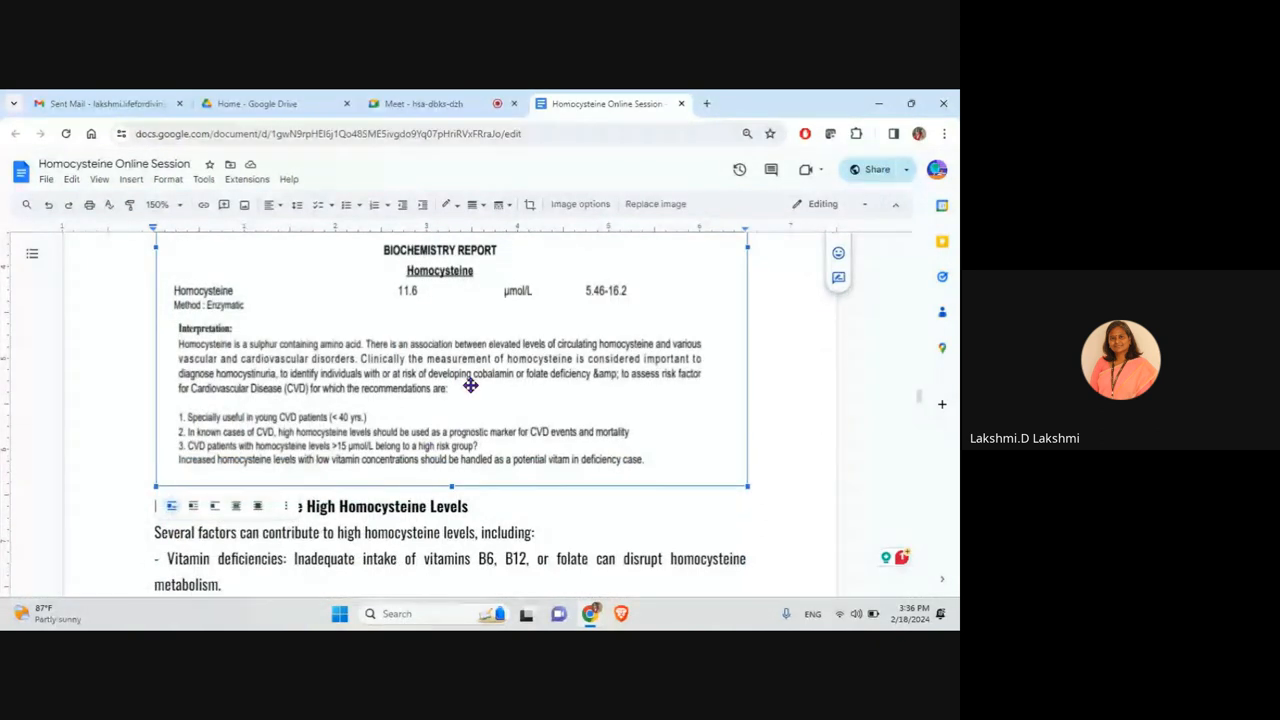
mouse_move(196, 347)
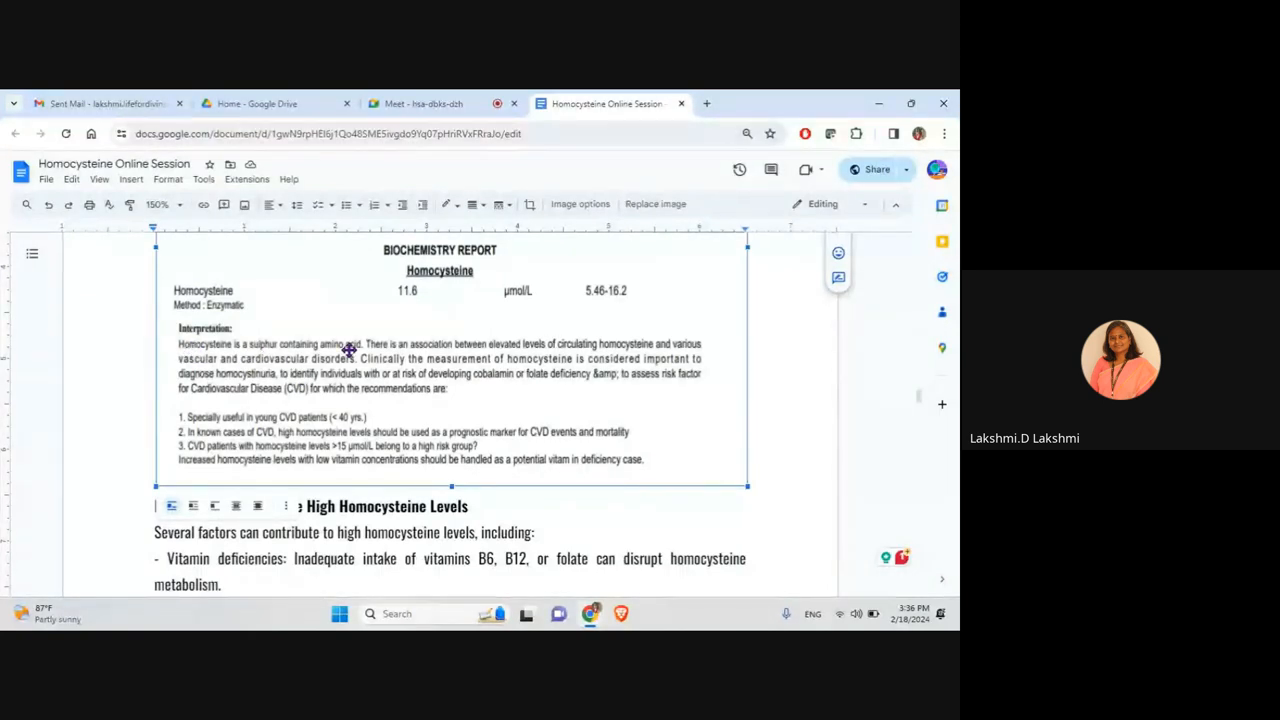
mouse_move(383, 424)
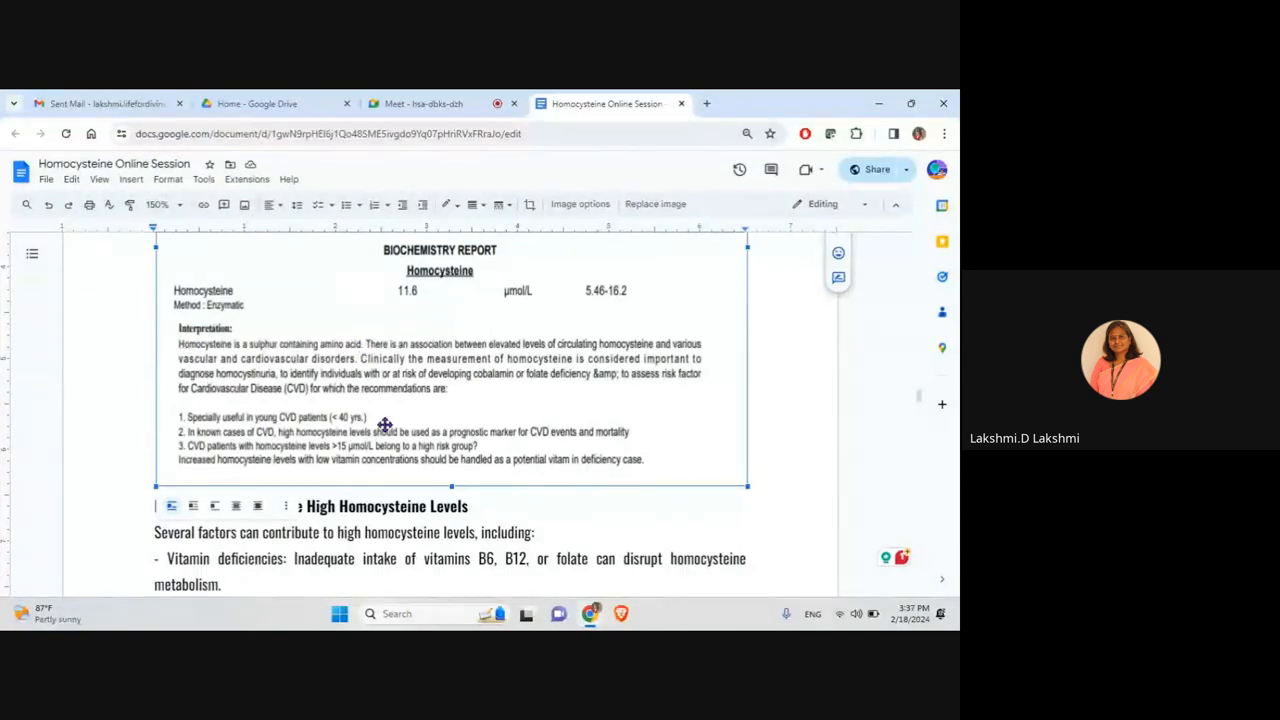
mouse_move(383, 445)
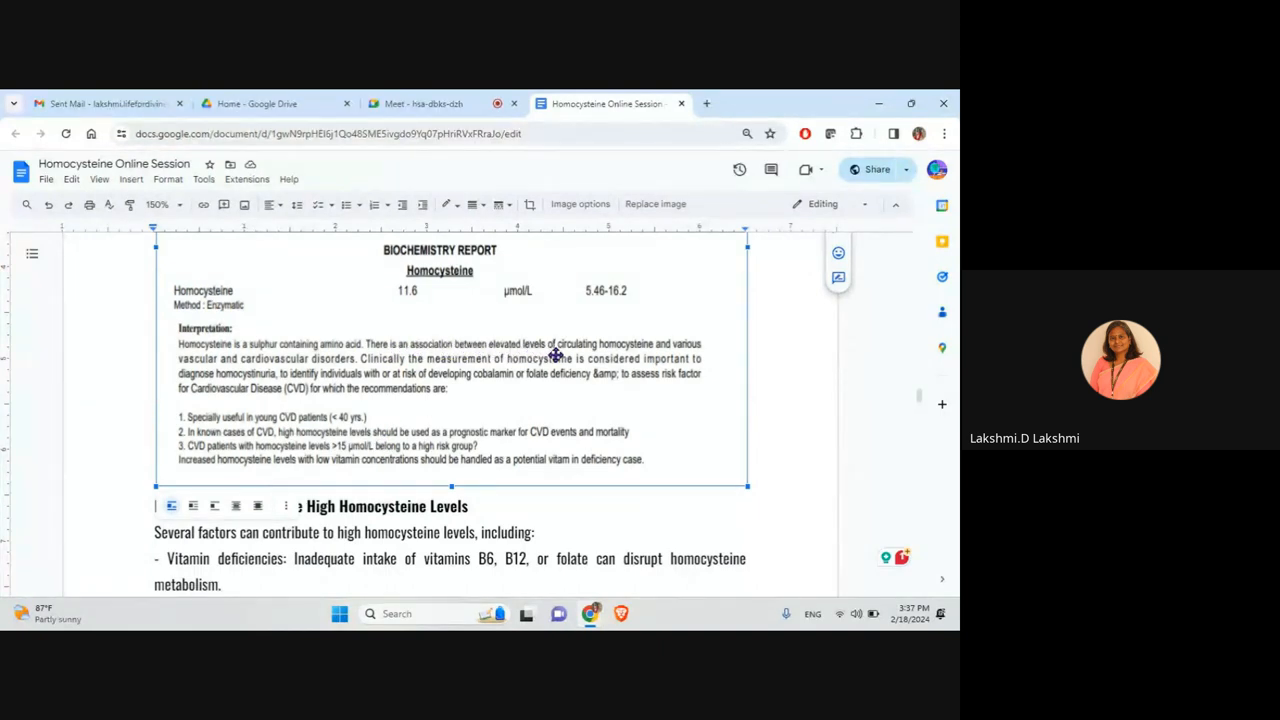
mouse_move(205, 368)
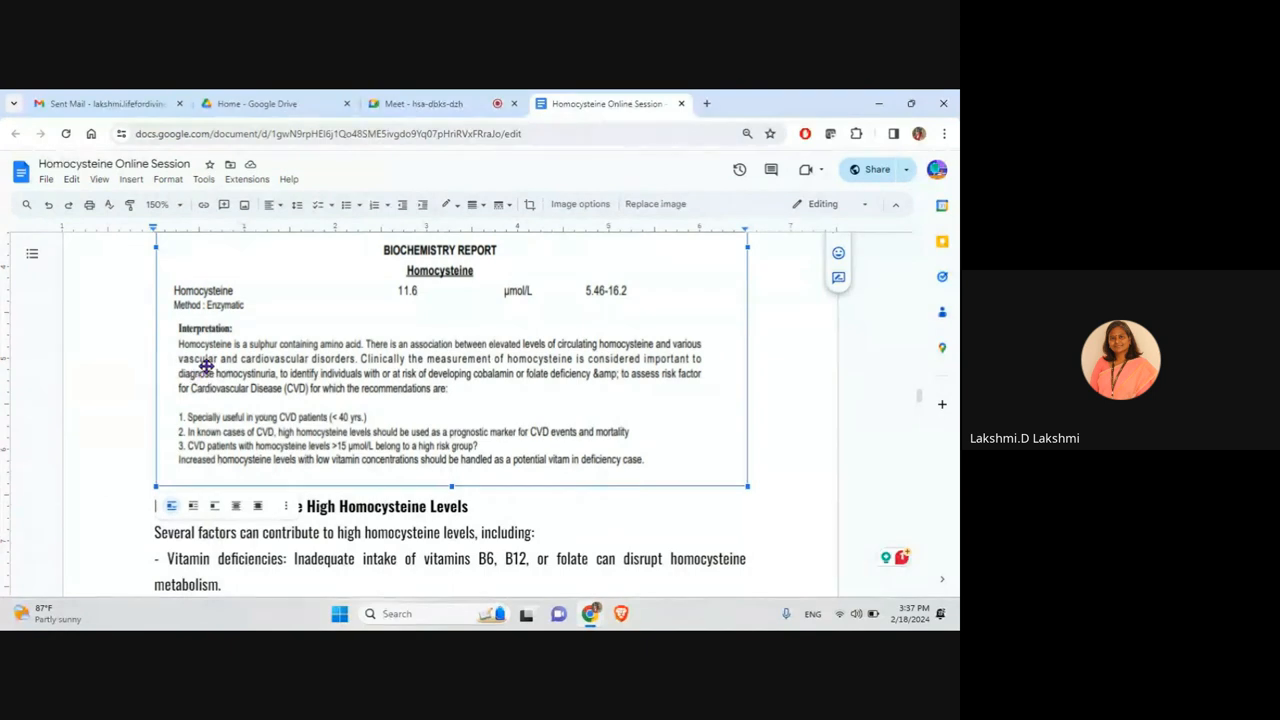
mouse_move(352, 404)
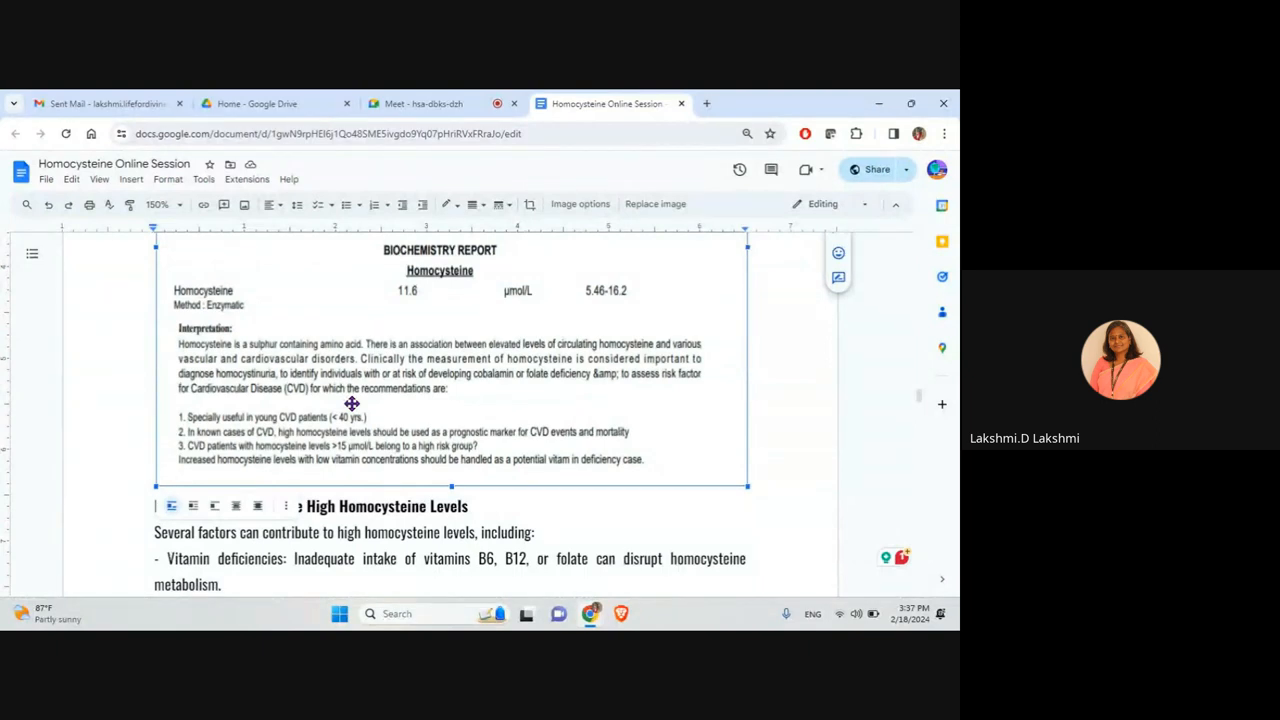
mouse_move(630, 318)
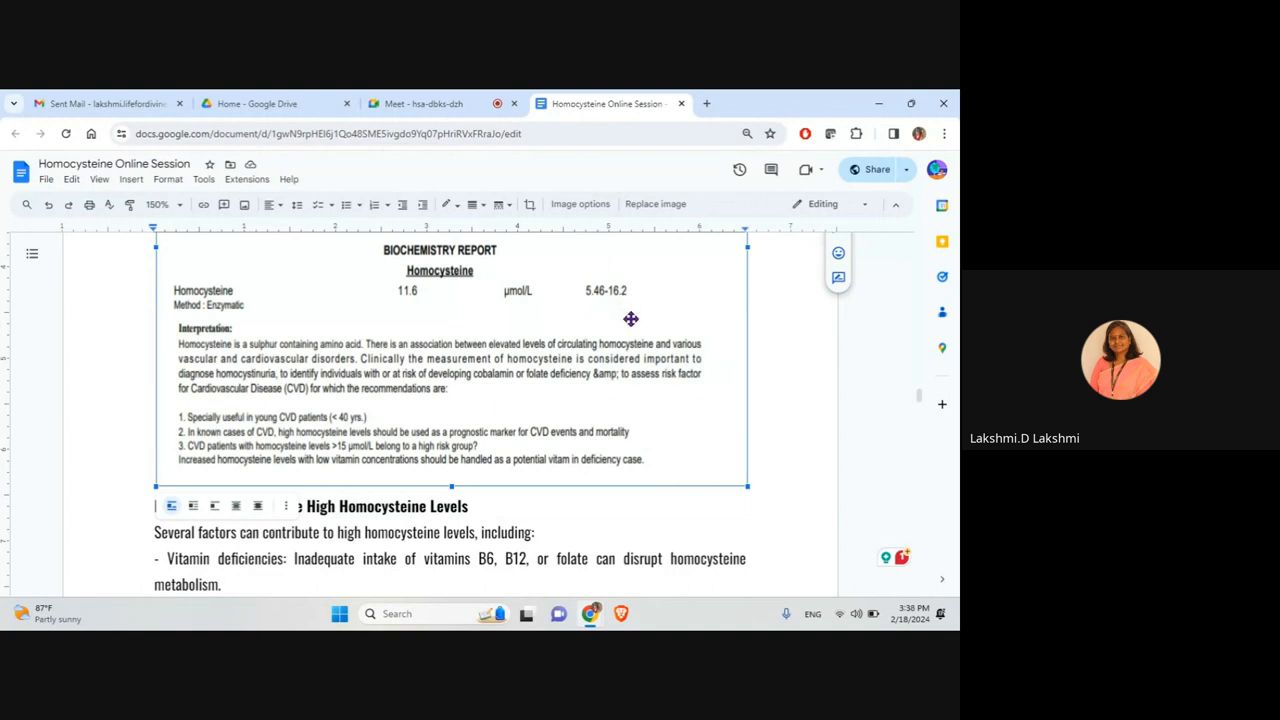
mouse_move(610, 304)
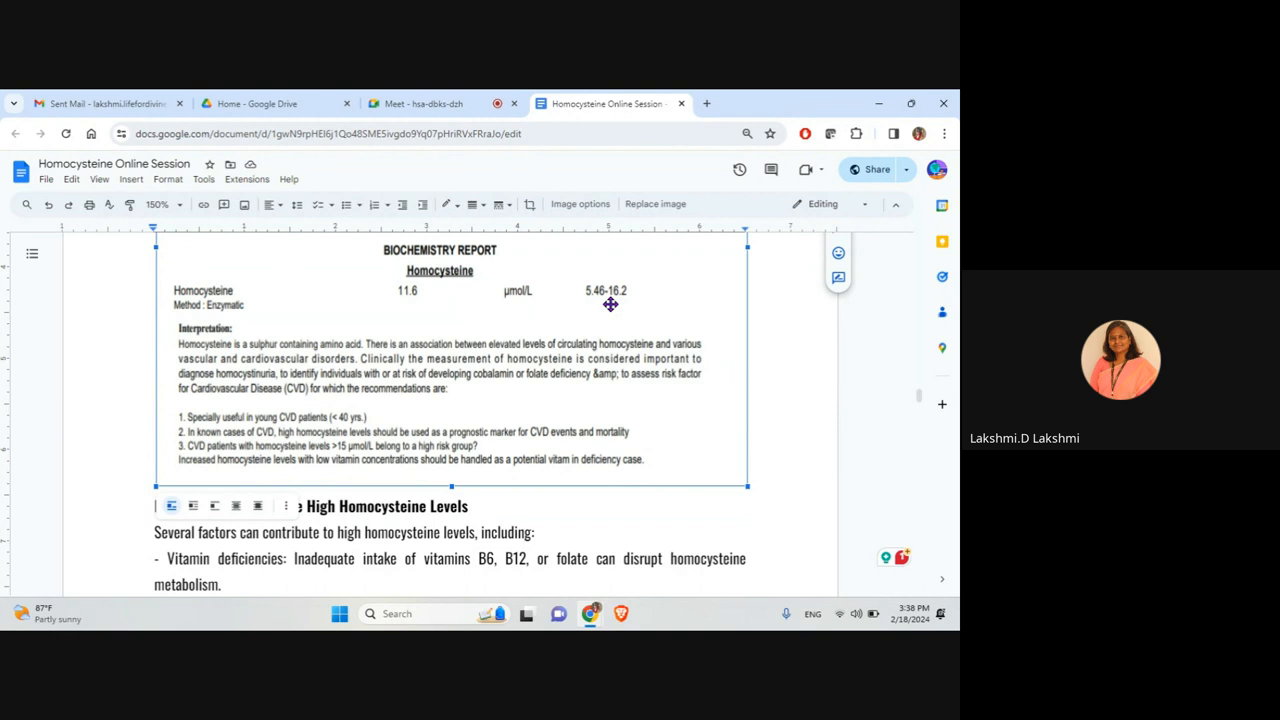
mouse_move(442, 333)
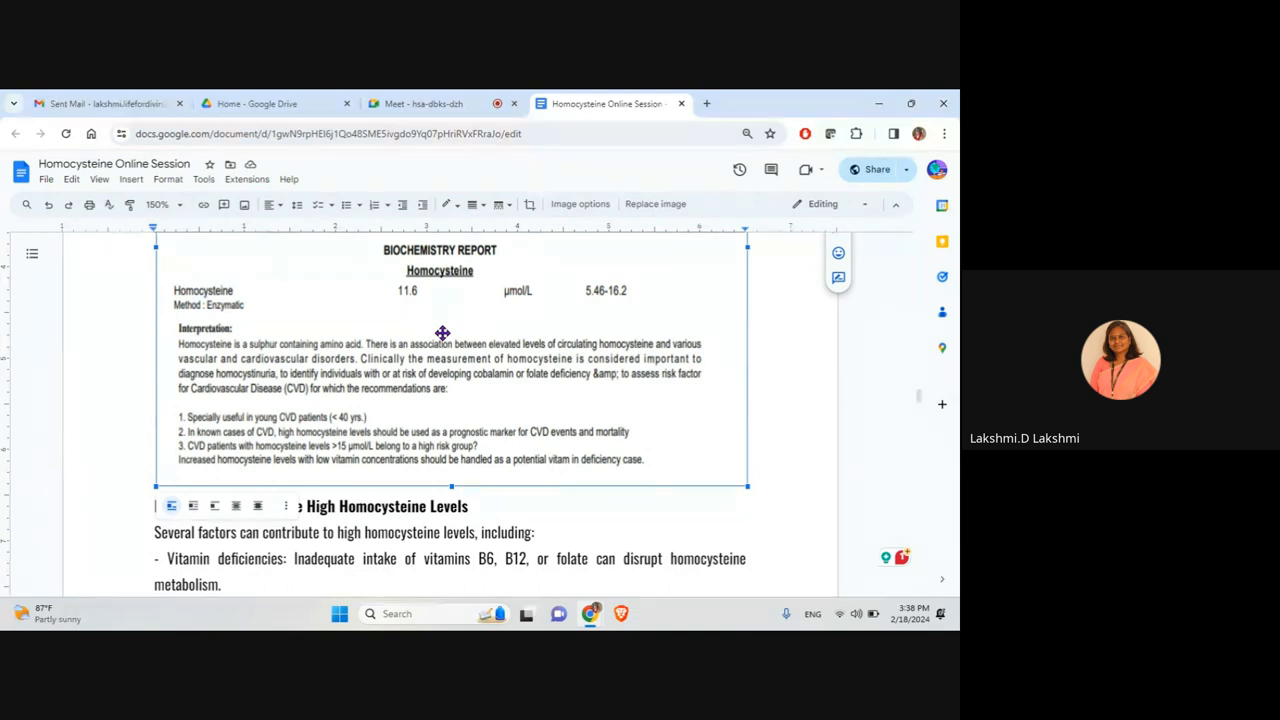
mouse_move(579, 333)
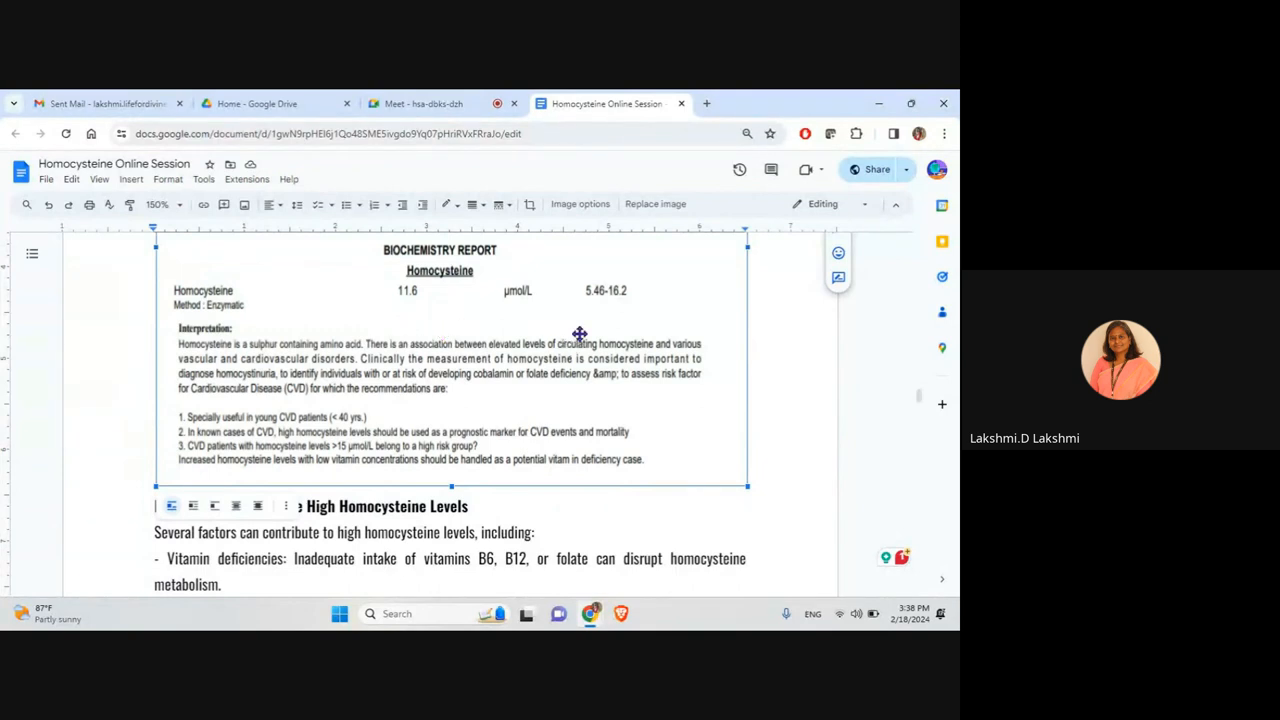
Scroll to the report's sample details and the genetic and kidney disease causes below.
scroll("down", 3)
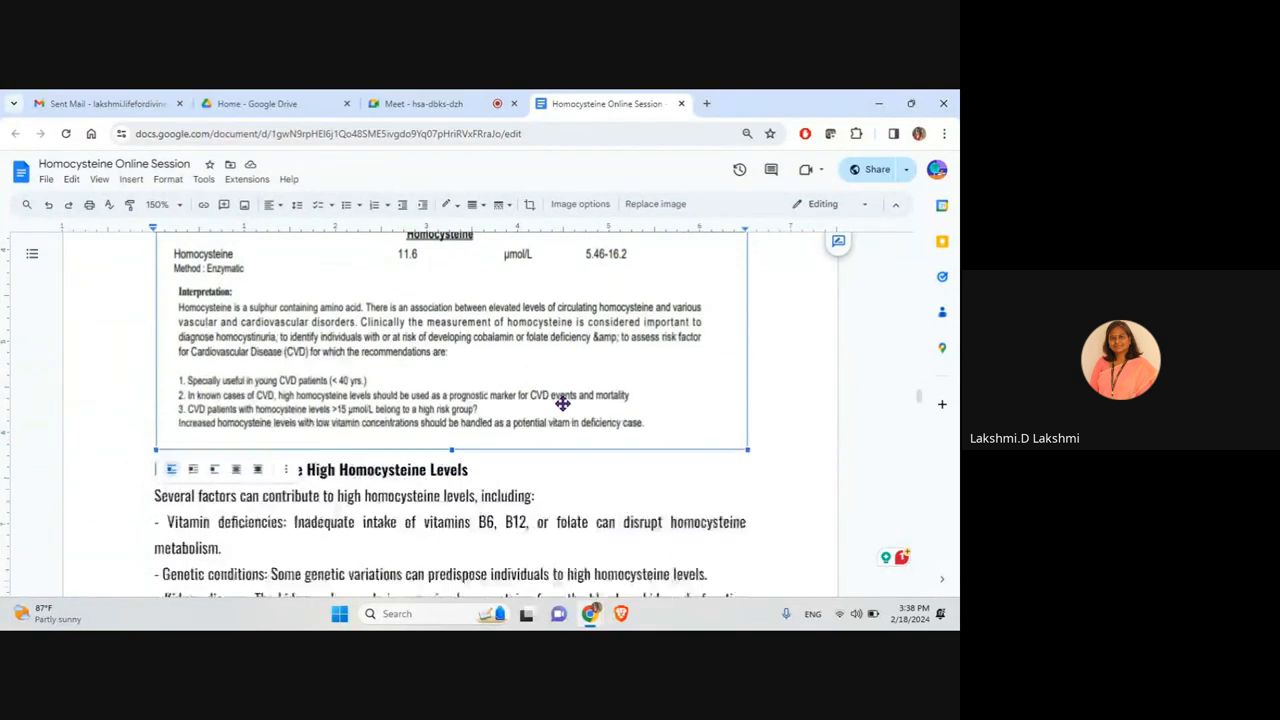
scroll("down", 3)
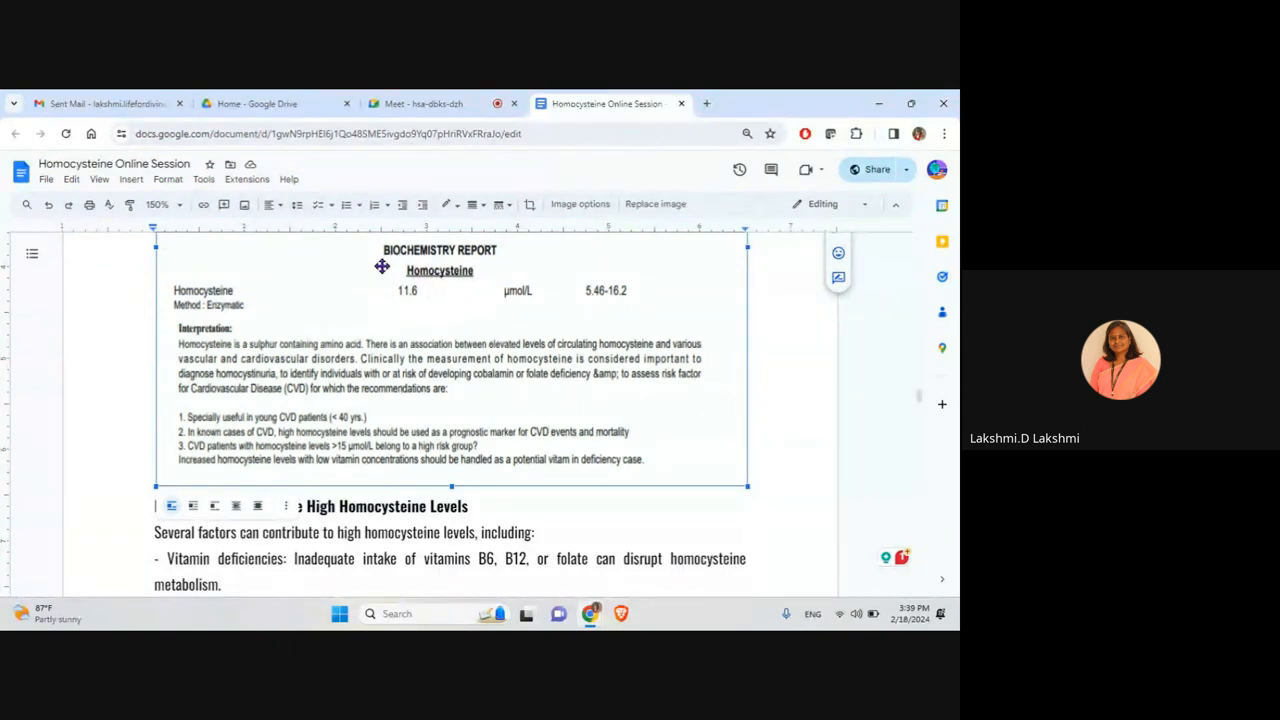
mouse_move(416, 298)
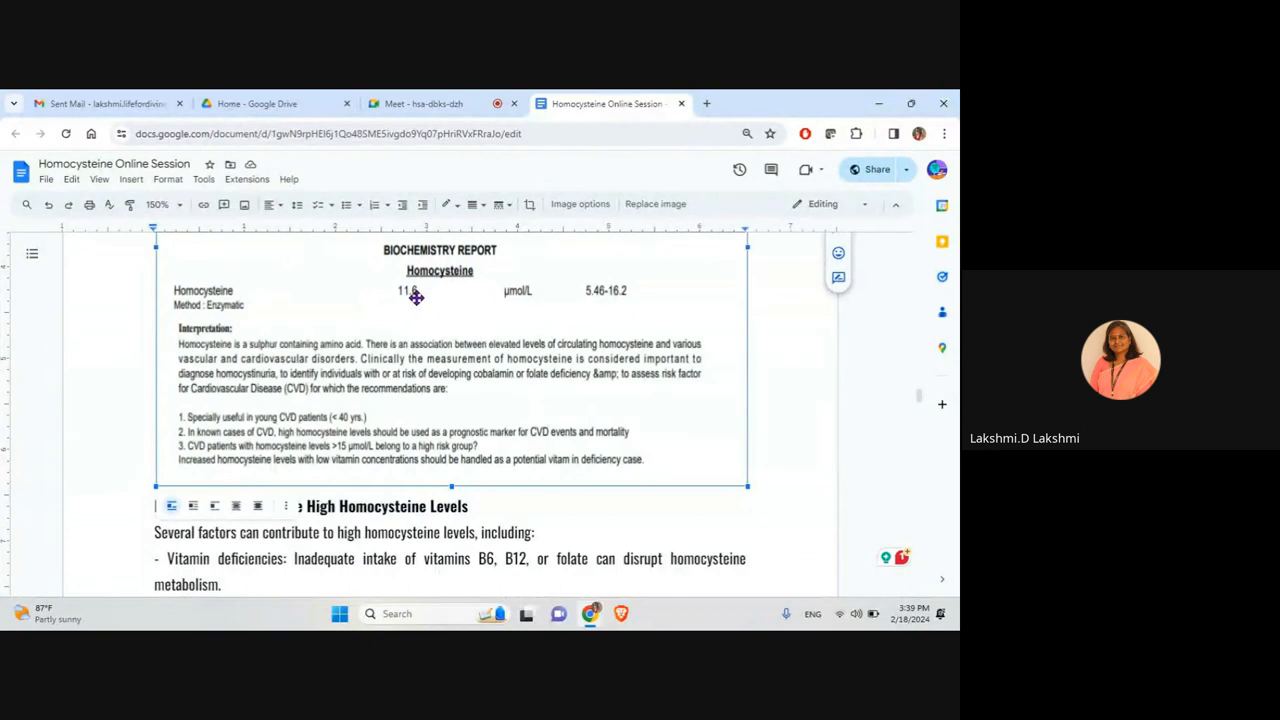
mouse_move(465, 375)
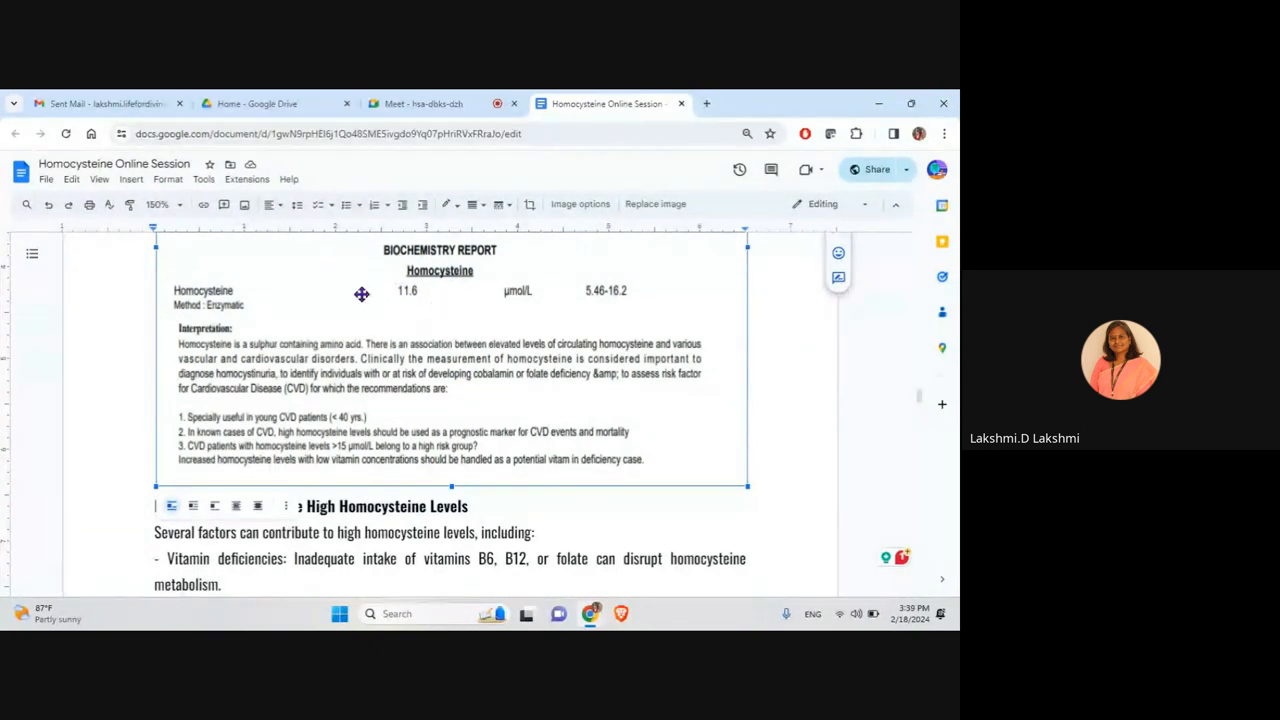
mouse_move(421, 315)
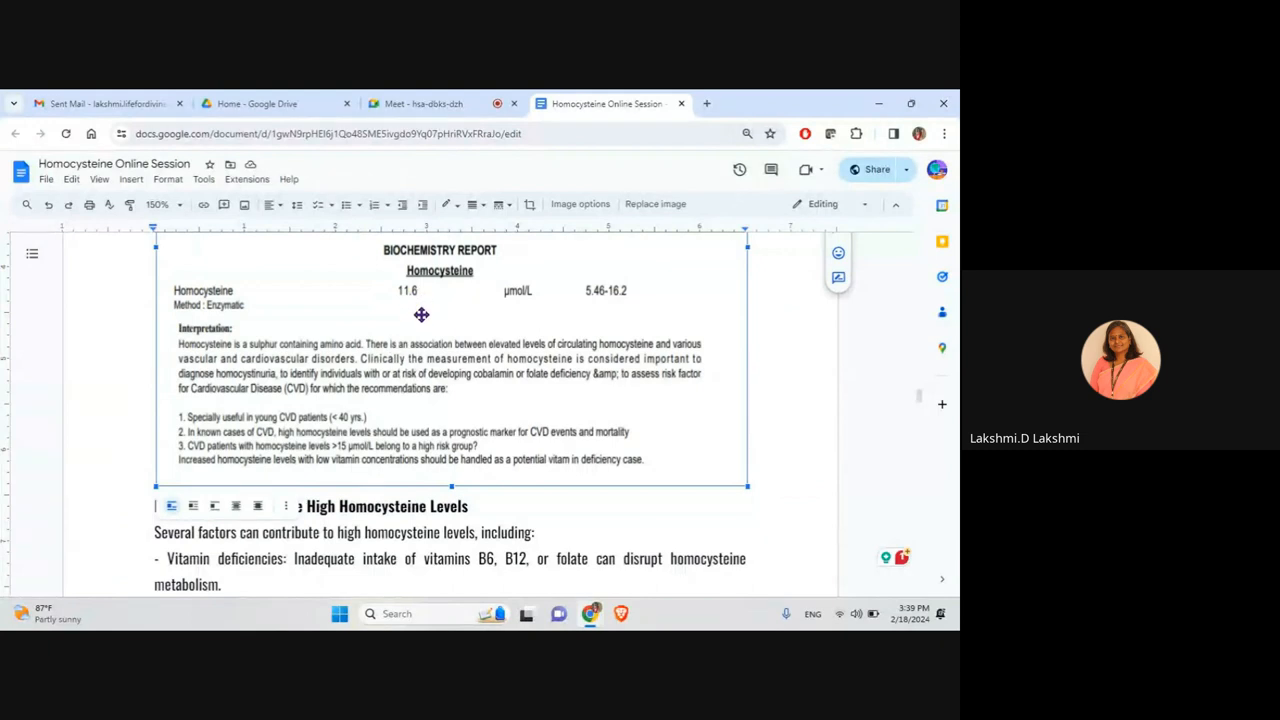
scroll("down", 3)
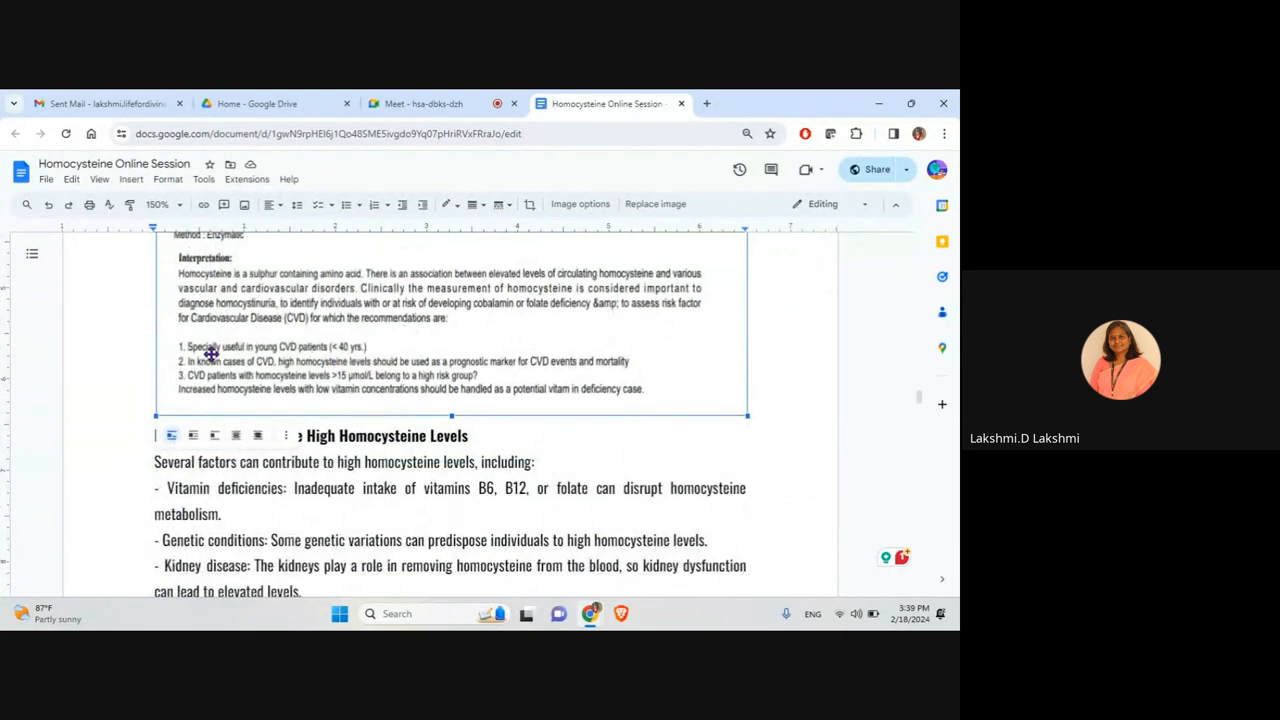
mouse_move(517, 348)
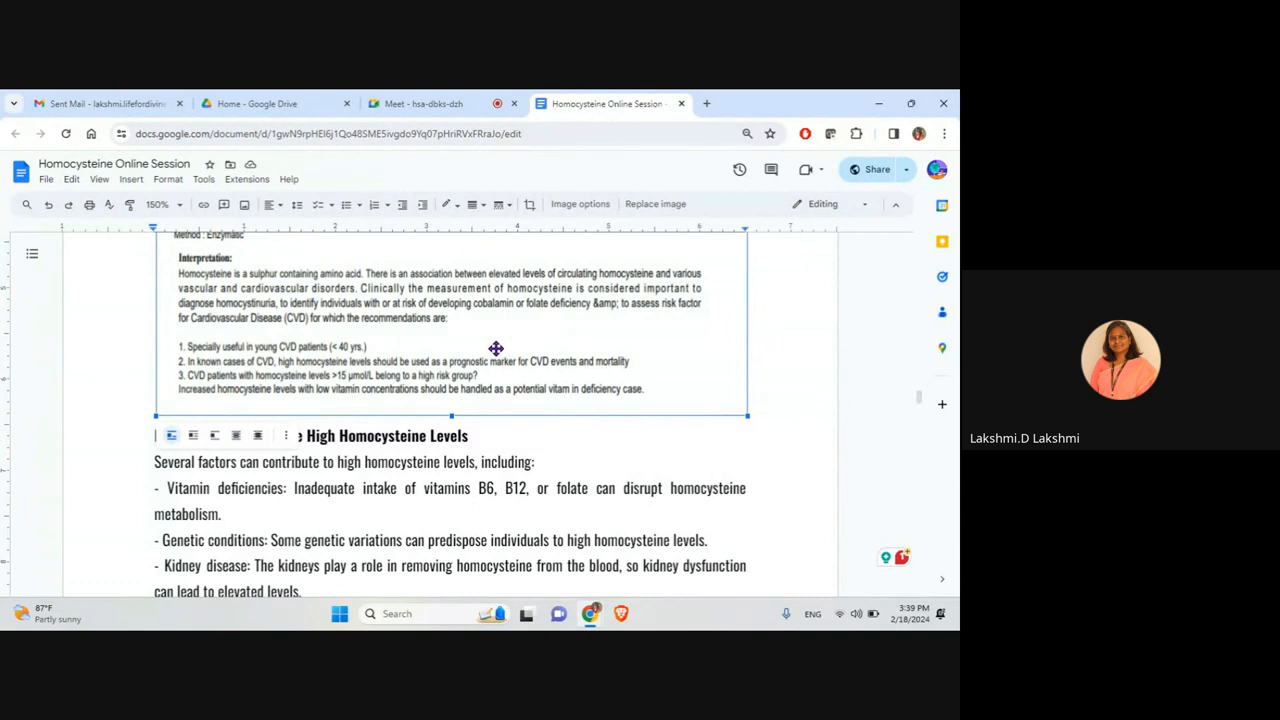
mouse_move(505, 356)
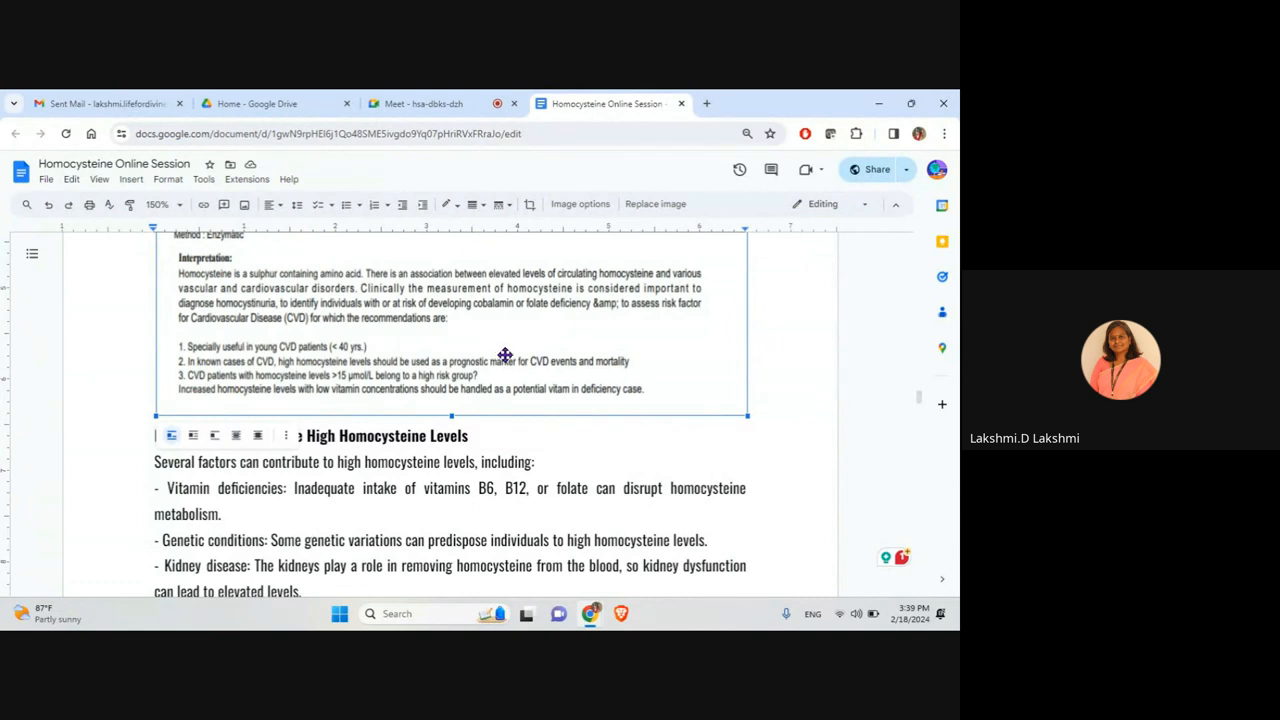
mouse_move(550, 390)
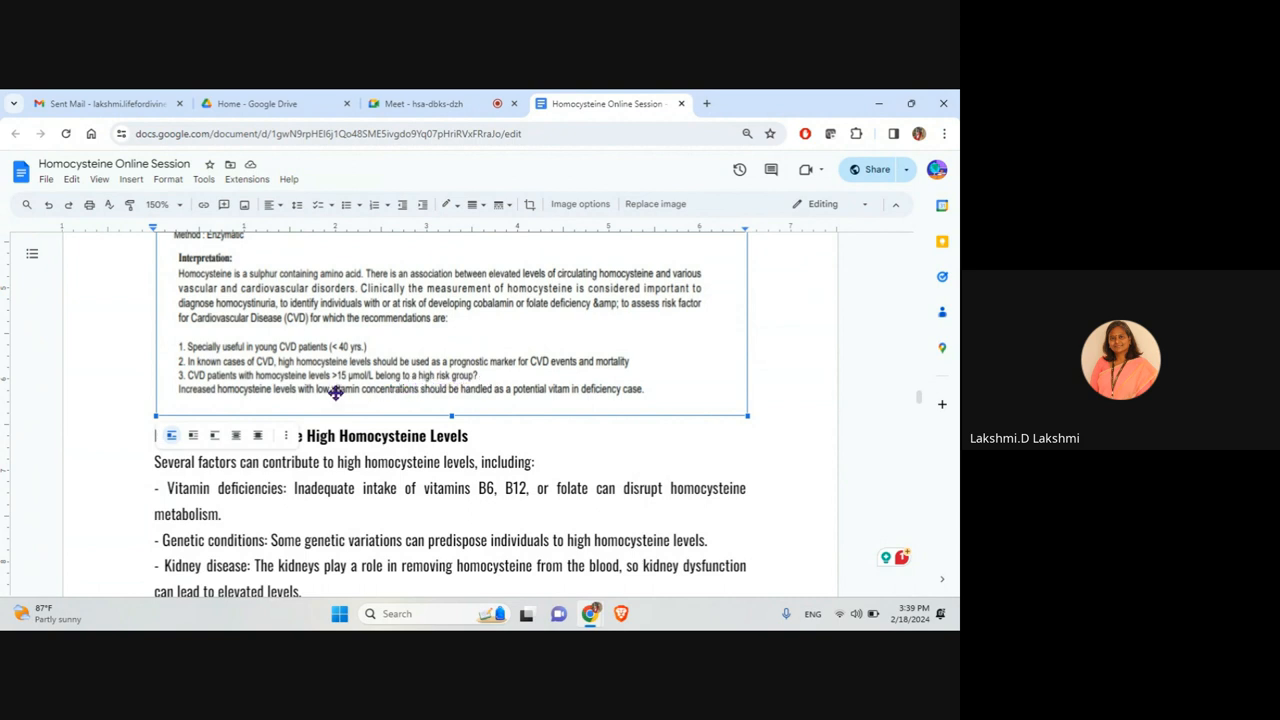
mouse_move(262, 378)
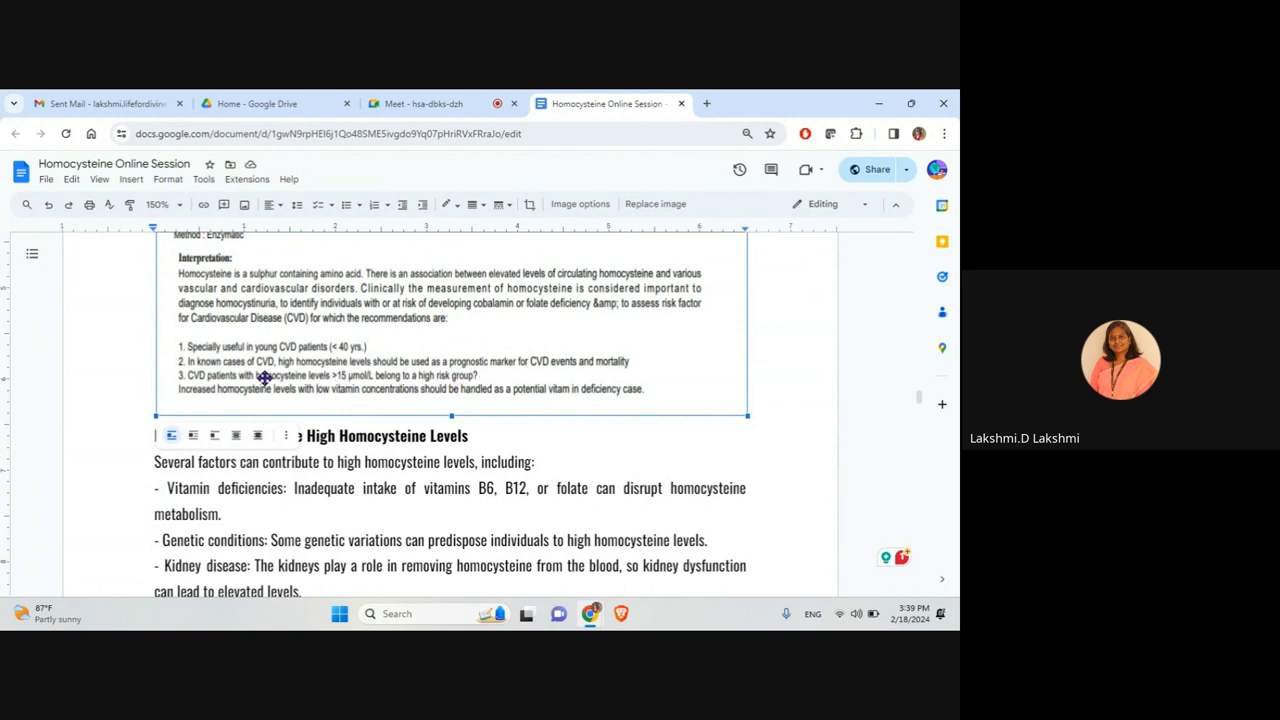
mouse_move(256, 413)
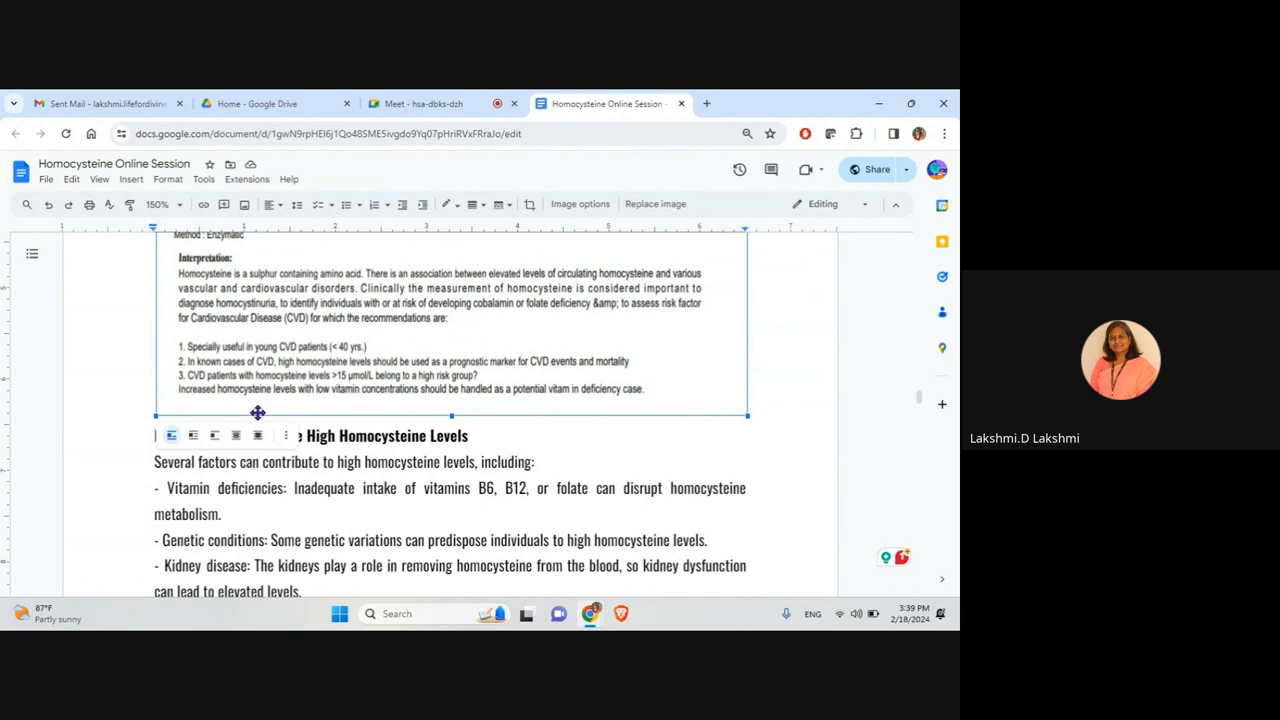
mouse_move(551, 403)
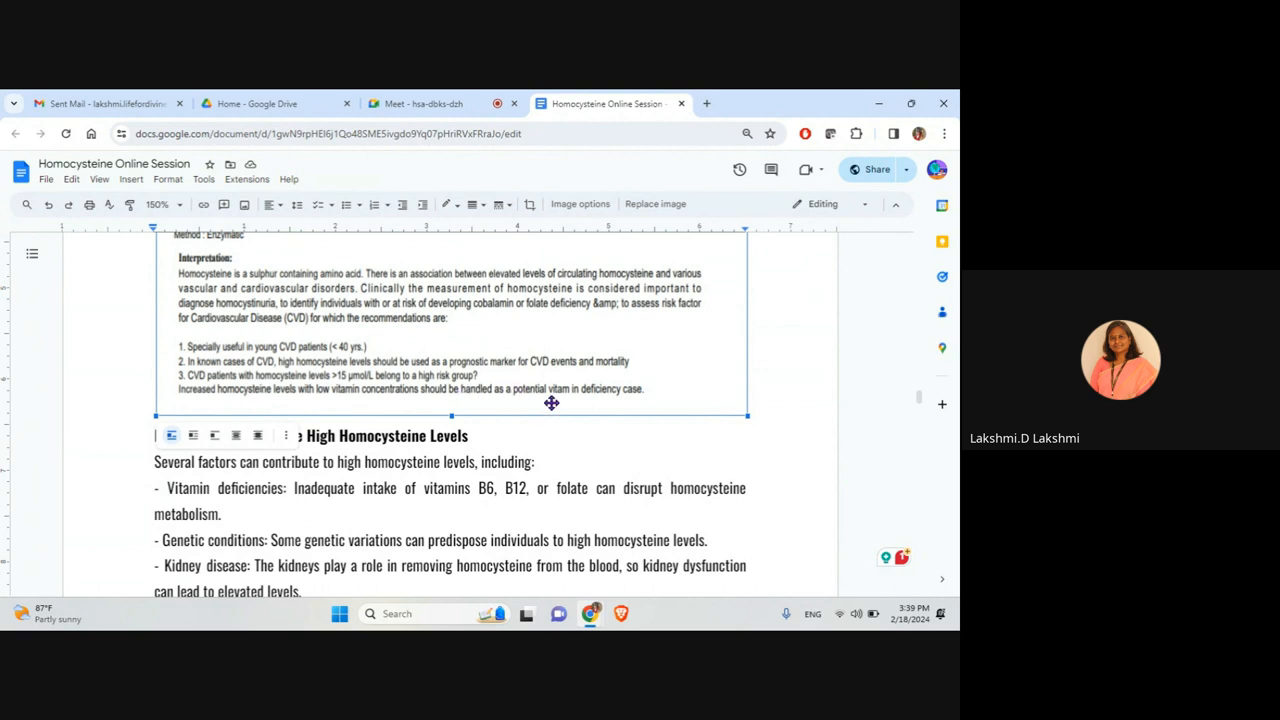
mouse_move(330, 274)
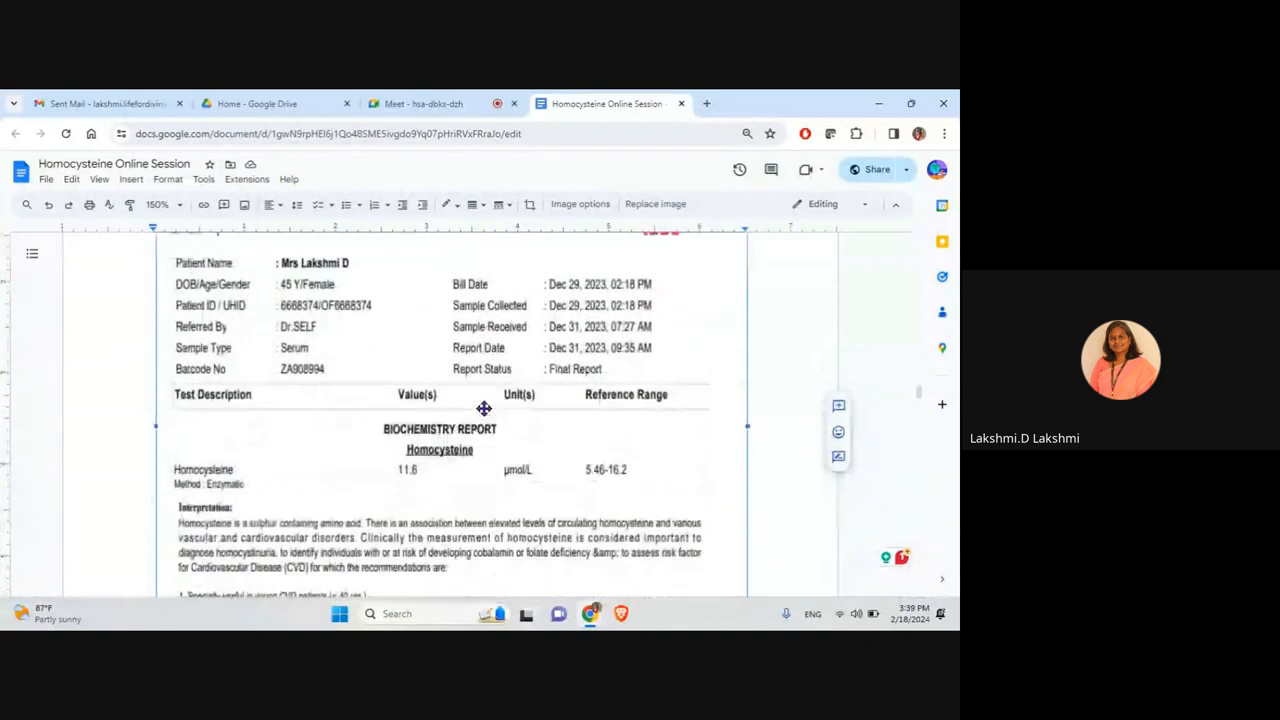
scroll("down", 3)
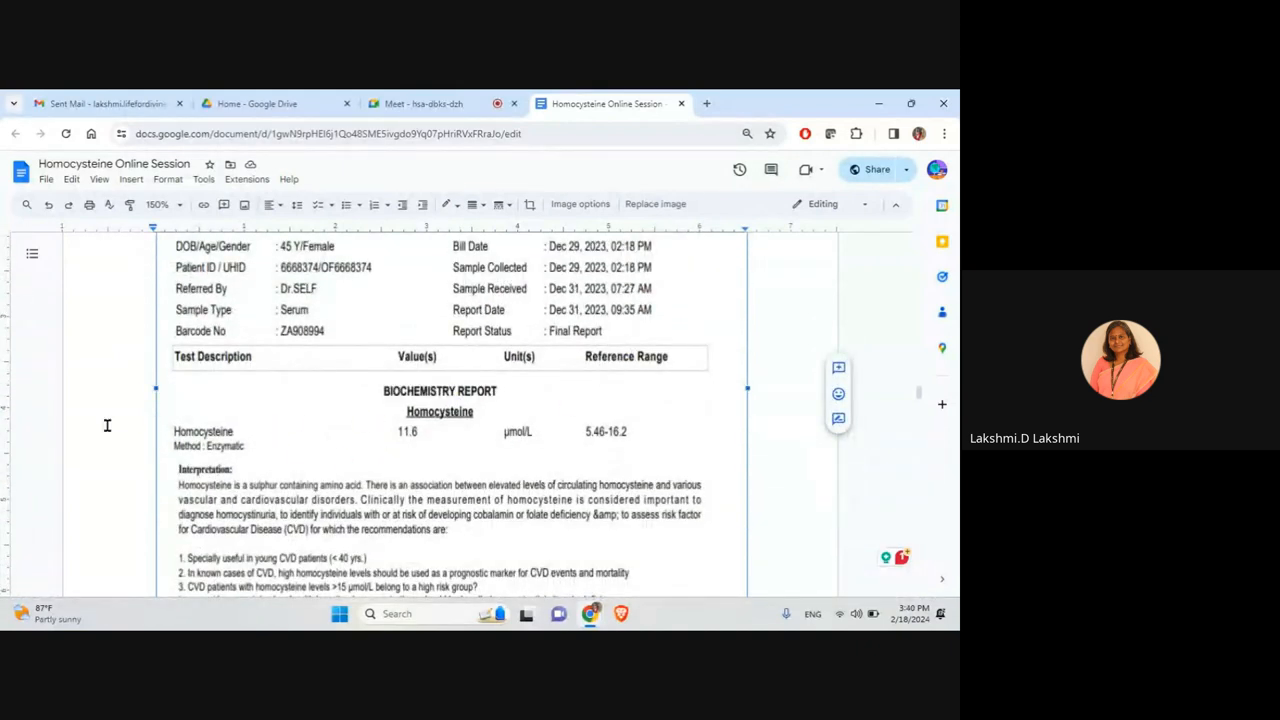
mouse_move(711, 404)
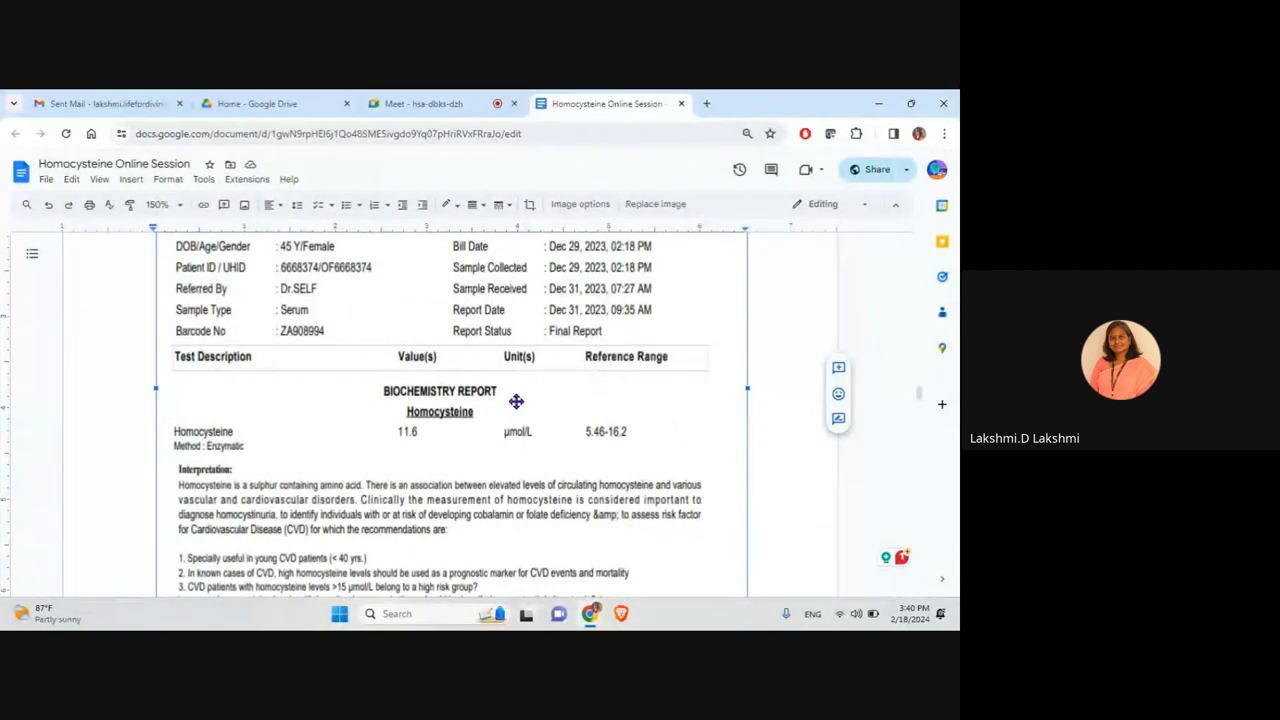
mouse_move(527, 406)
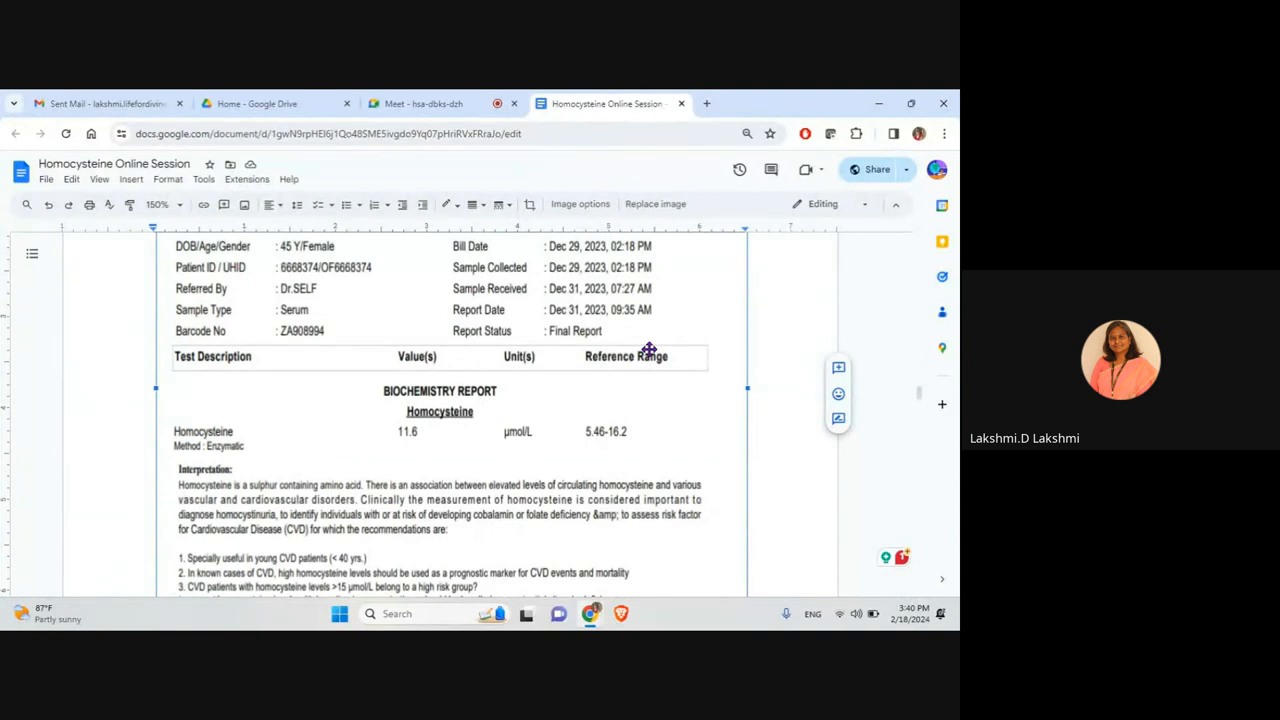
mouse_move(651, 440)
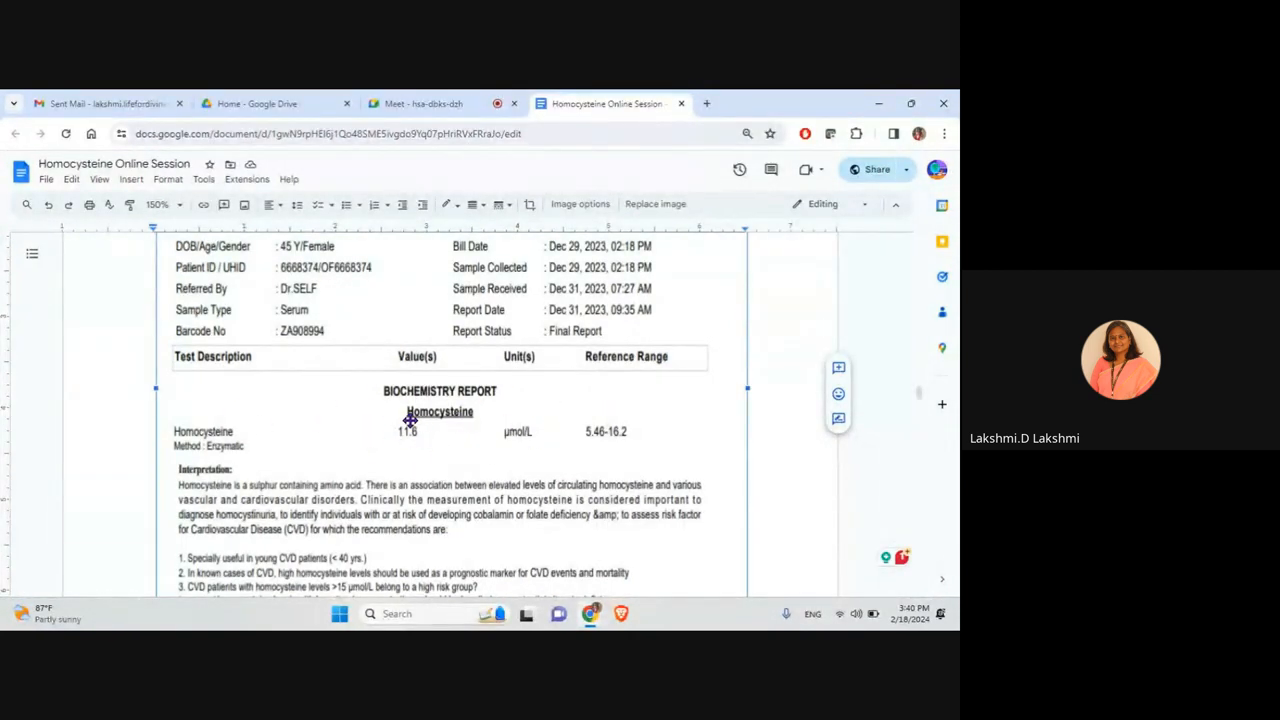
mouse_move(534, 425)
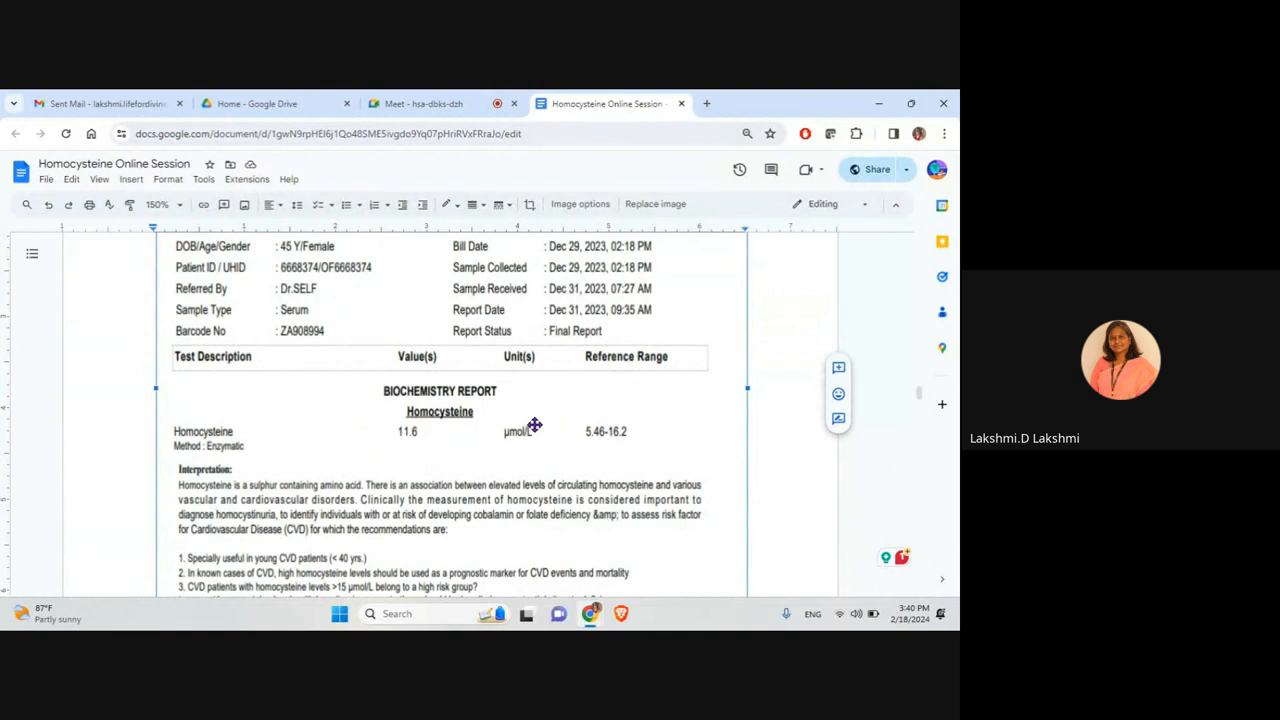
mouse_move(747, 436)
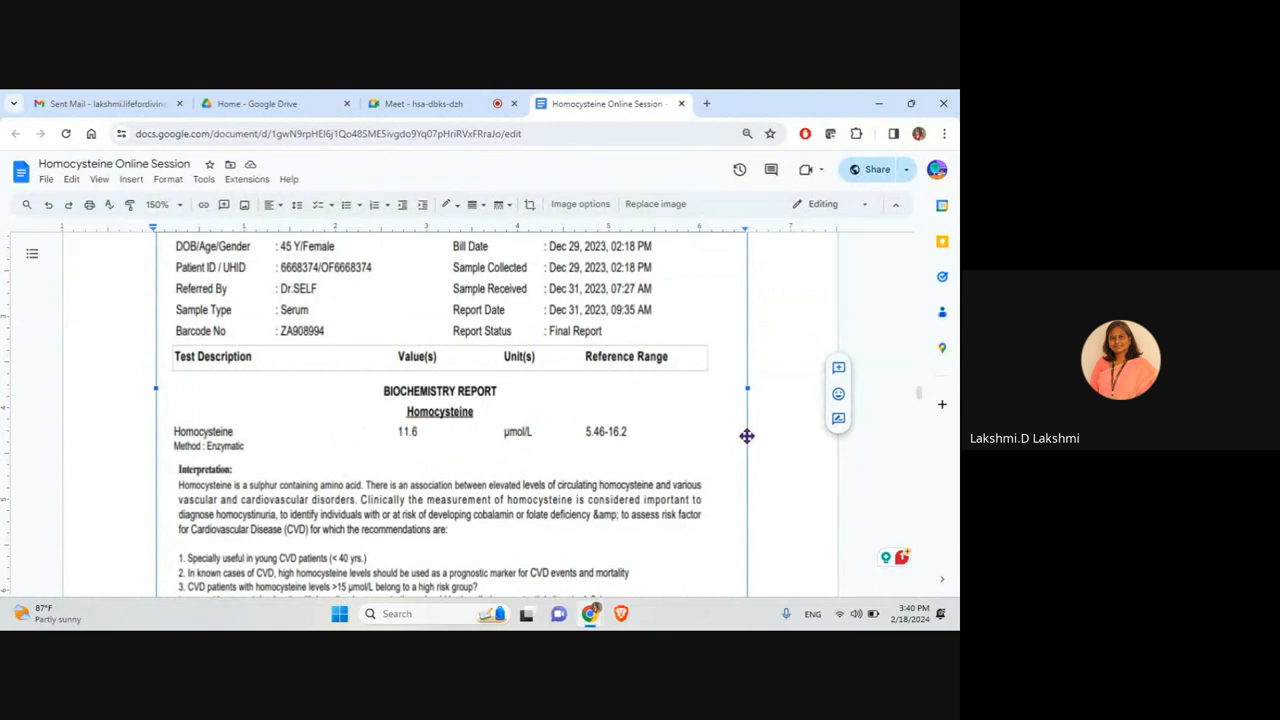
mouse_move(379, 424)
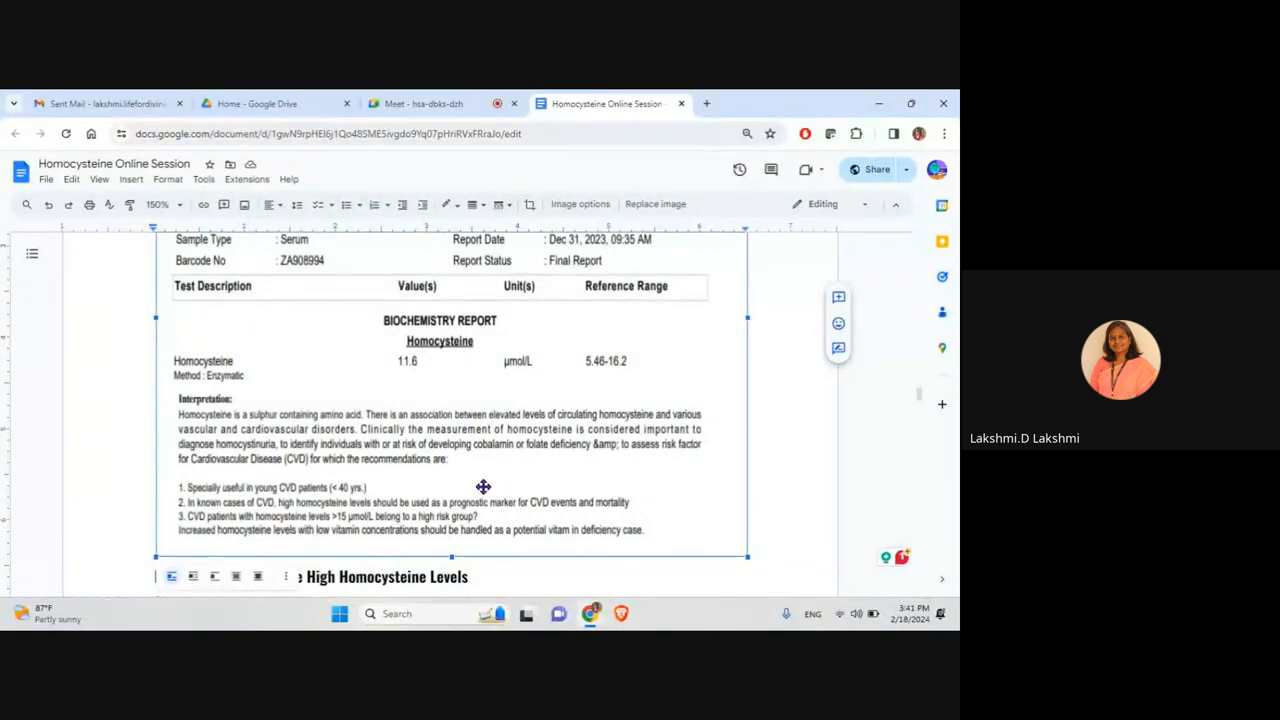
scroll("down", 3)
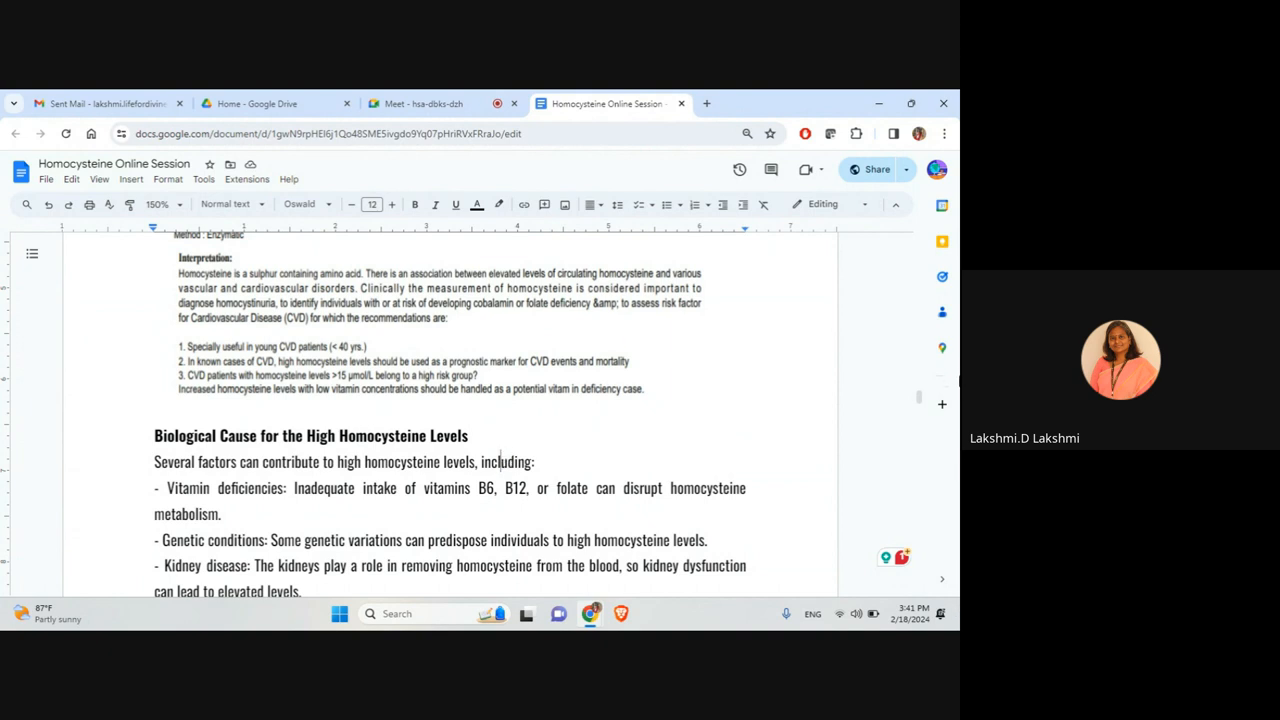
scroll("down", 3)
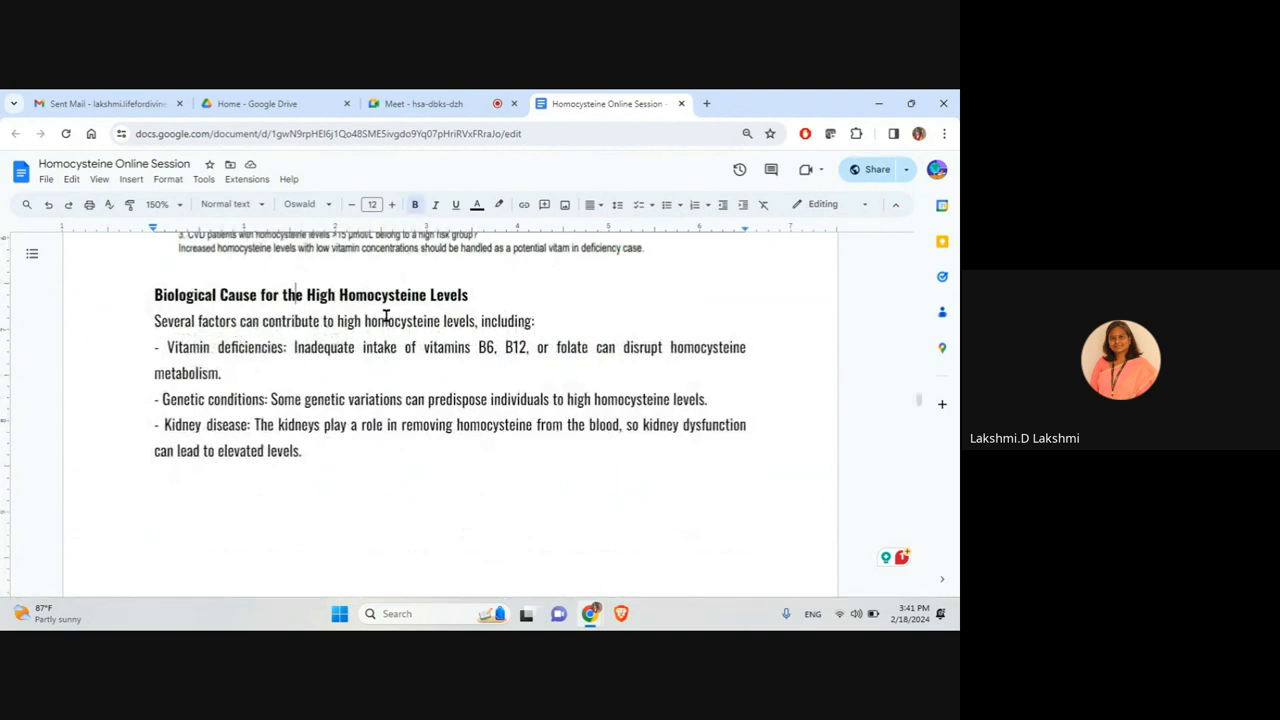
mouse_move(394, 306)
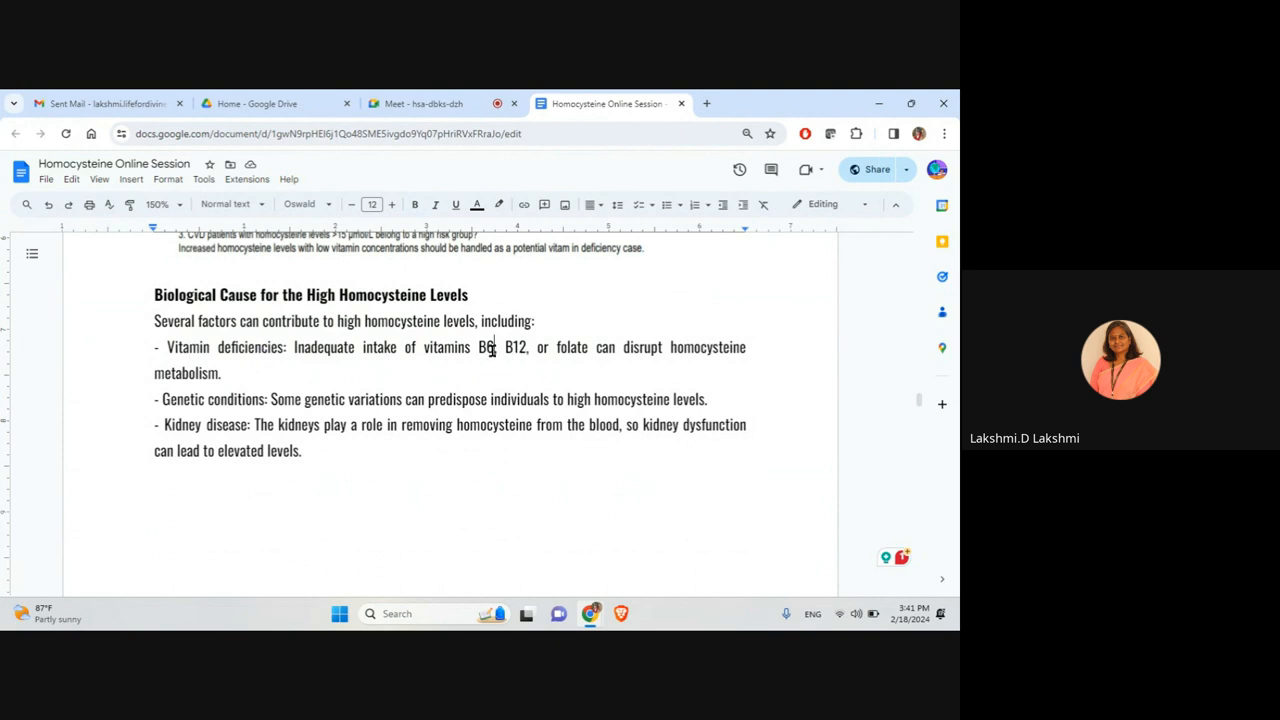
double_click(572, 347)
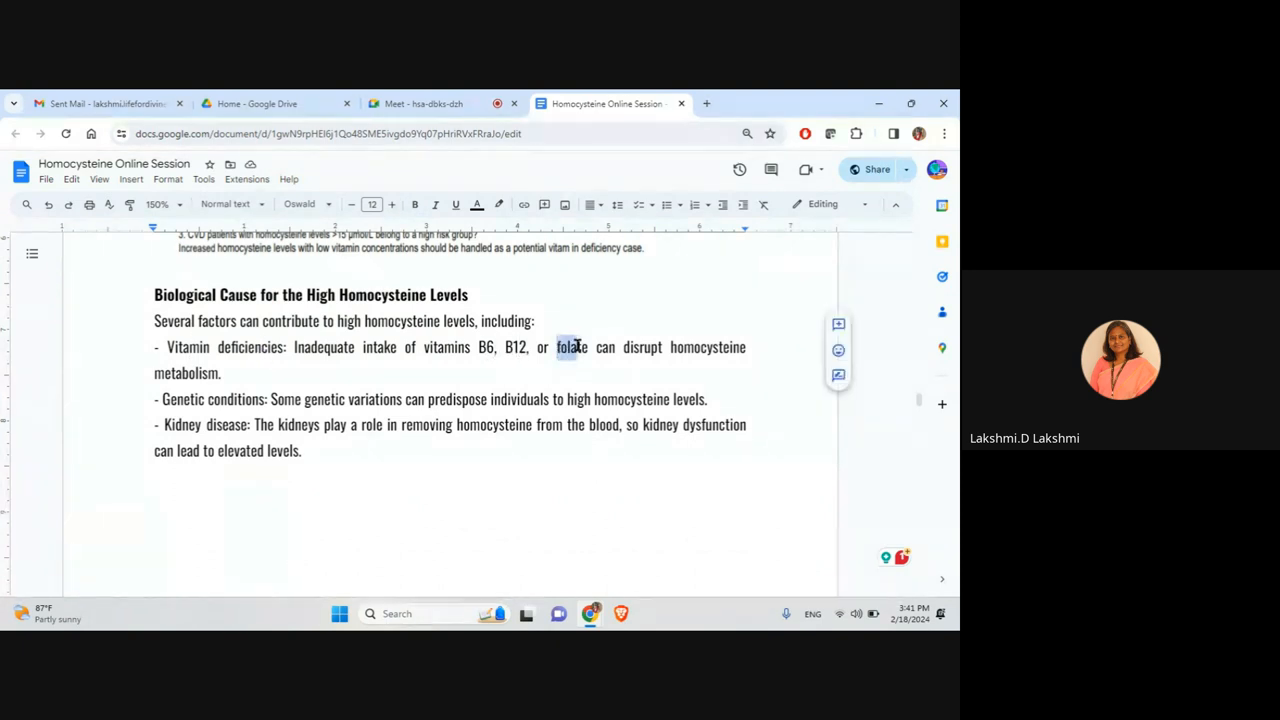
left_click(222, 373)
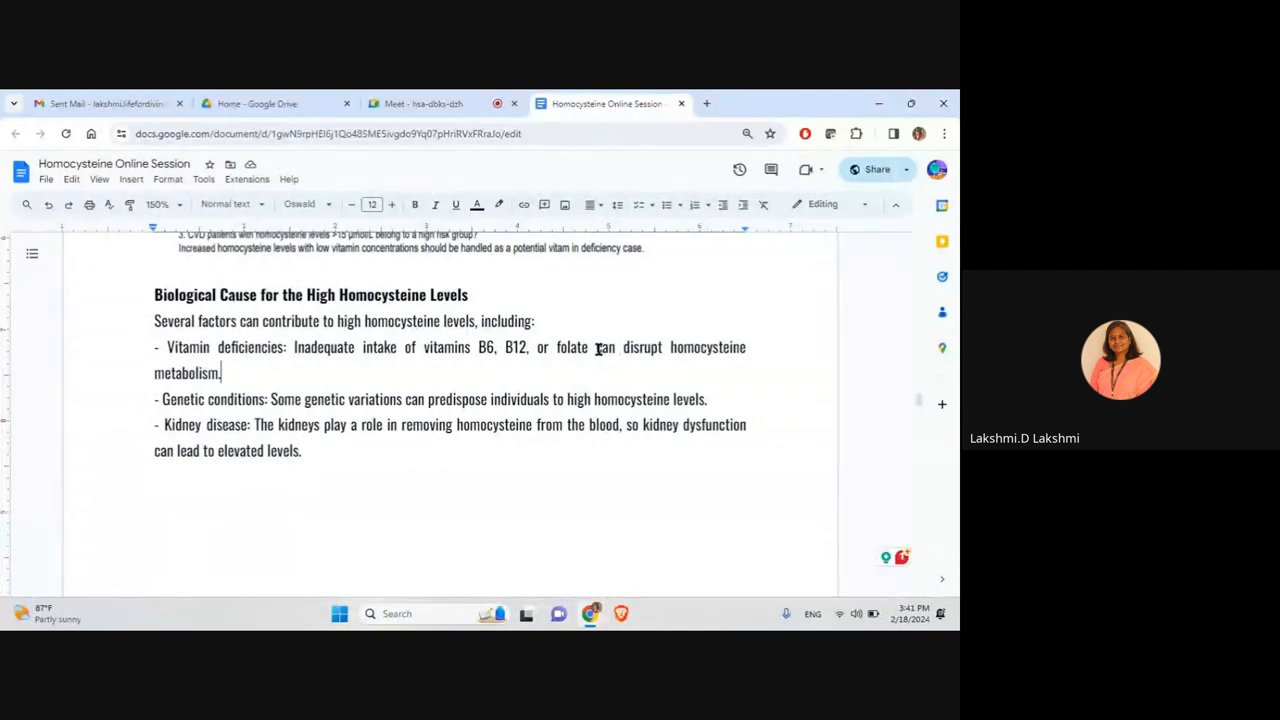
left_click_drag(594, 347, 221, 373)
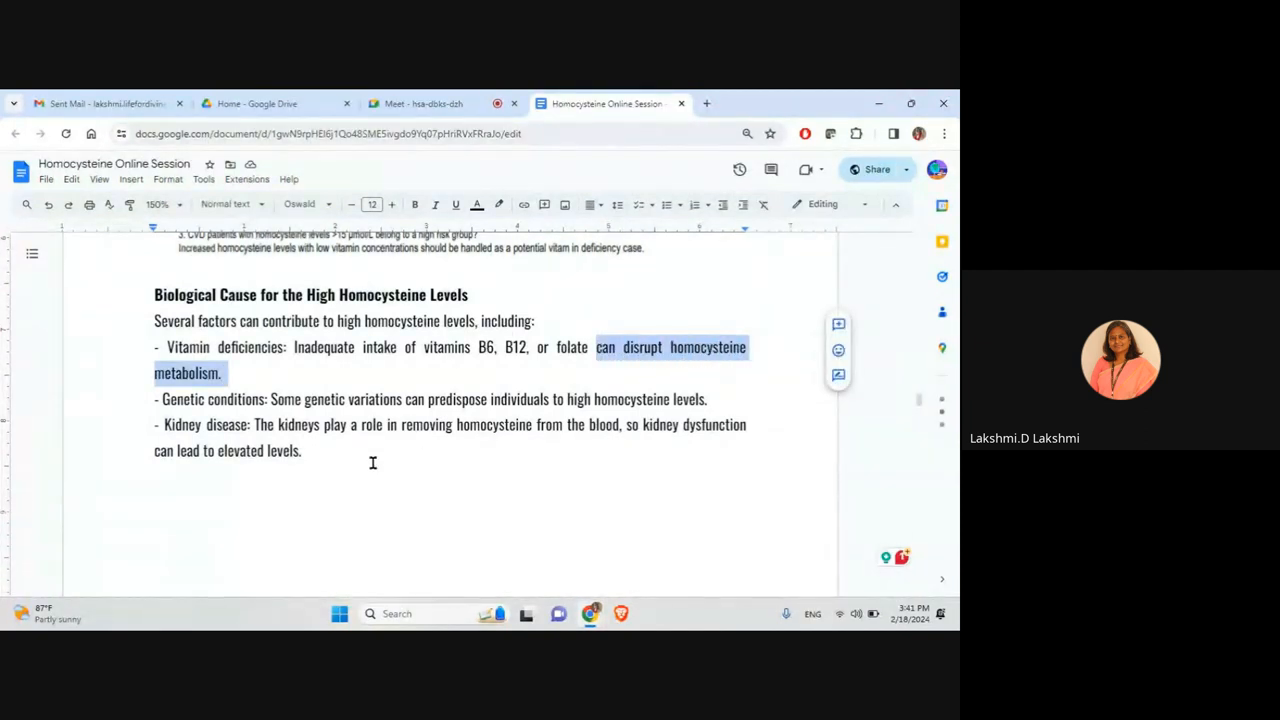
left_click(421, 480)
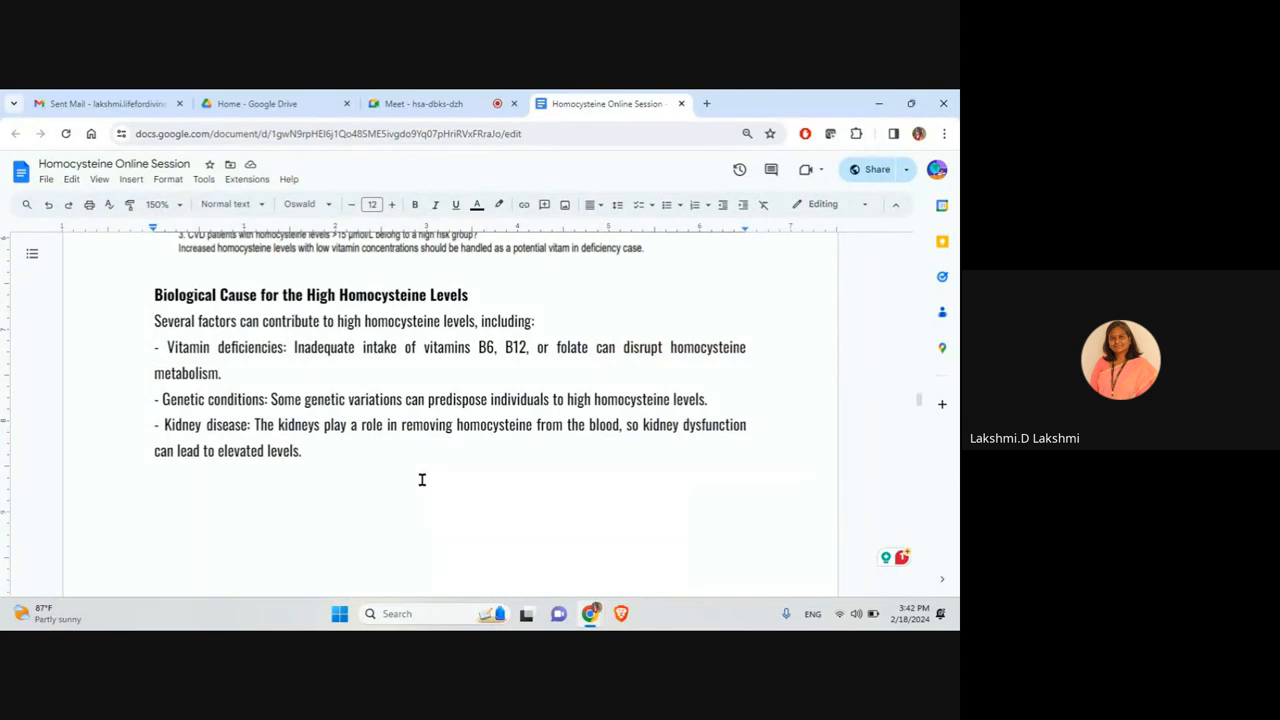
scroll("down", 3)
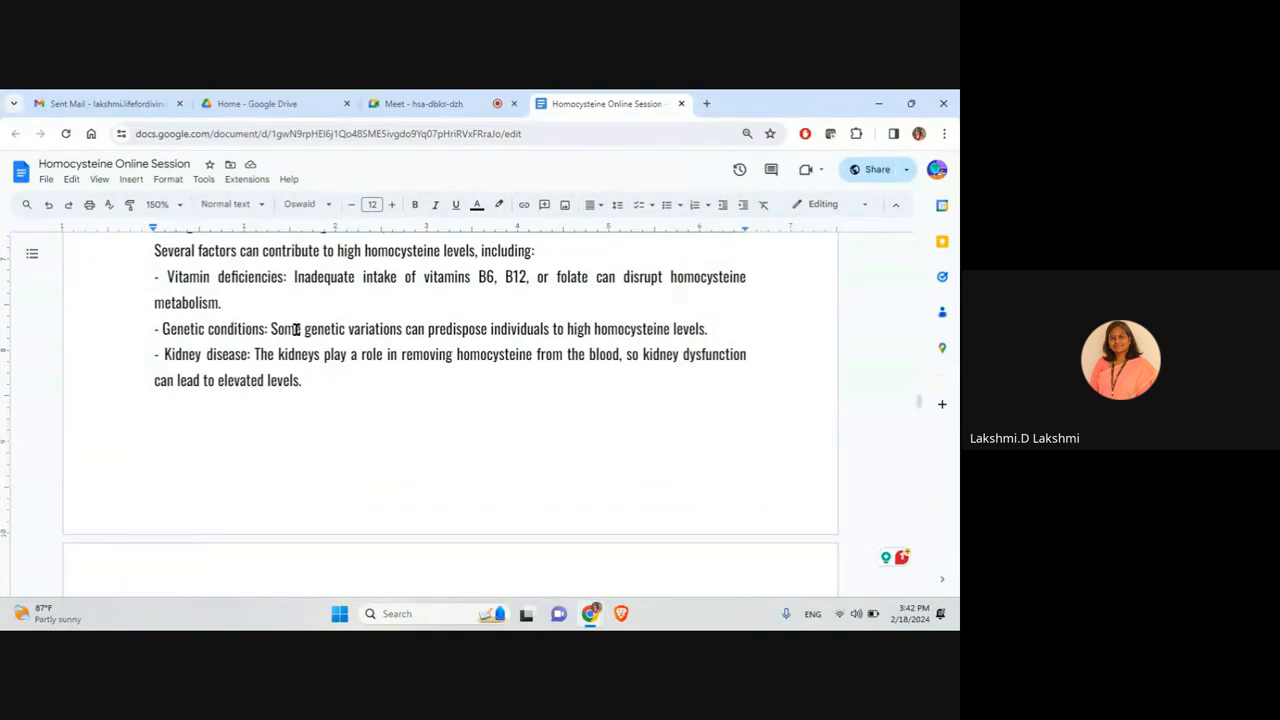
left_click_drag(270, 328, 706, 328)
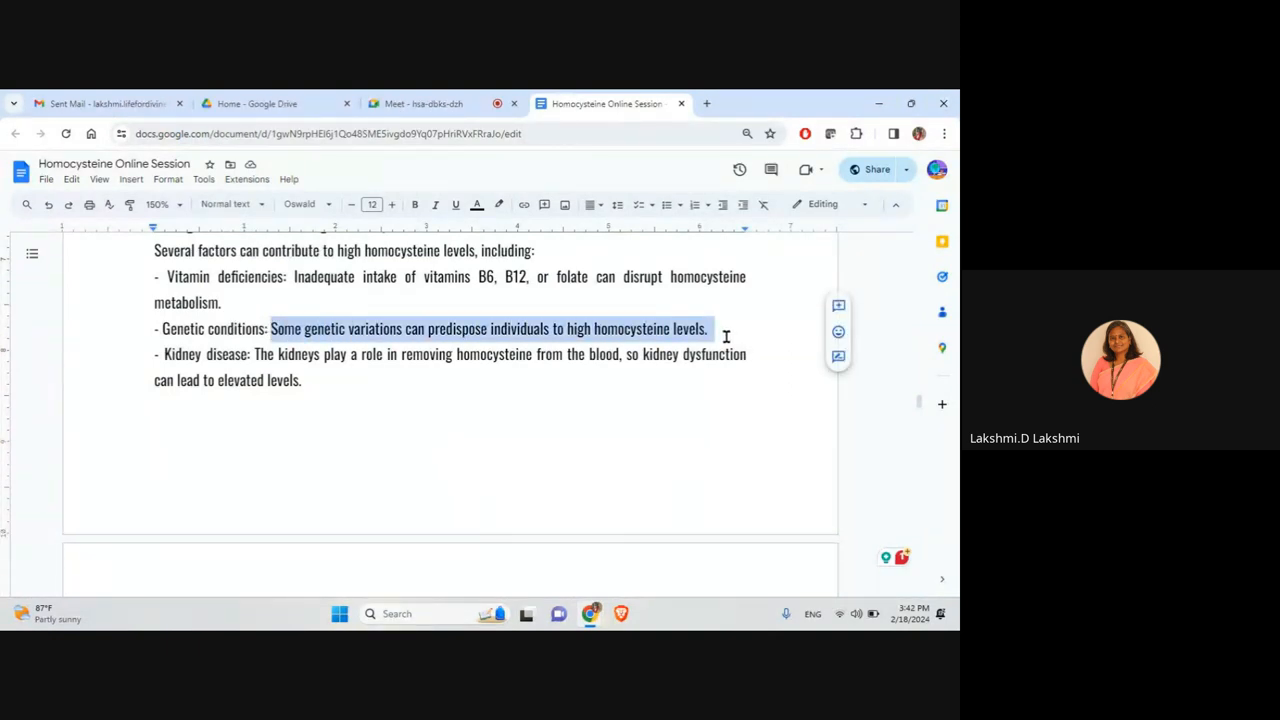
mouse_move(515, 377)
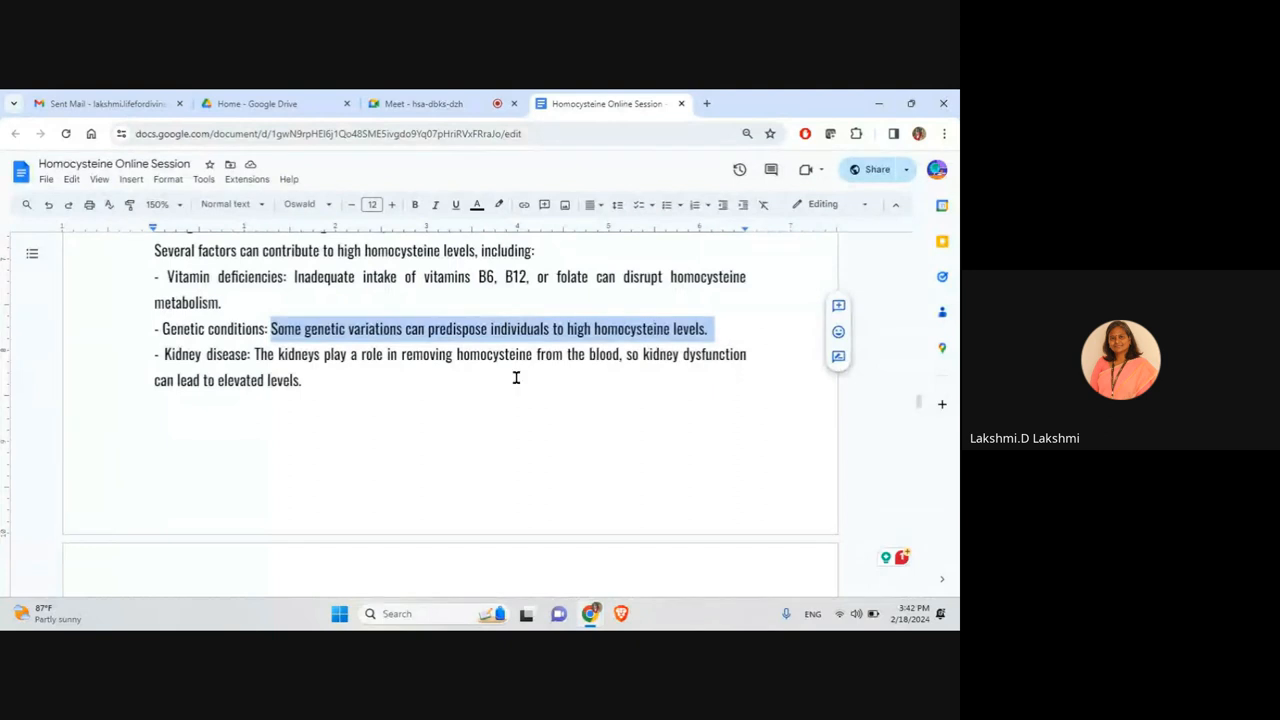
left_click(529, 328)
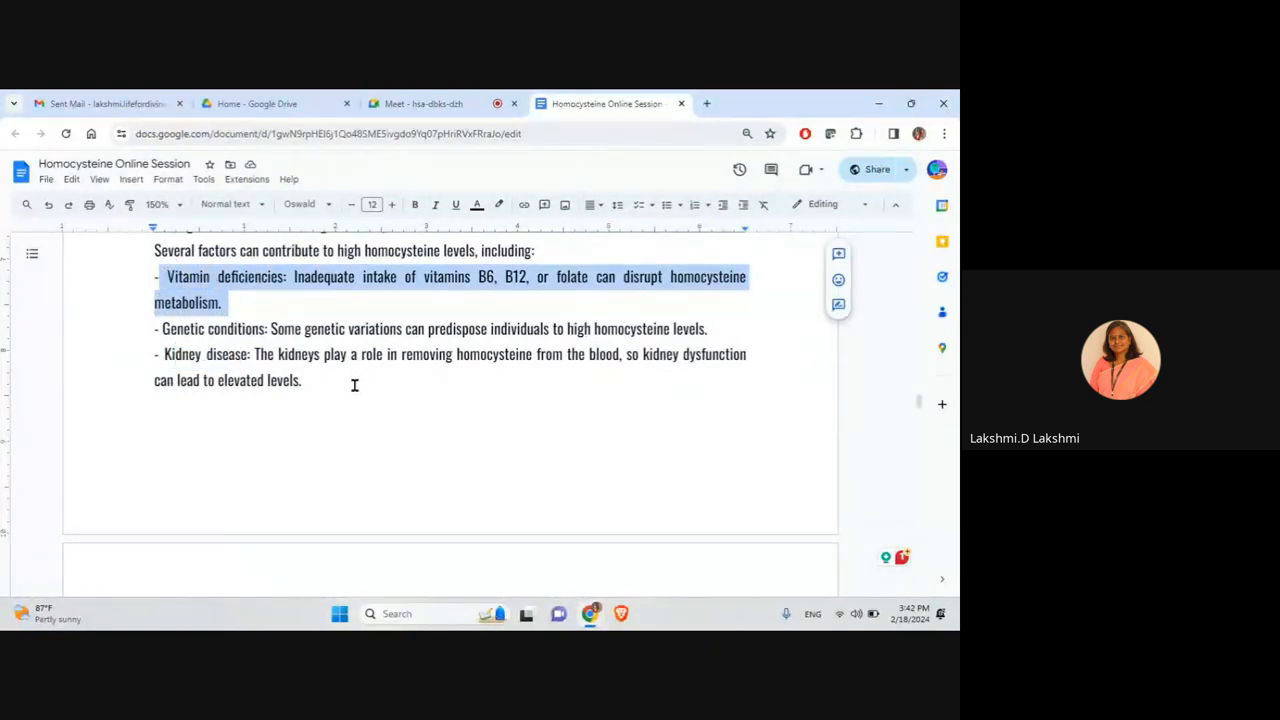
scroll("down", 3)
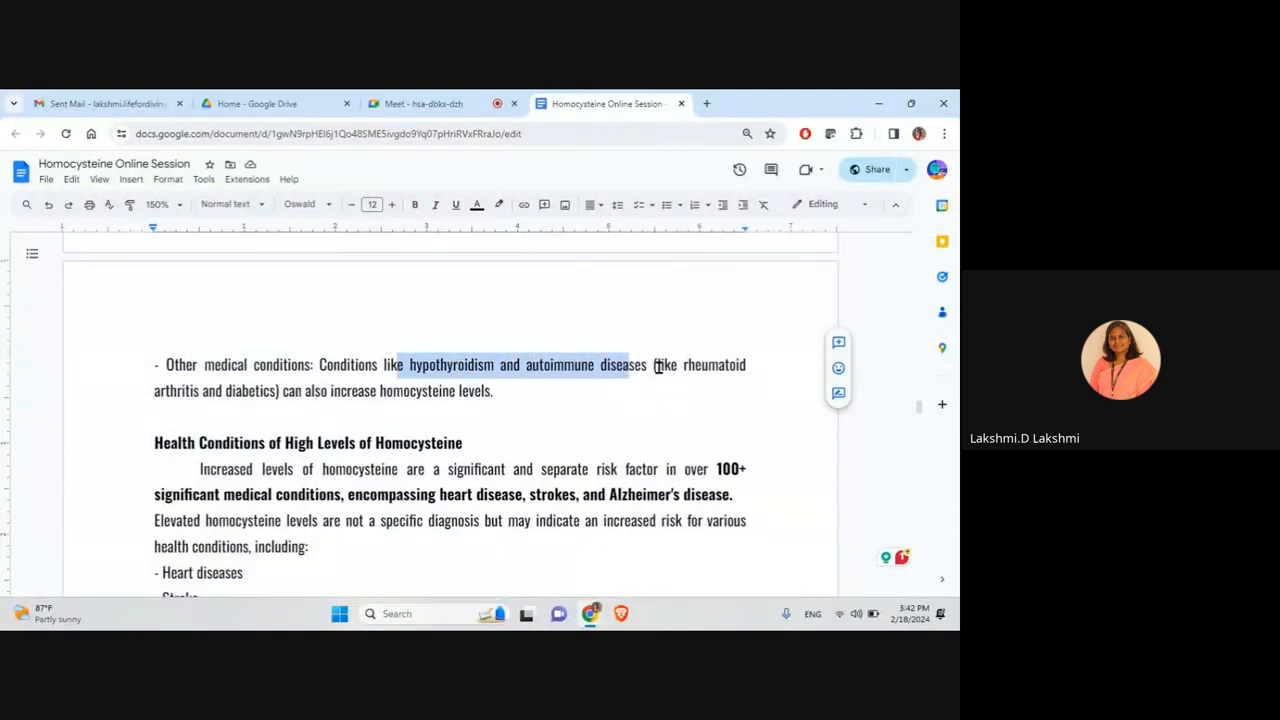
left_click_drag(655, 364, 280, 390)
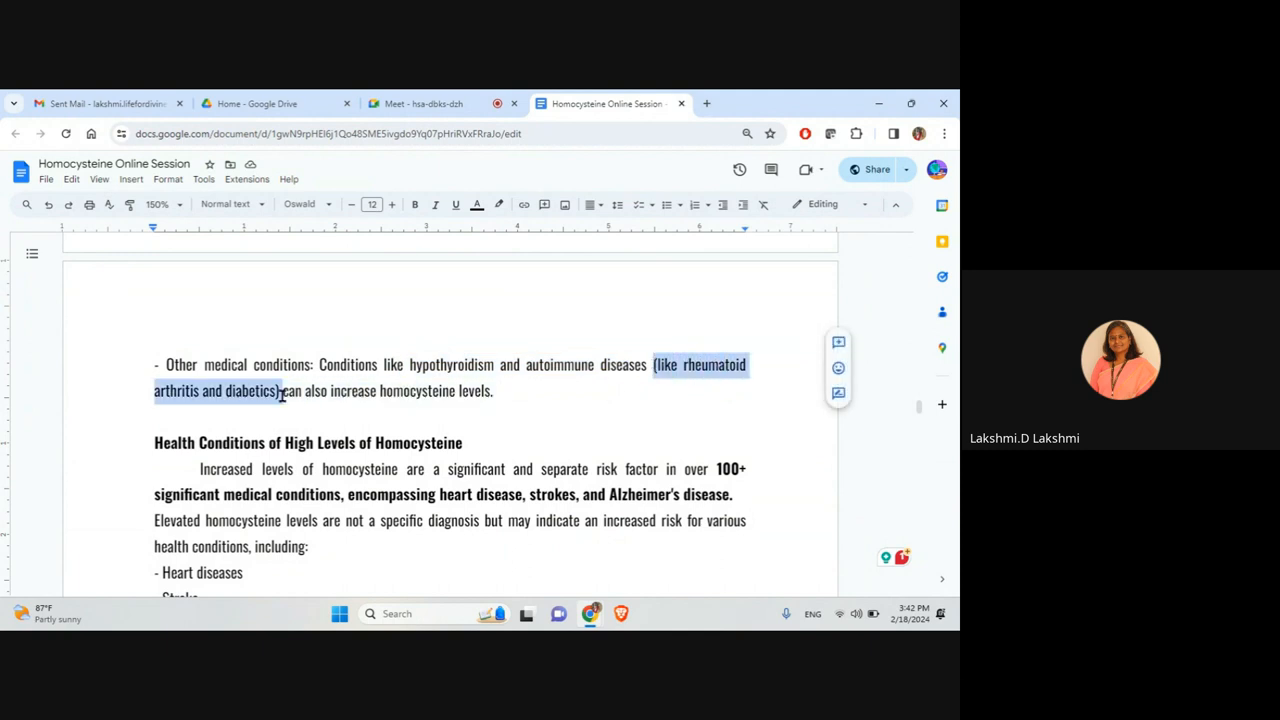
mouse_move(430, 391)
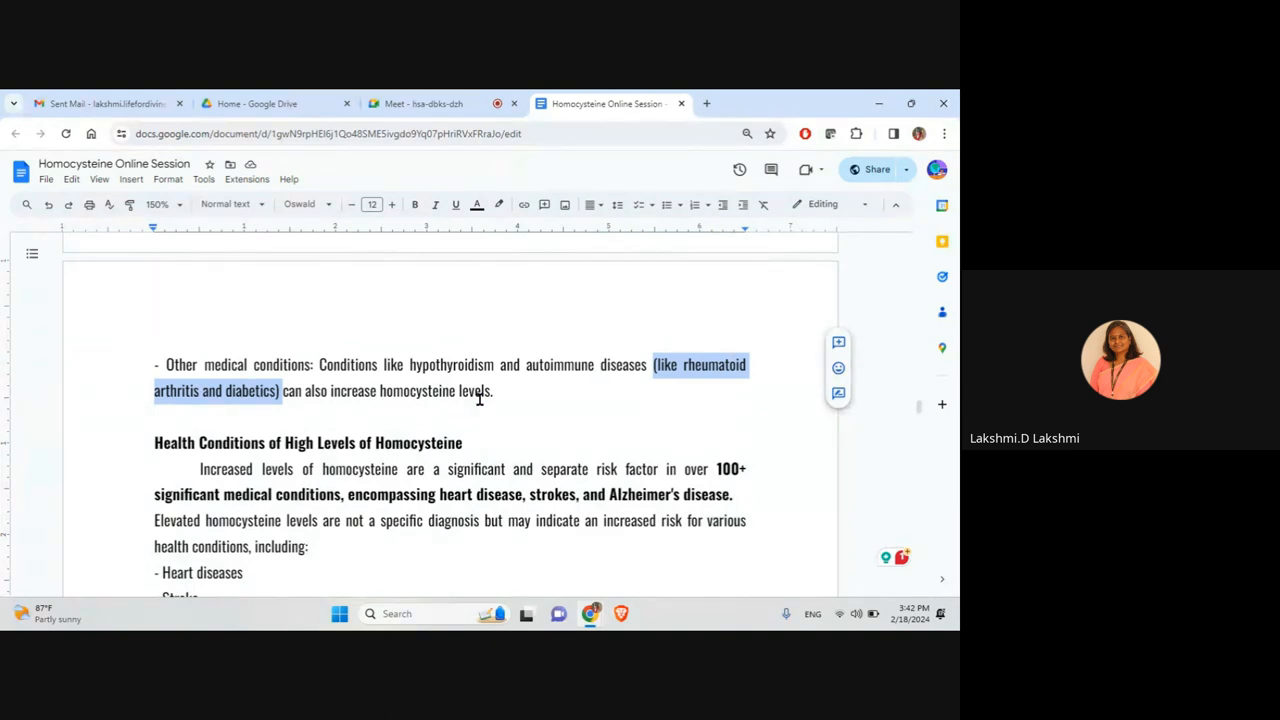
scroll("down", 3)
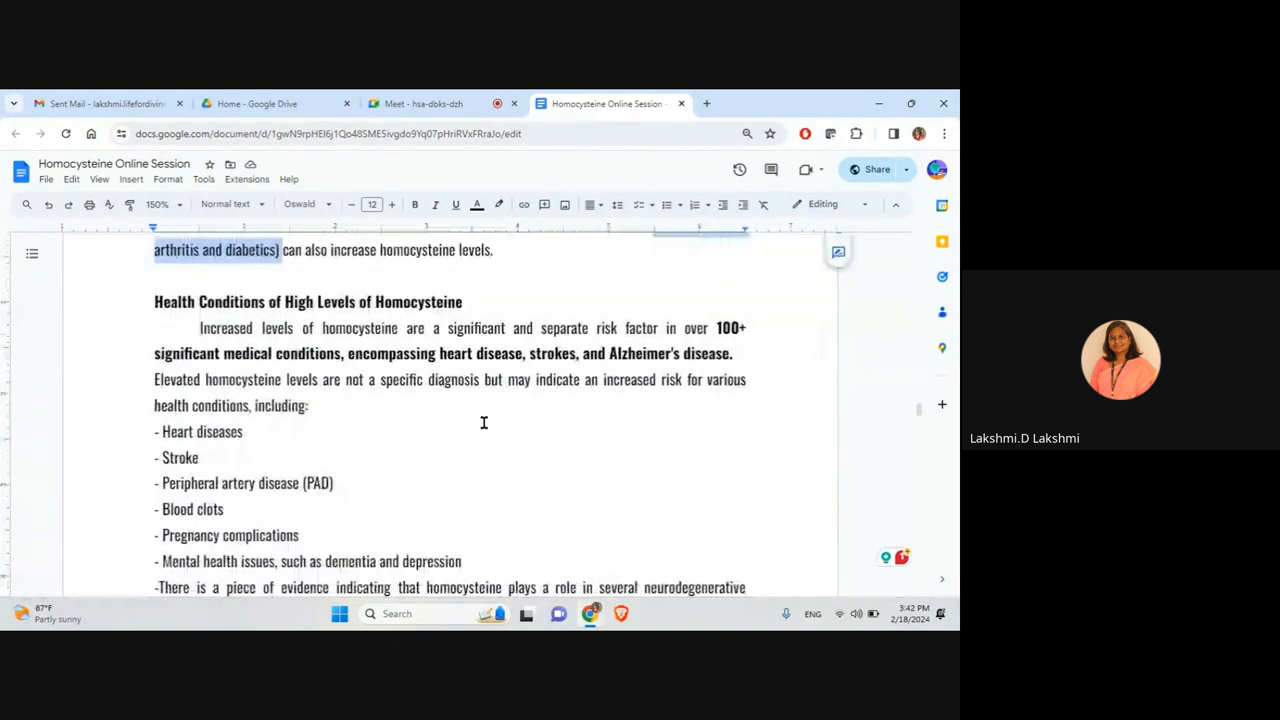
scroll("down", 3)
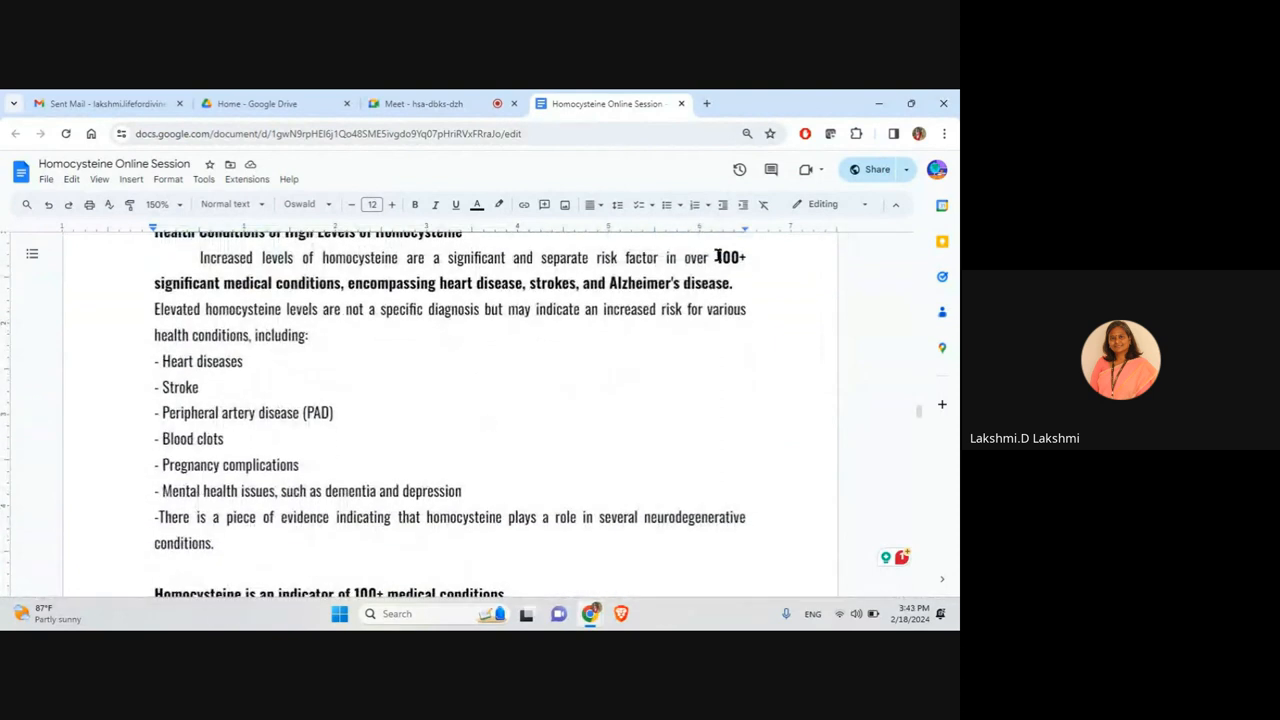
left_click_drag(714, 257, 341, 283)
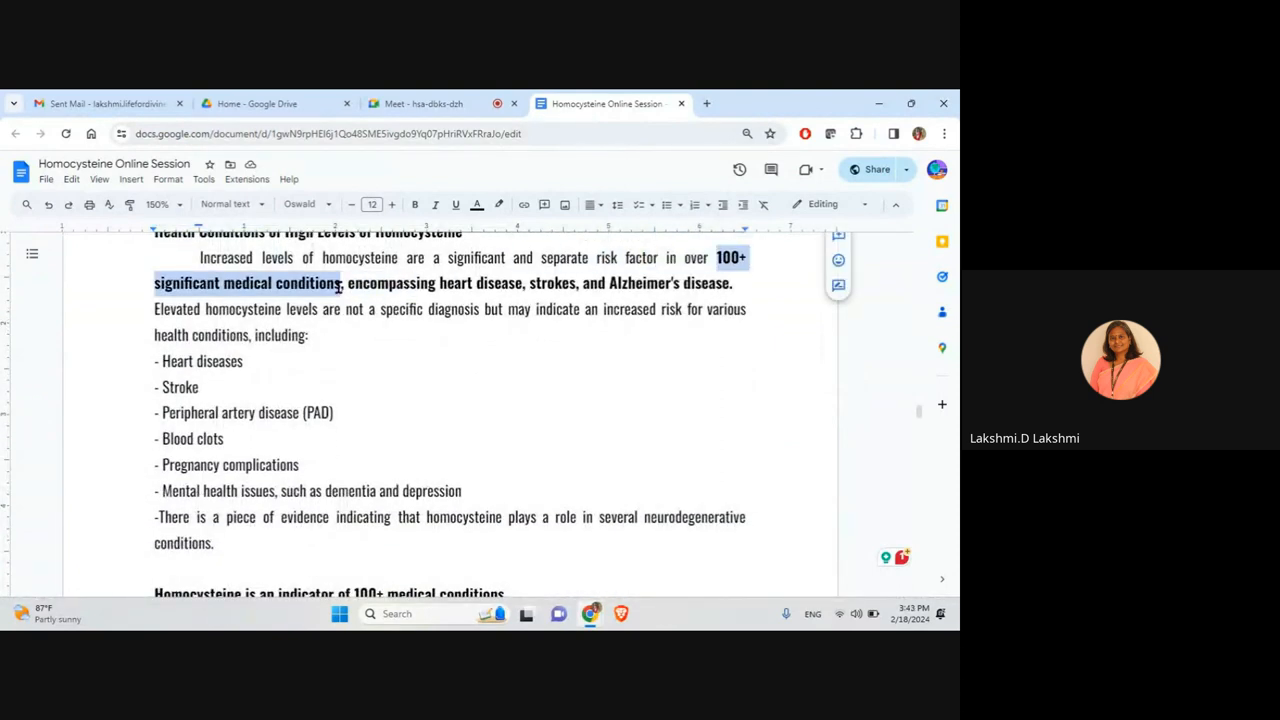
left_click(485, 283)
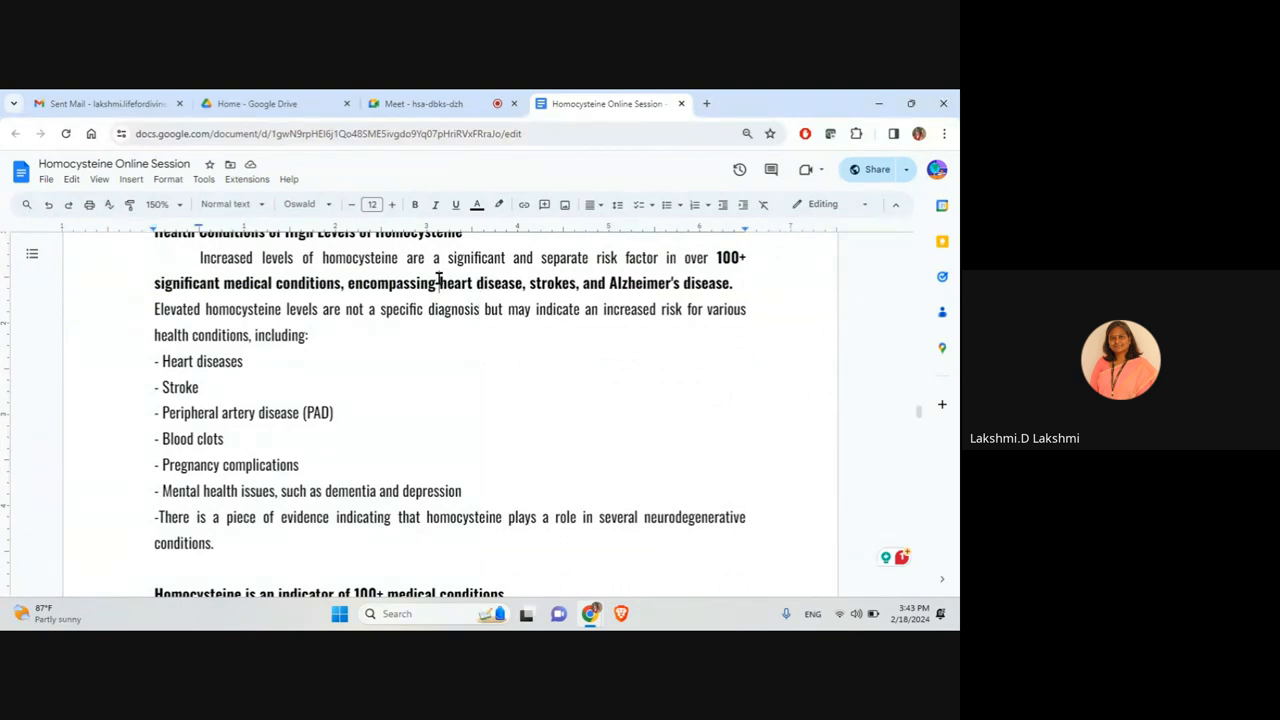
left_click_drag(439, 282, 730, 282)
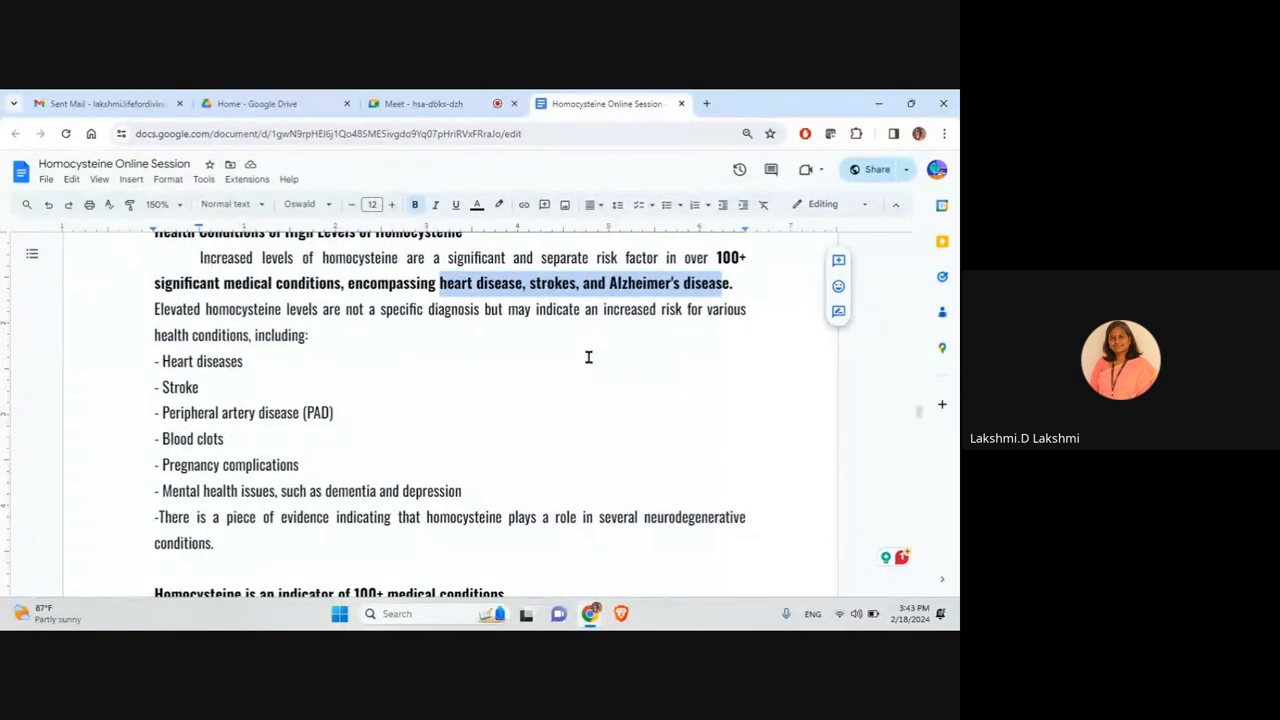
scroll("down", 3)
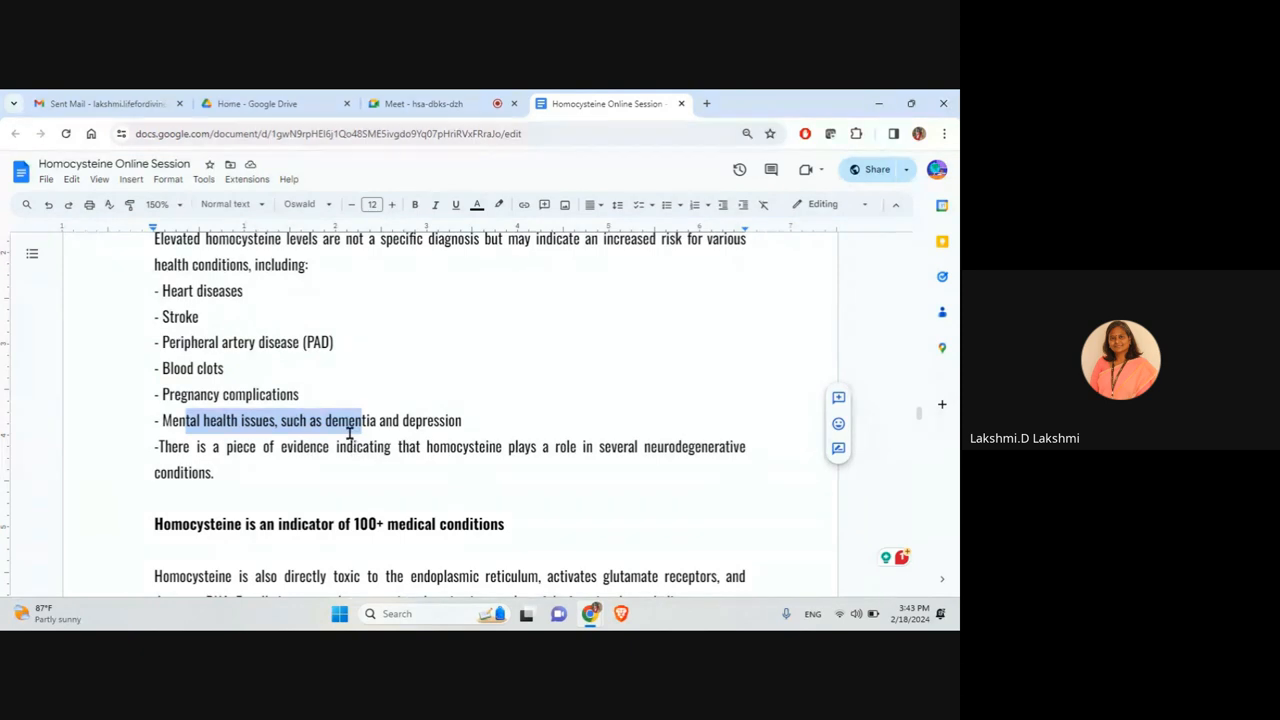
scroll("down", 3)
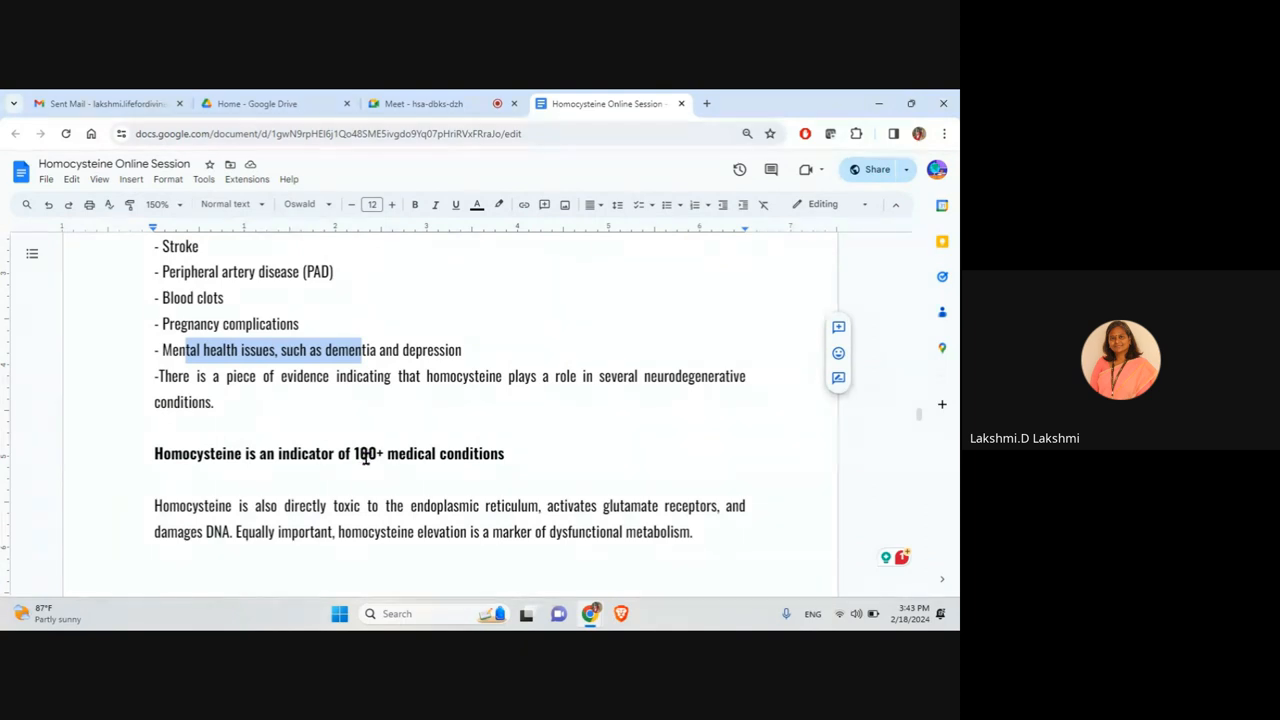
Highlight the sentences saying homocysteine is toxic and damages DNA.
scroll("down", 3)
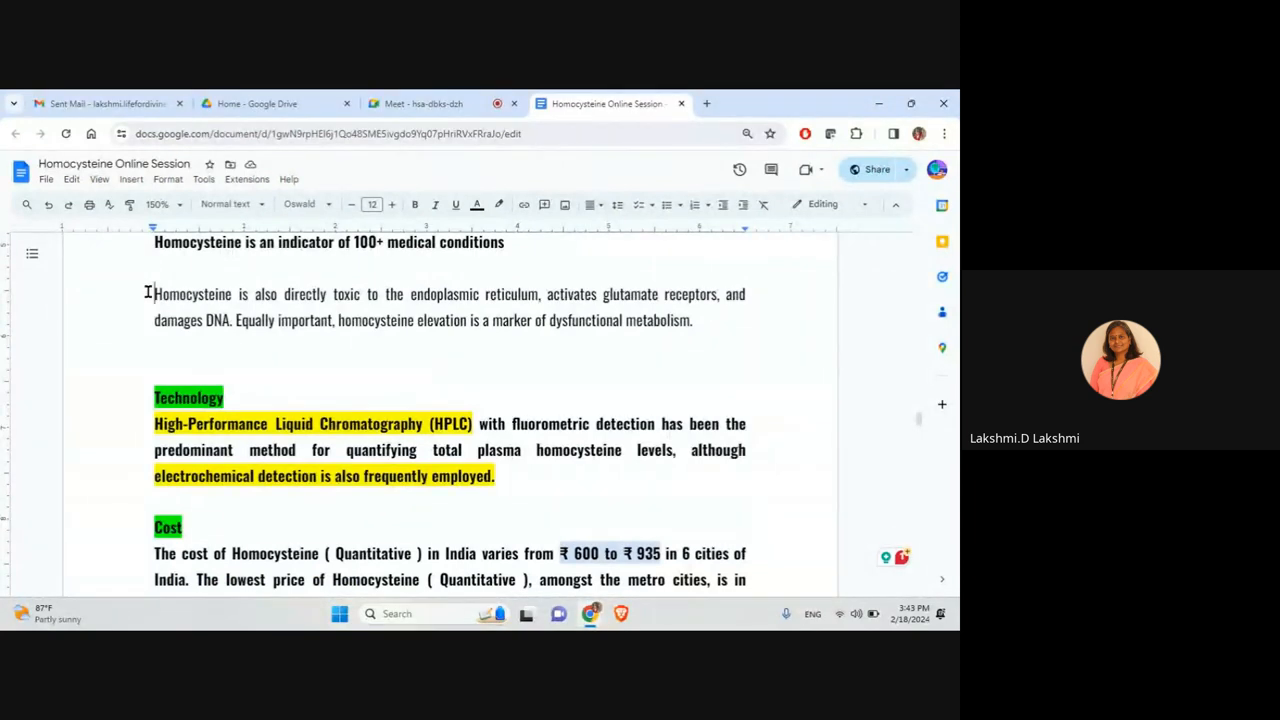
left_click_drag(154, 294, 449, 294)
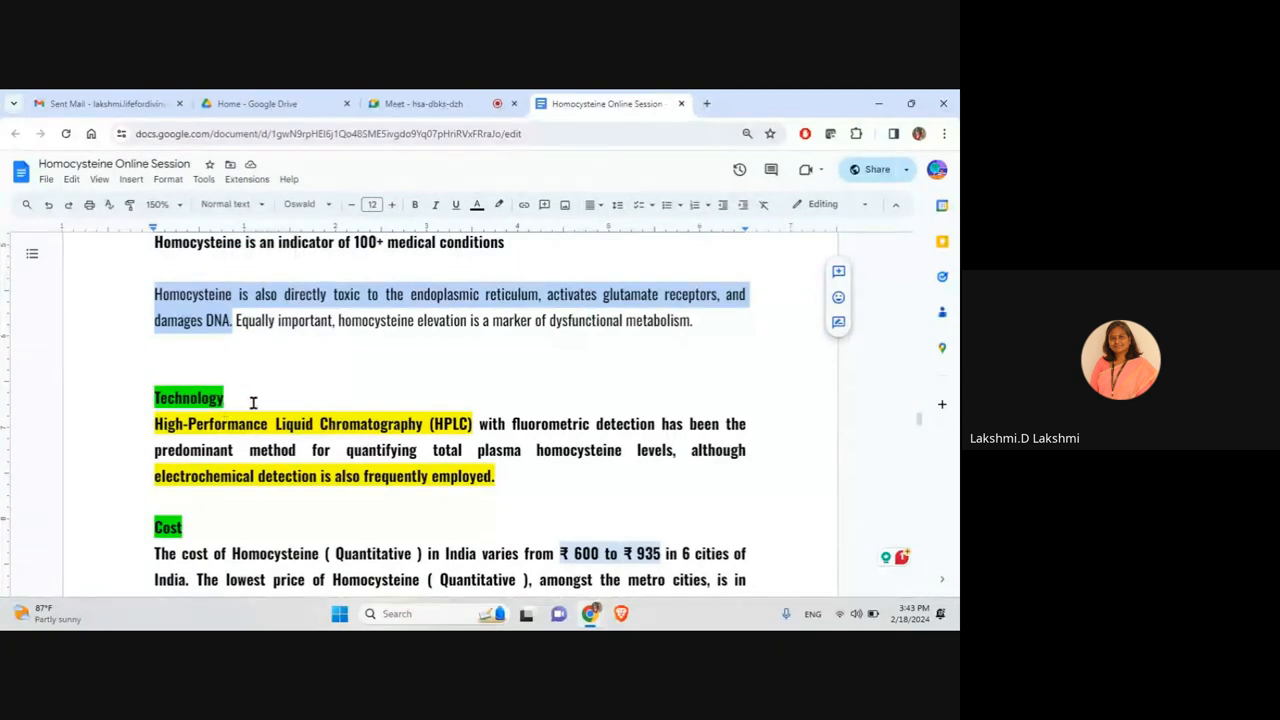
mouse_move(335, 377)
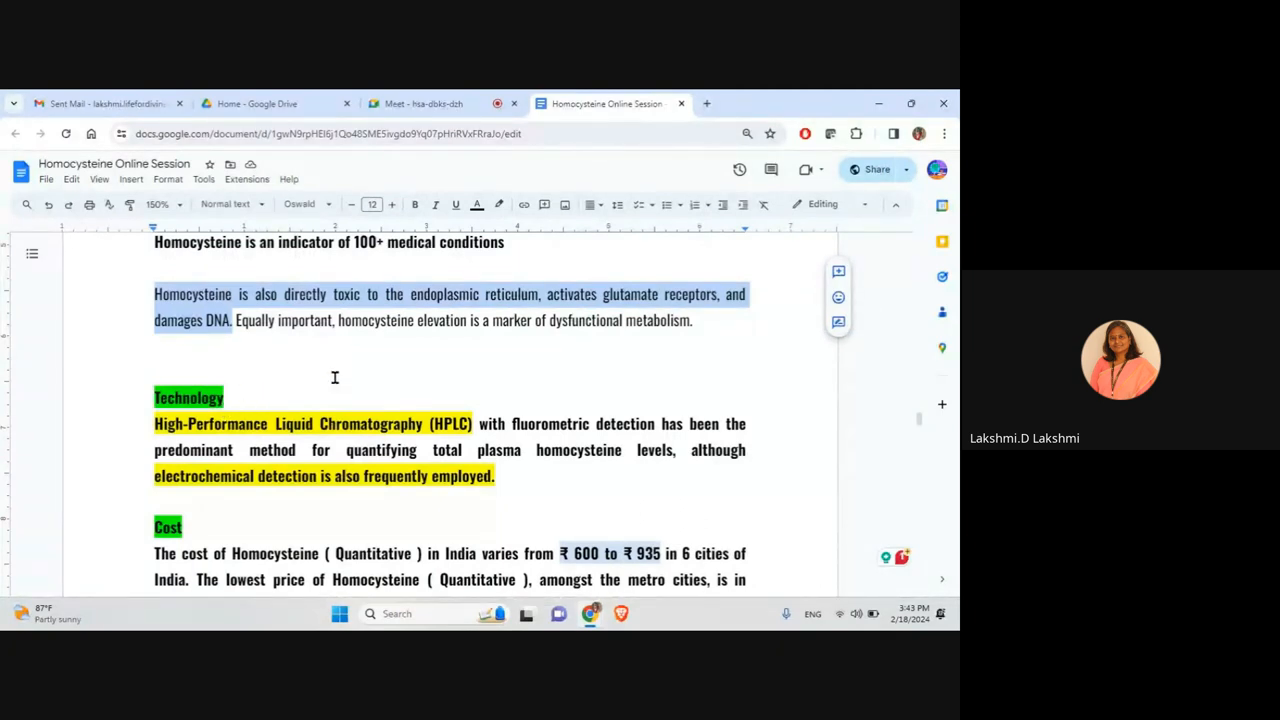
left_click(336, 320)
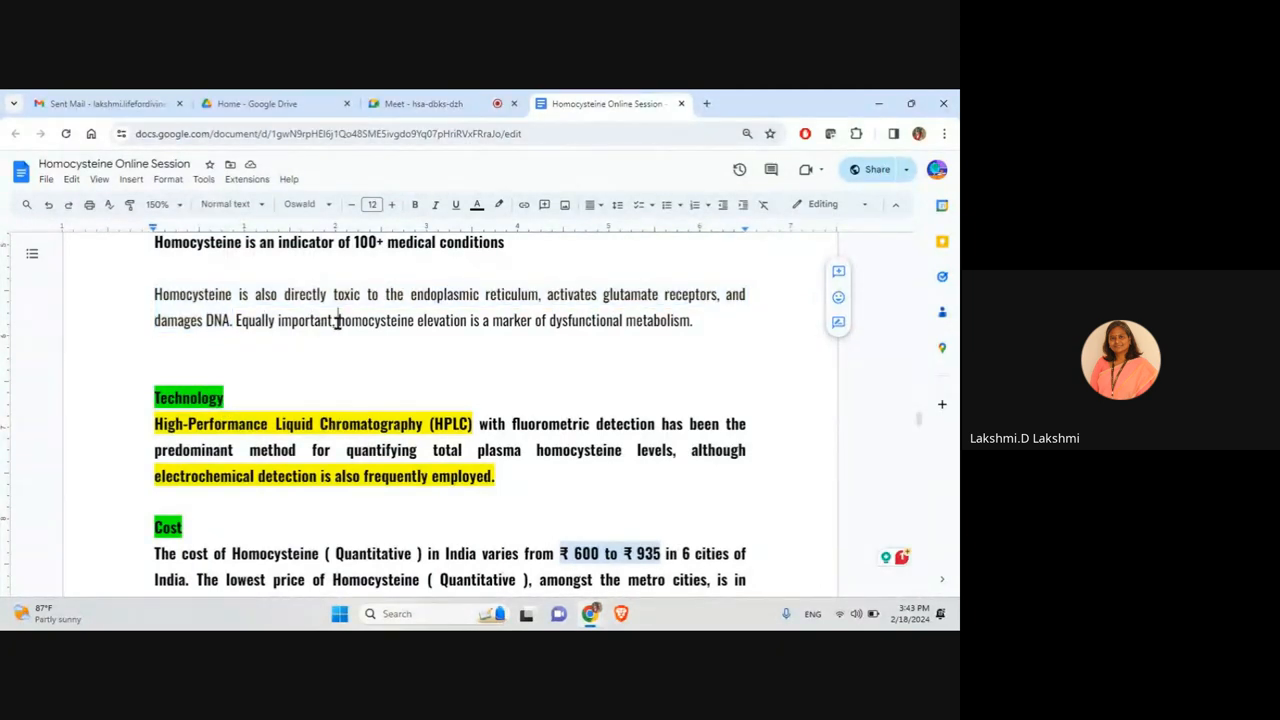
left_click_drag(338, 320, 695, 320)
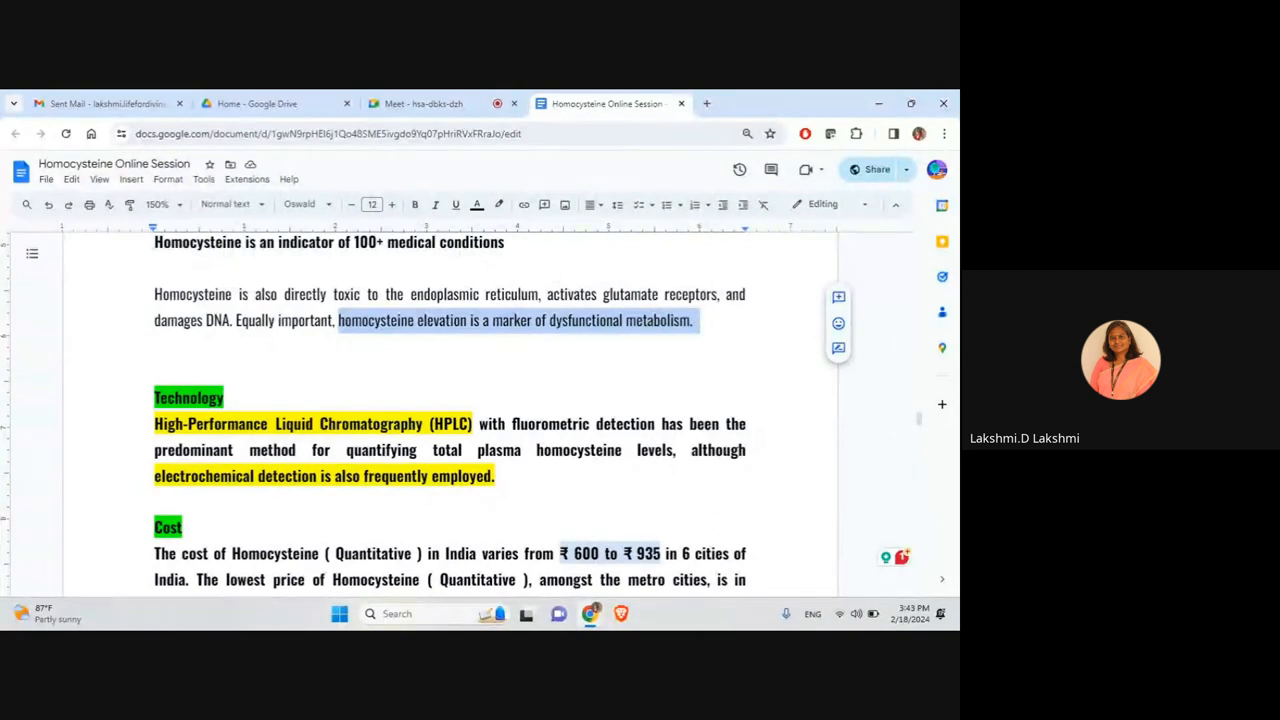
Highlight the ₹1350 home-test price while scrolling down to 'How to take the test'.
scroll("down", 3)
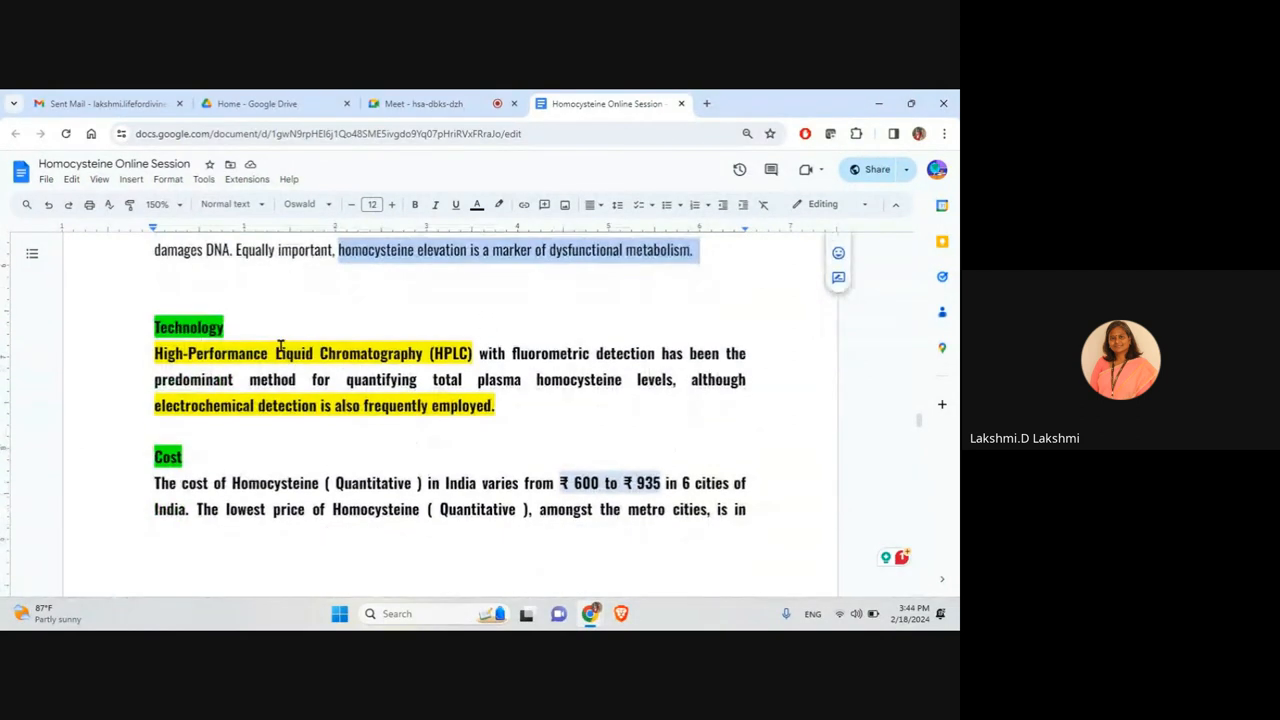
scroll("down", 3)
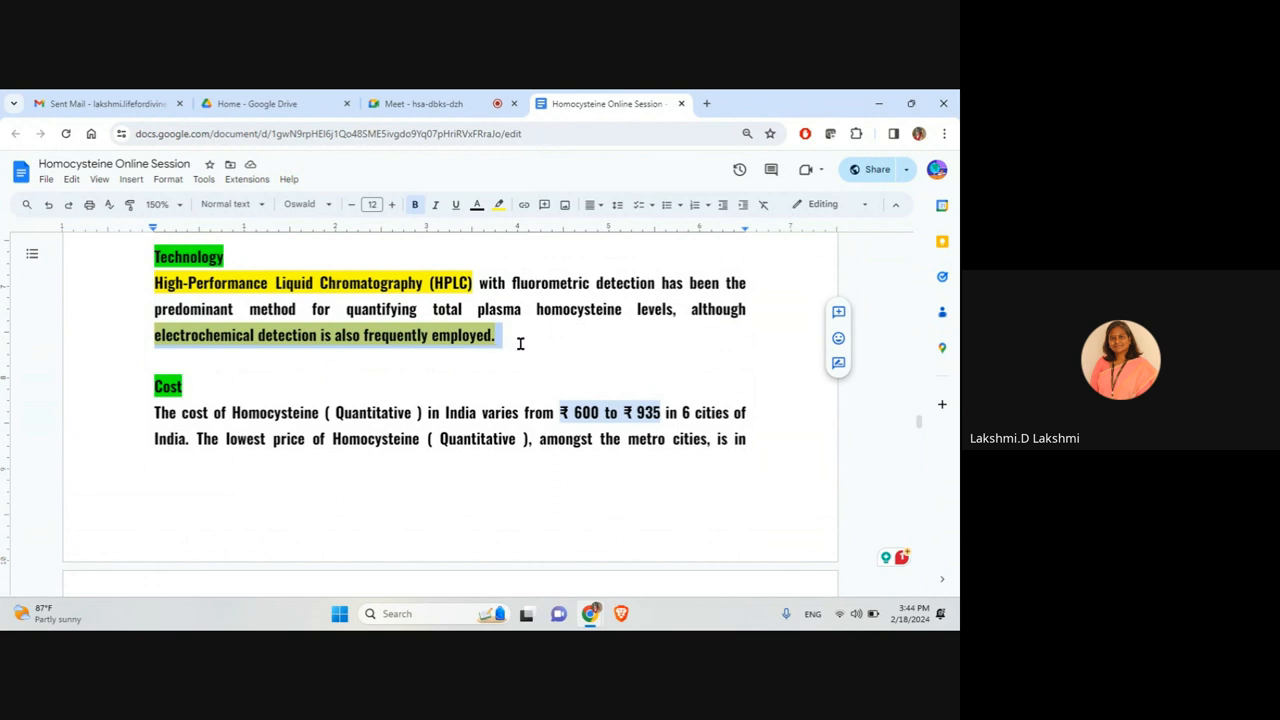
mouse_move(428, 308)
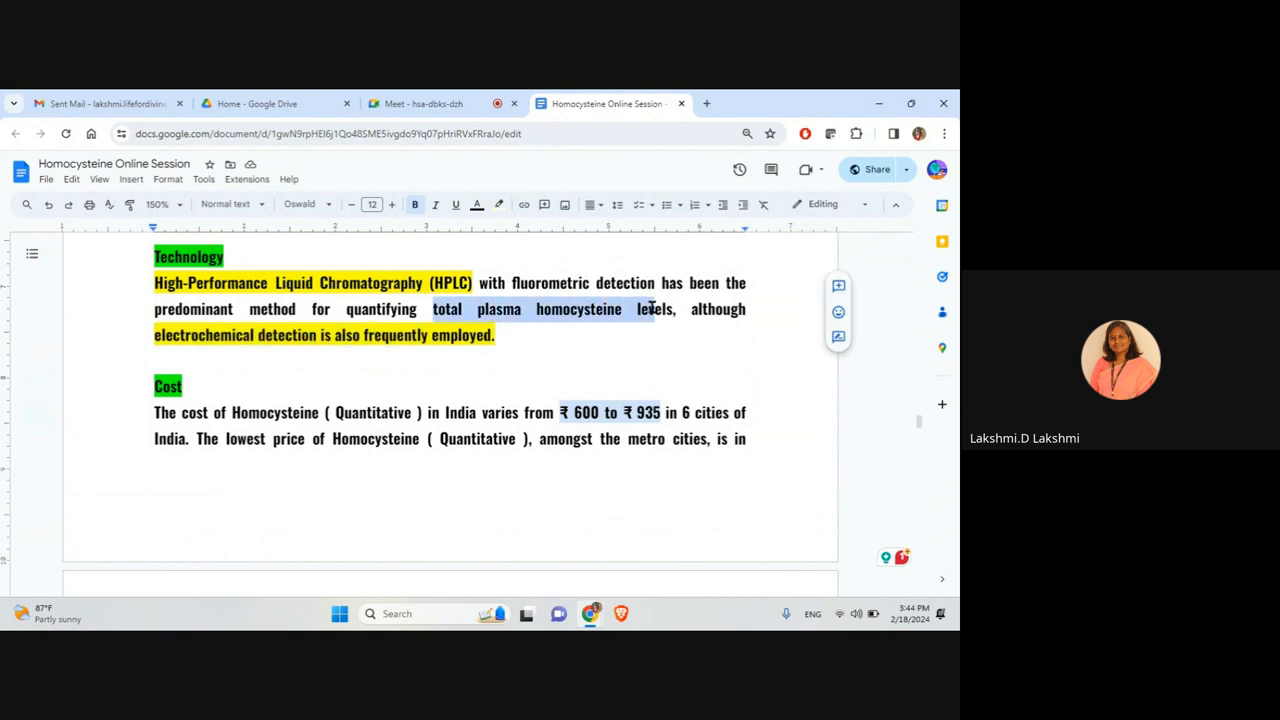
scroll("down", 3)
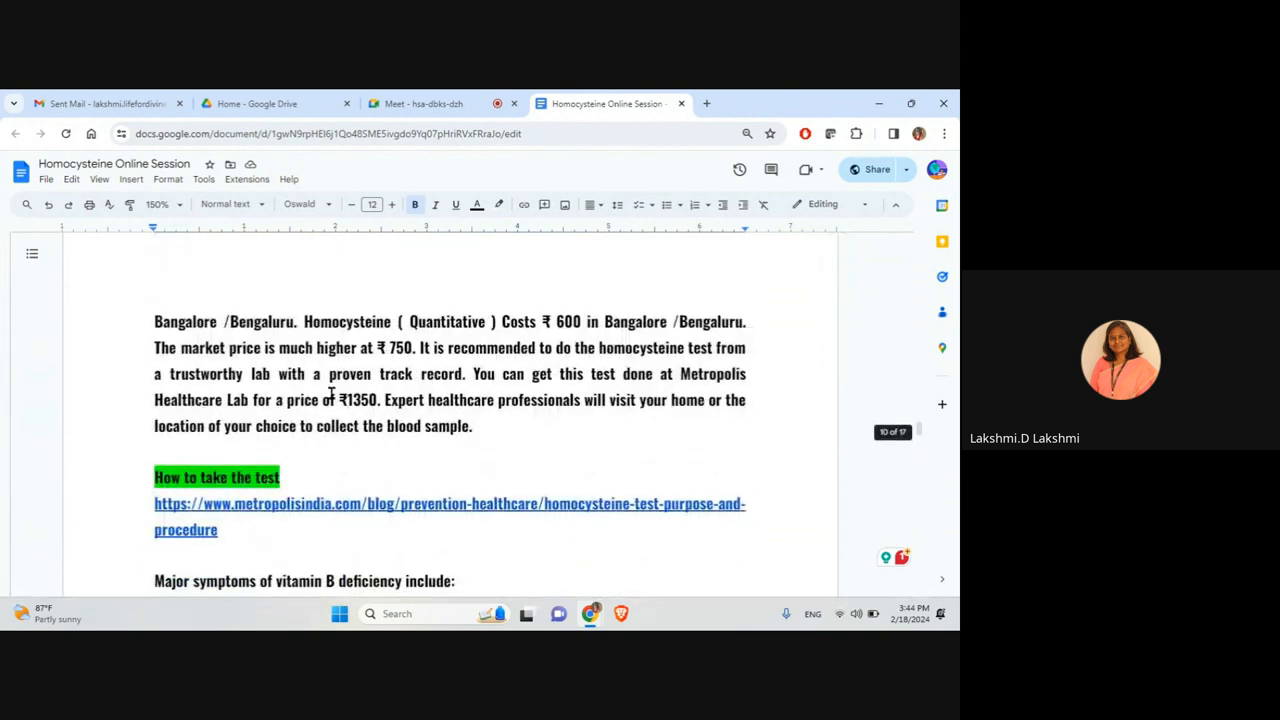
left_click_drag(337, 399, 421, 399)
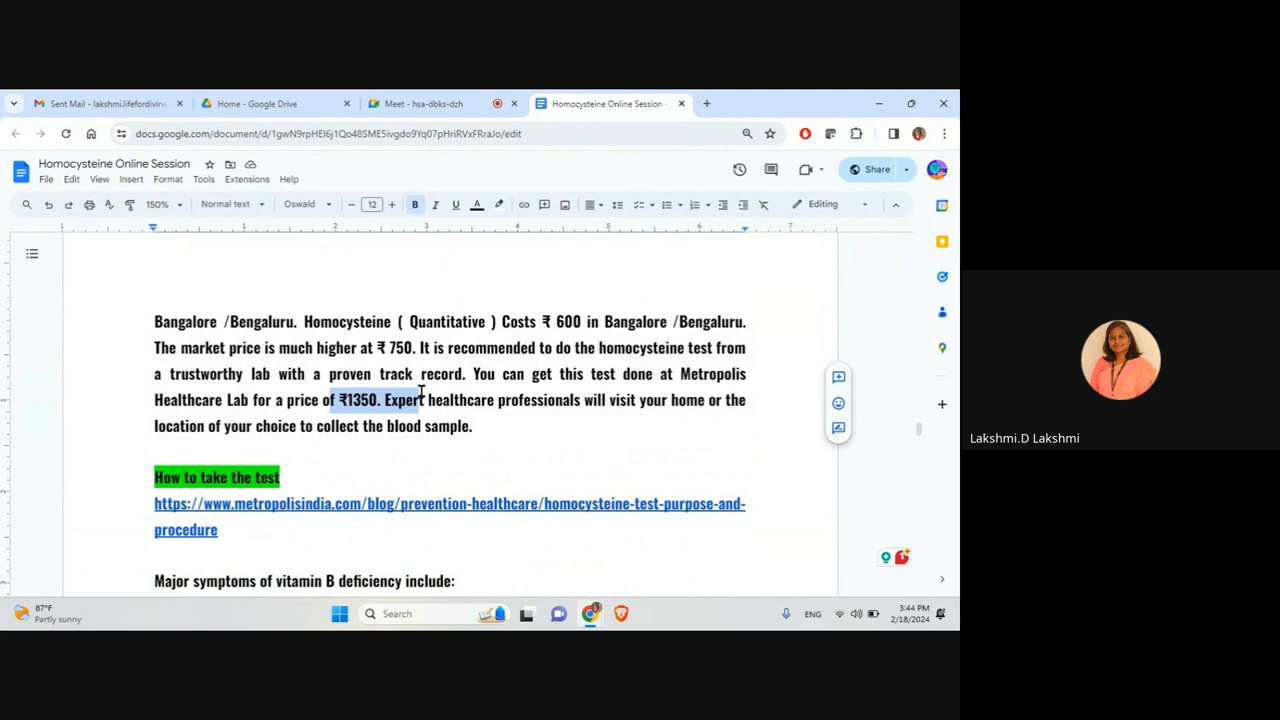
scroll("down", 3)
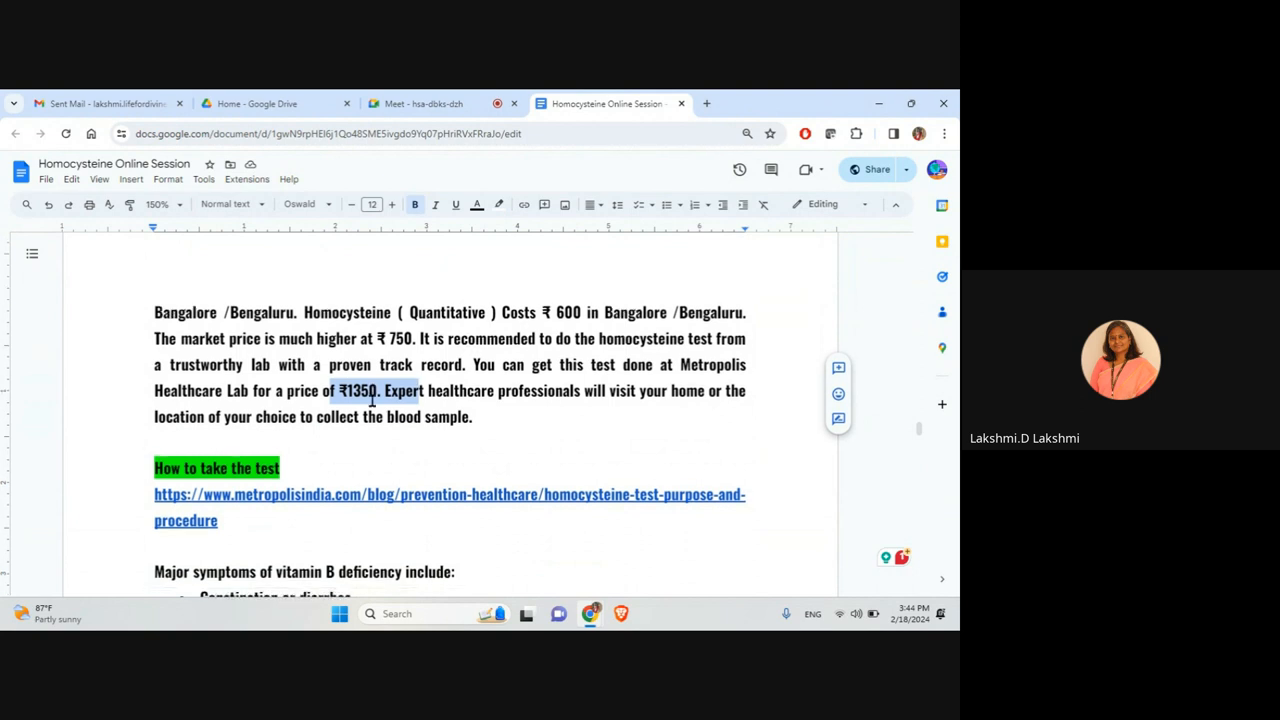
scroll("down", 3)
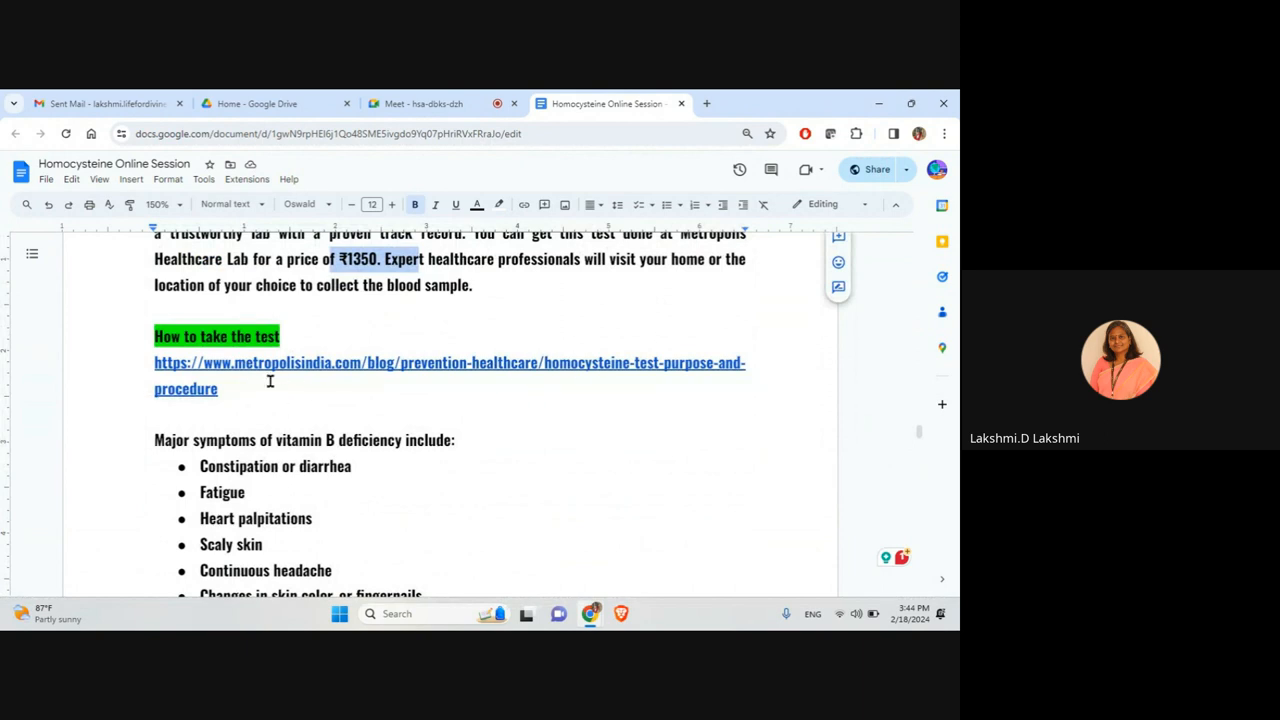
Double-click the symptoms heading and view the vitamin B deficiency symptoms list.
scroll("down", 3)
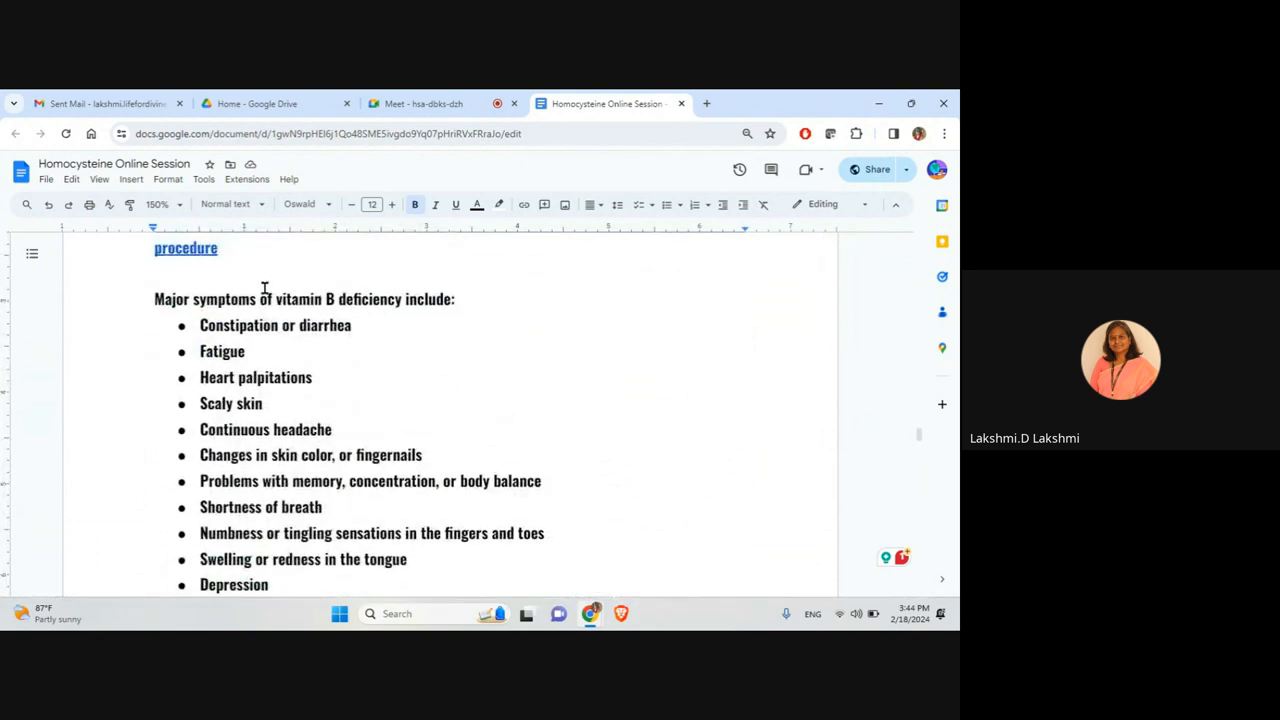
double_click(221, 351)
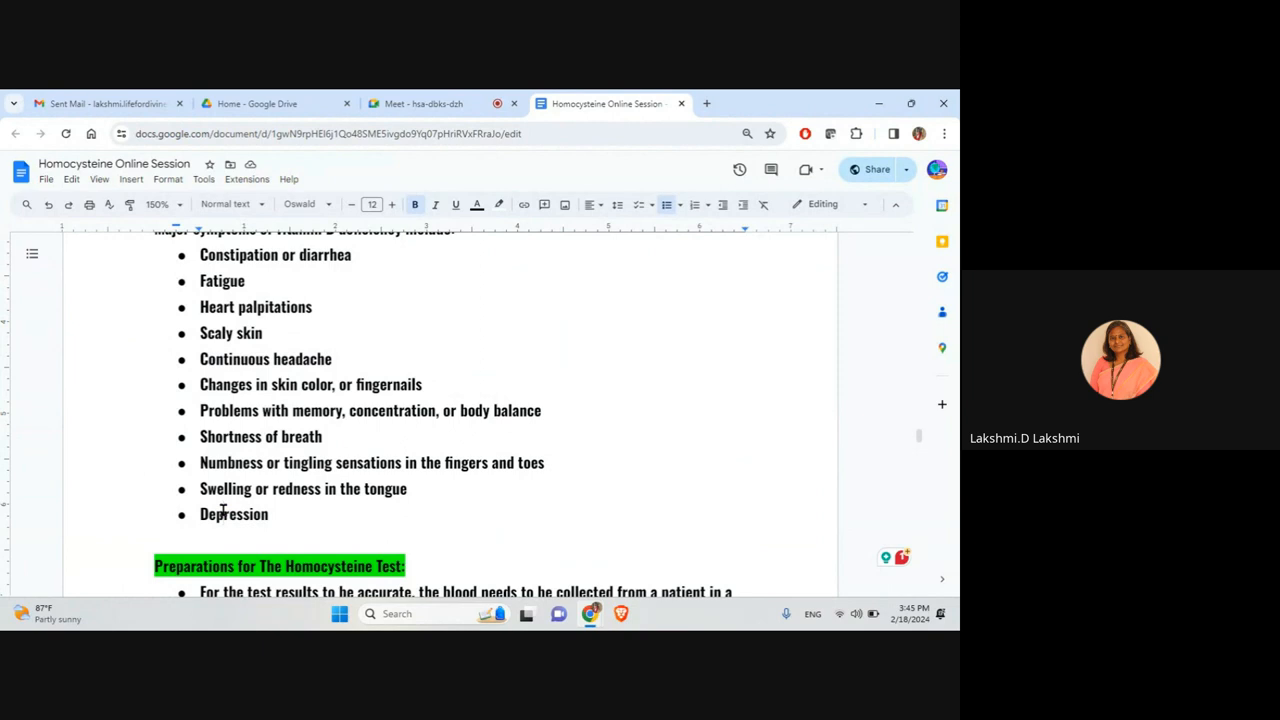
Scroll through the preparation bullets to the drinking-water note and Nutrition heading.
scroll("down", 3)
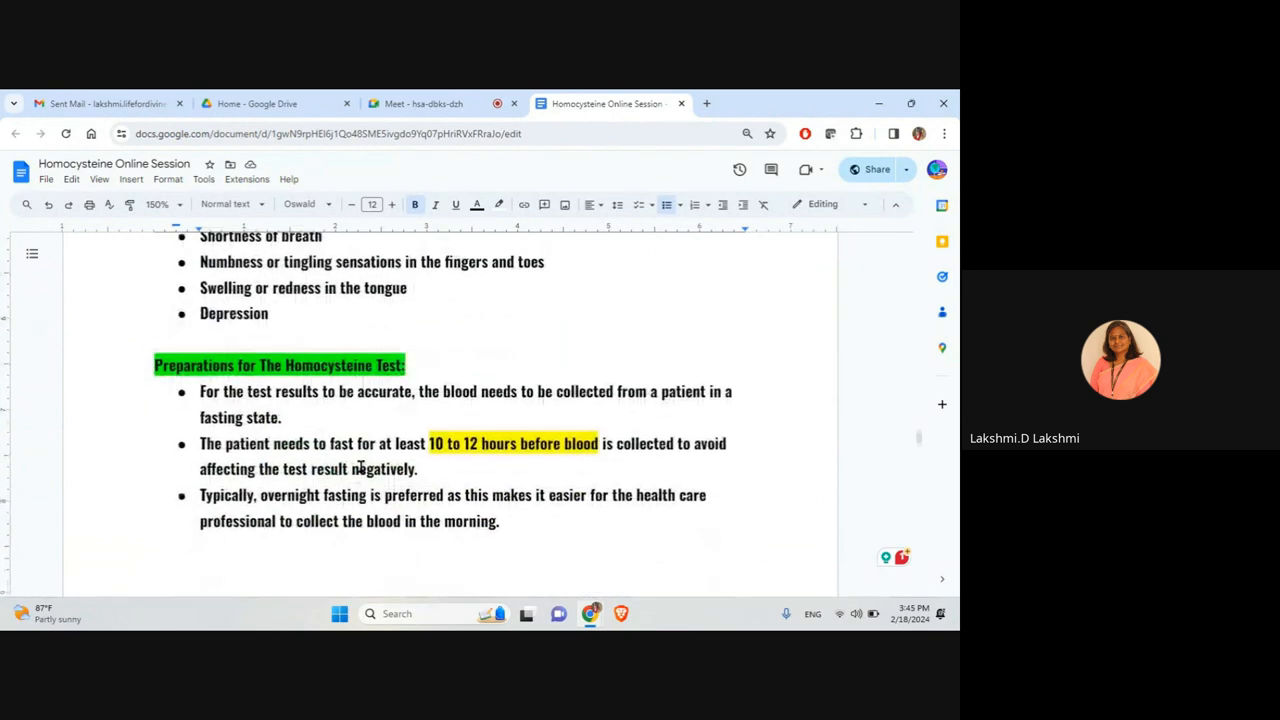
scroll("down", 3)
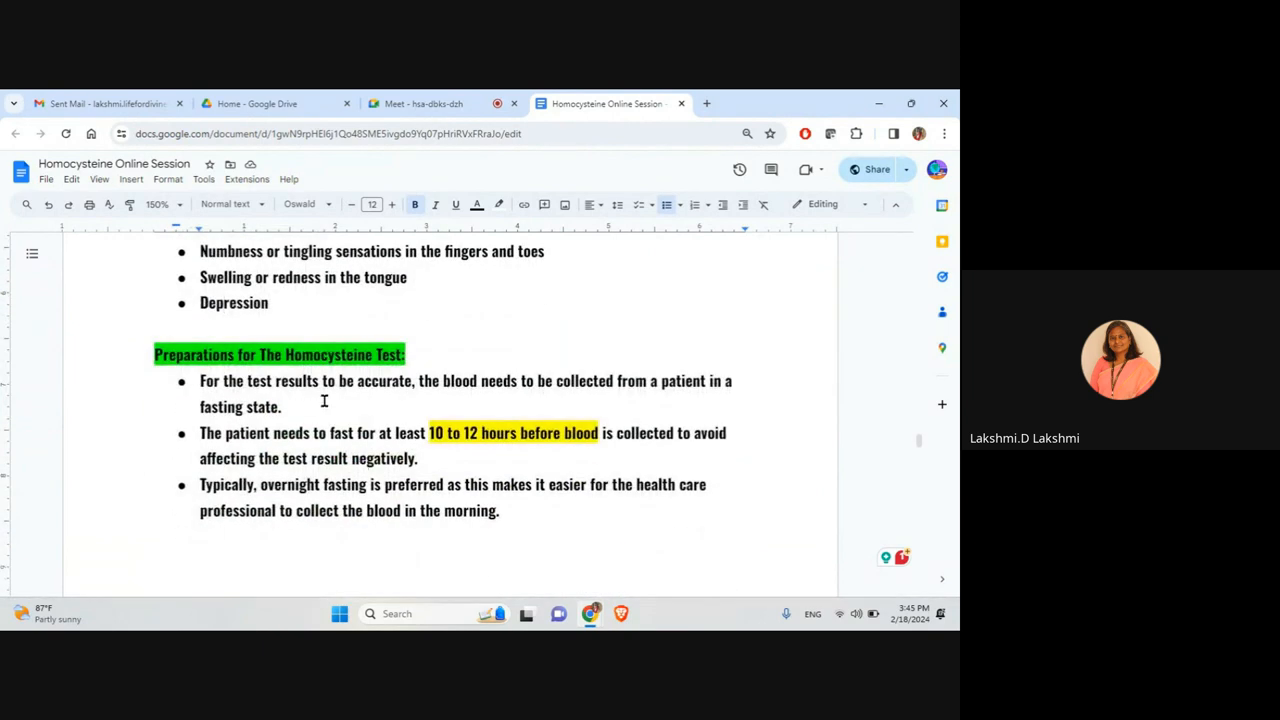
scroll("down", 3)
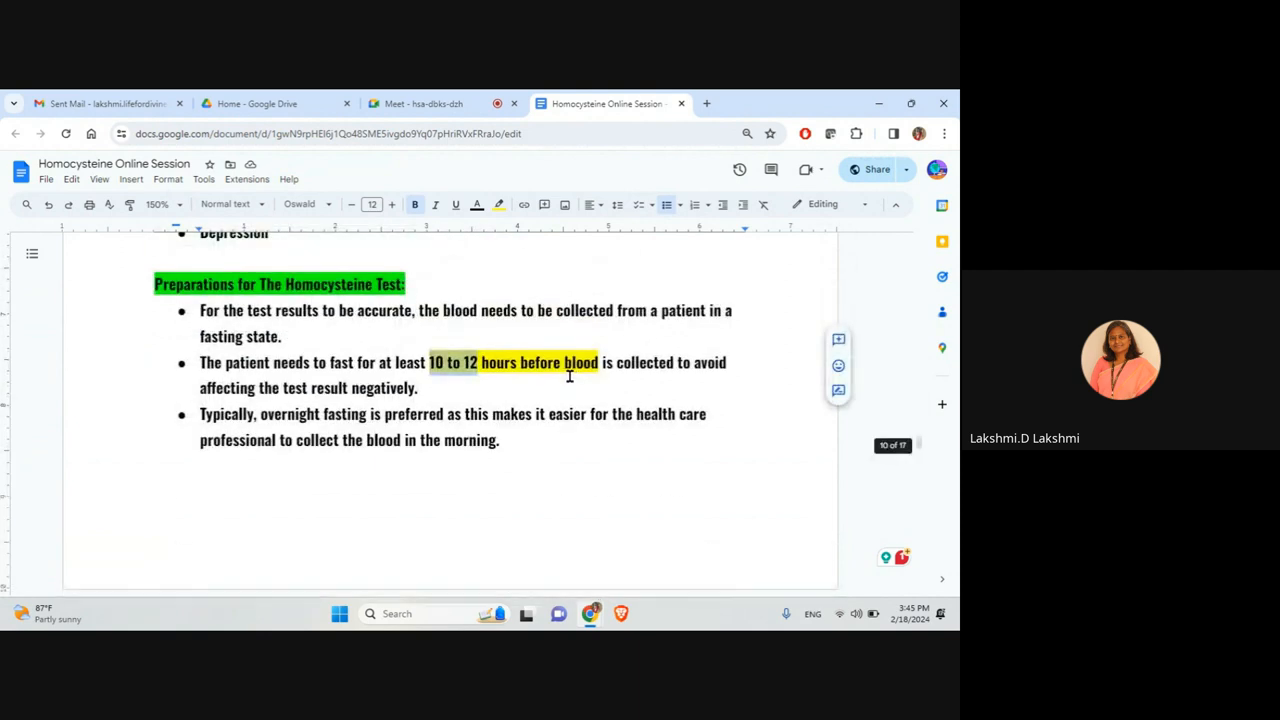
scroll("down", 3)
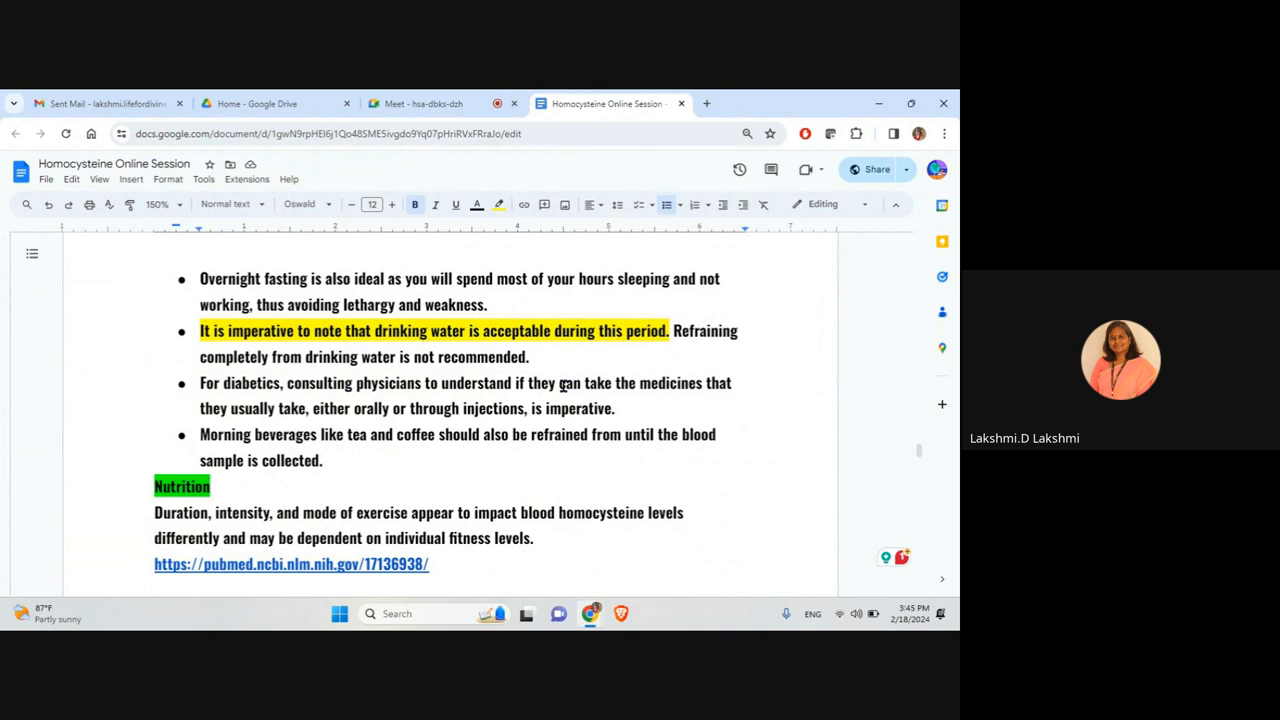
Highlight the three numbered B vitamins, then clear the selection.
scroll("down", 3)
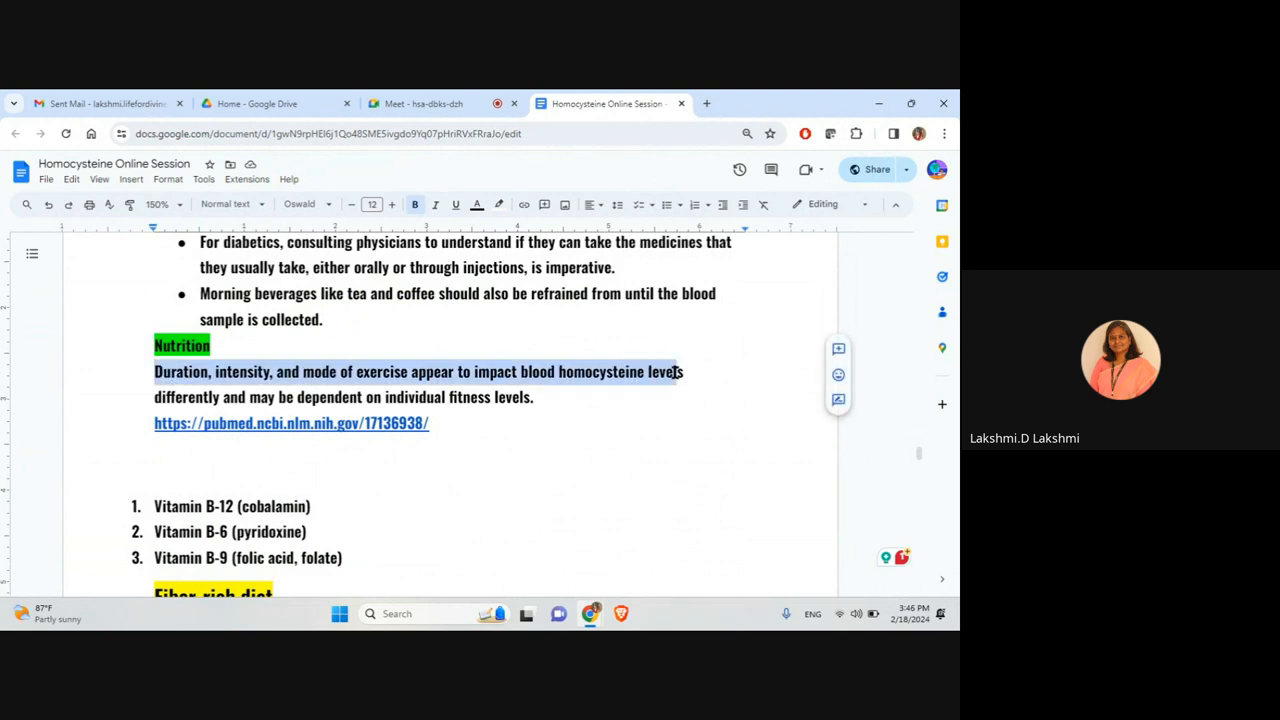
mouse_move(555, 412)
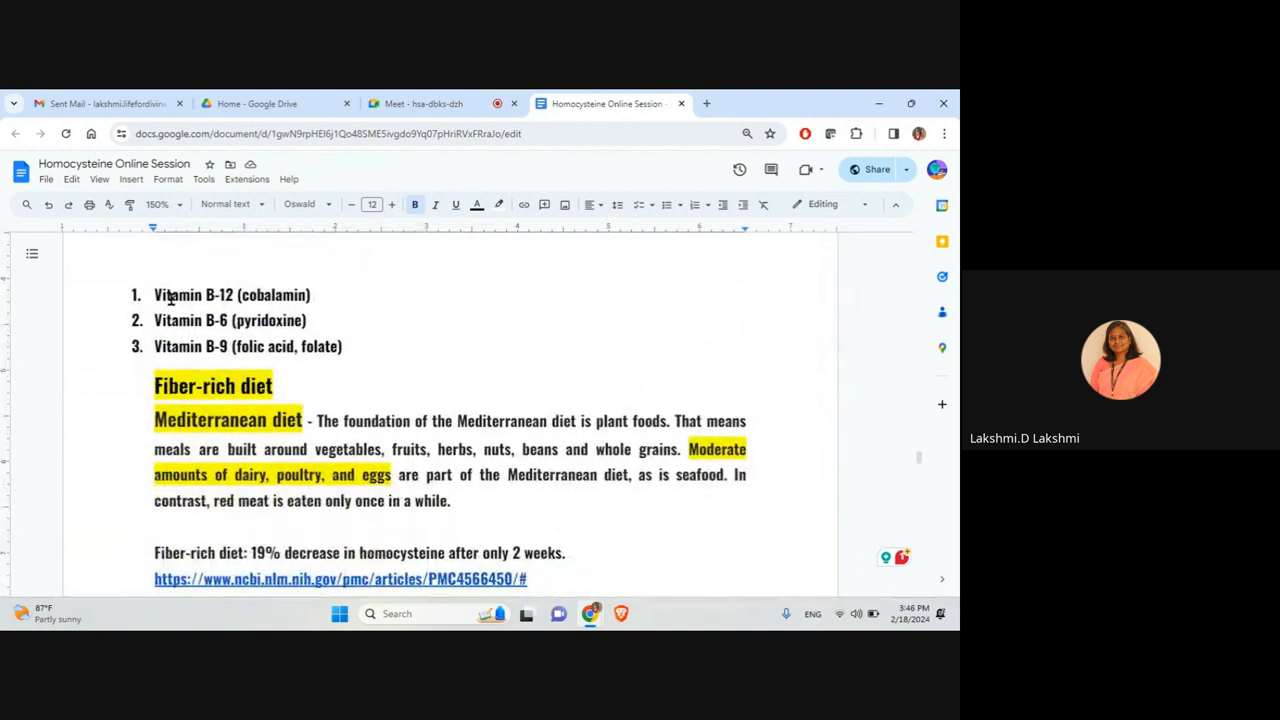
left_click_drag(154, 294, 290, 294)
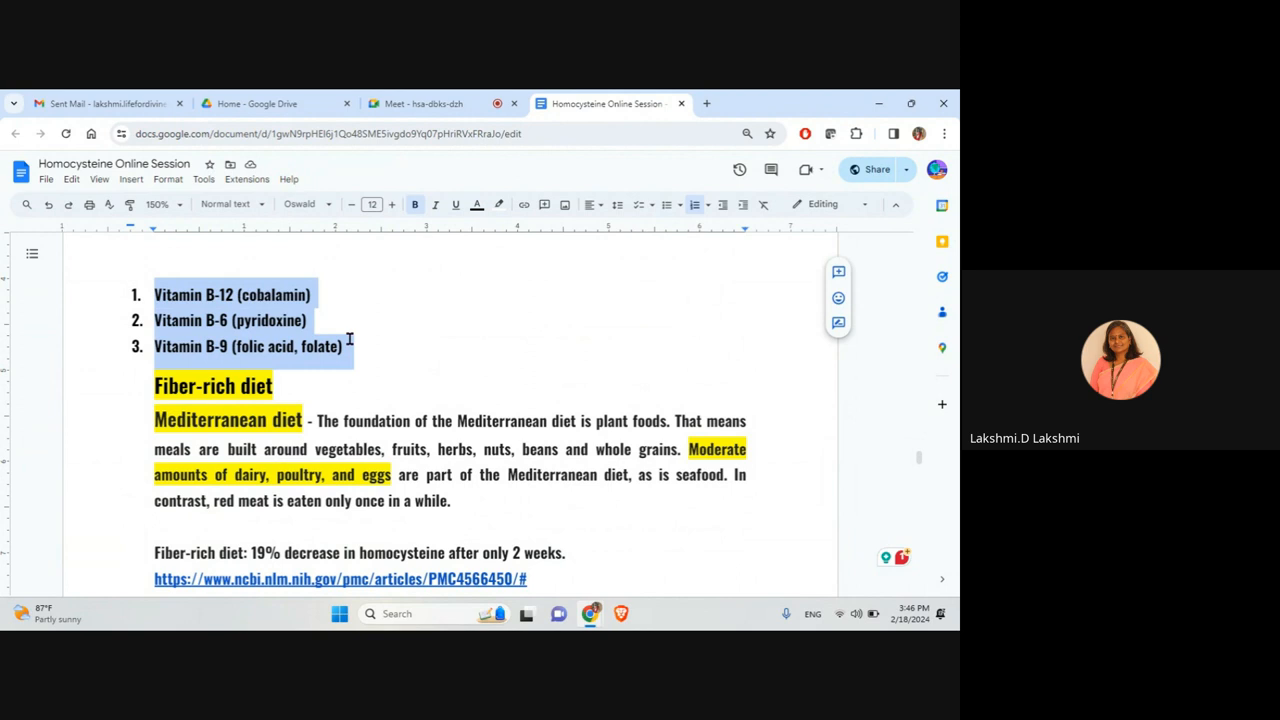
left_click(369, 349)
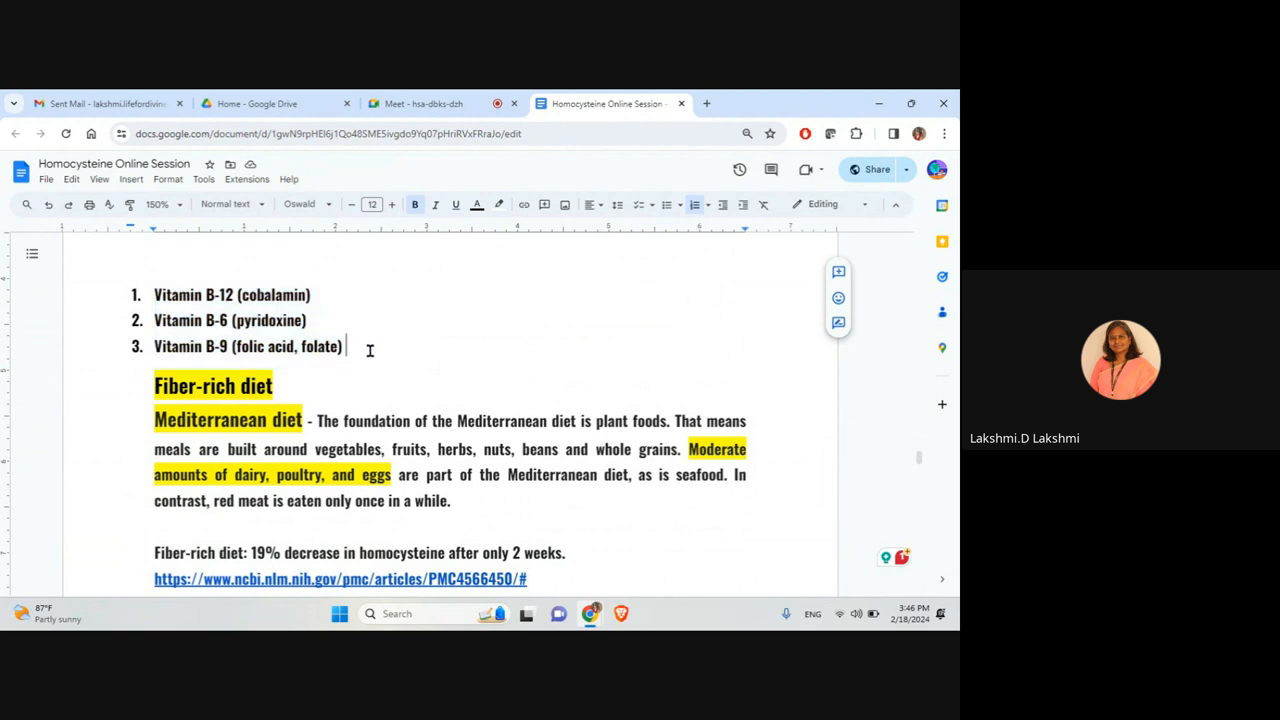
Highlight the Mediterranean diet description and the fiber-rich diet finding.
scroll("down", 3)
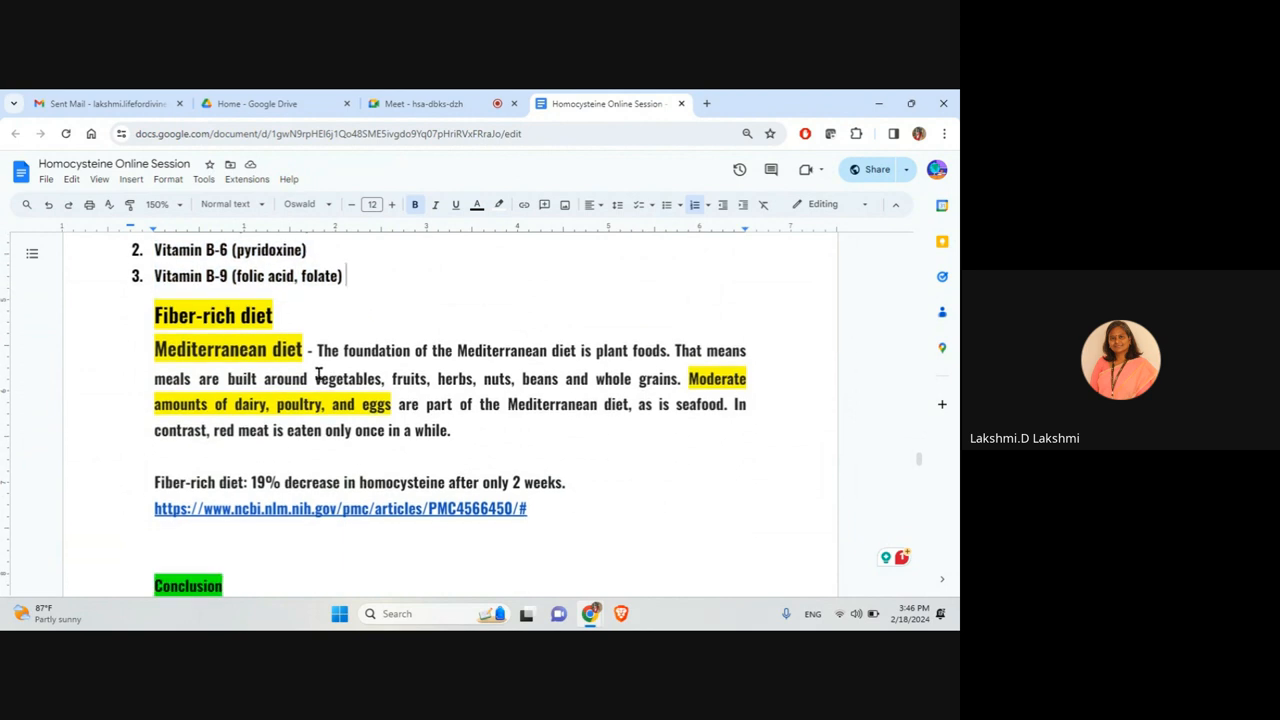
mouse_move(573, 392)
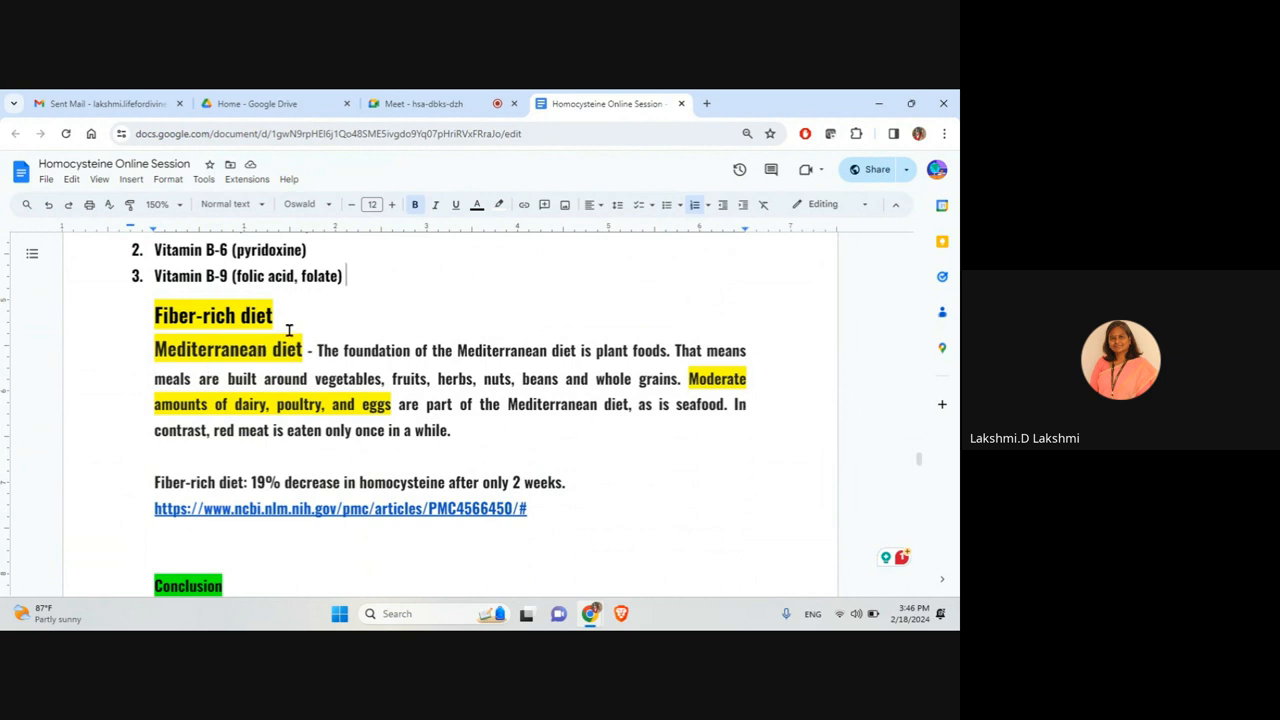
mouse_move(366, 404)
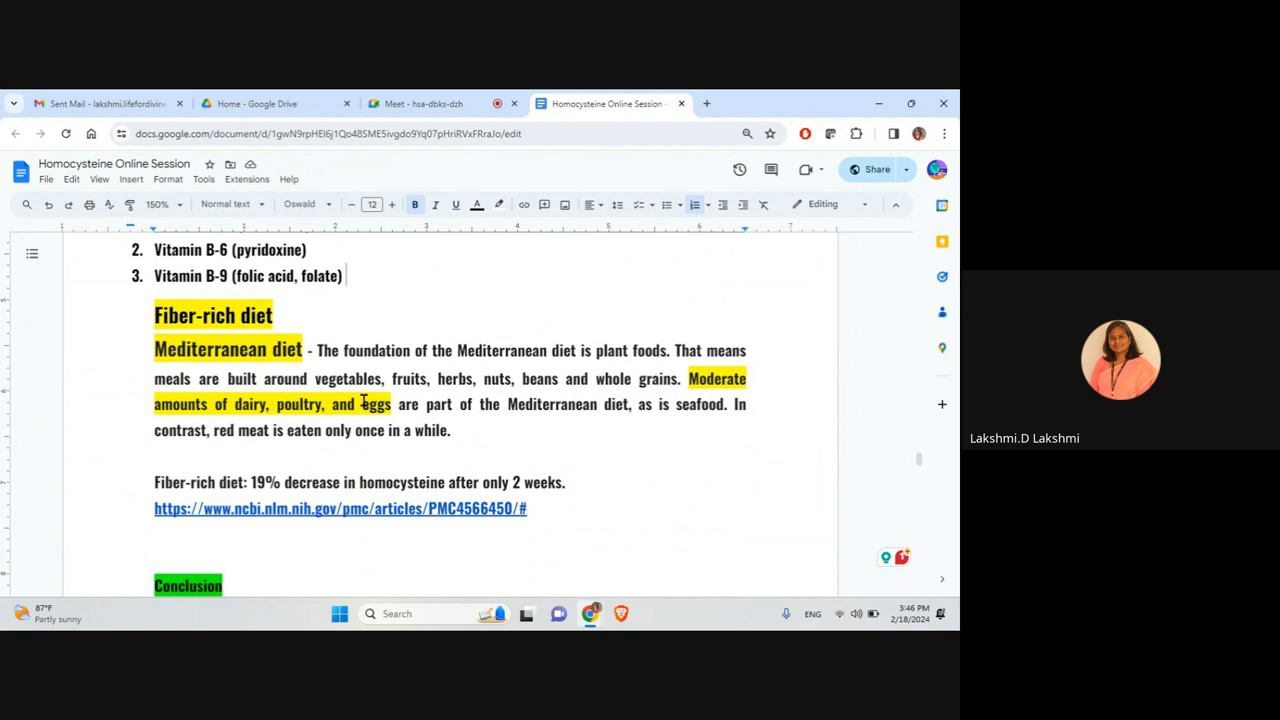
left_click_drag(154, 350, 423, 404)
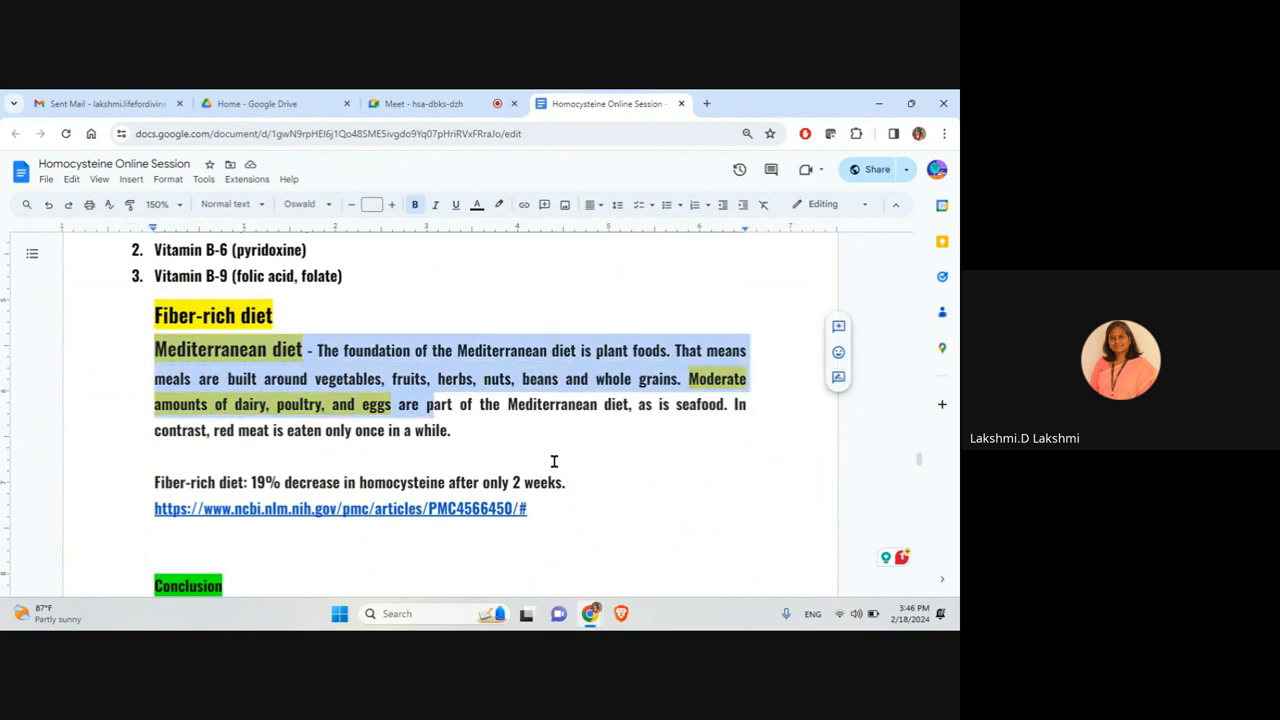
scroll("down", 3)
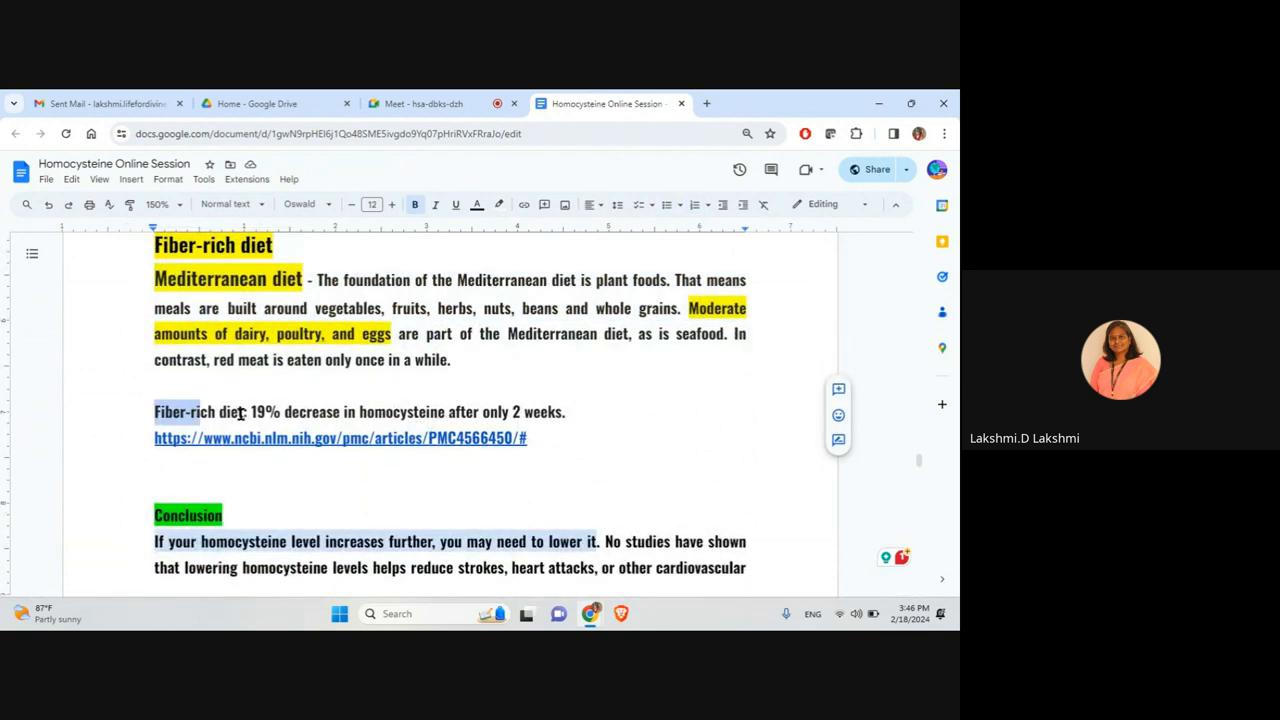
left_click_drag(248, 411, 565, 411)
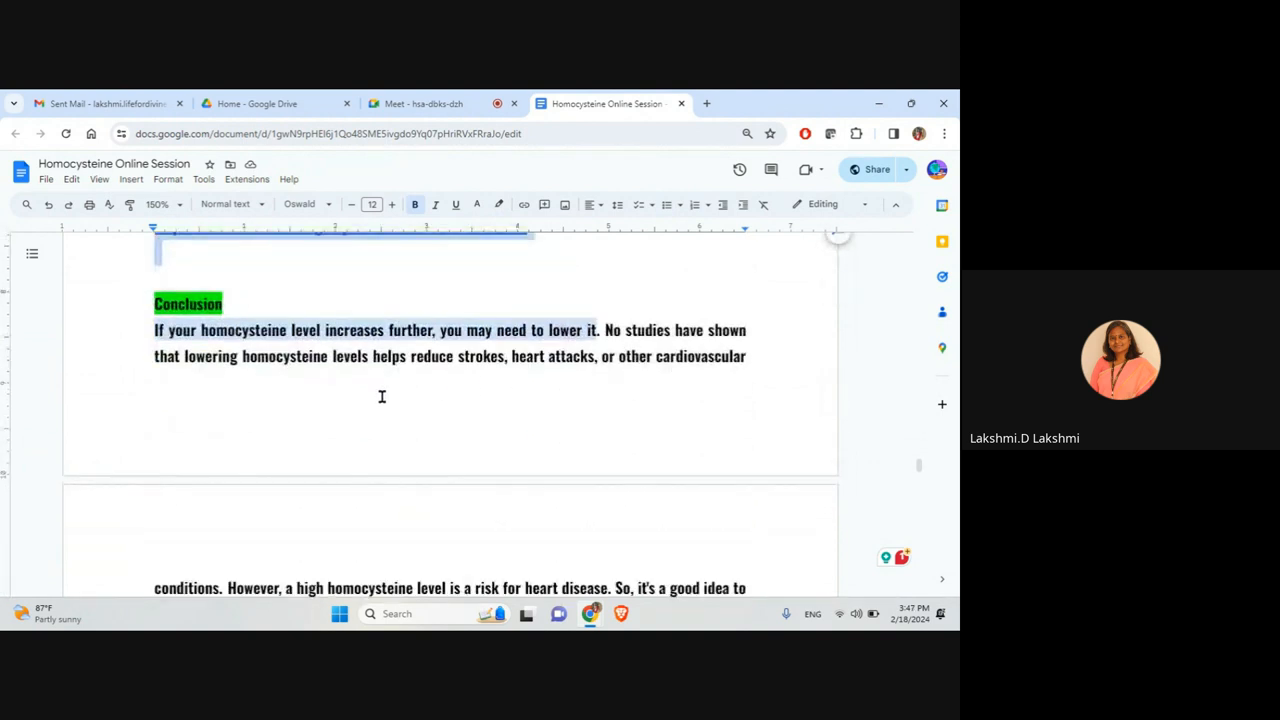
Highlight the Conclusion claim that lowering homocysteine prevents strokes and heart attacks.
scroll("down", 3)
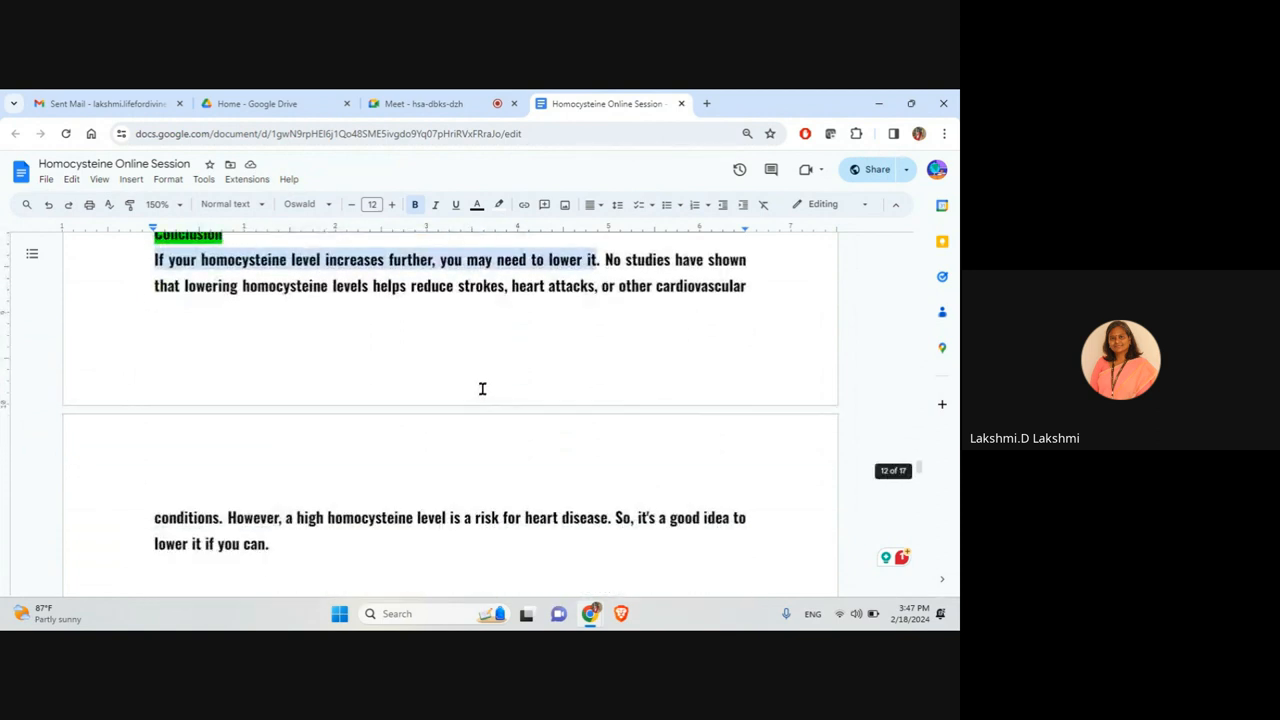
left_click_drag(192, 285, 330, 285)
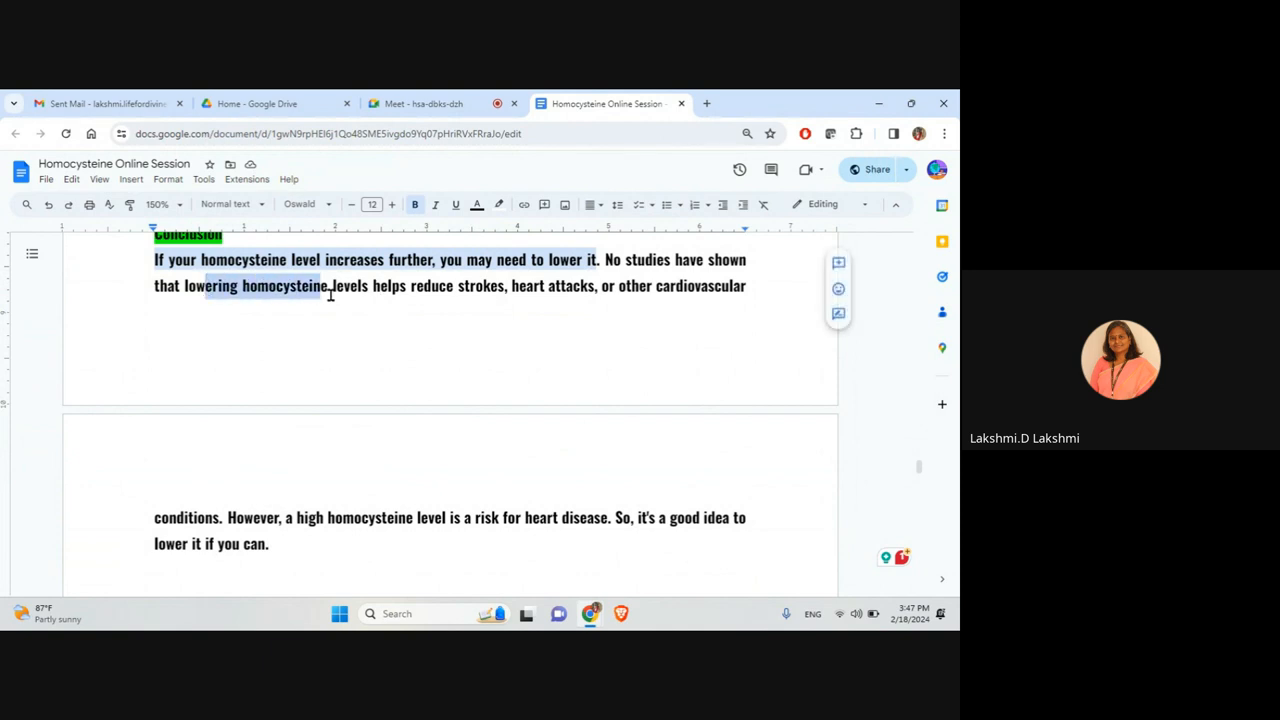
left_click_drag(330, 285, 700, 285)
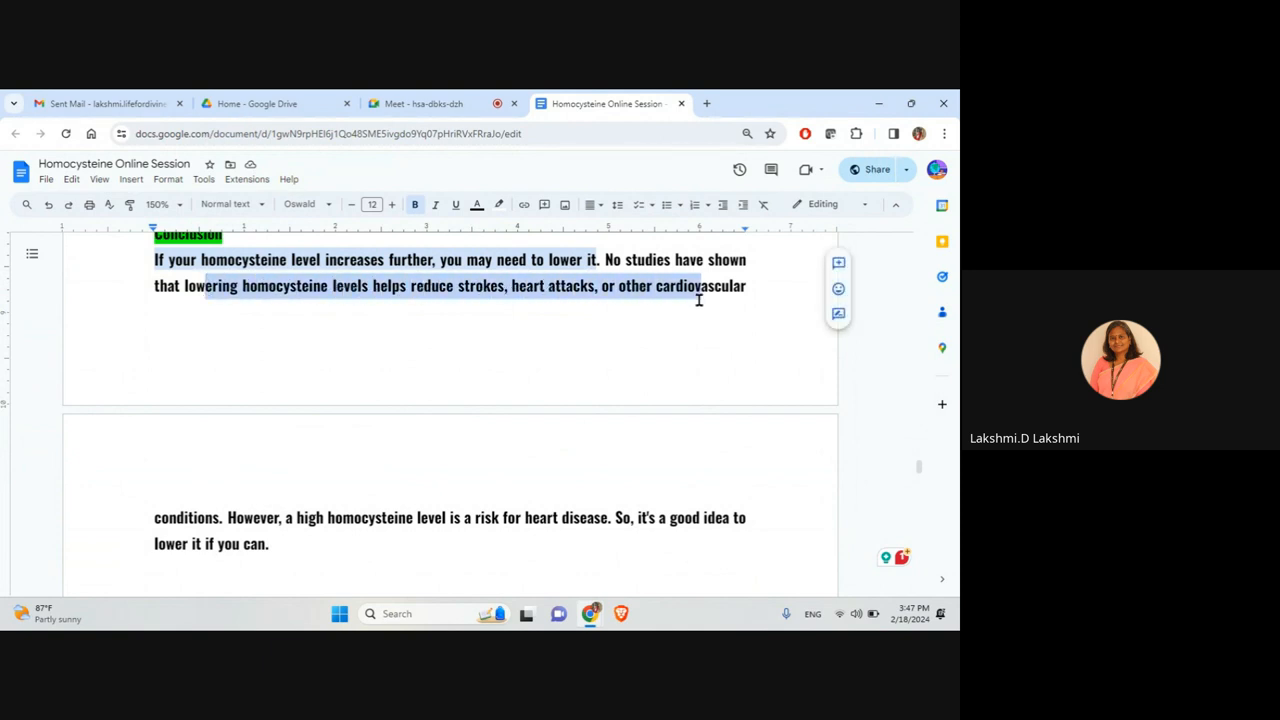
Scroll on and mark the sentence linking low homocysteine to neuropathy.
scroll("down", 3)
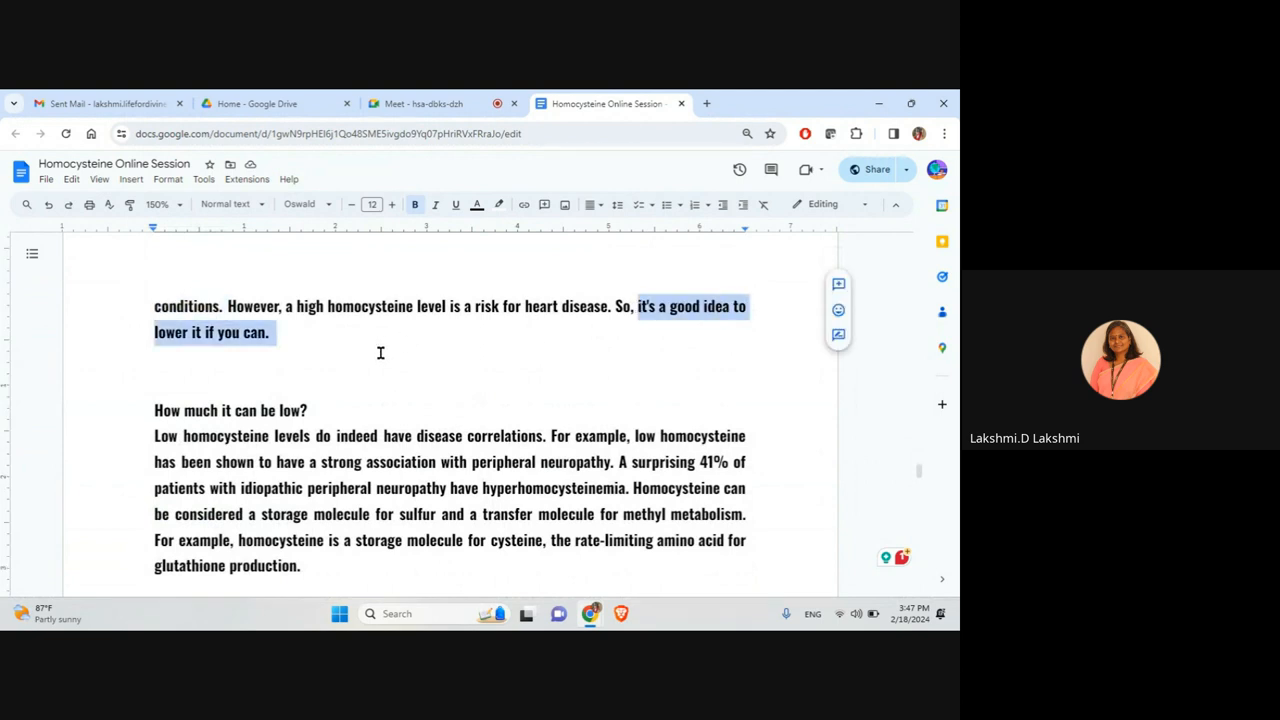
scroll("down", 3)
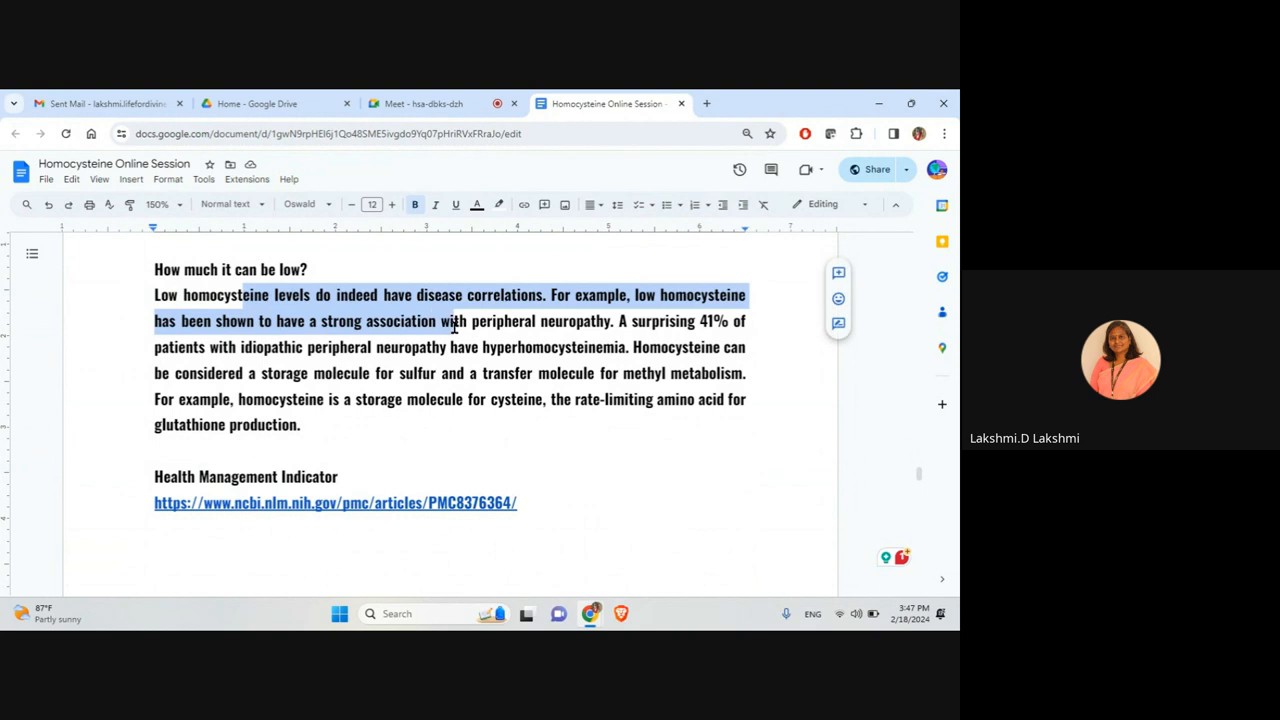
left_click_drag(453, 321, 447, 399)
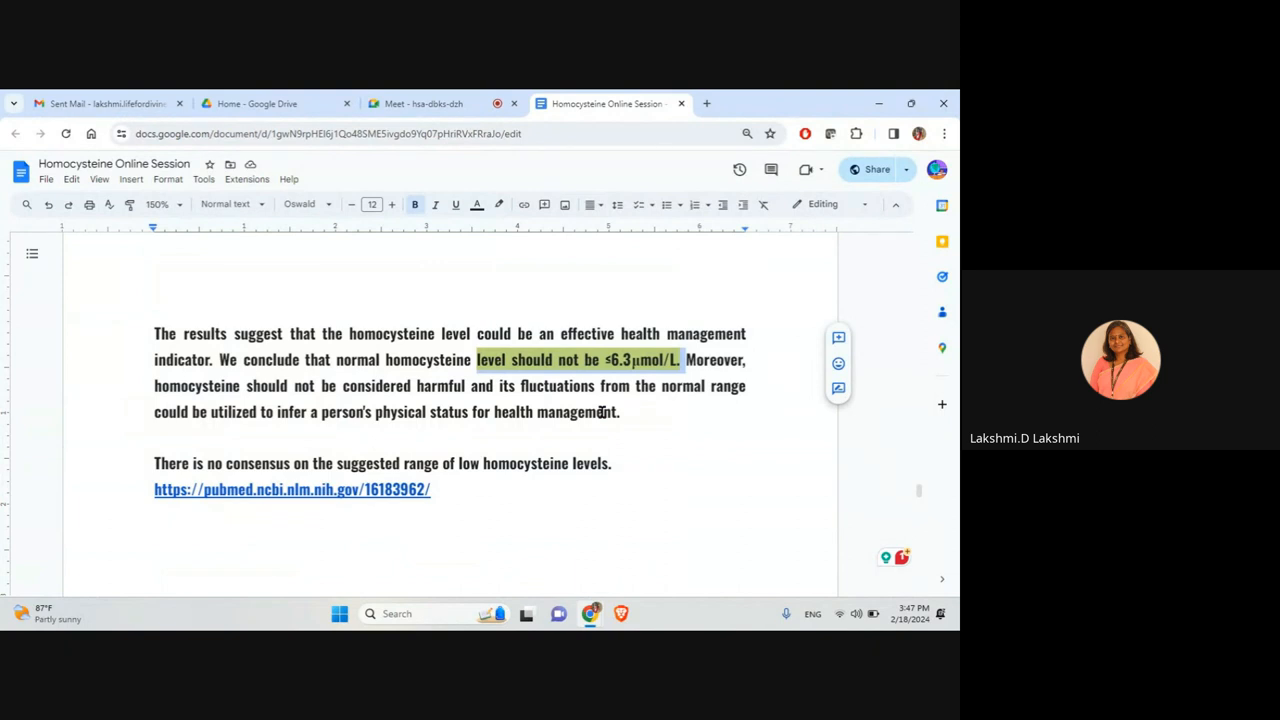
mouse_move(582, 527)
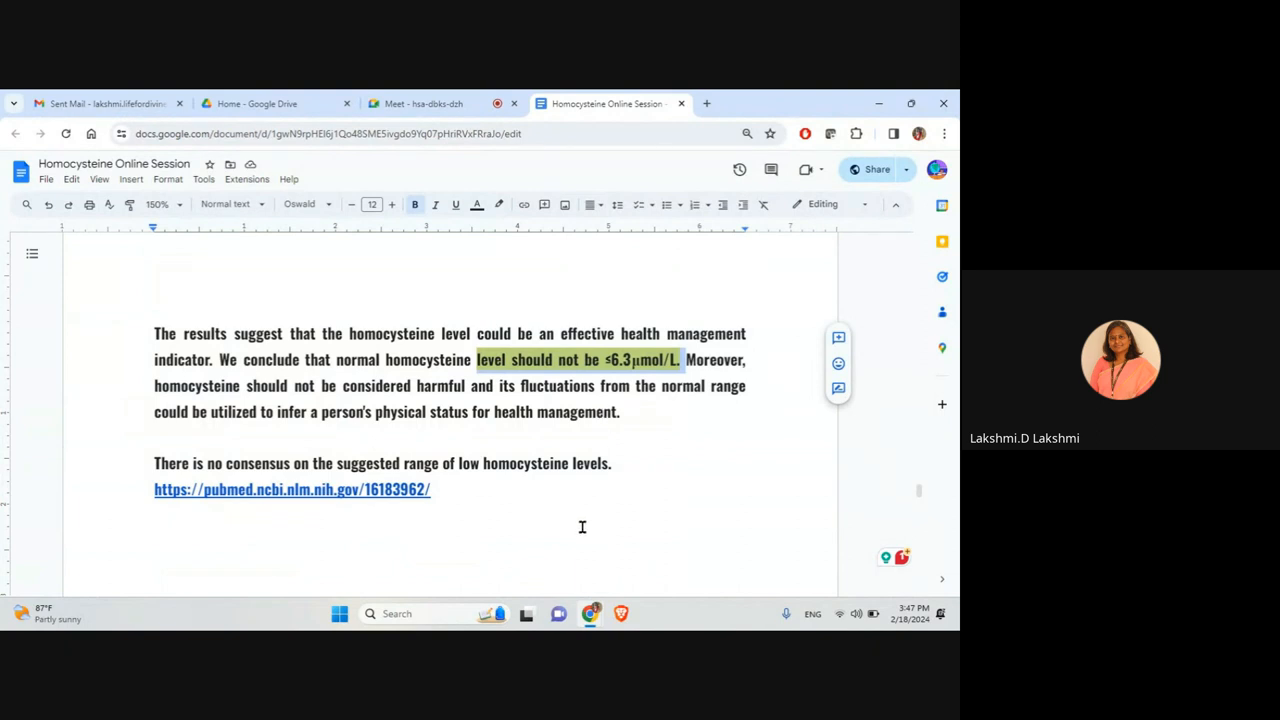
mouse_move(684, 490)
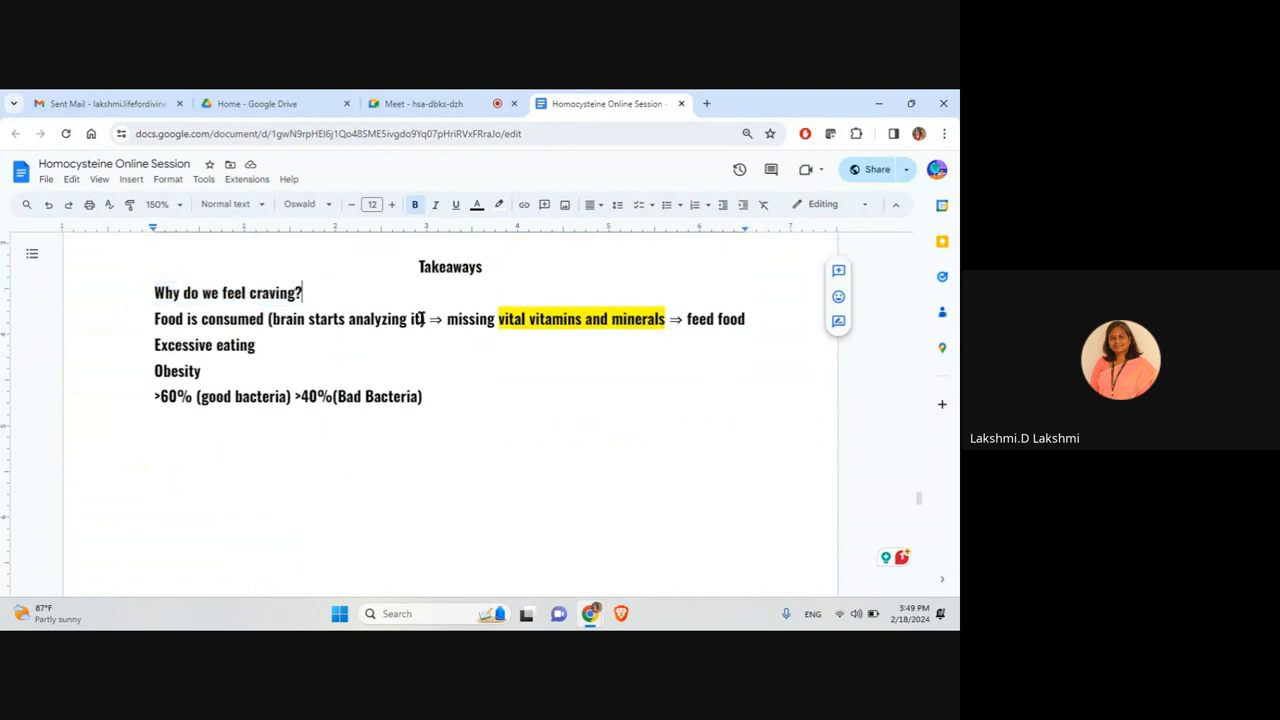
Highlight 'missing vital vitamins and minerals', then scroll to the gratitude and eating posters.
left_click_drag(446, 318, 663, 318)
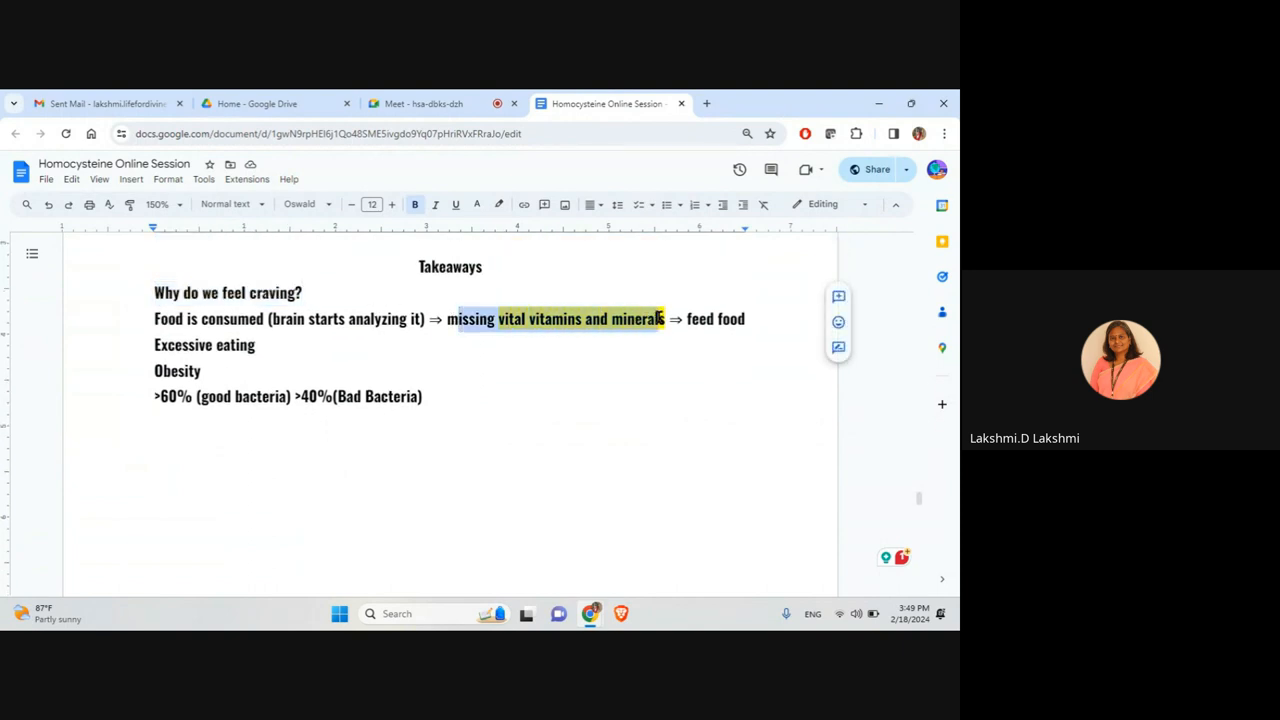
mouse_move(414, 356)
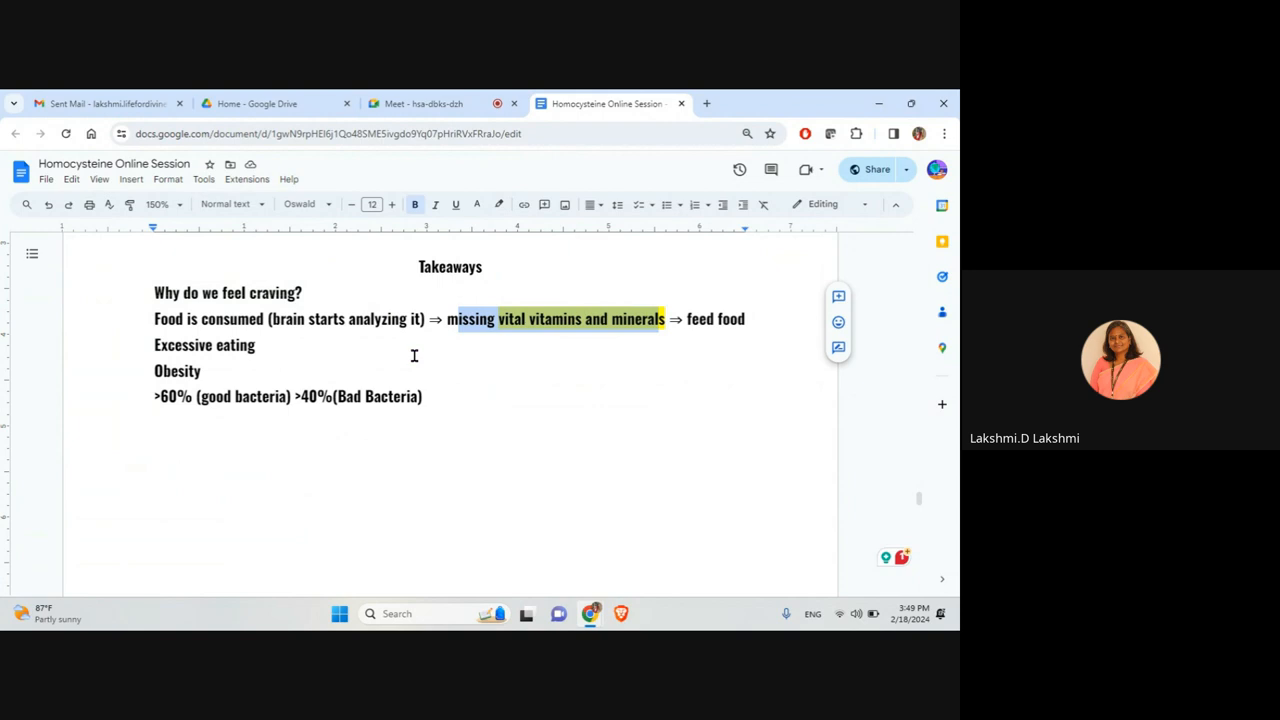
mouse_move(260, 356)
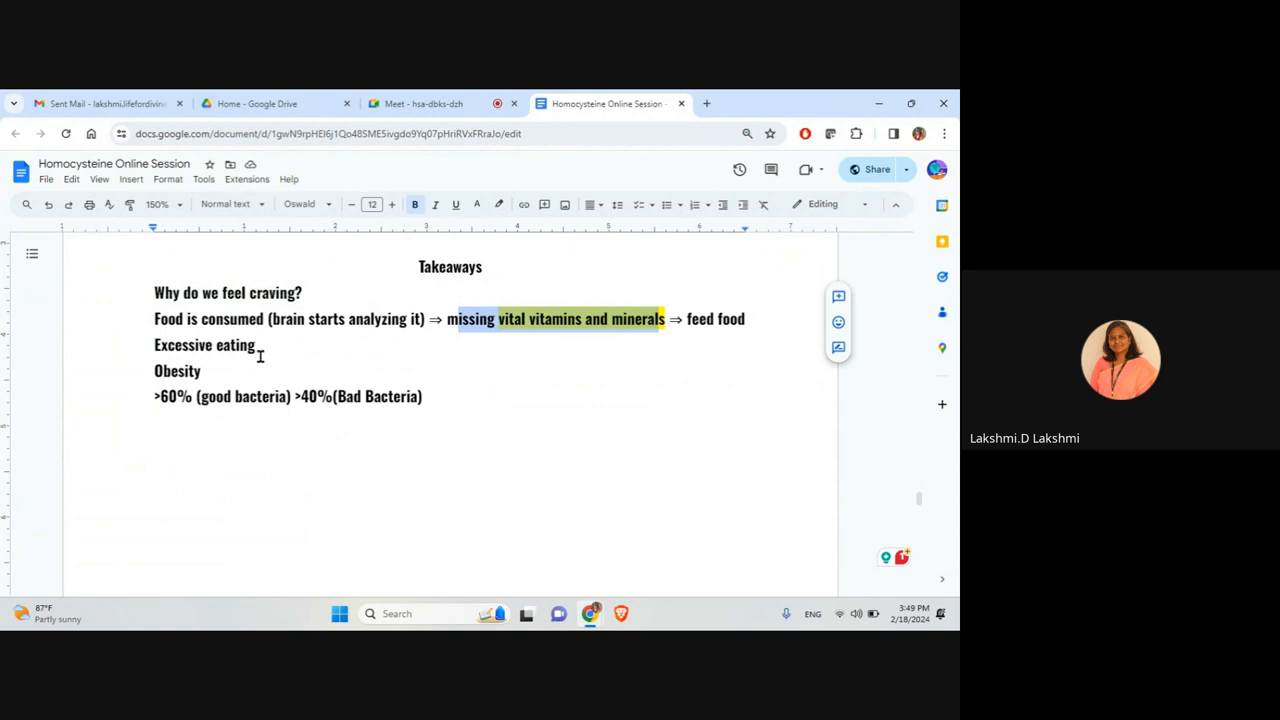
scroll("down", 3)
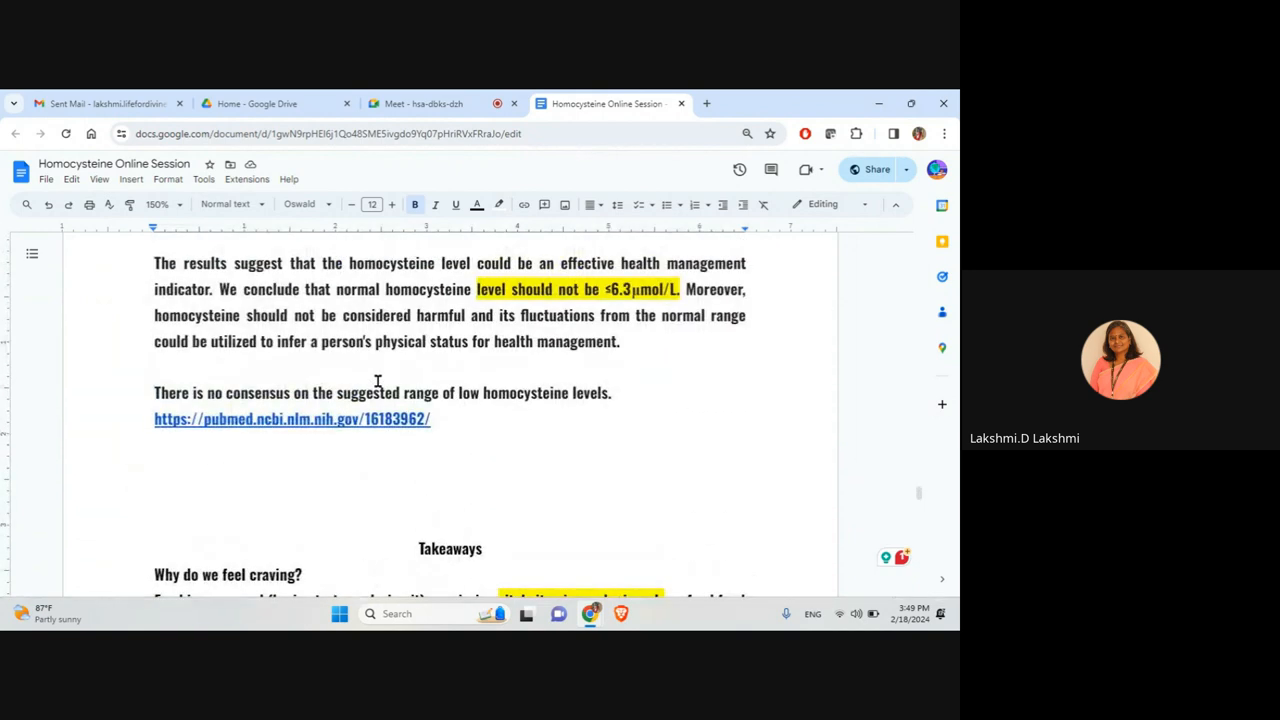
scroll("down", 3)
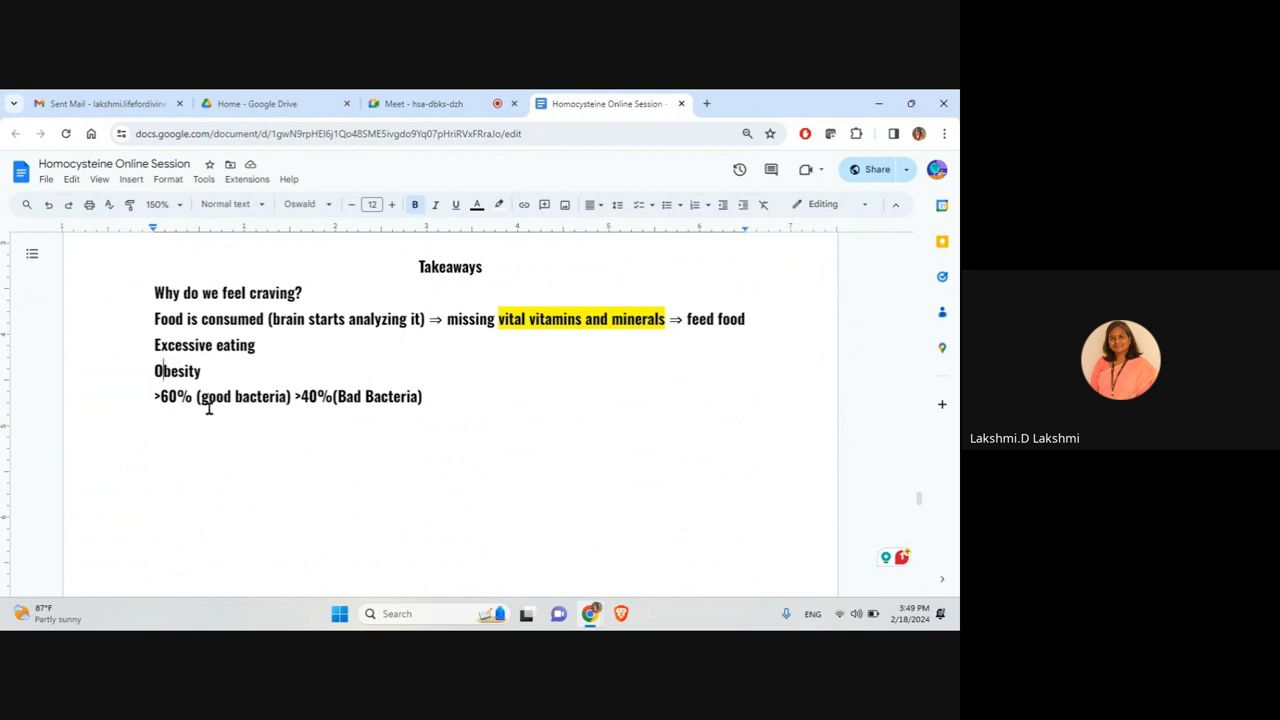
double_click(168, 396)
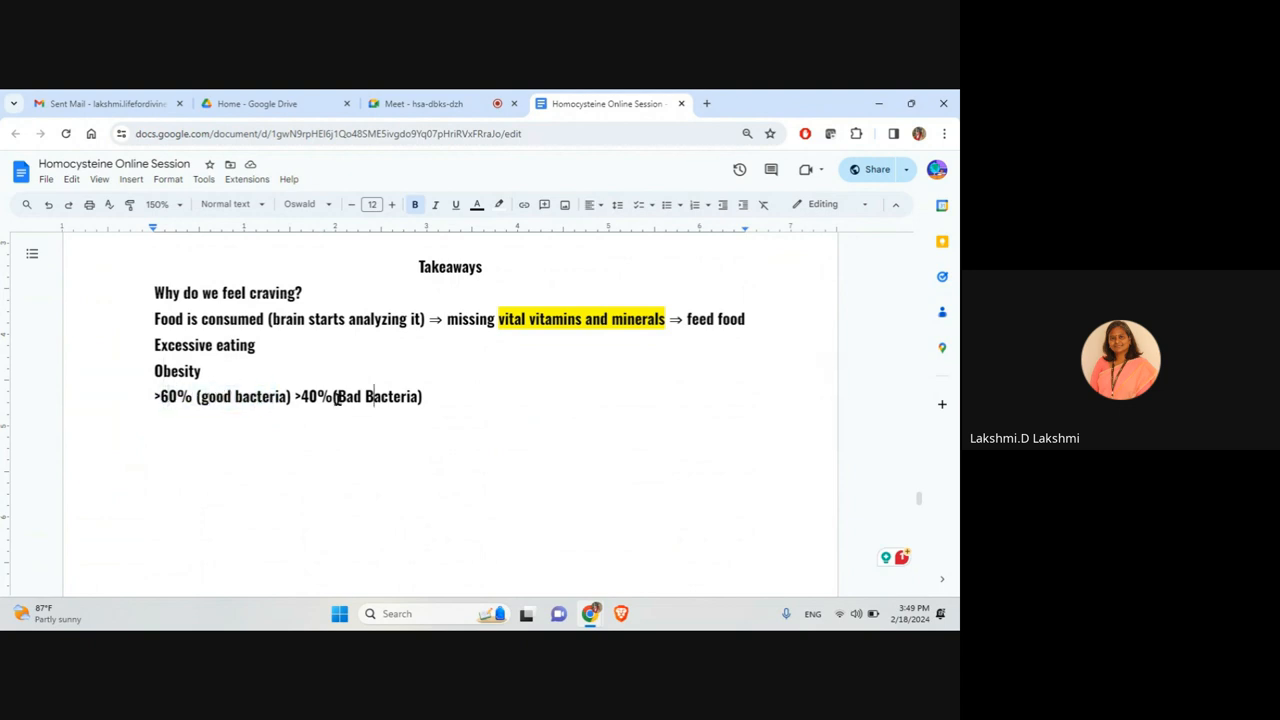
mouse_move(268, 380)
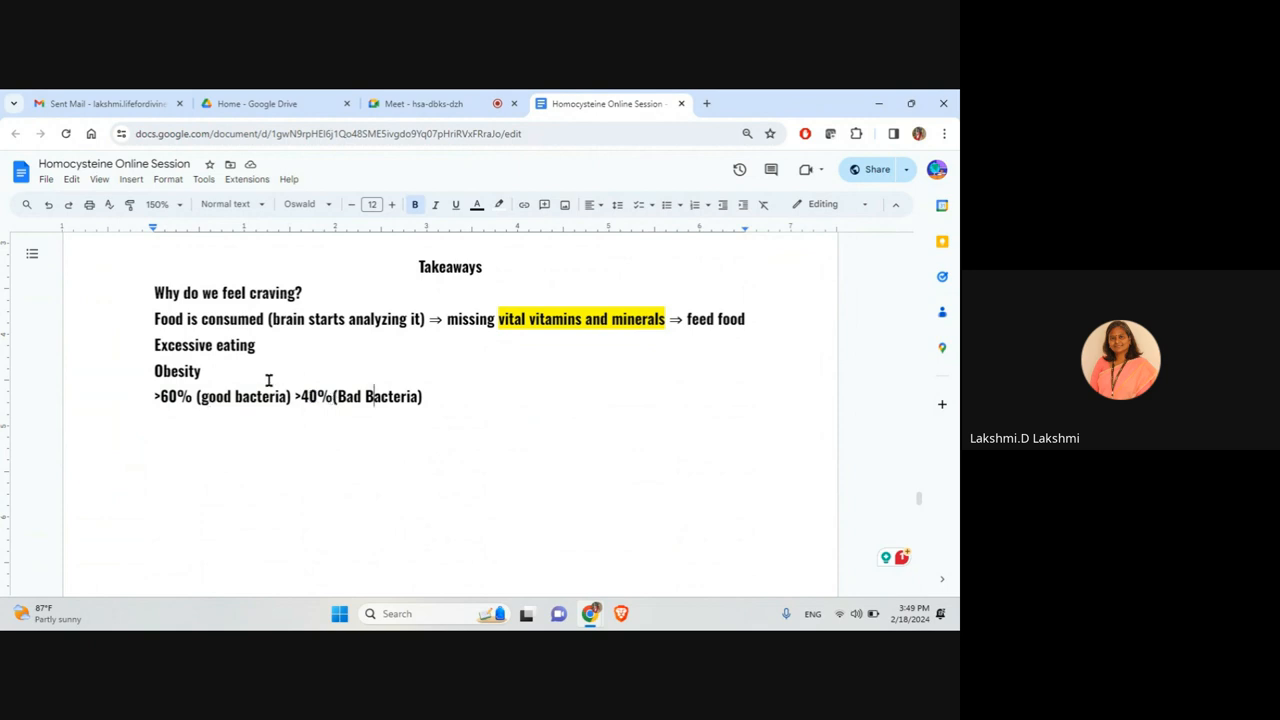
scroll("down", 3)
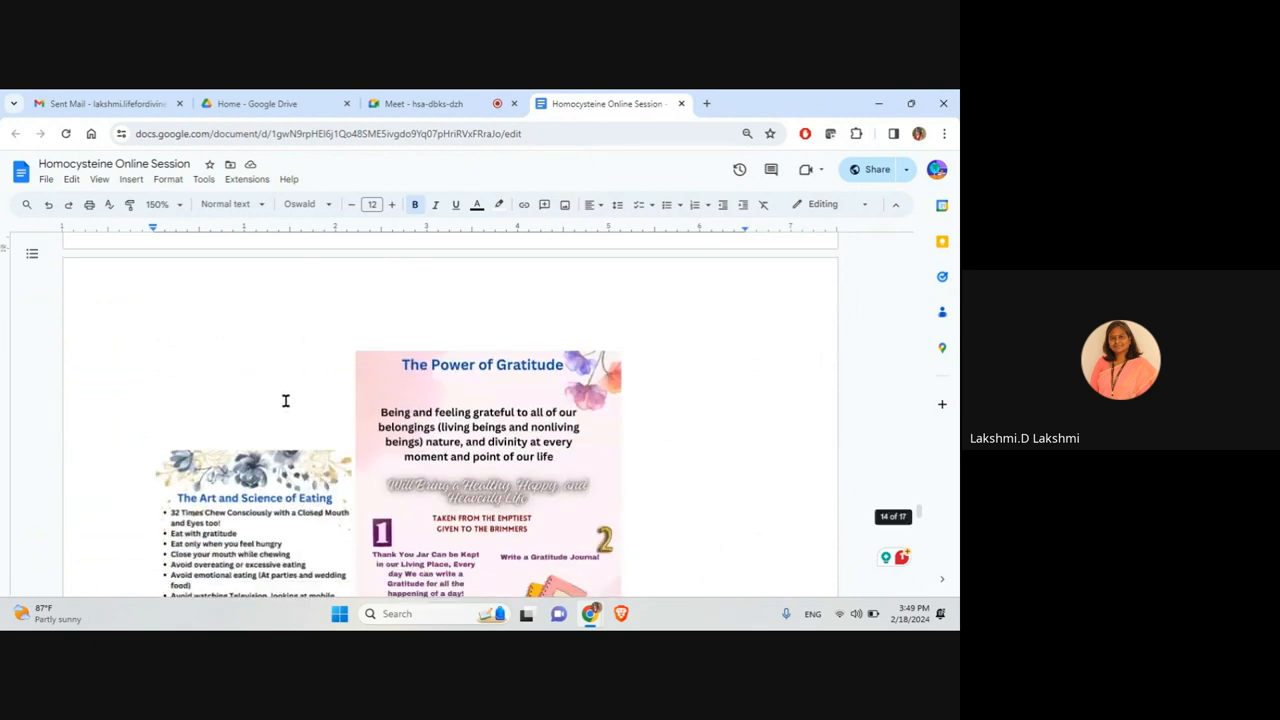
Scroll past the Water Magic and Ho'oponopono posters to the 'Lifestyle, Exercise & Diet' list.
scroll("down", 3)
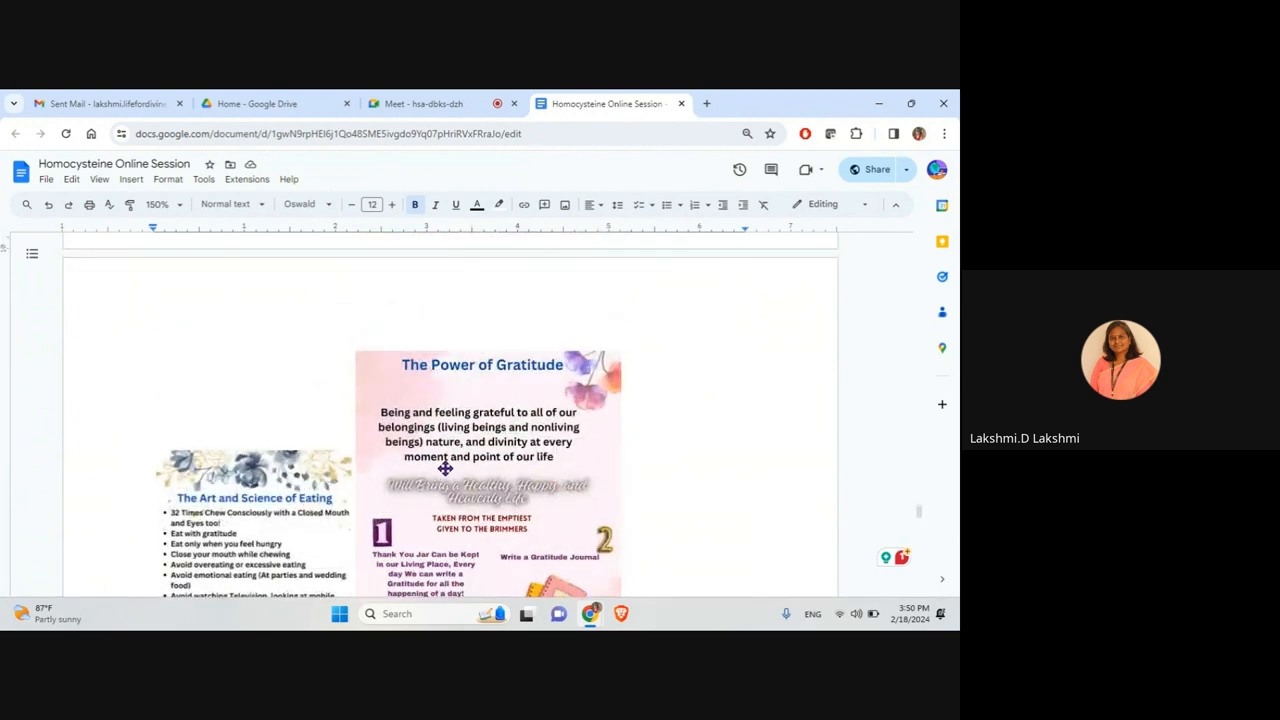
mouse_move(518, 378)
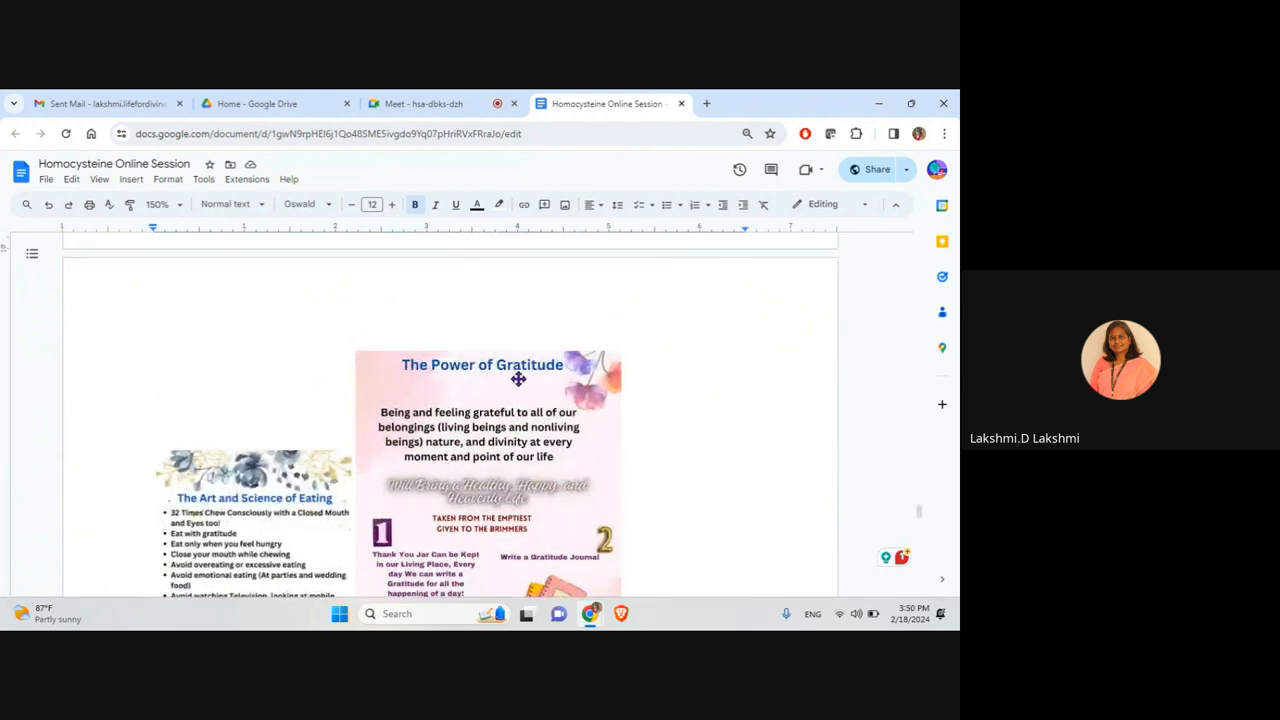
scroll("down", 3)
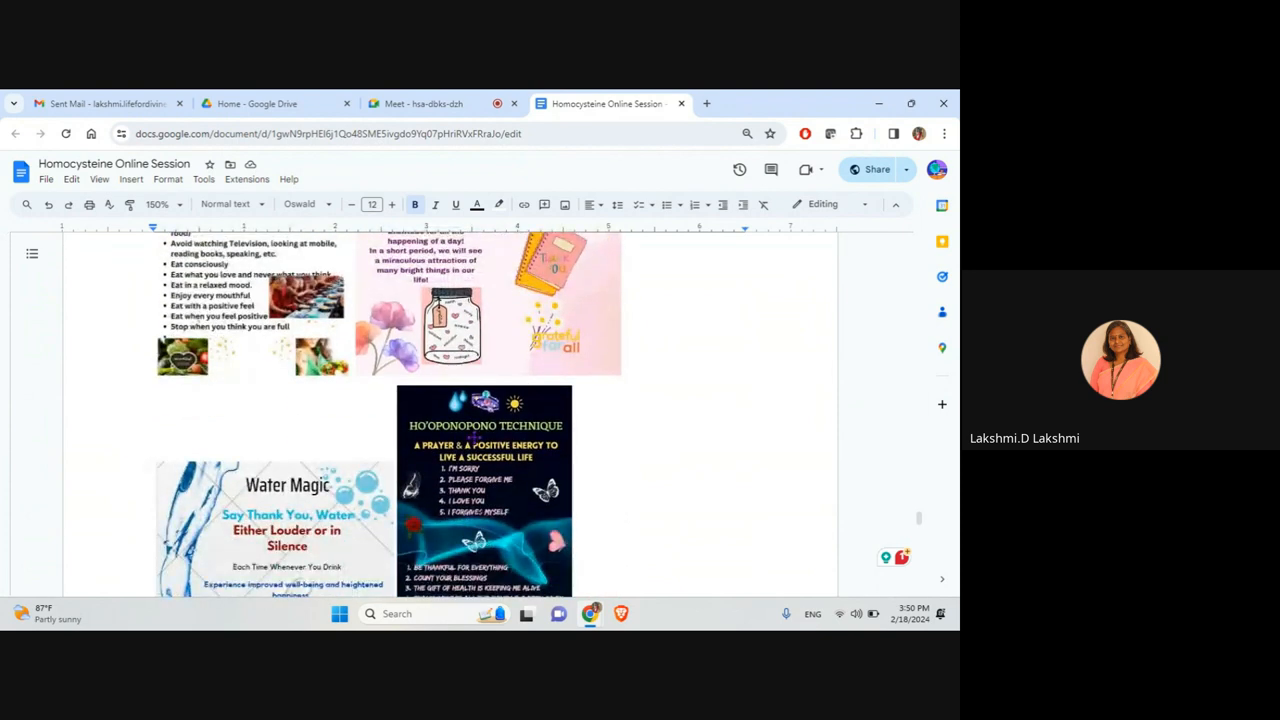
scroll("down", 3)
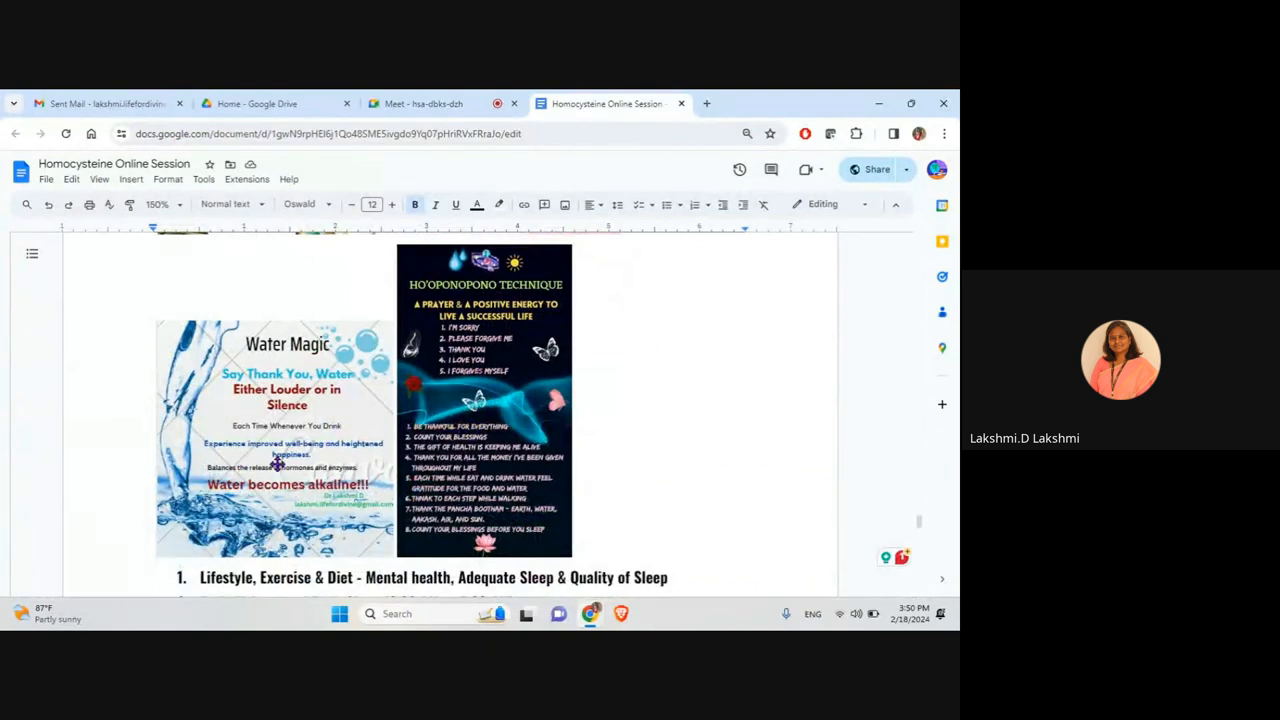
mouse_move(278, 457)
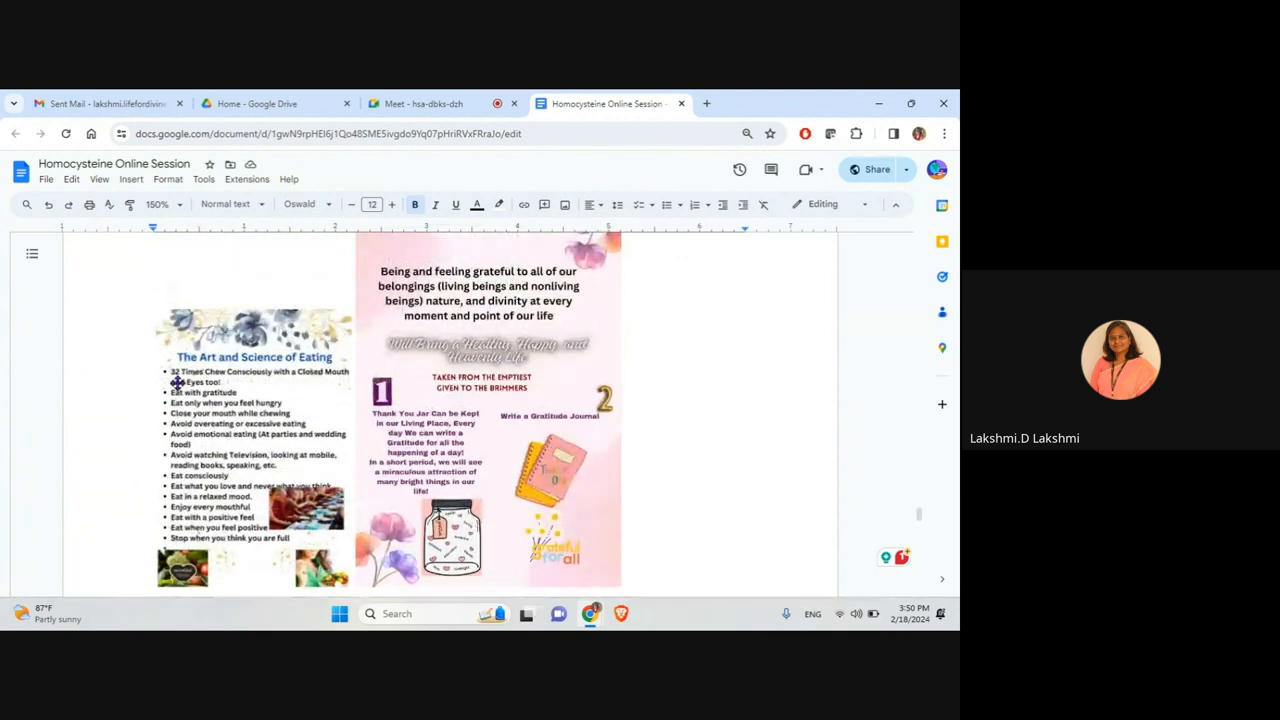
scroll("down", 3)
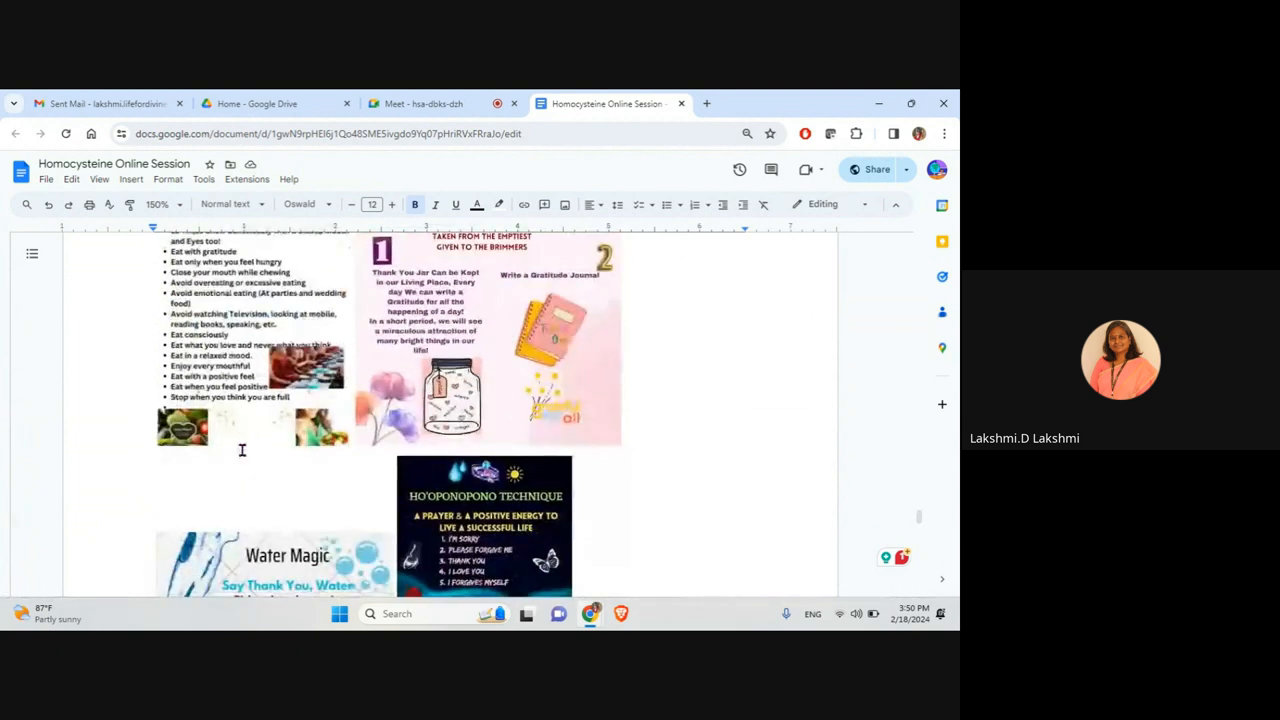
scroll("down", 3)
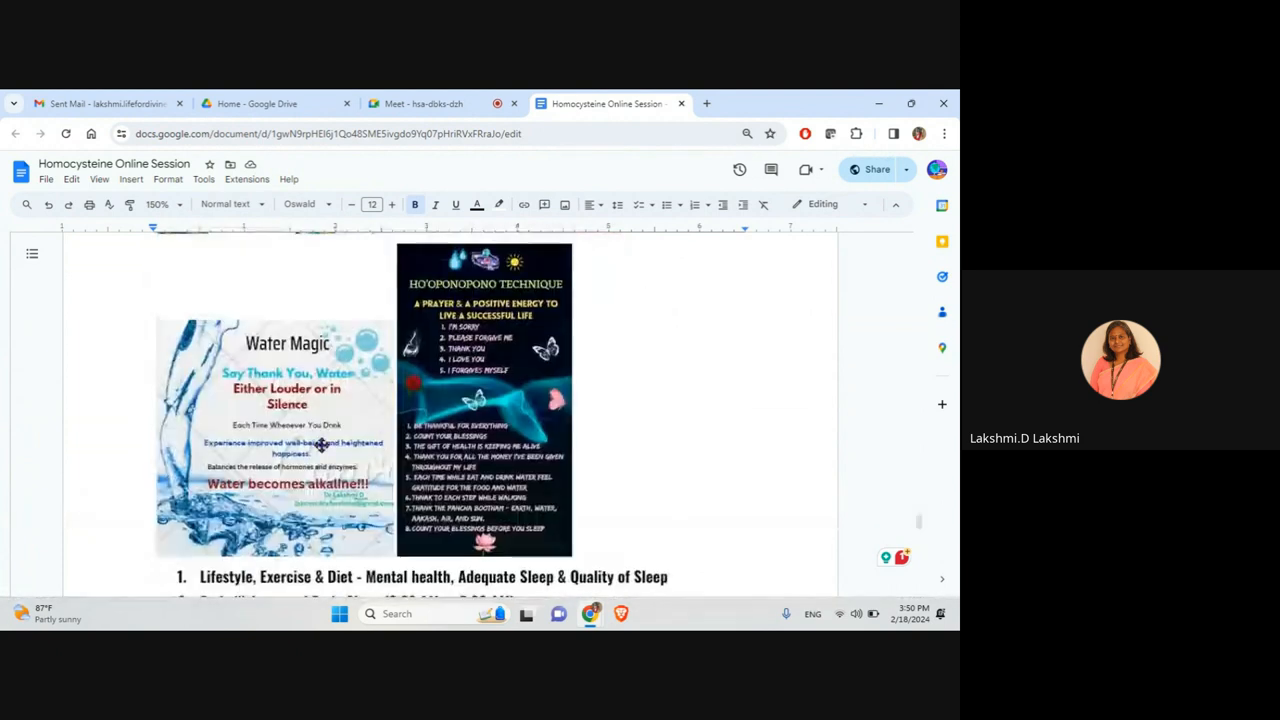
scroll("down", 3)
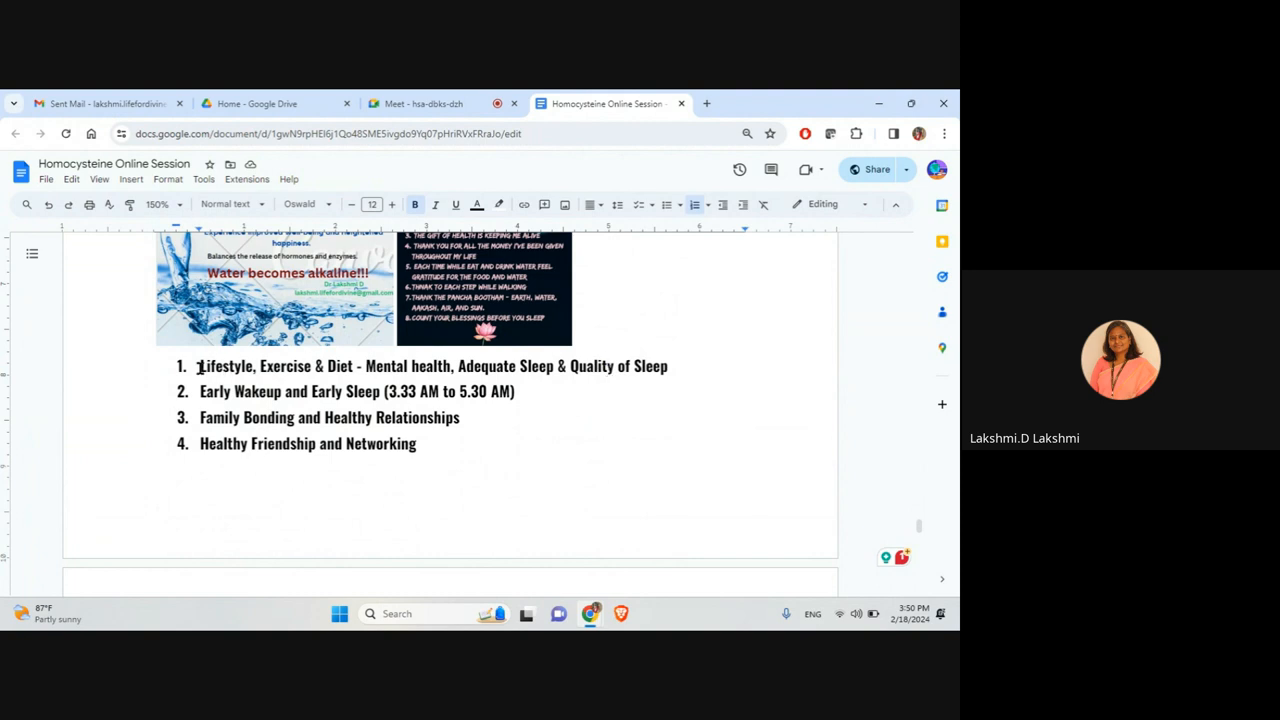
left_click_drag(199, 365, 668, 365)
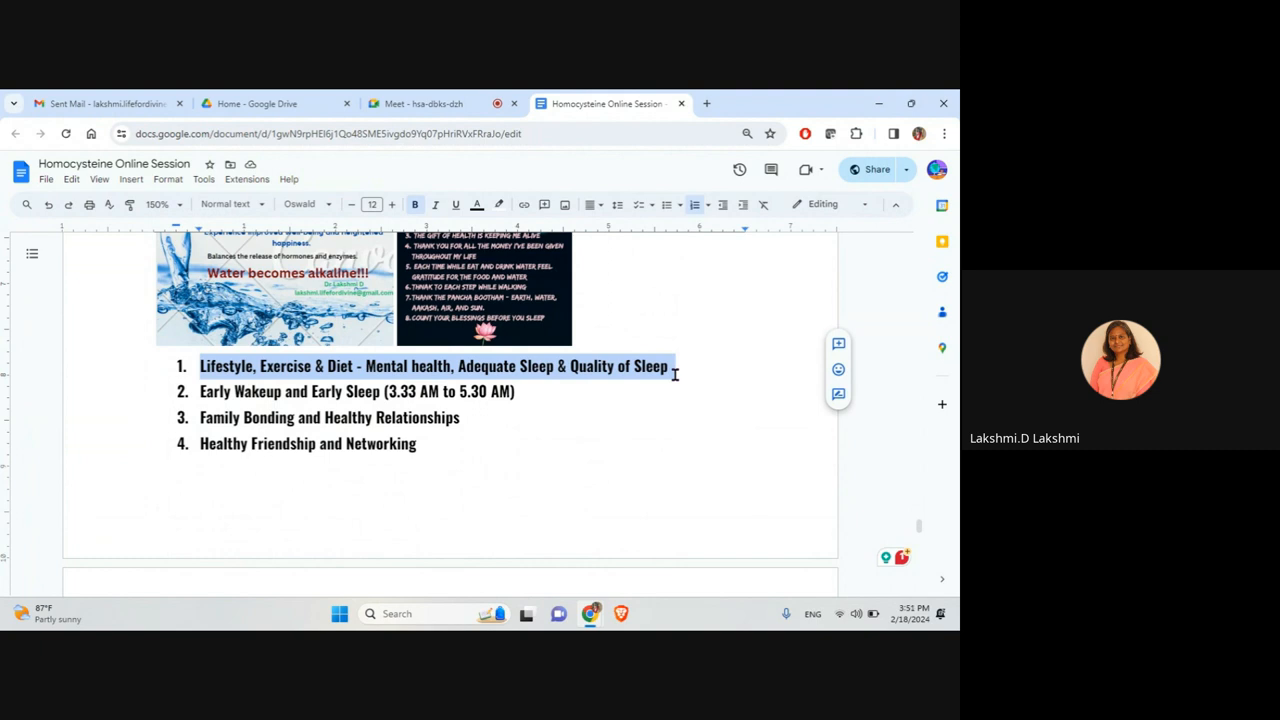
left_click(352, 391)
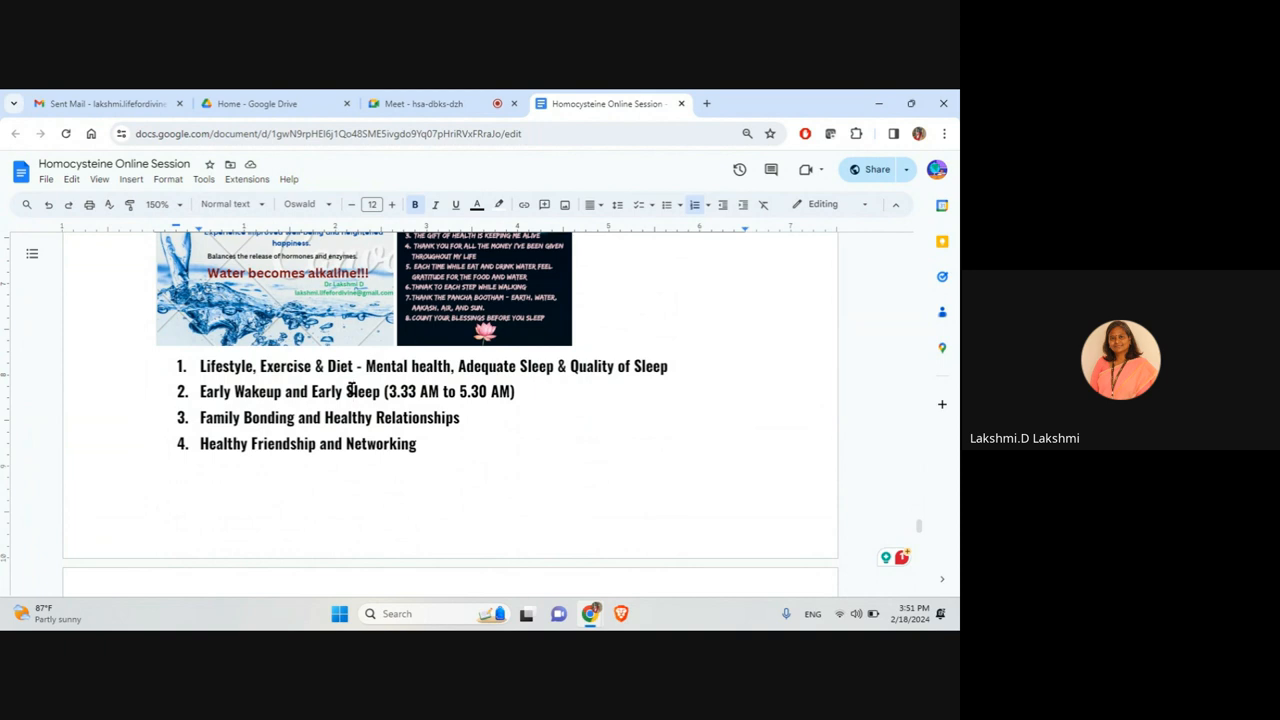
mouse_move(376, 341)
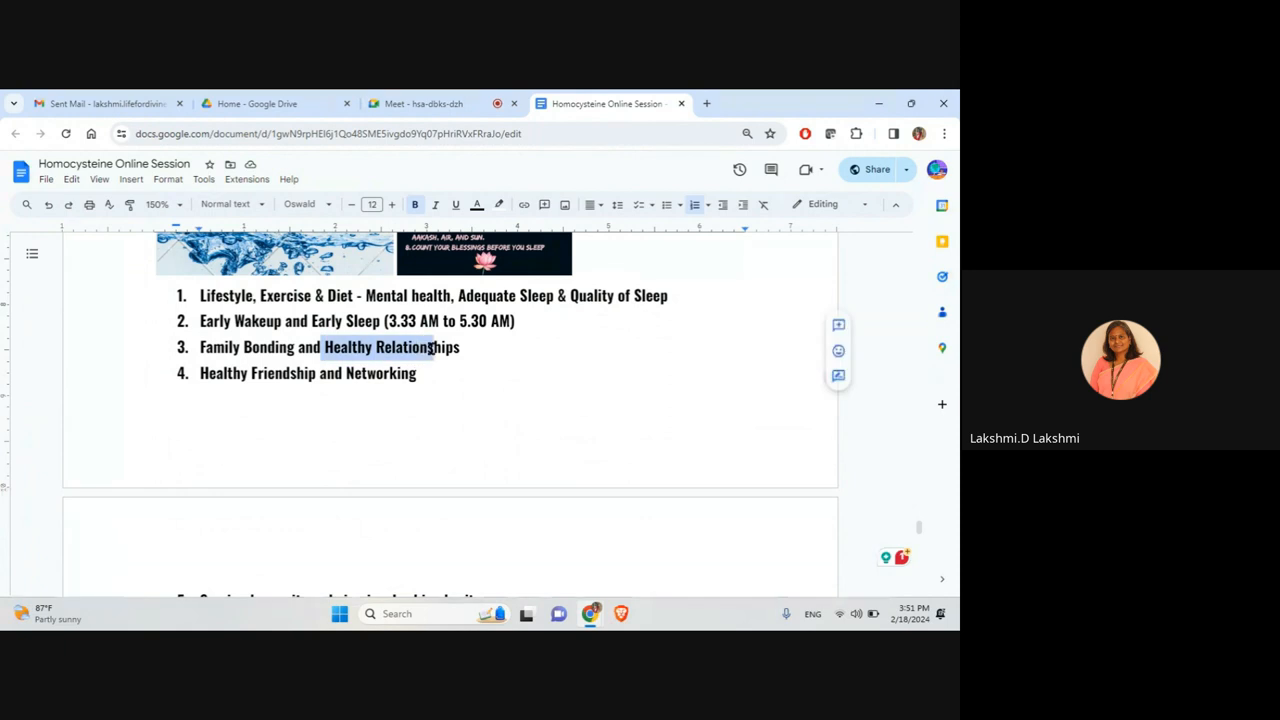
scroll("down", 3)
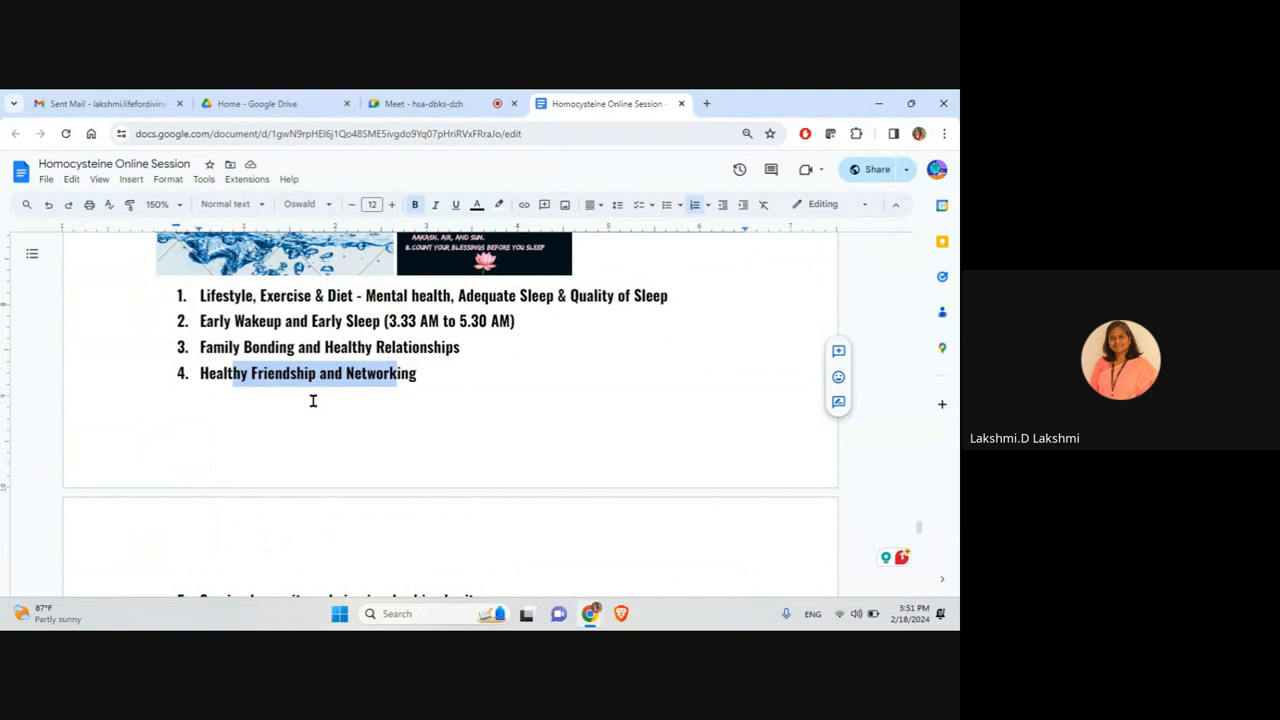
Scroll down, highlighting the serving-humanity and charity takeaway, until gut health, body fat types and telomeres show.
scroll("down", 3)
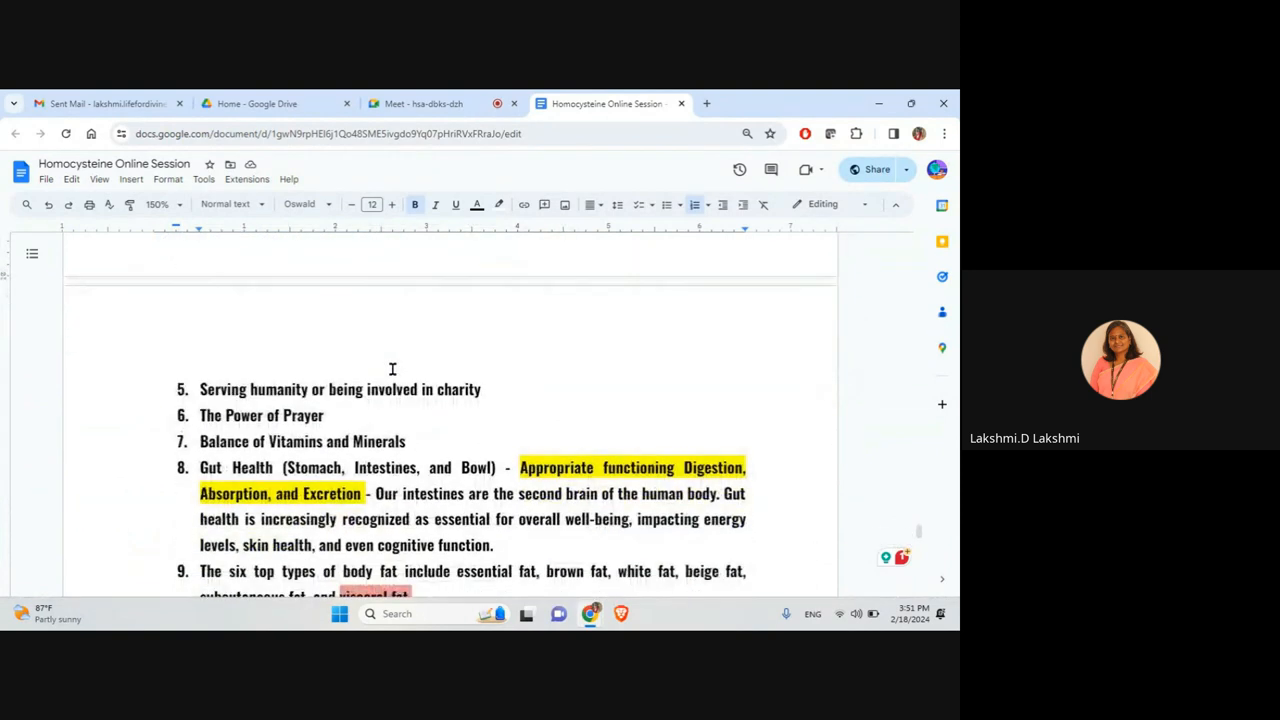
left_click_drag(200, 389, 481, 389)
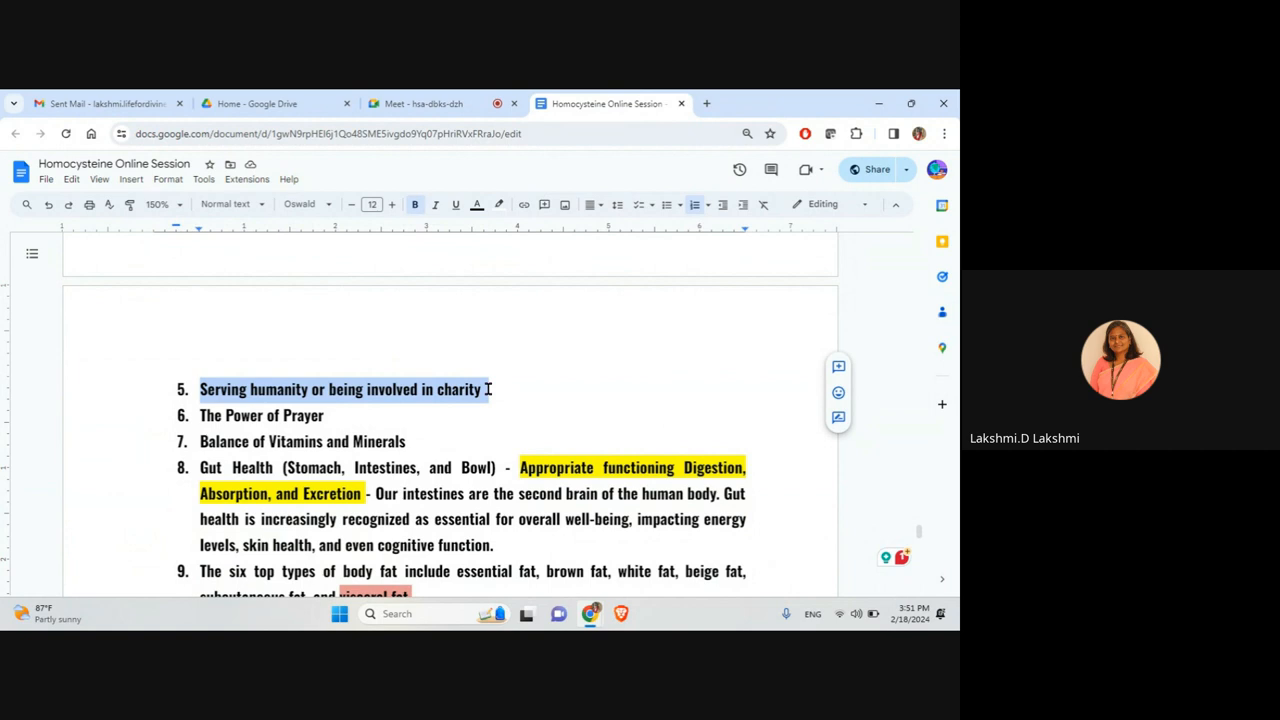
scroll("down", 3)
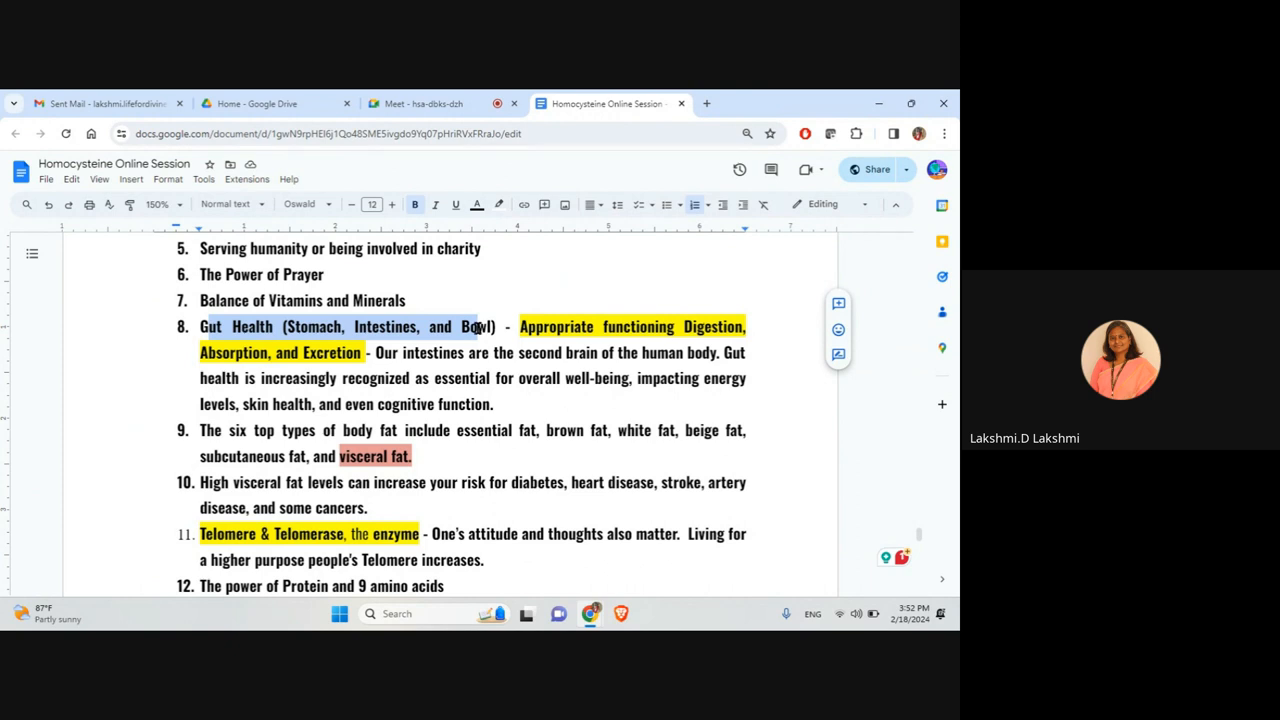
mouse_move(438, 335)
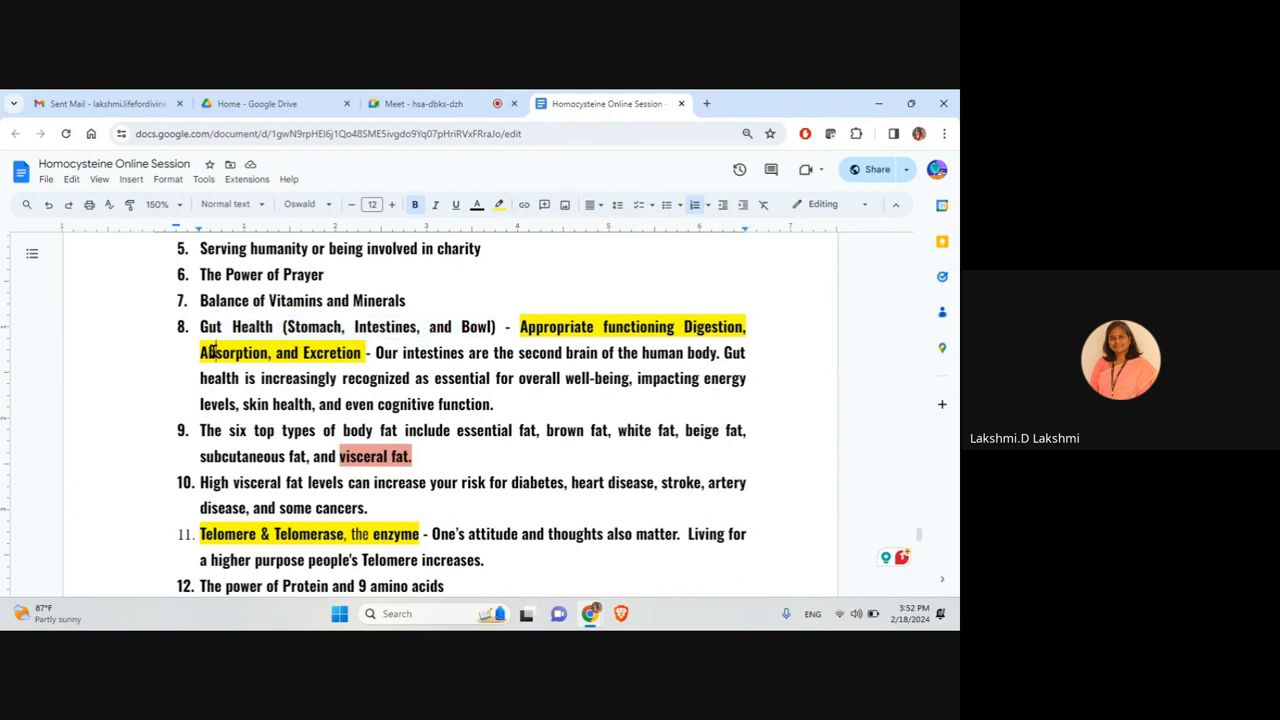
mouse_move(335, 352)
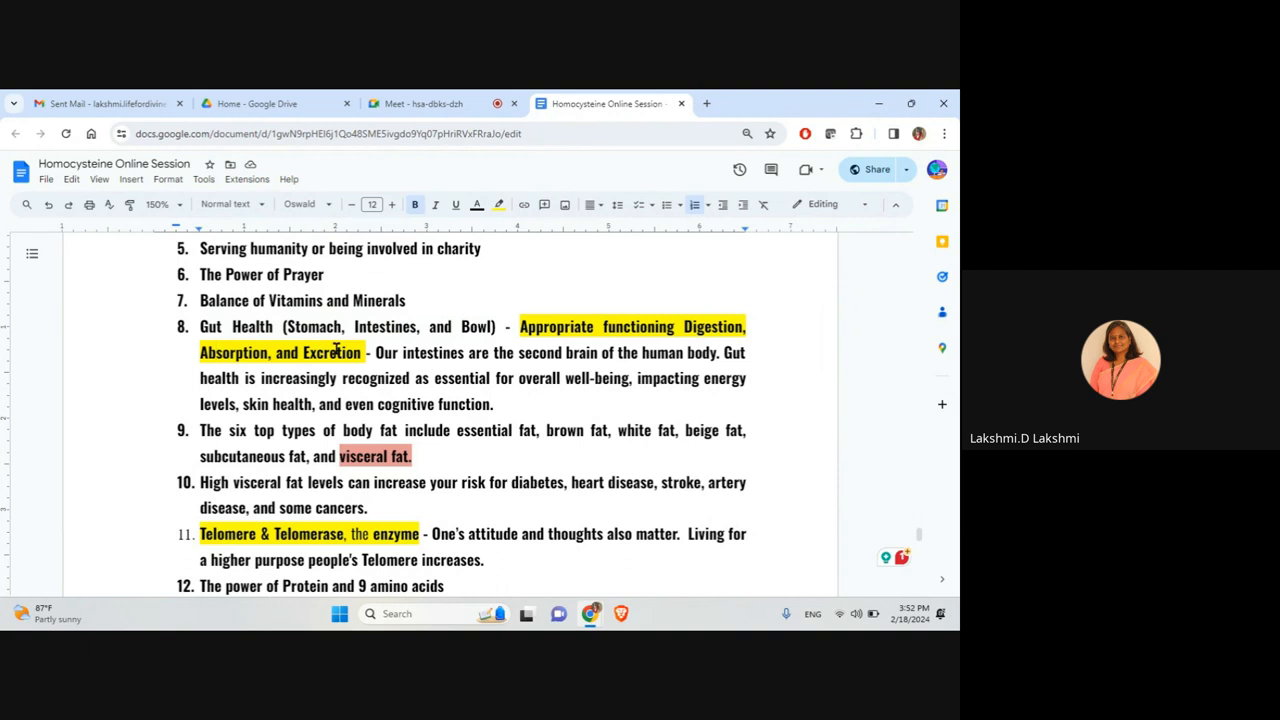
mouse_move(510, 379)
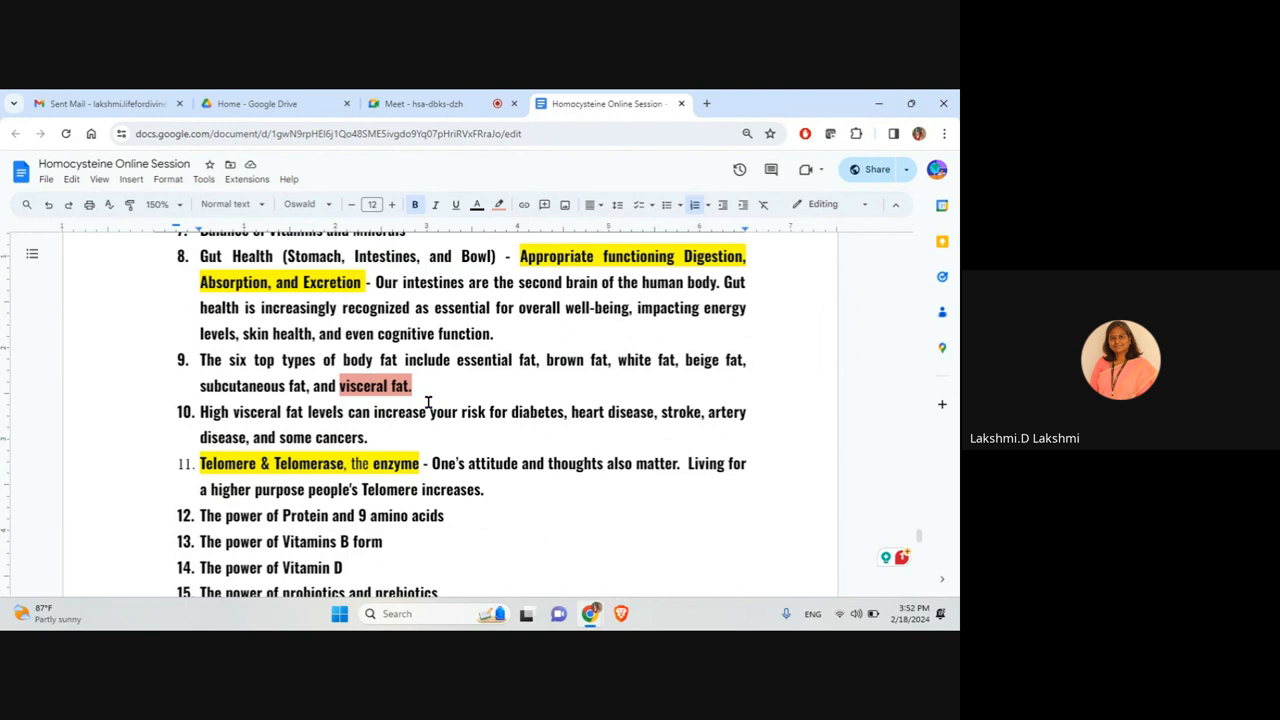
mouse_move(419, 437)
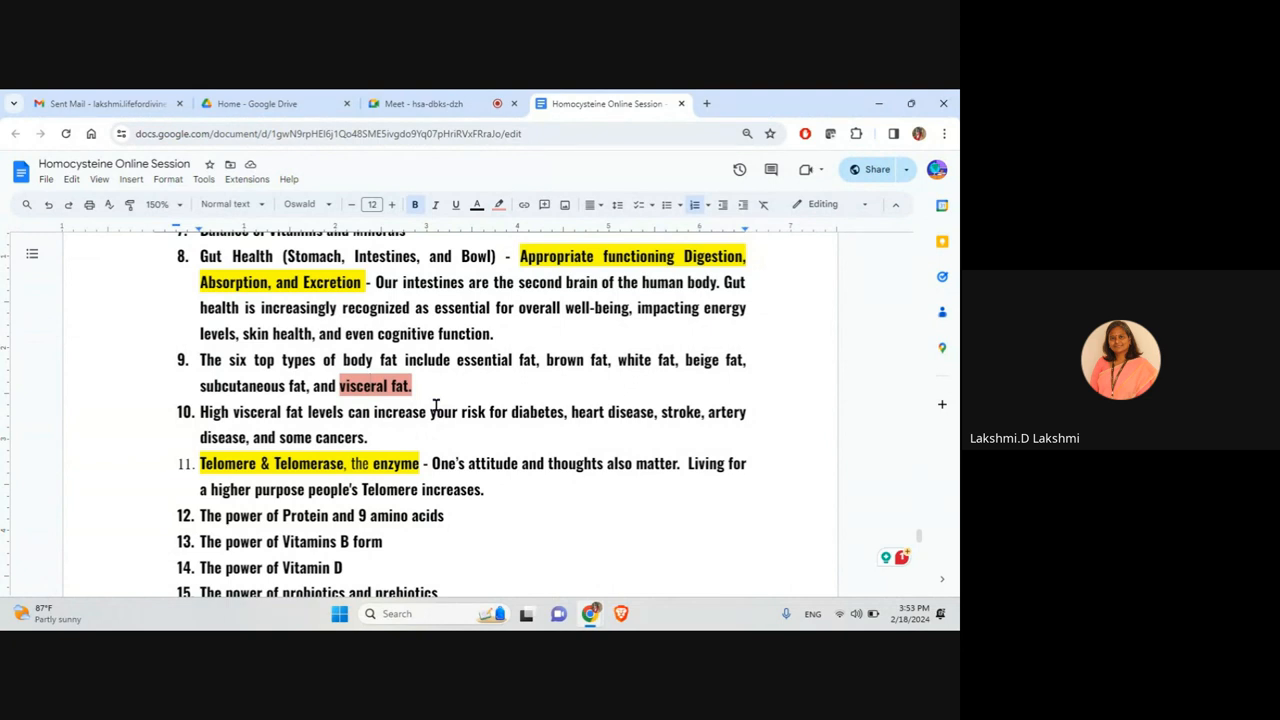
mouse_move(785, 148)
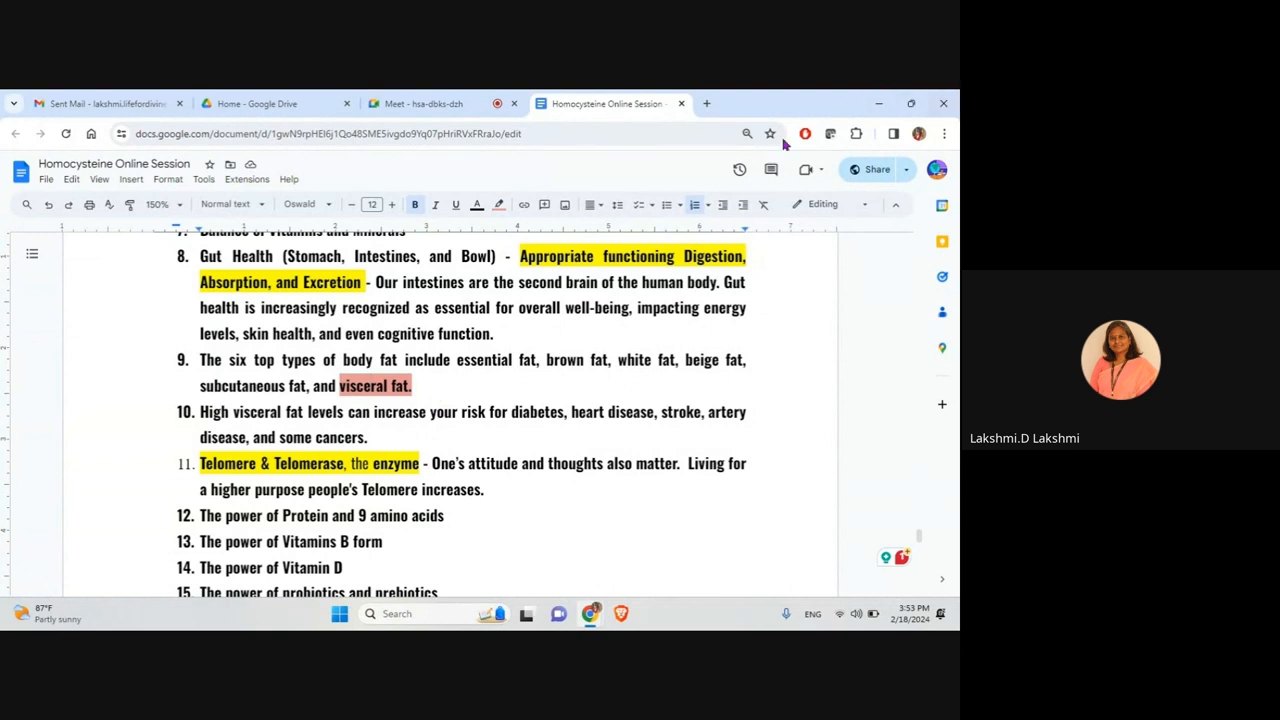
Scroll to takeaways 13–21 and mark the passage on healthy gut bacteria balance.
scroll("down", 3)
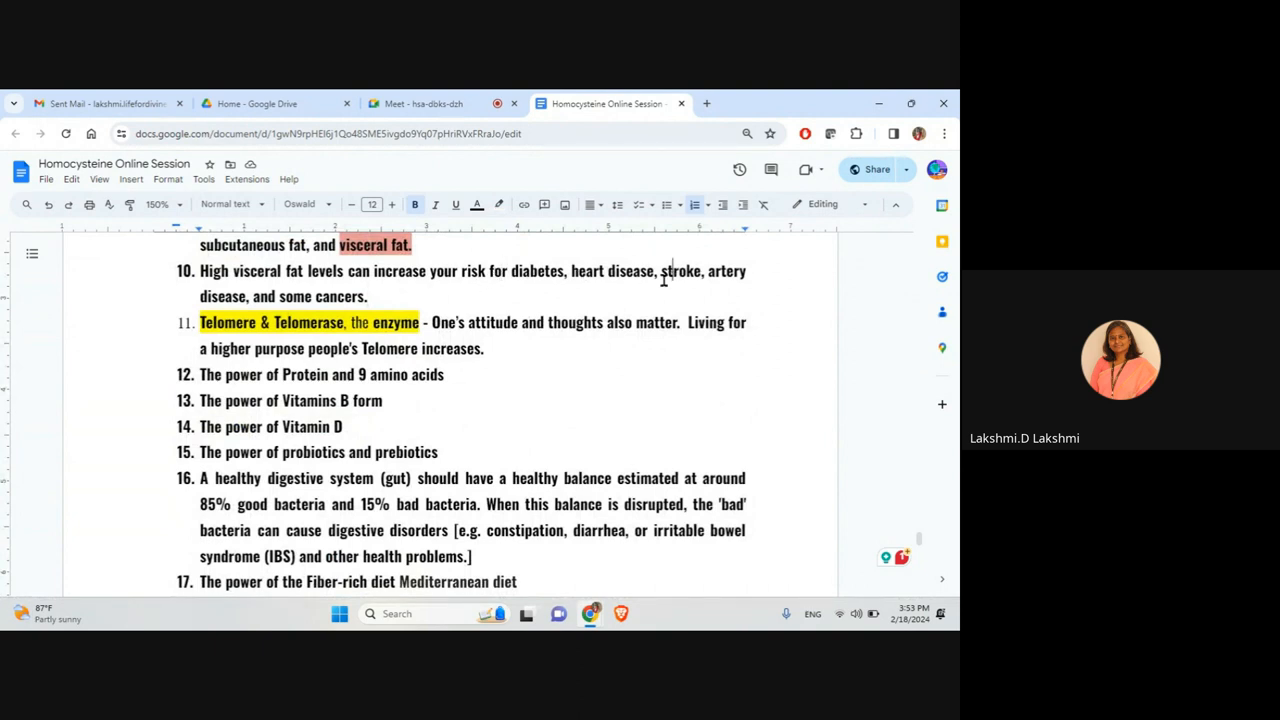
mouse_move(557, 294)
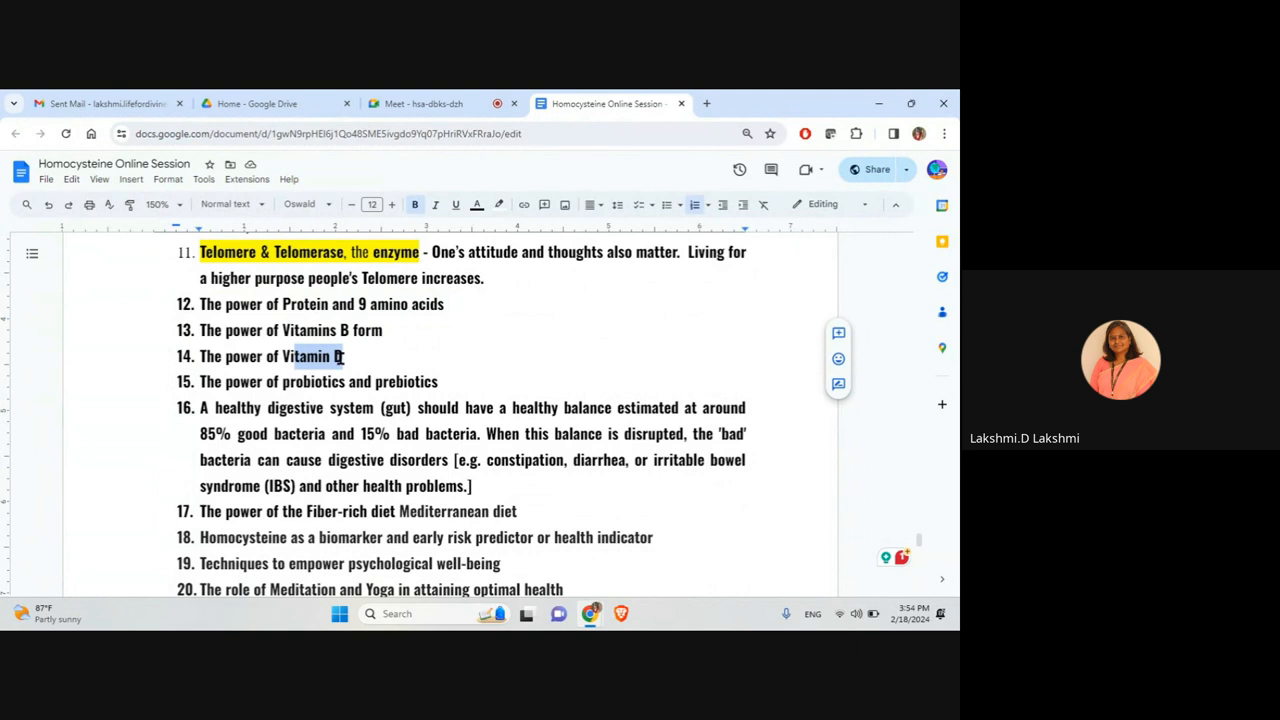
left_click(274, 382)
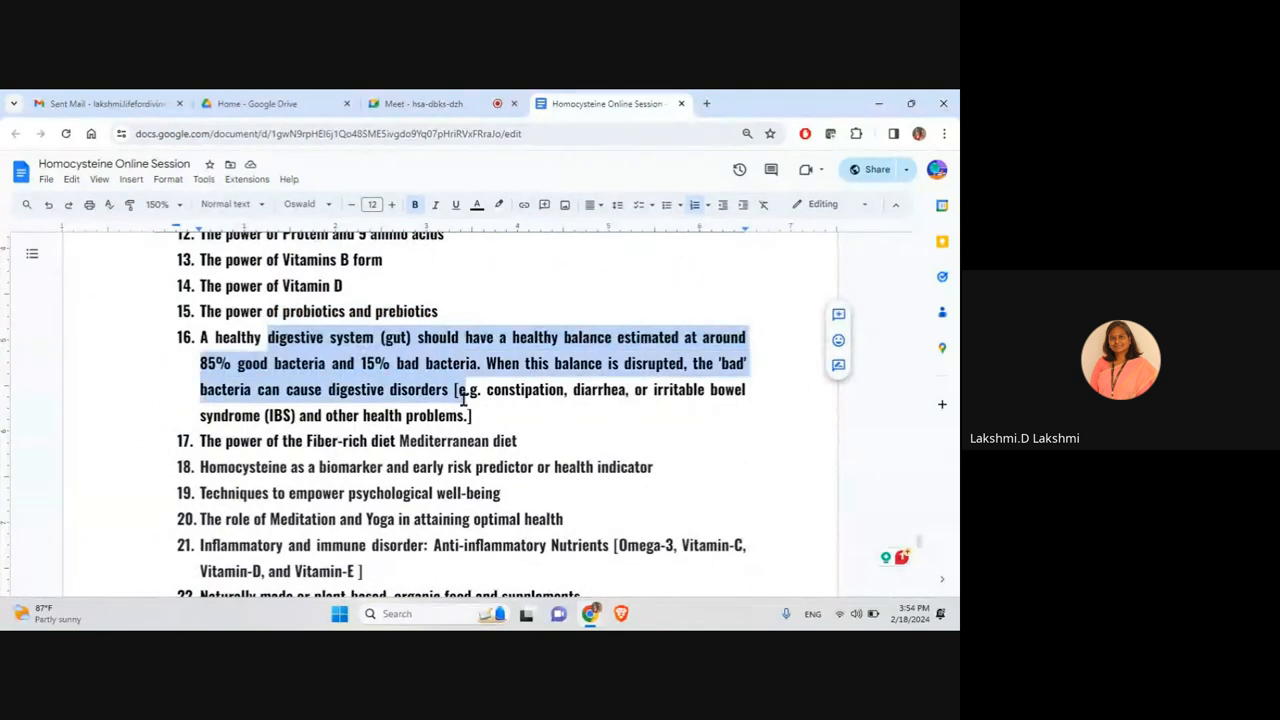
Scroll further, clearing the inflammation highlight and selecting the naturally made organic food point.
scroll("down", 3)
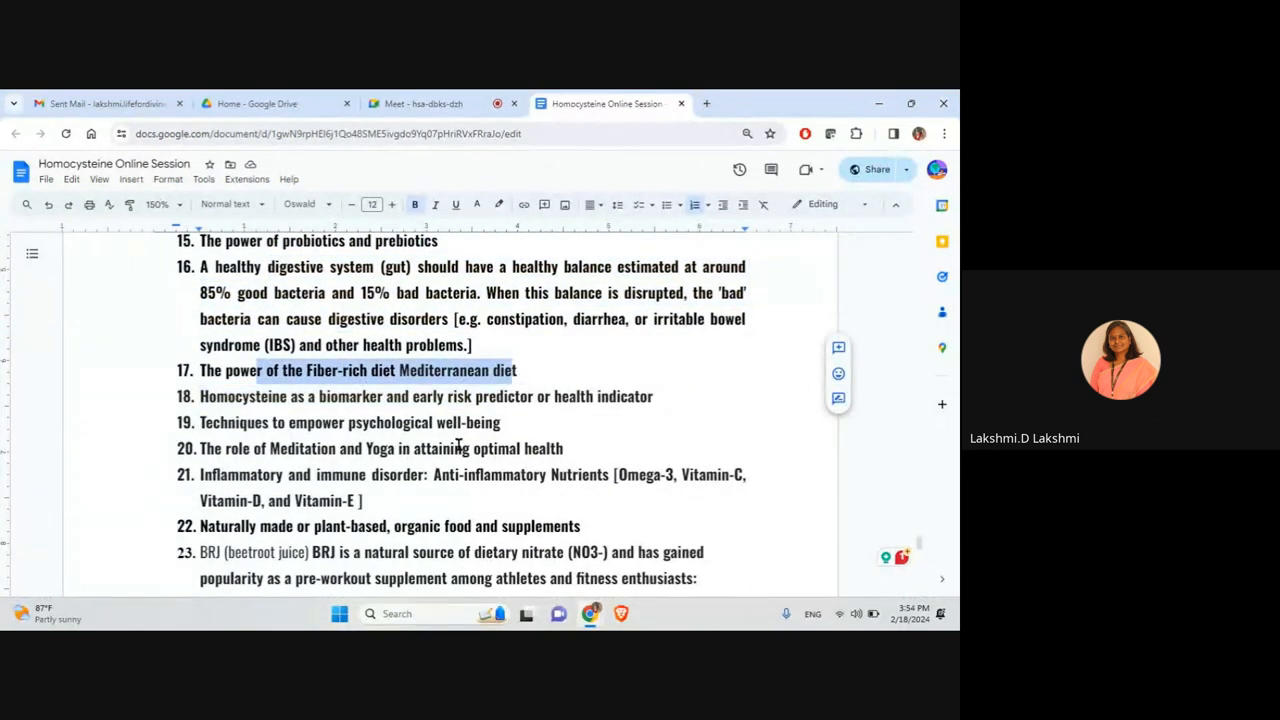
scroll("down", 3)
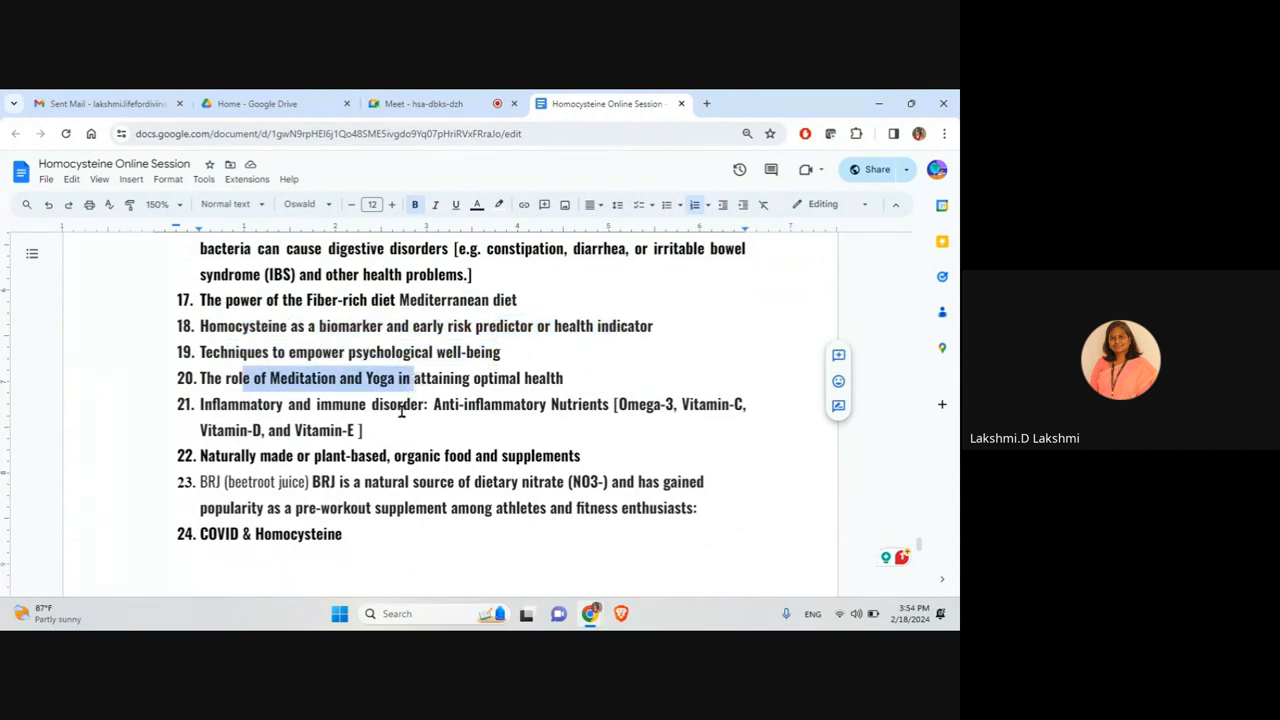
scroll("down", 3)
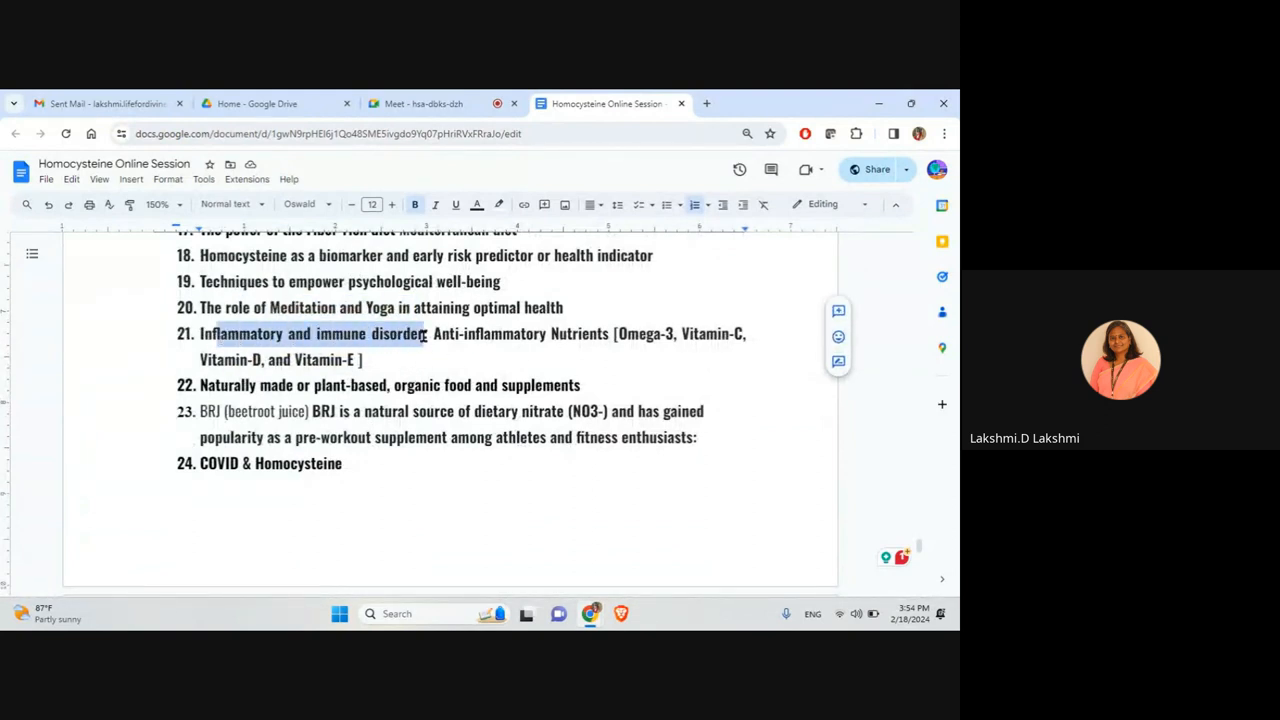
left_click(440, 354)
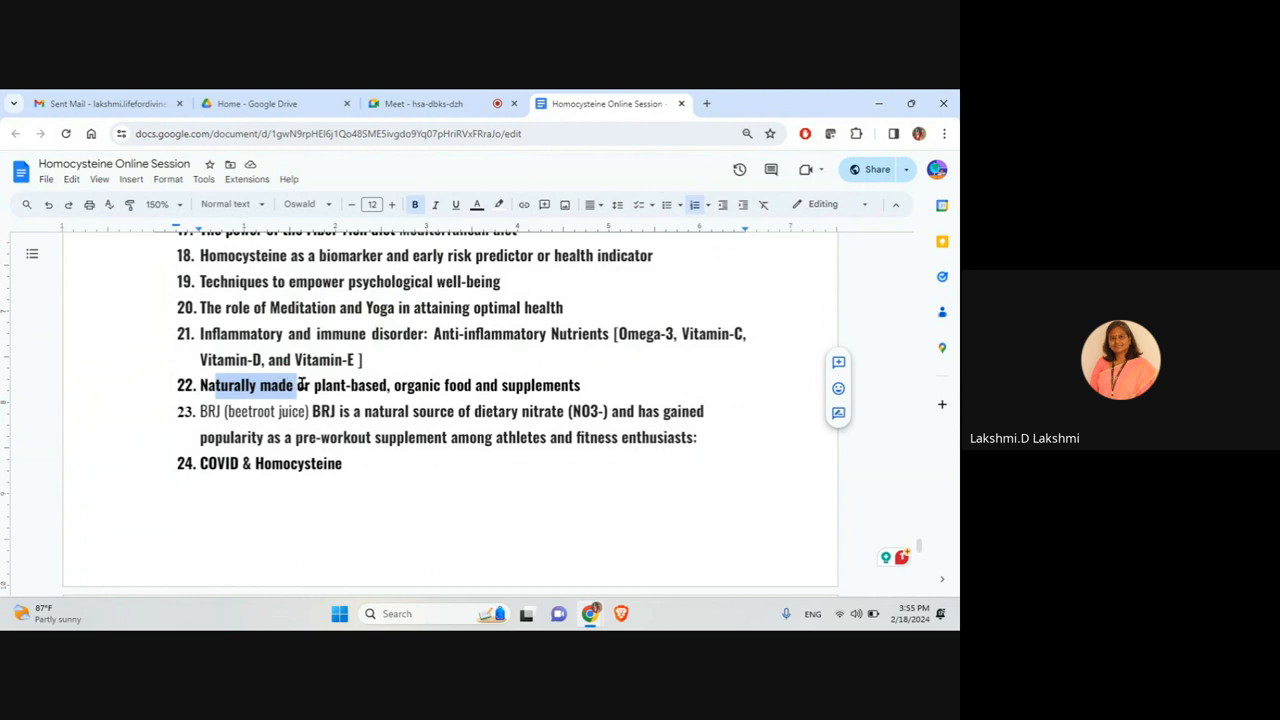
left_click_drag(298, 384, 580, 384)
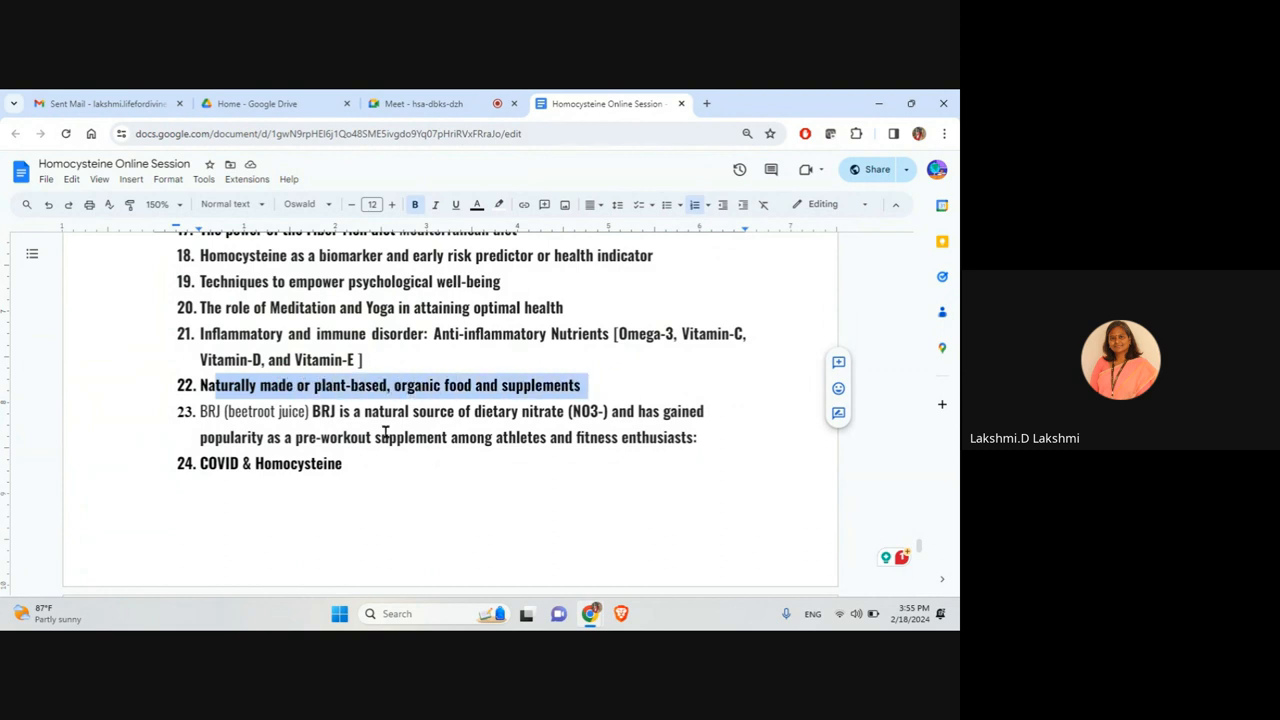
Select the 'natural source of dietary nitrate' phrase and the COVID & Homocysteine point.
scroll("down", 3)
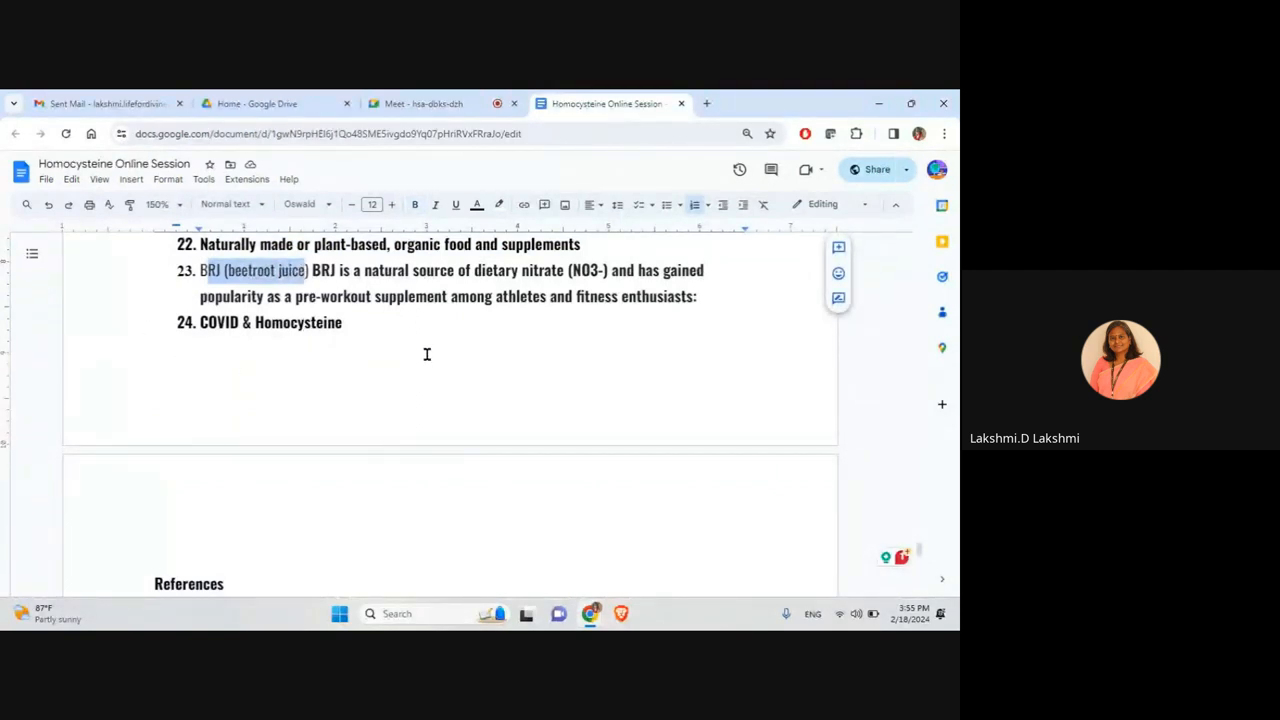
mouse_move(461, 274)
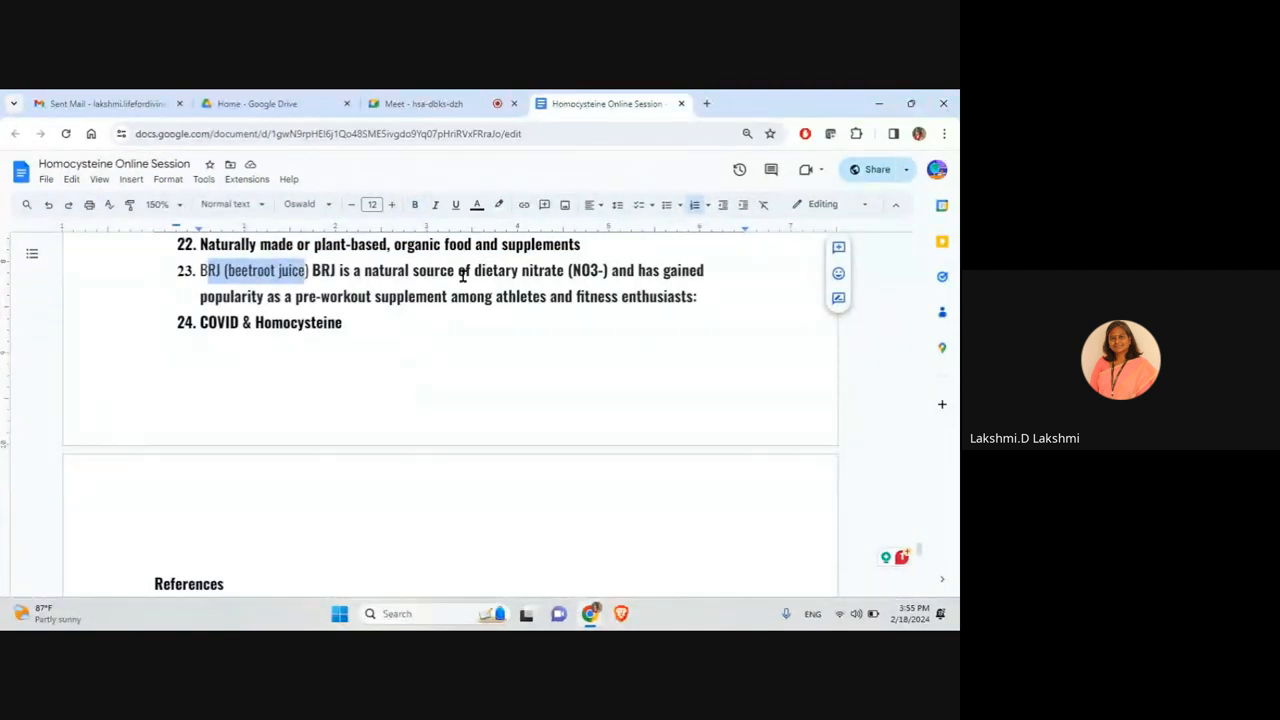
left_click_drag(363, 270, 565, 270)
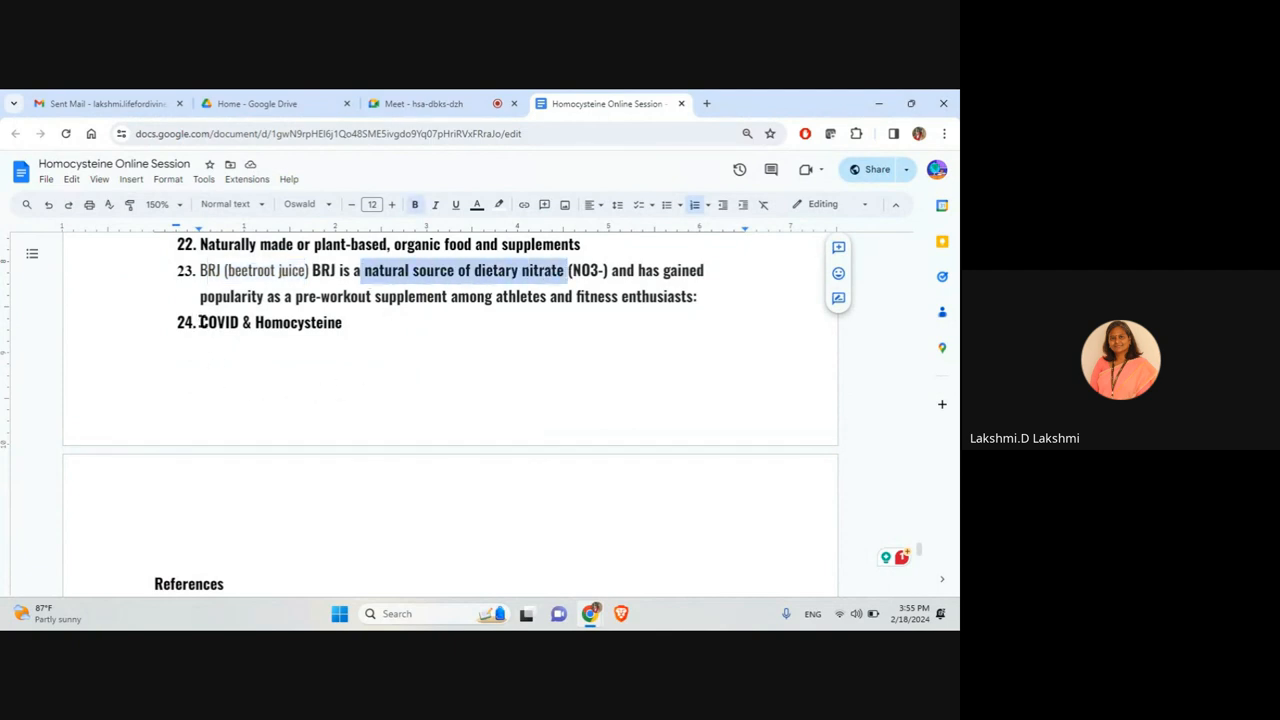
double_click(270, 322)
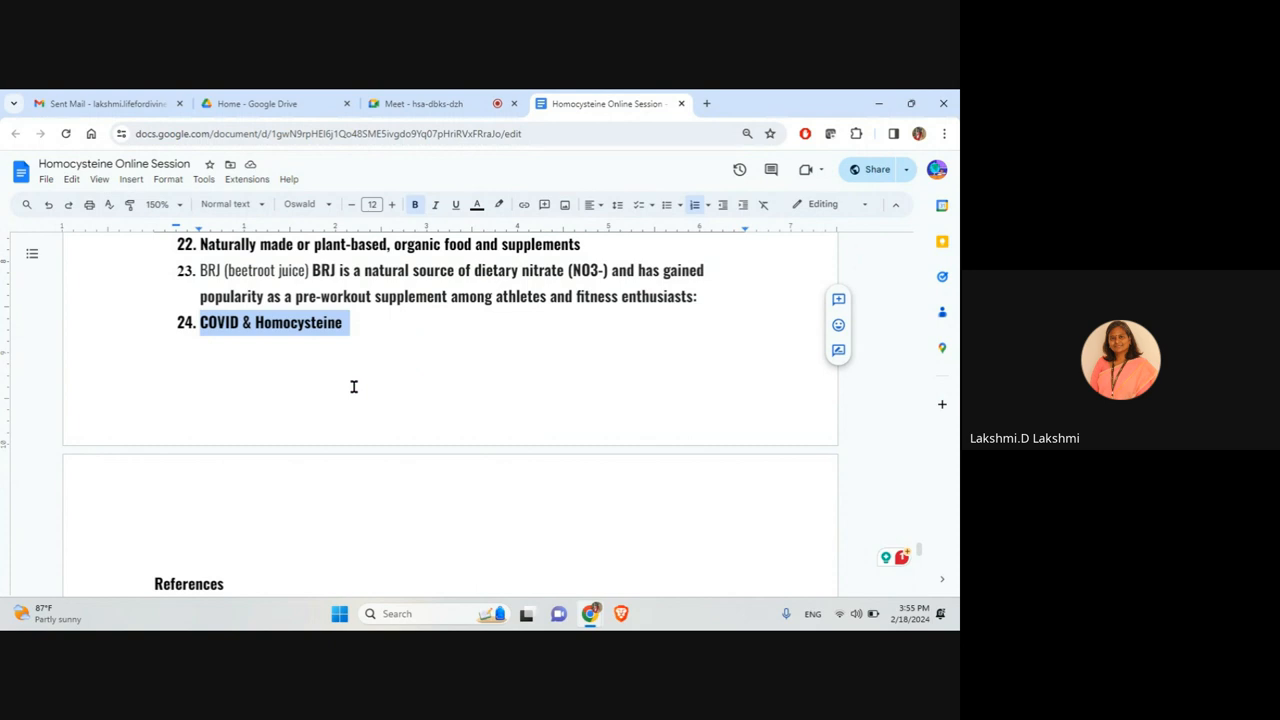
mouse_move(359, 373)
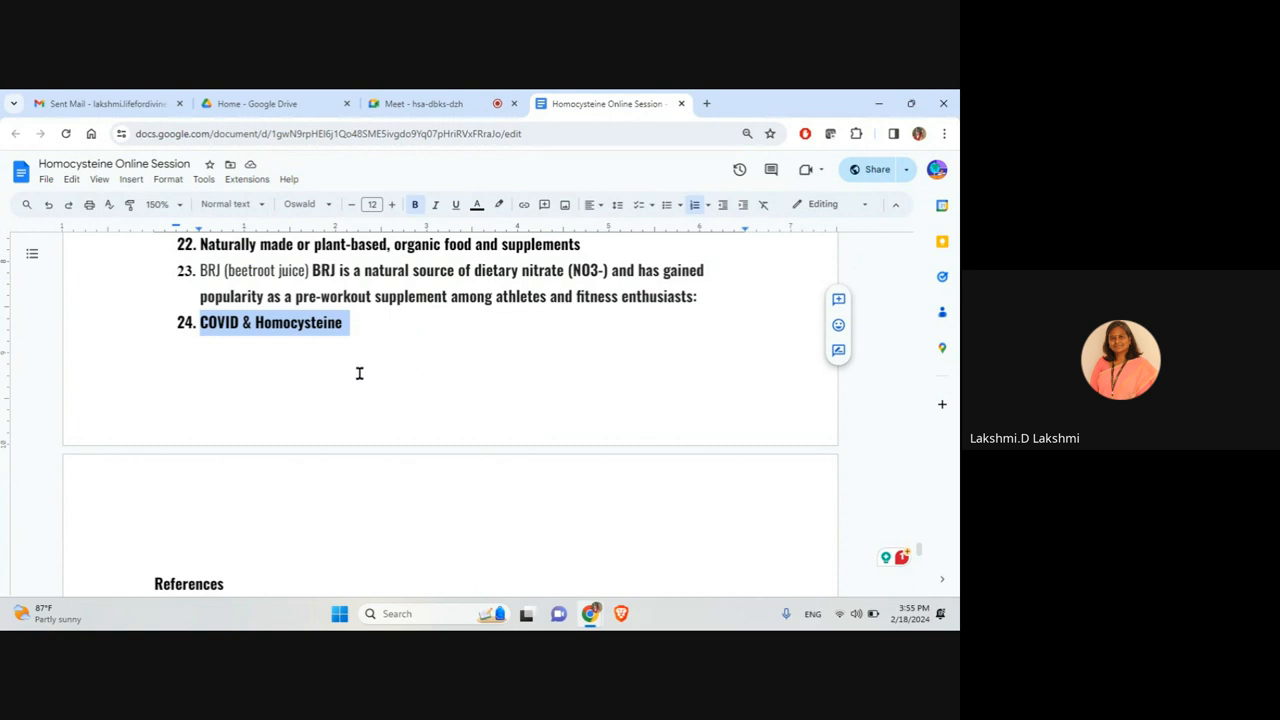
Scroll past the list, then in the Meet call open More options and Manage recording to stop recording.
scroll("down", 3)
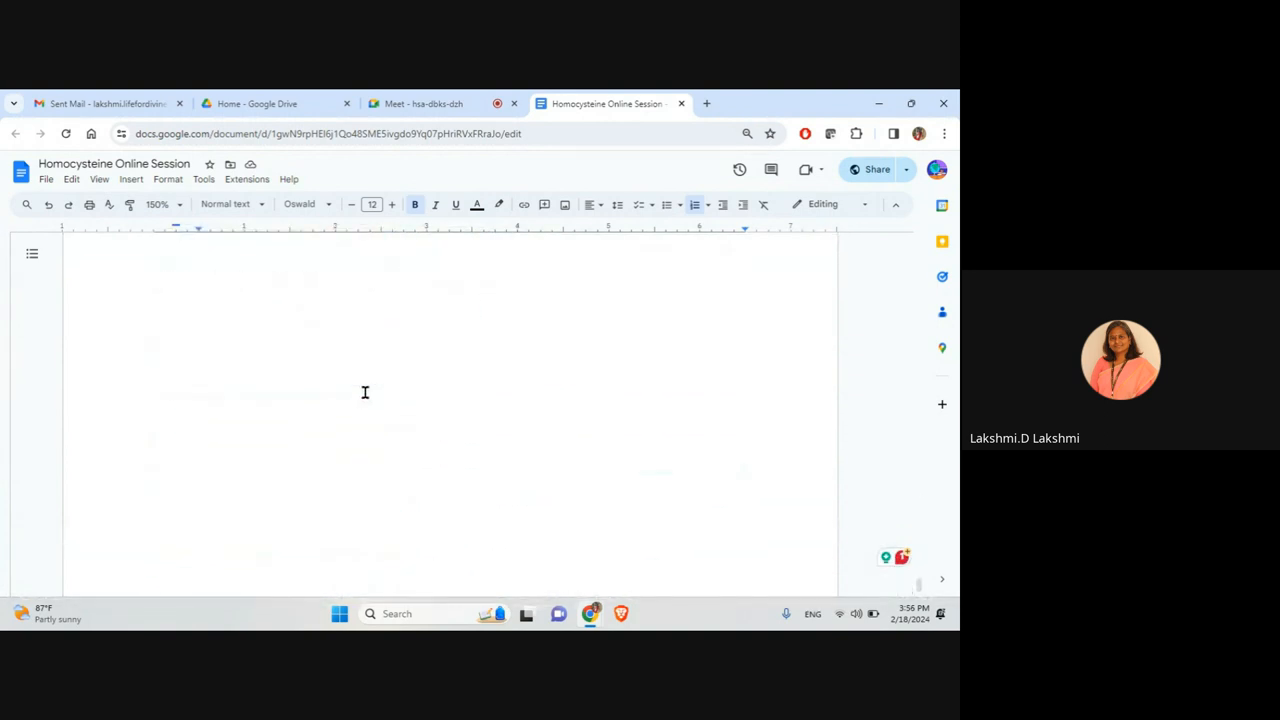
scroll("down", 3)
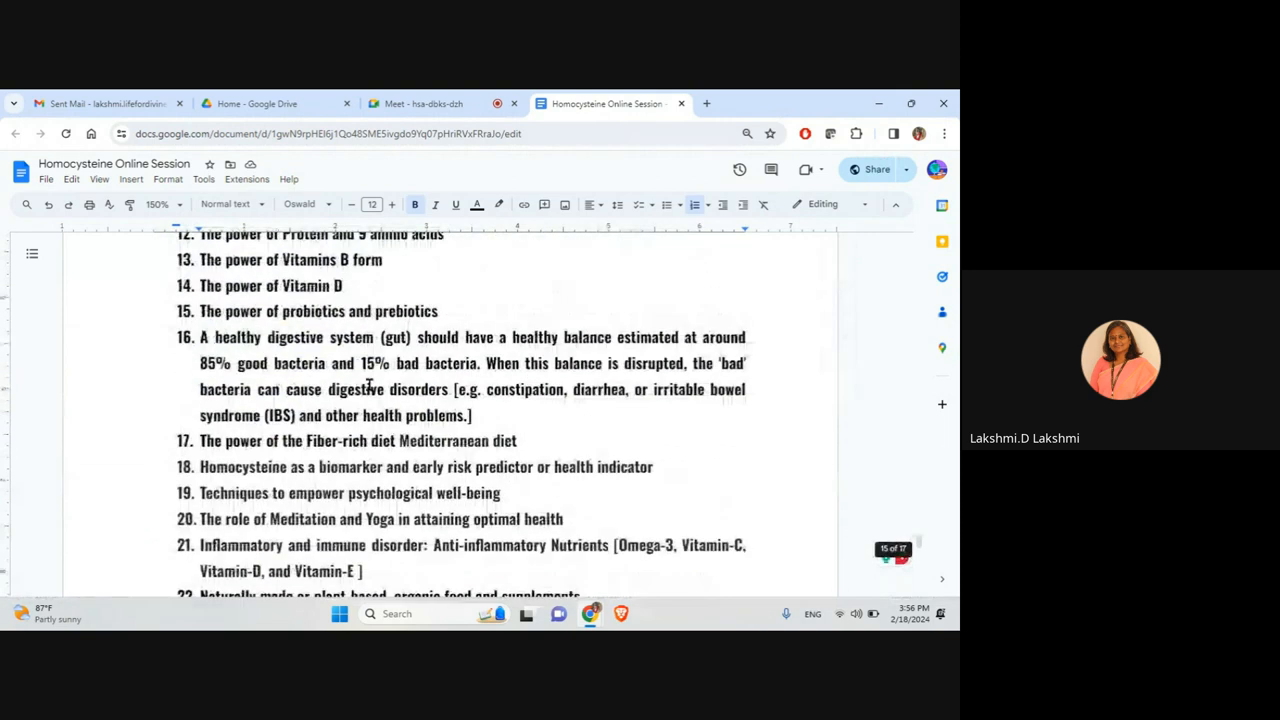
left_click(420, 103)
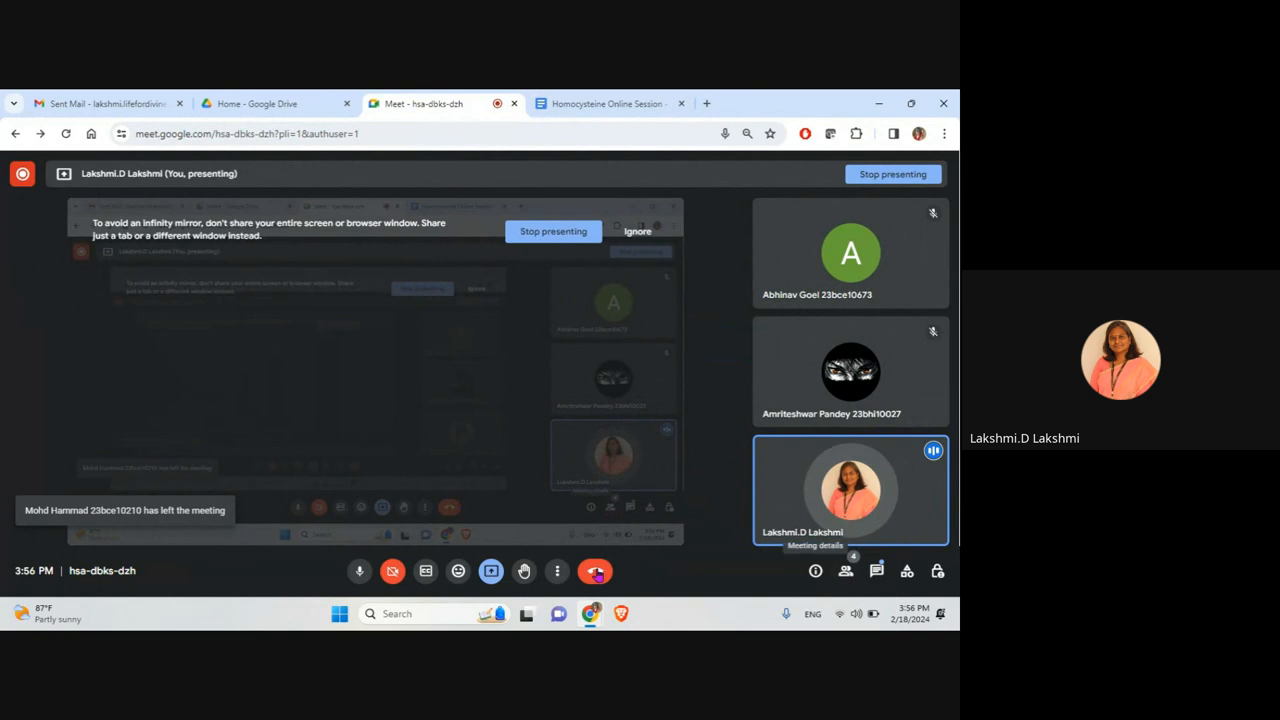
left_click(557, 571)
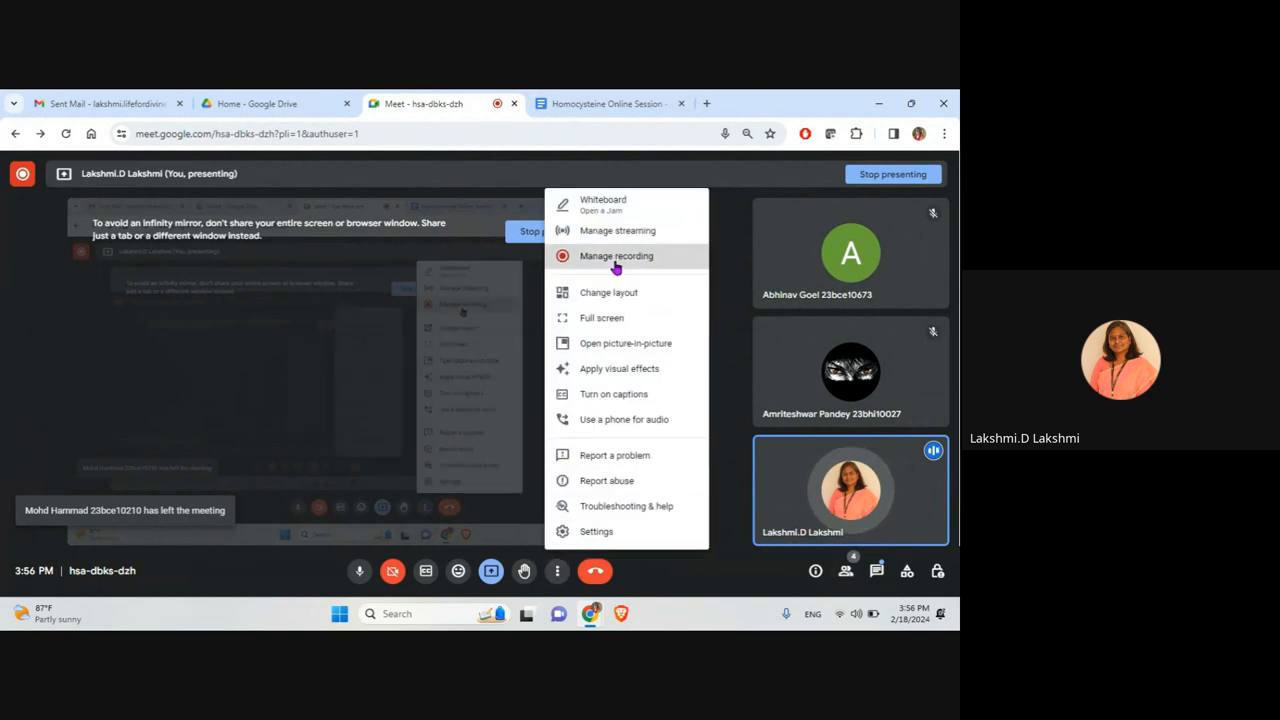
left_click(615, 256)
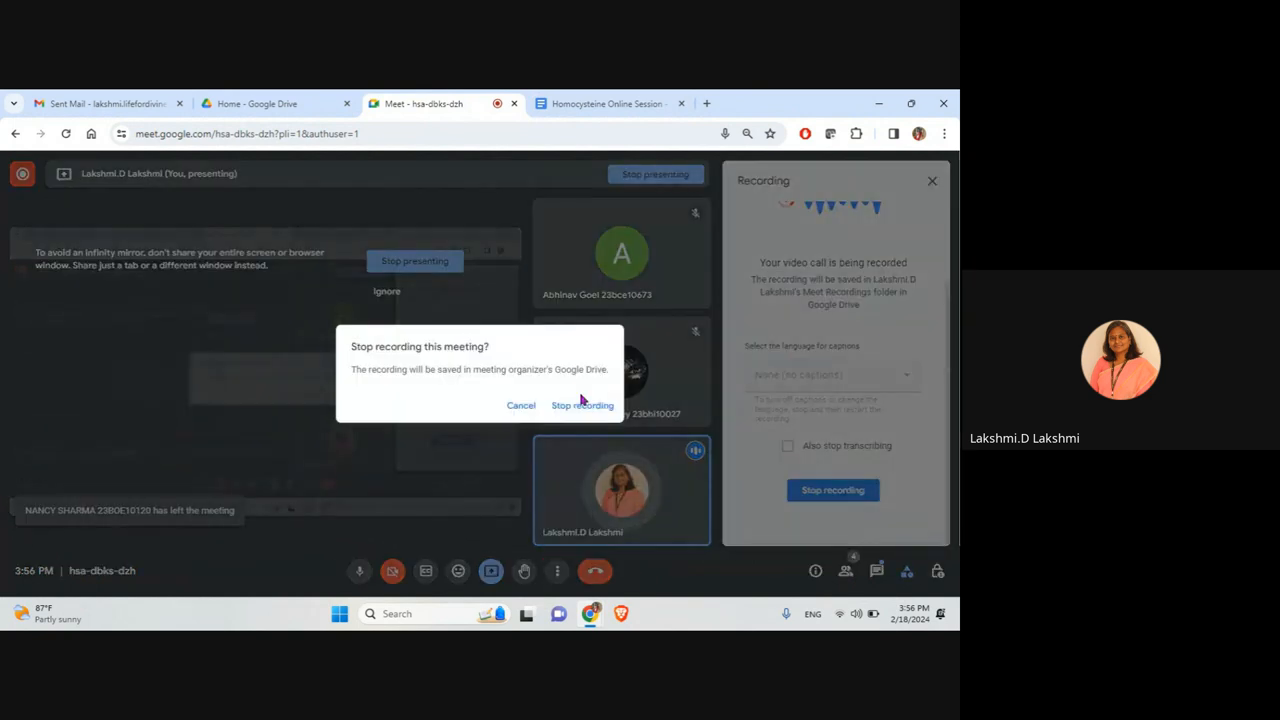